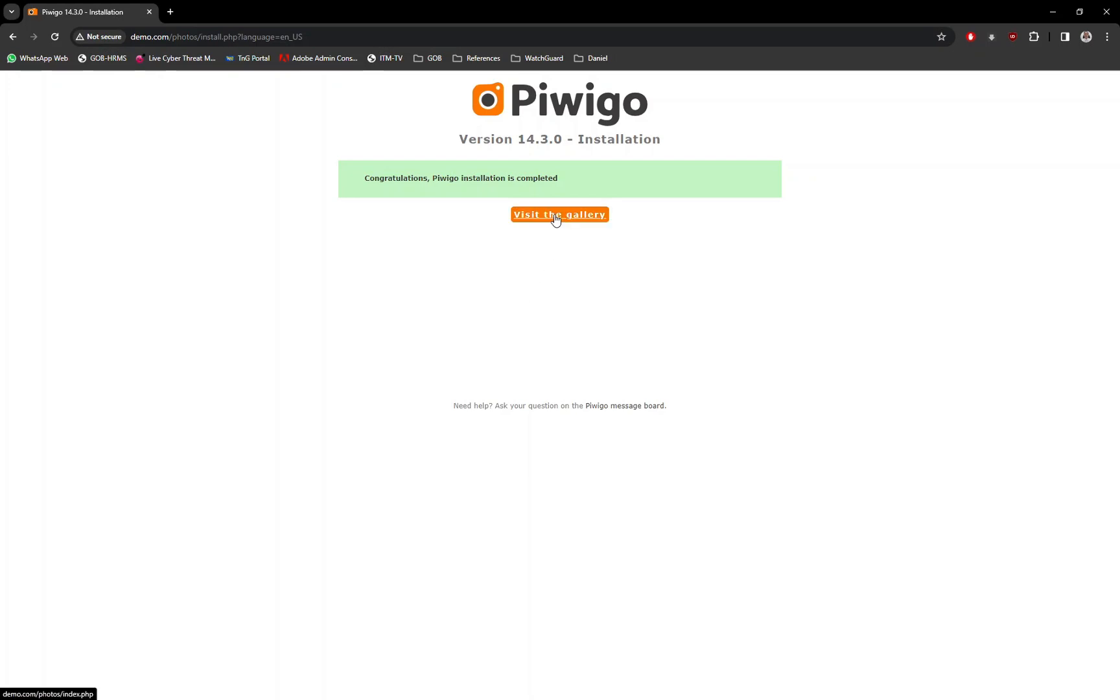
# Visit the newly installed Piwigo gallery from the installation-complete page
pyautogui.click(559, 213)
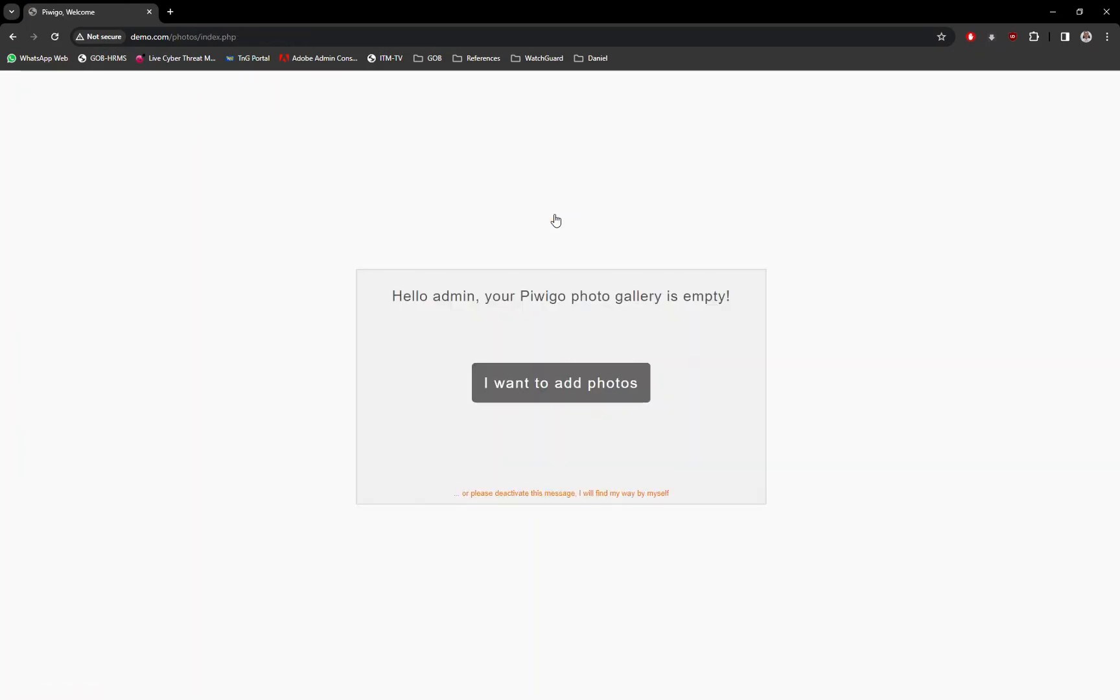
pyautogui.moveTo(533, 359)
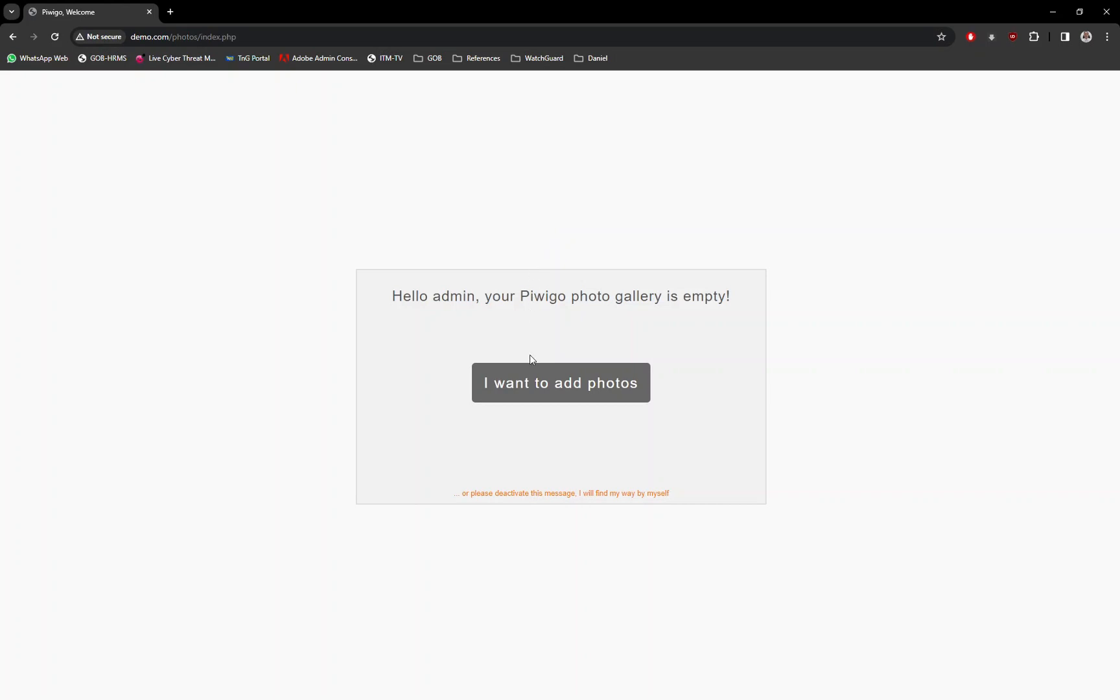
pyautogui.click(560, 382)
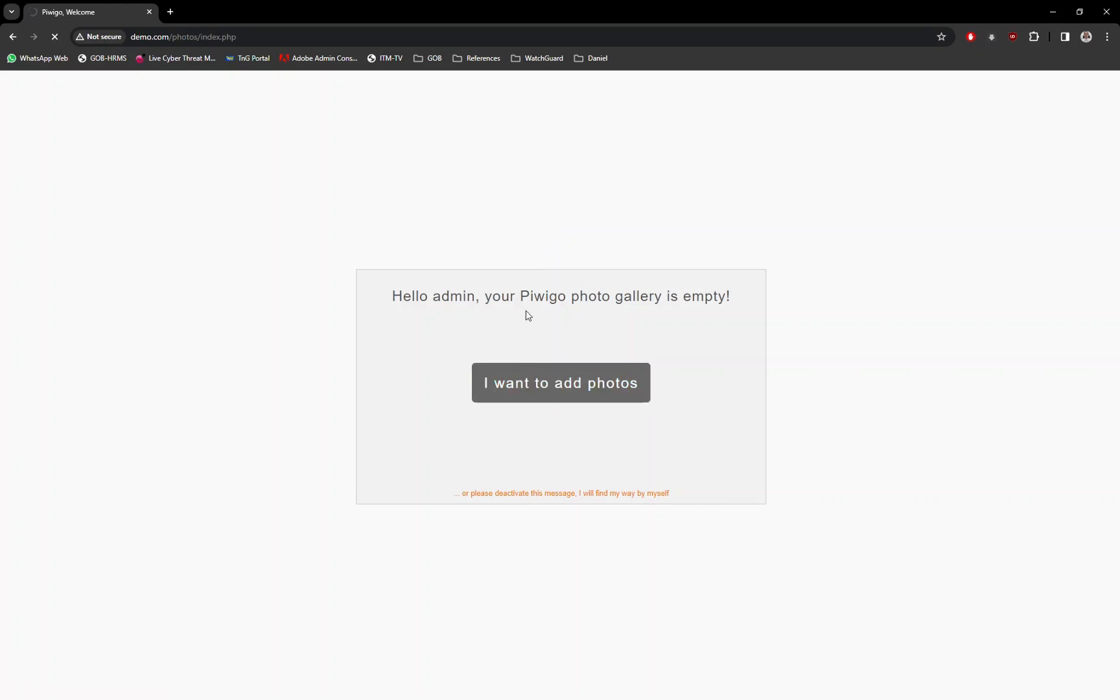
pyautogui.click(560, 383)
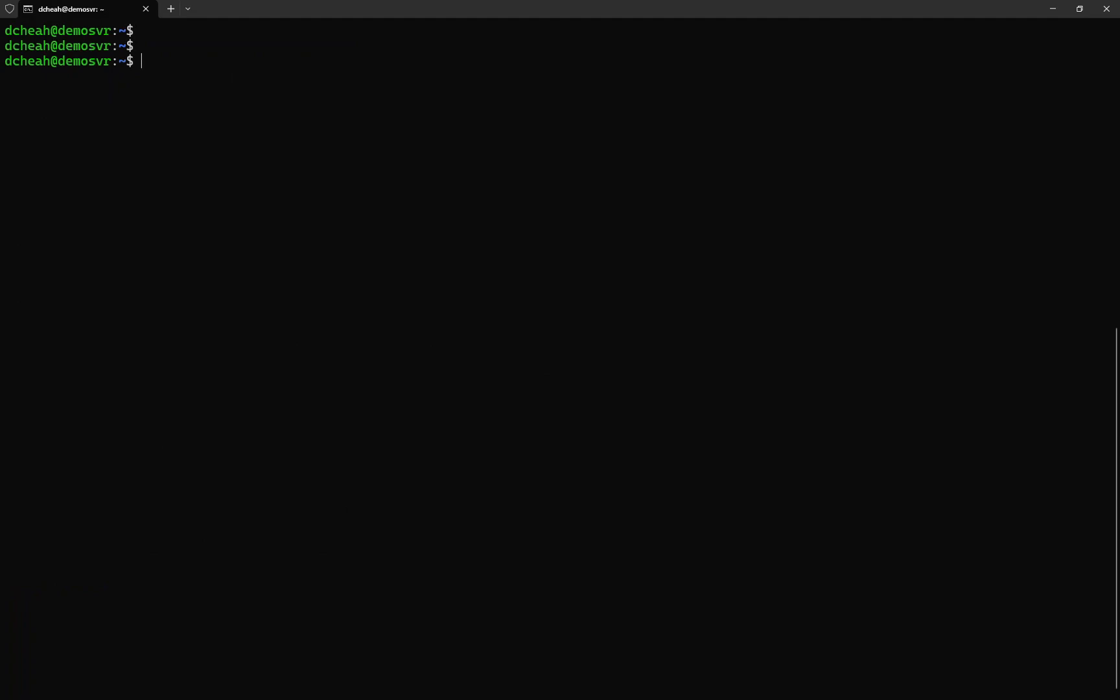
# Run 'sudo apt install apache2 libapache2-mod-php mariadb-server unzip curl imagemagick -y' with the sudo password
pyautogui.write('sudo apt install apache2 libapache2-mod-php mariadb-server unzip curl imagemagick -y')
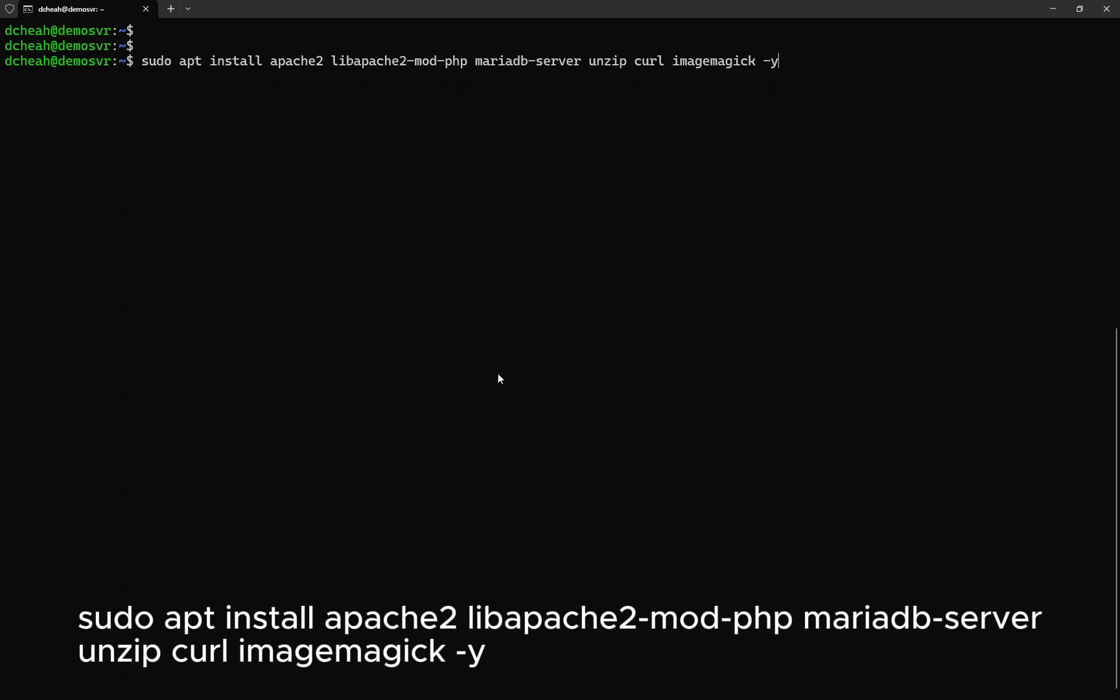
pyautogui.press('Return')
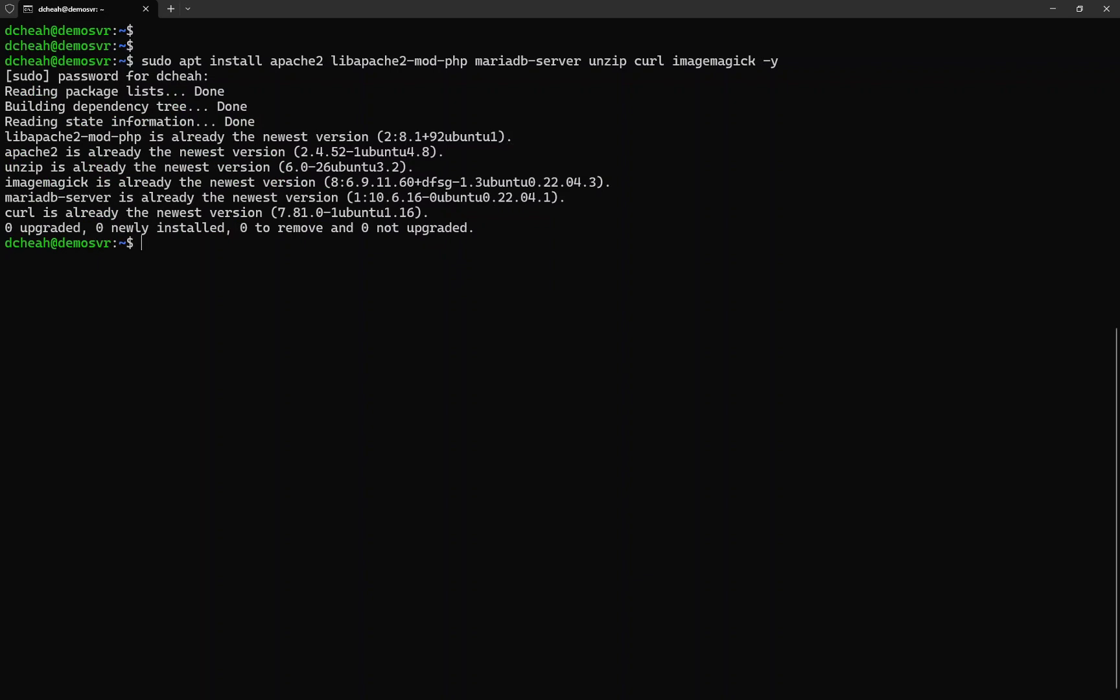
pyautogui.press('Return')
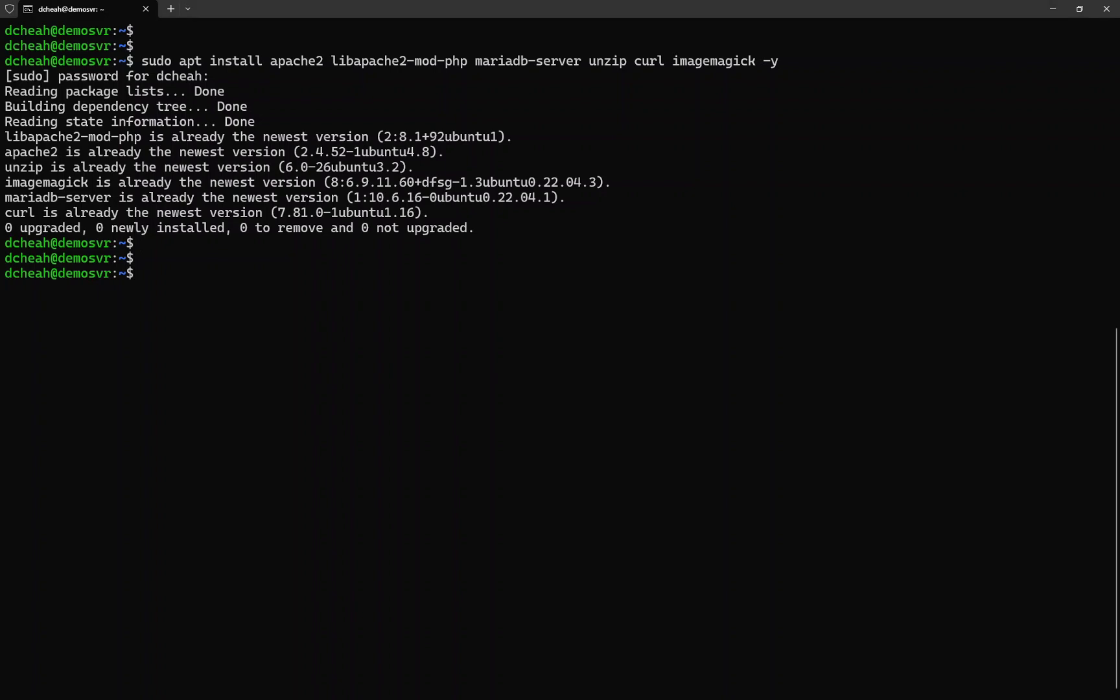
pyautogui.moveTo(446, 360)
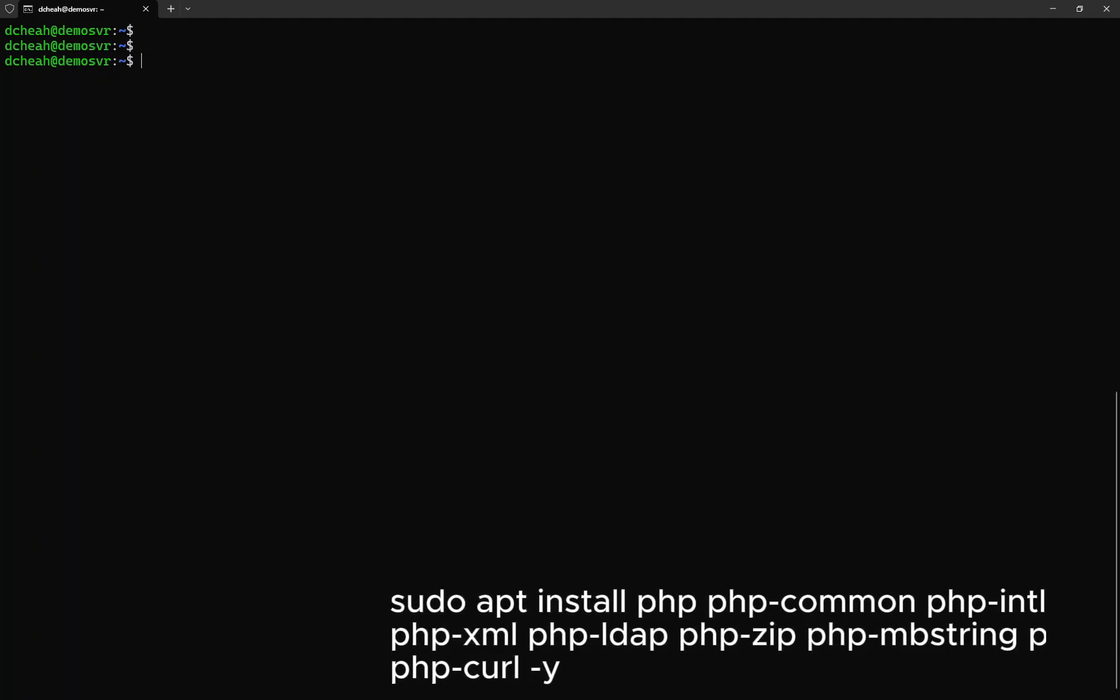
# Run the apt install of php with common, intl, mysql, gd, xml, ldap, zip, mbstring, xmlrpc, cli and curl extensions
pyautogui.write('sudo apt install php php-common php-intl php-mysql php-gd php-xml php-ldap php-zip php-mbstring php-xmlrpc php-cli php-curl -y')
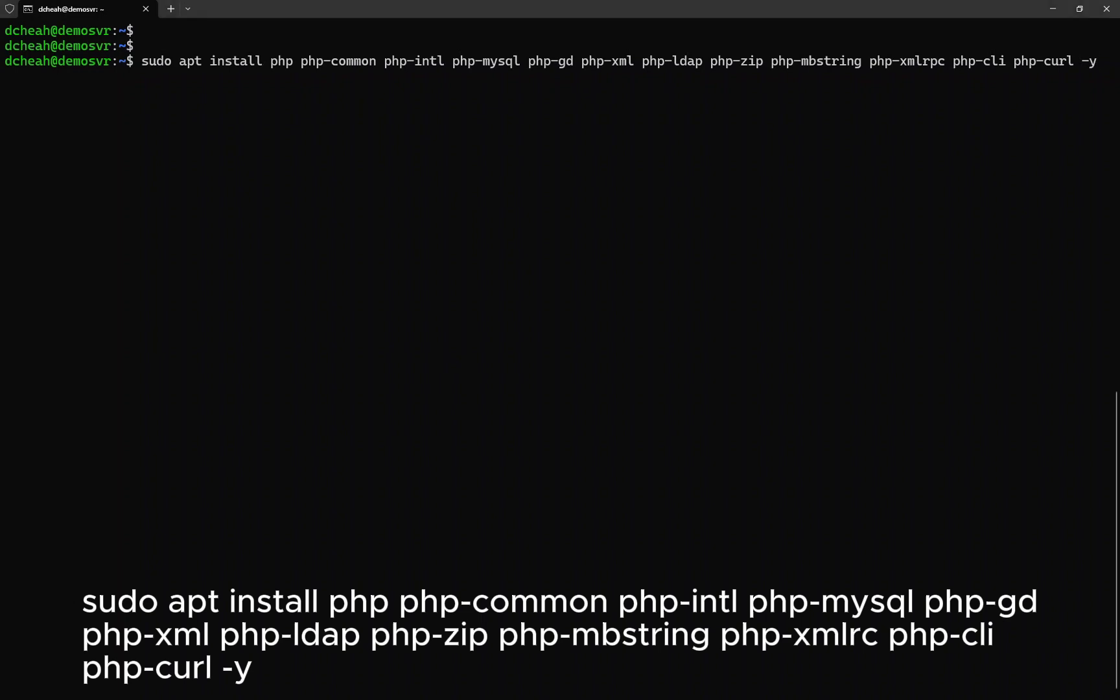
pyautogui.moveTo(657, 210)
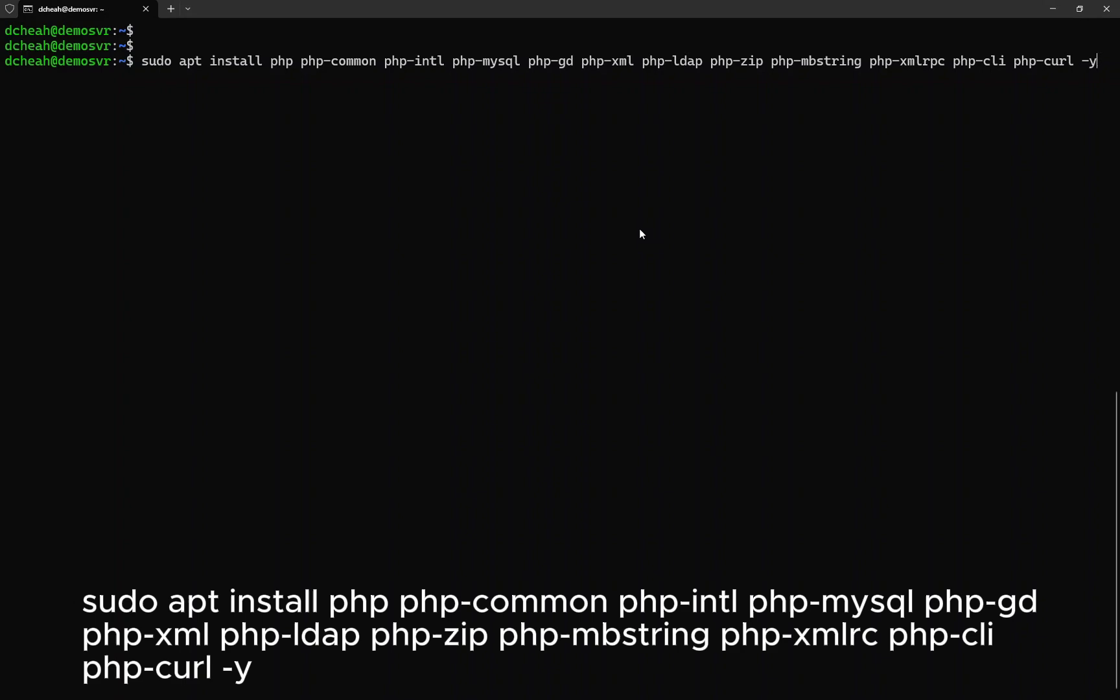
pyautogui.press('Return')
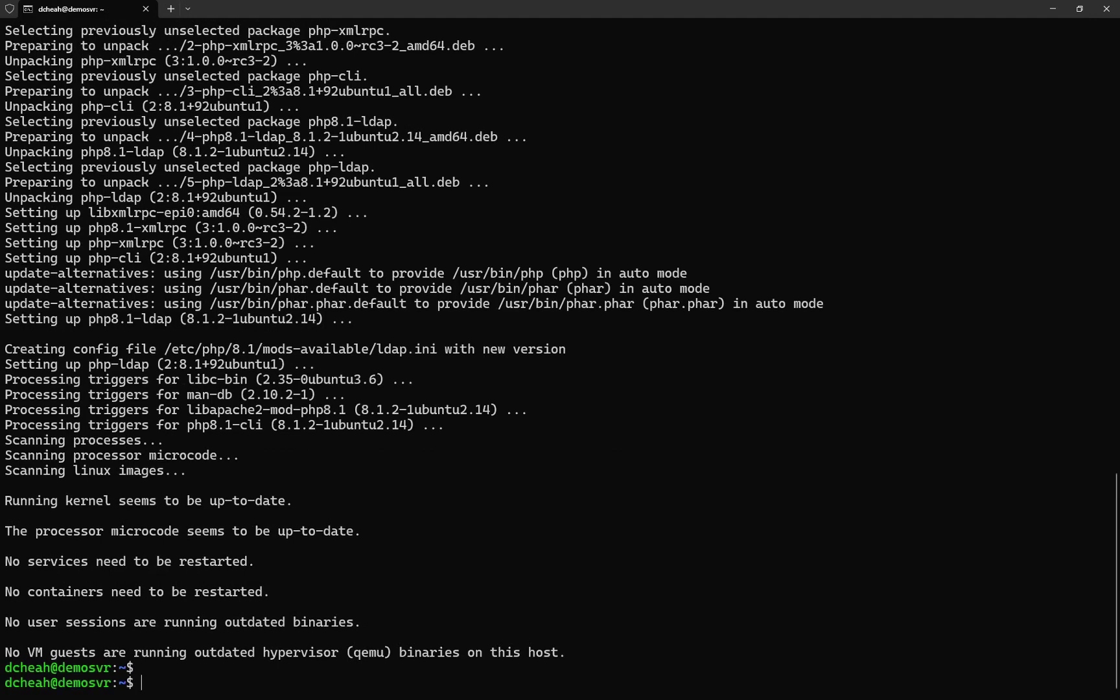
pyautogui.scroll(-3)
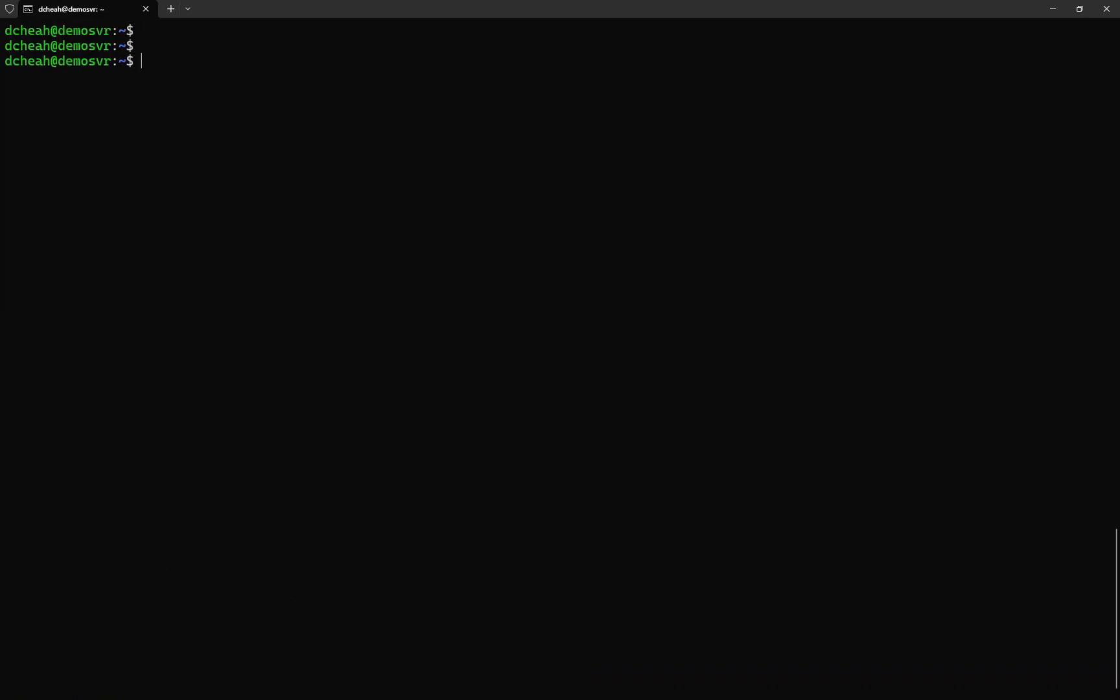
# Run 'sudo nano /etc/php/8.1/apache2/php.ini' to edit the Apache PHP configuration
pyautogui.write('sudo na')
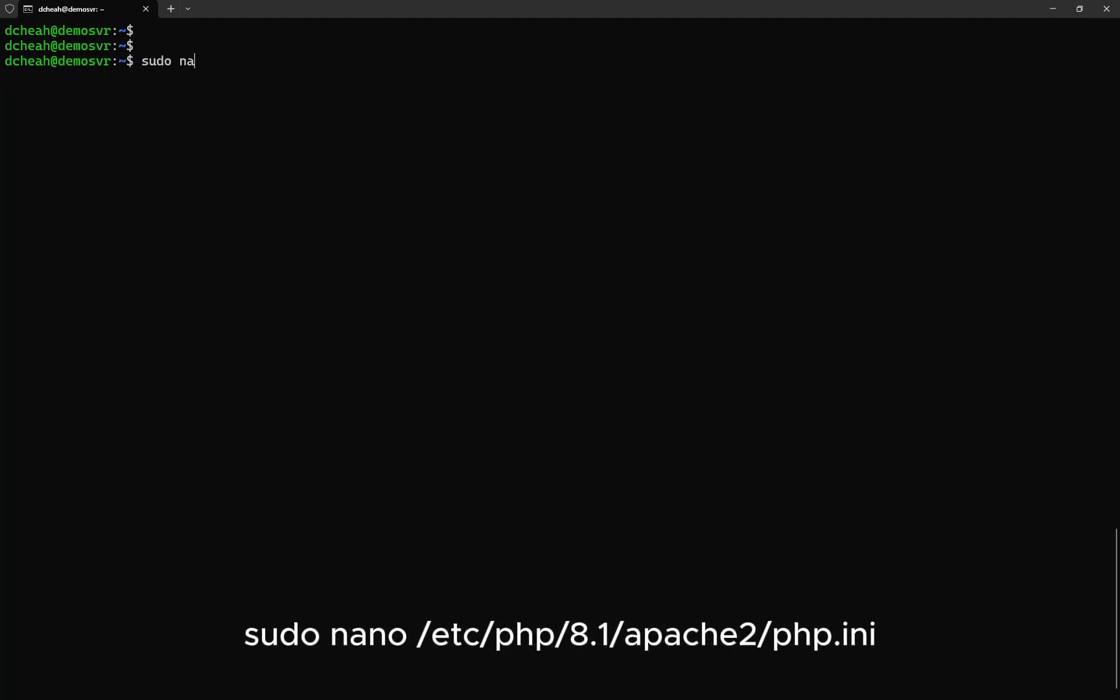
pyautogui.write('no /etc/')
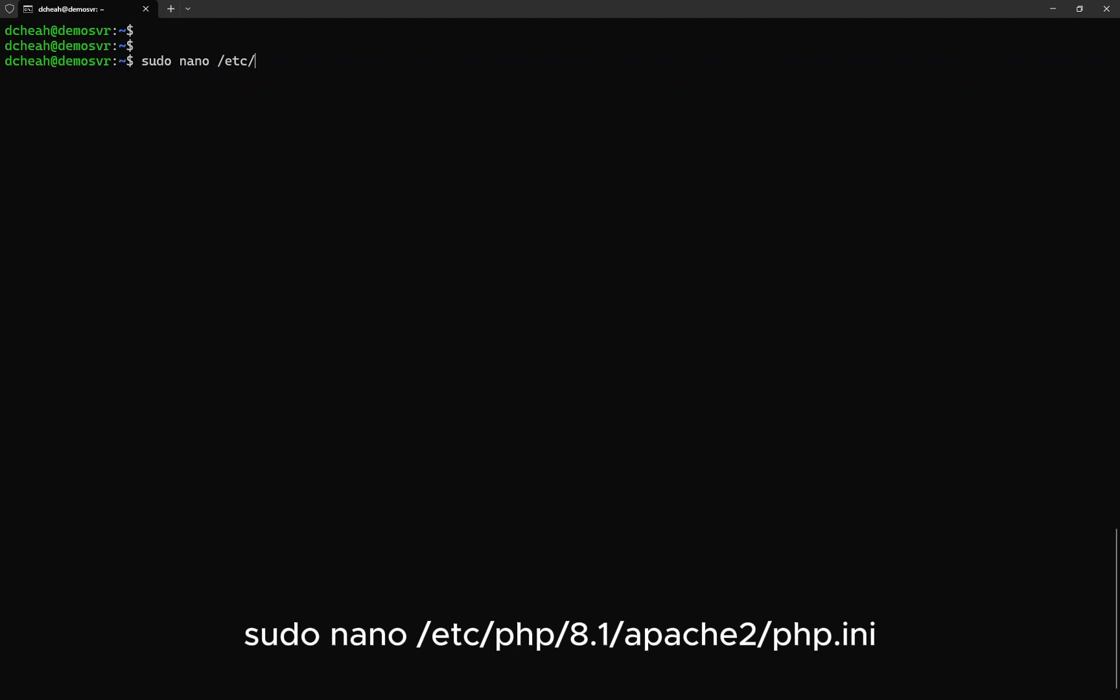
pyautogui.write('php/')
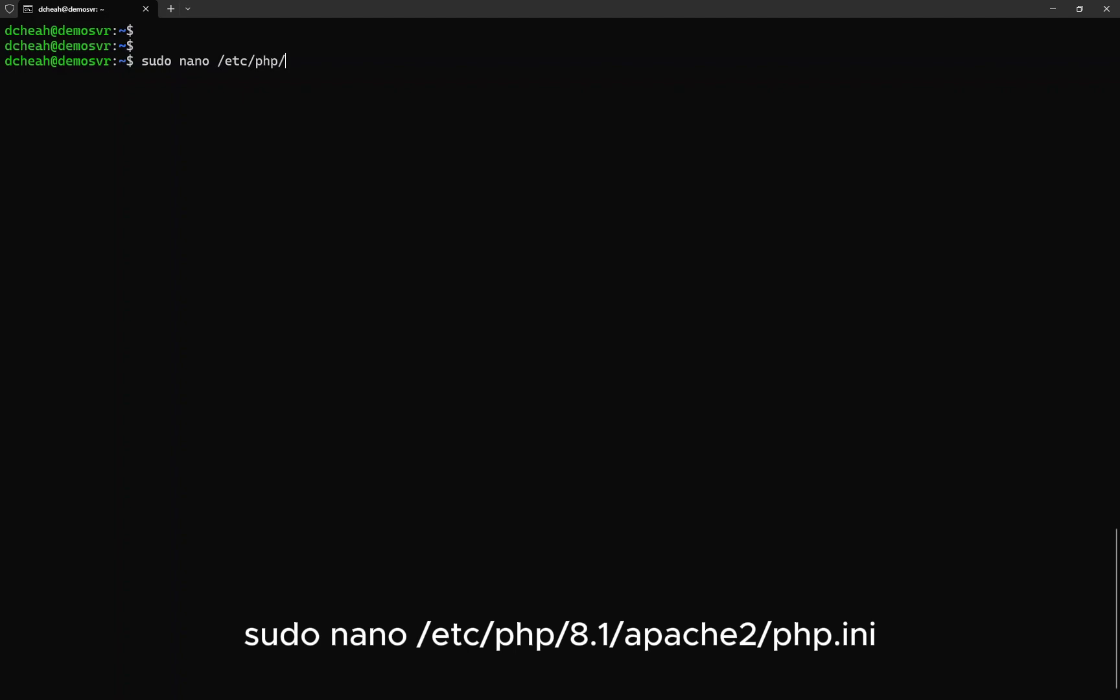
pyautogui.write('8.1/')
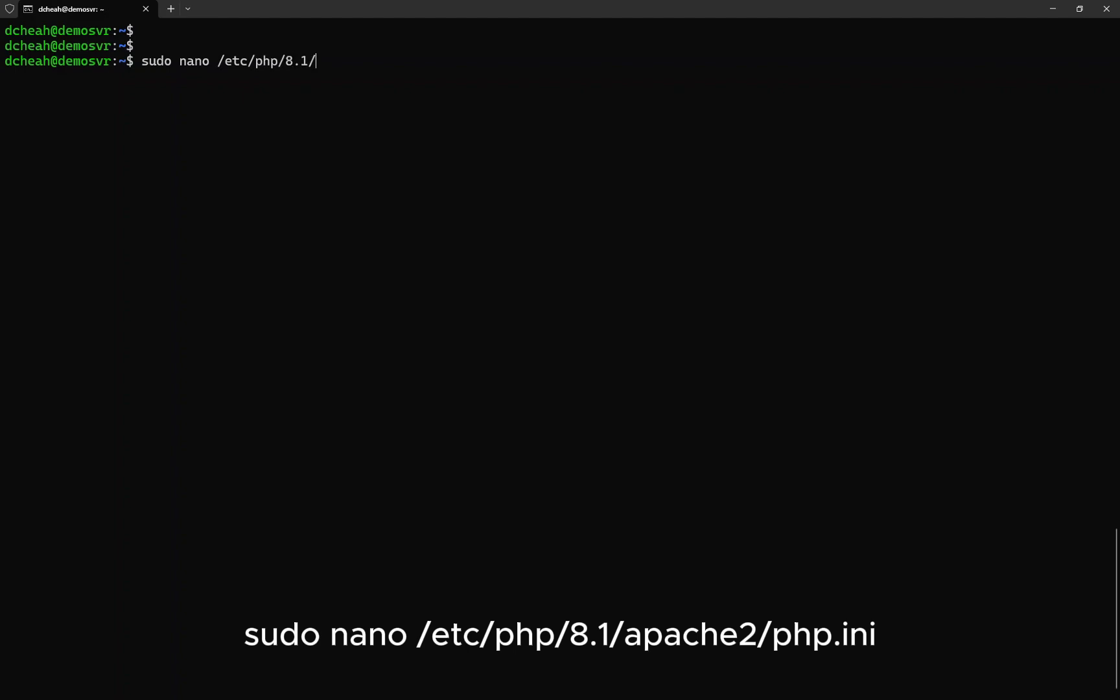
pyautogui.write('apache2/')
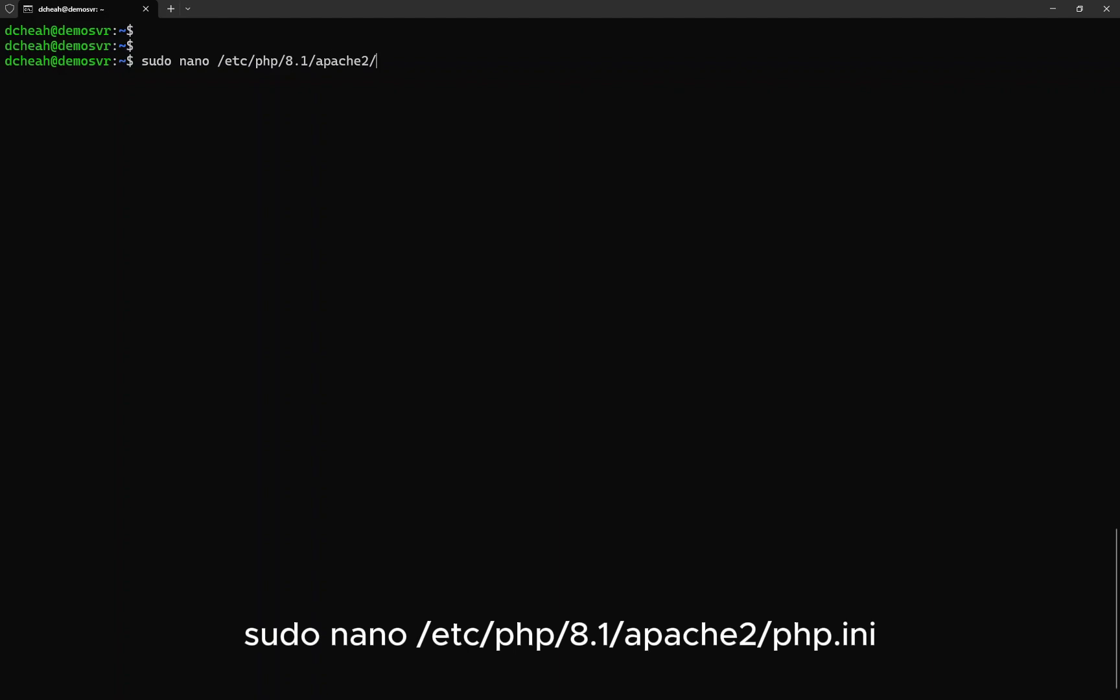
pyautogui.write('php.ini')
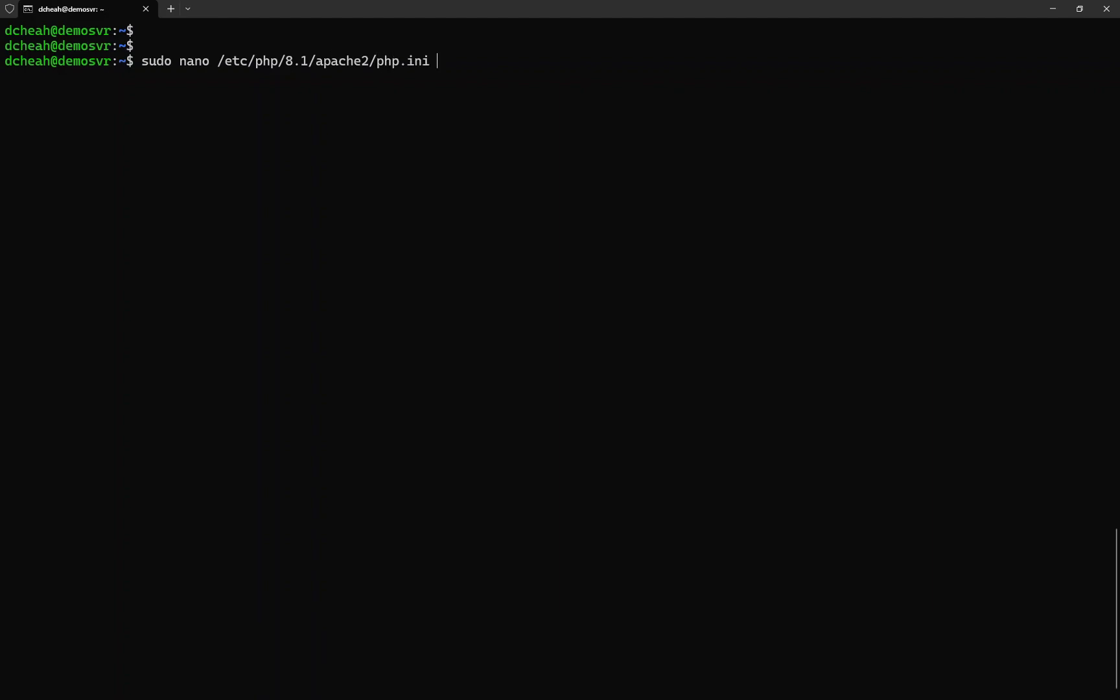
pyautogui.press('Return')
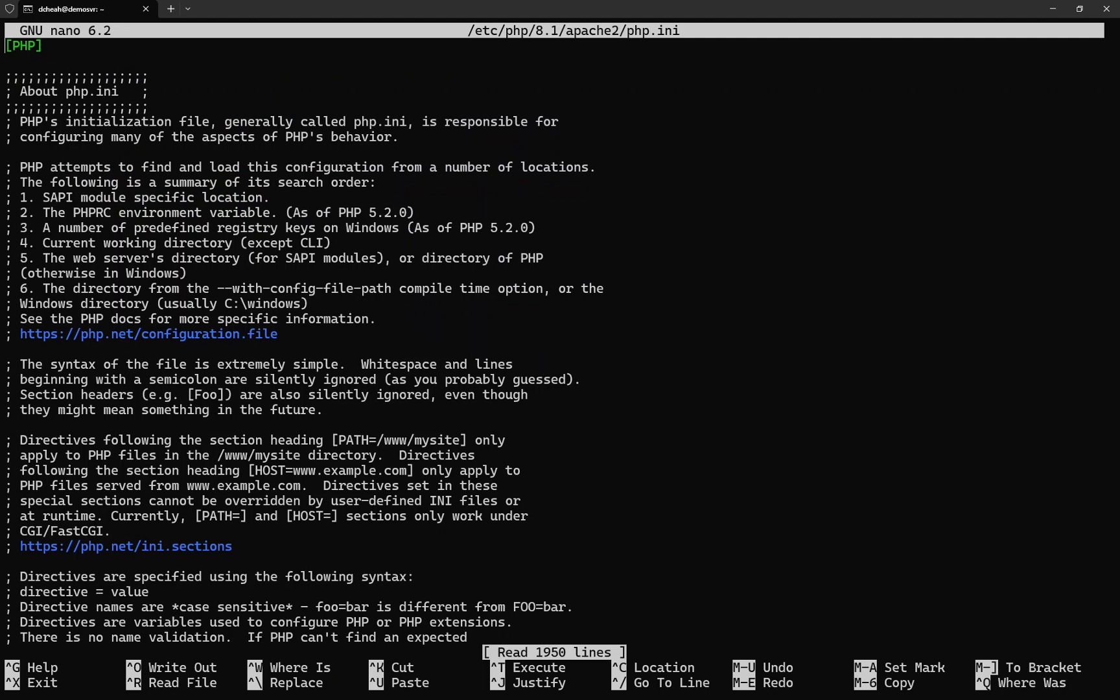
# Search php.ini for memory_limit and set it to 256M
pyautogui.write('mem')
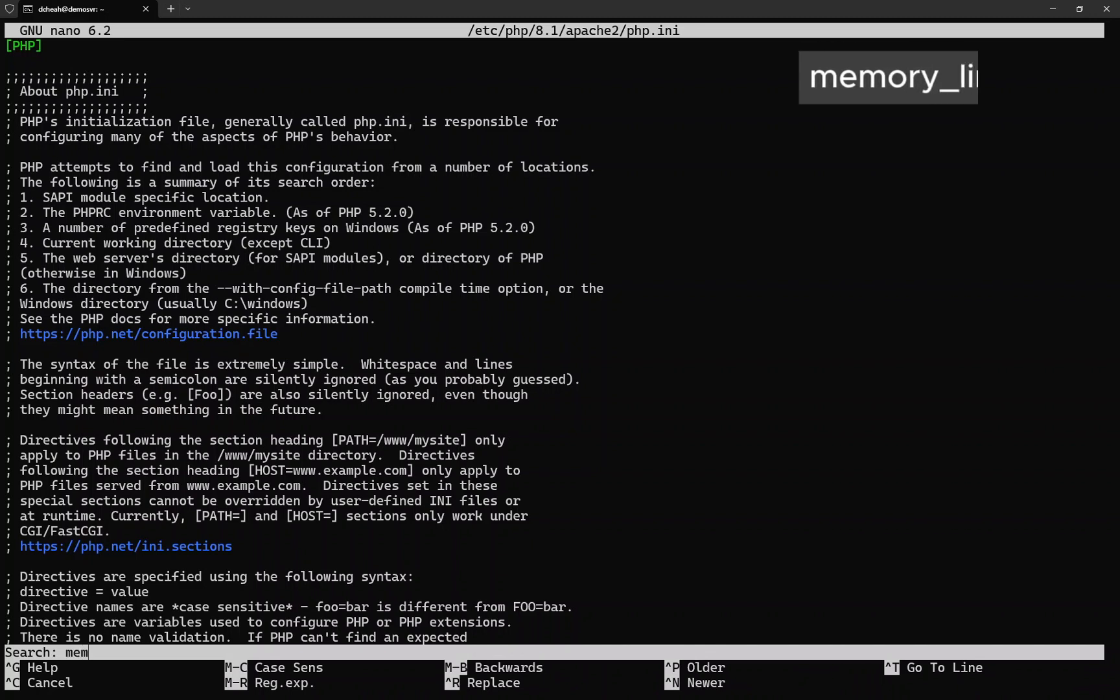
pyautogui.write('ory')
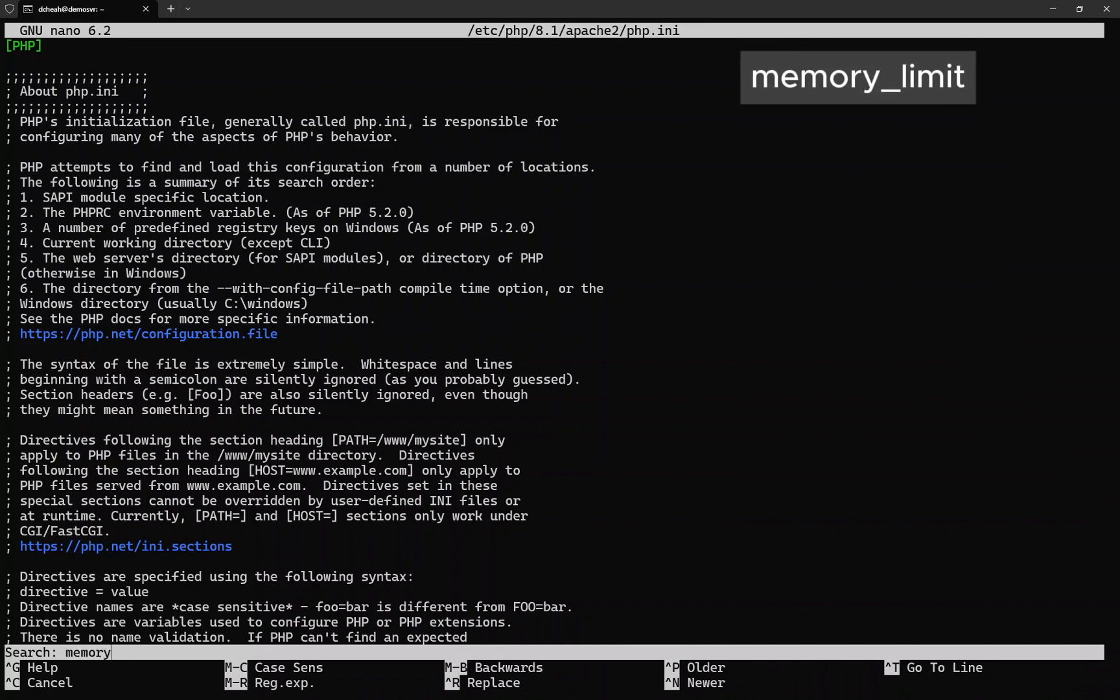
pyautogui.write('_limit')
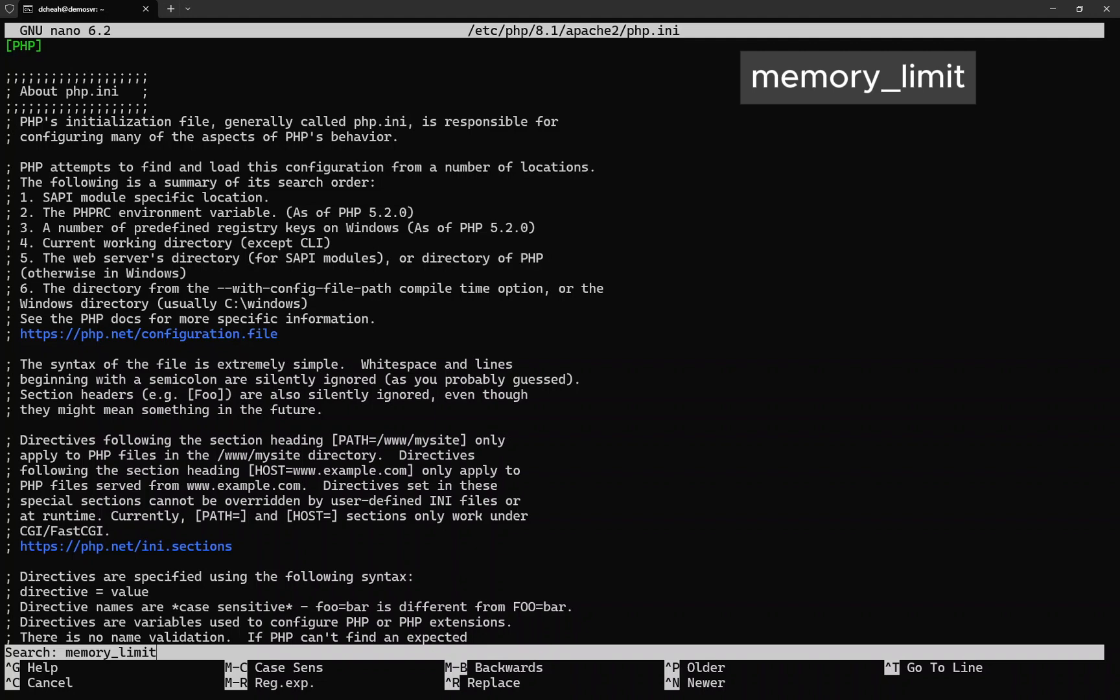
pyautogui.press('Return')
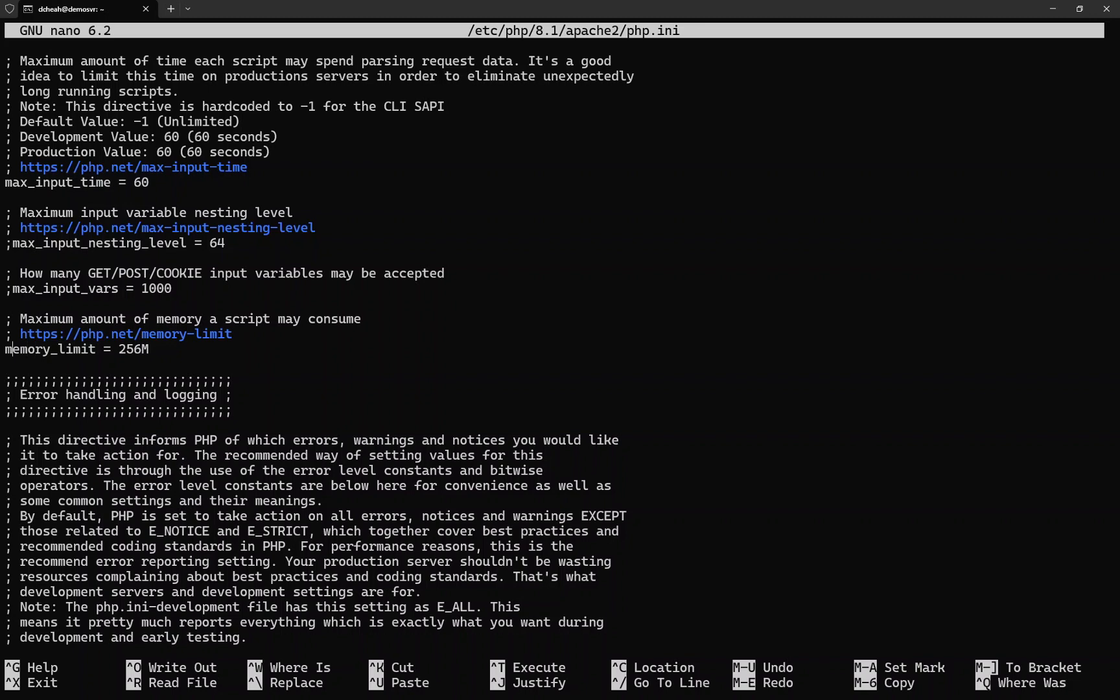
# Search for upload_max_filesize and set it to 200M
pyautogui.press('ctrl+w')
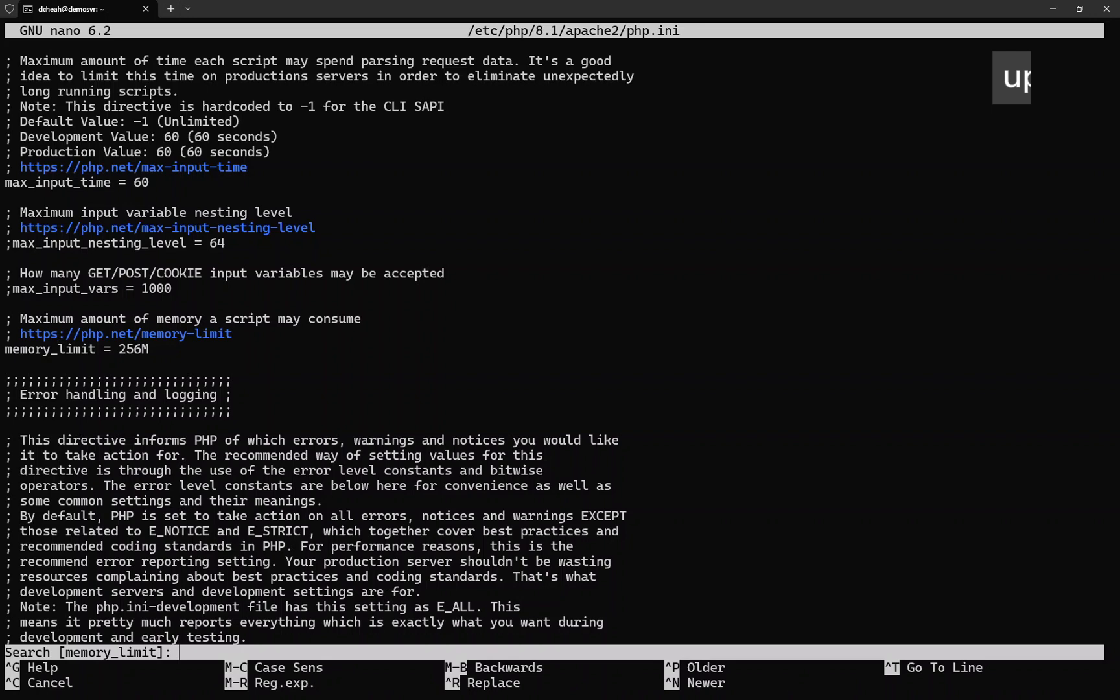
pyautogui.write('upload_max_files')
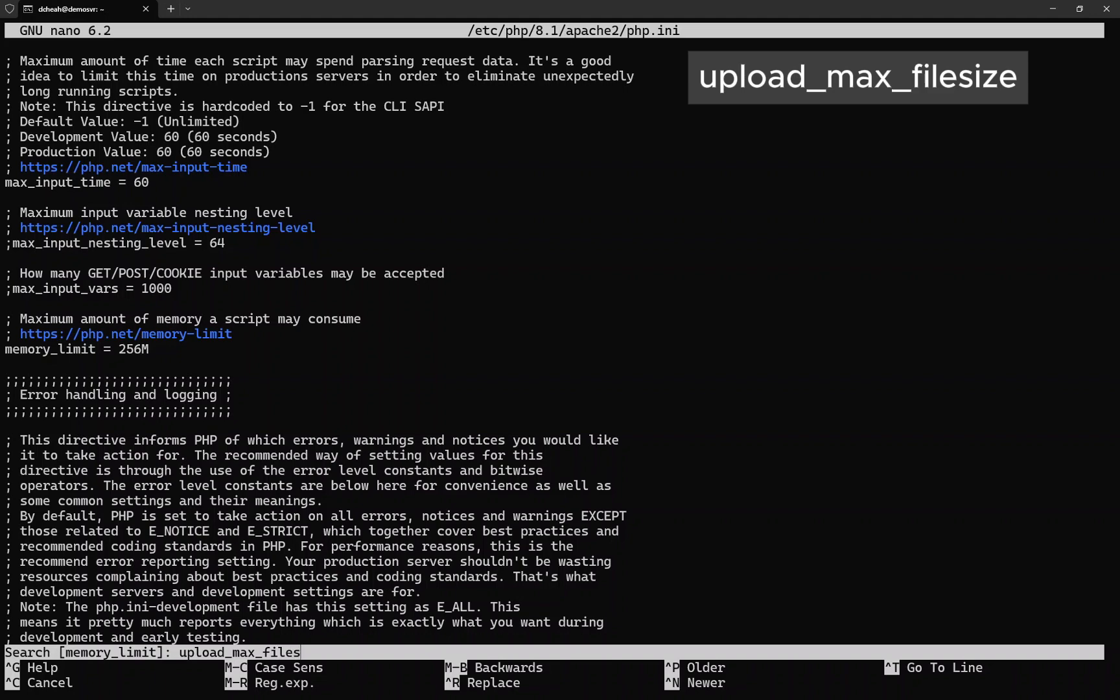
pyautogui.press('Return')
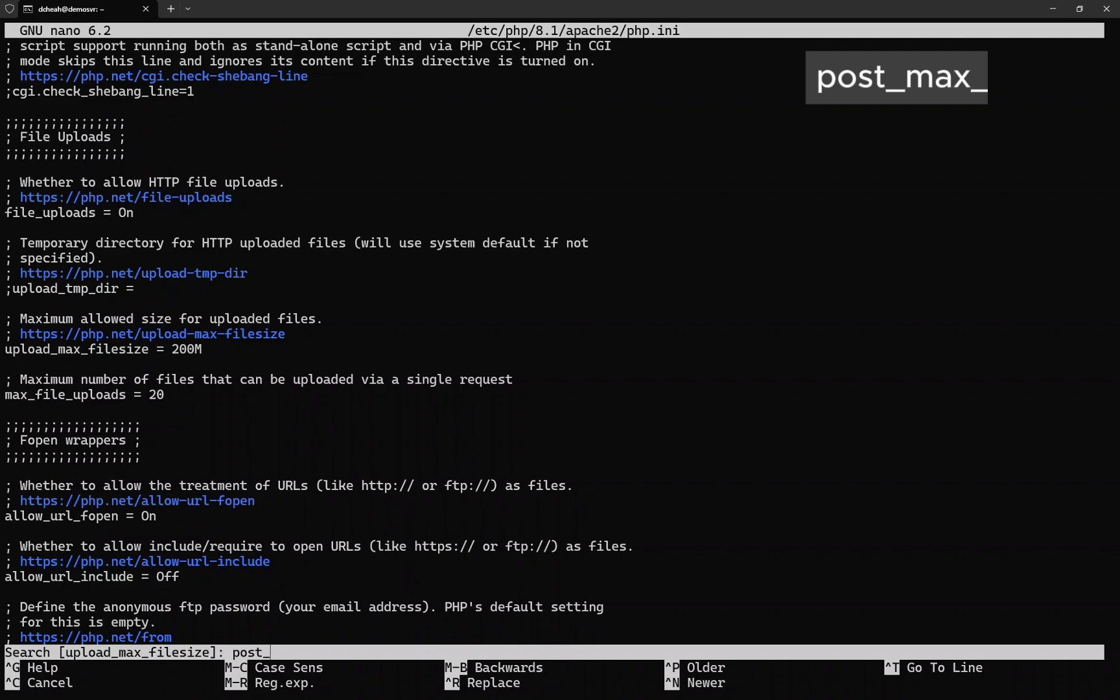
# Set post_max_size to 200M and date.timezone to Asia/Kuala_Lumpur in php.ini
pyautogui.write('max_si')
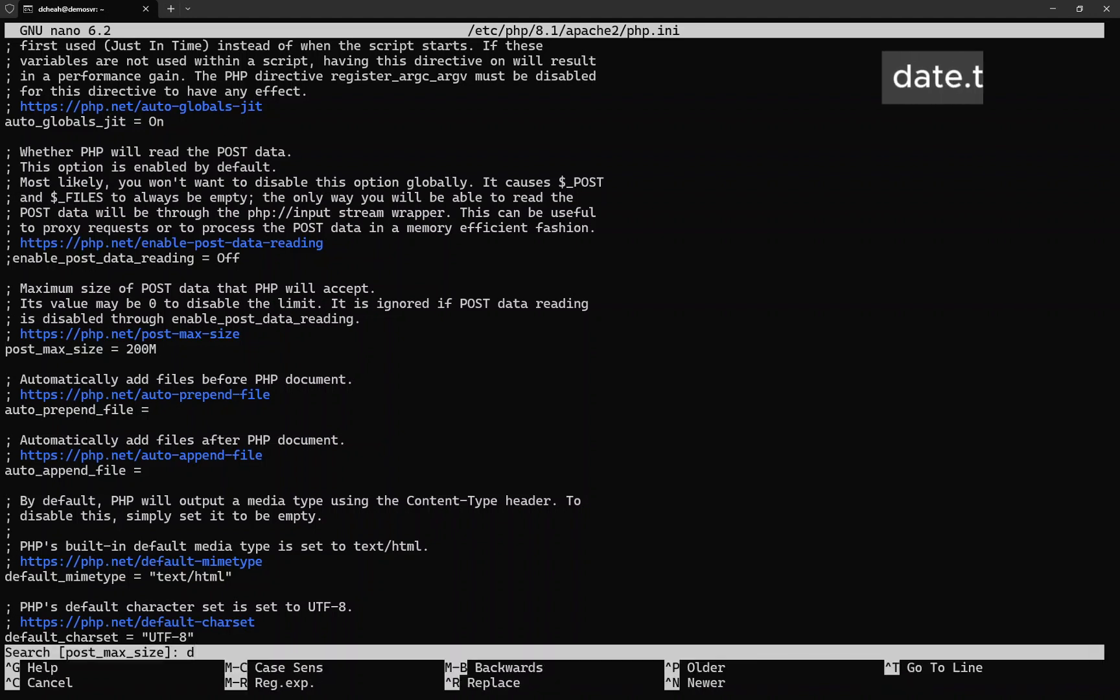
pyautogui.write('ate.tim')
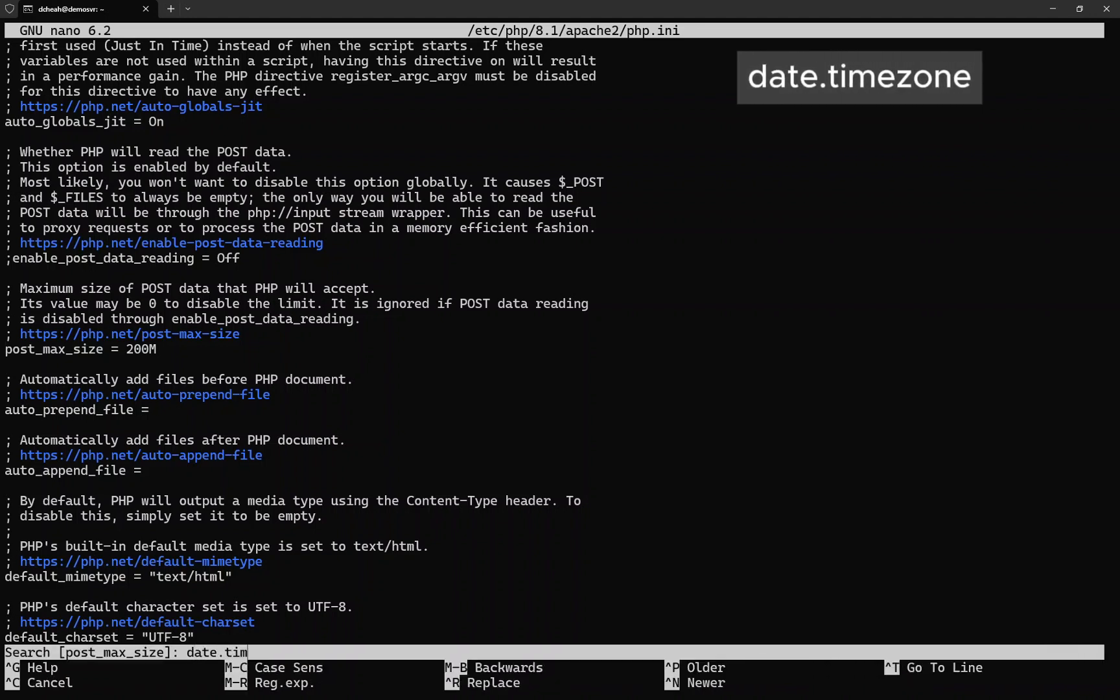
pyautogui.write('ezone')
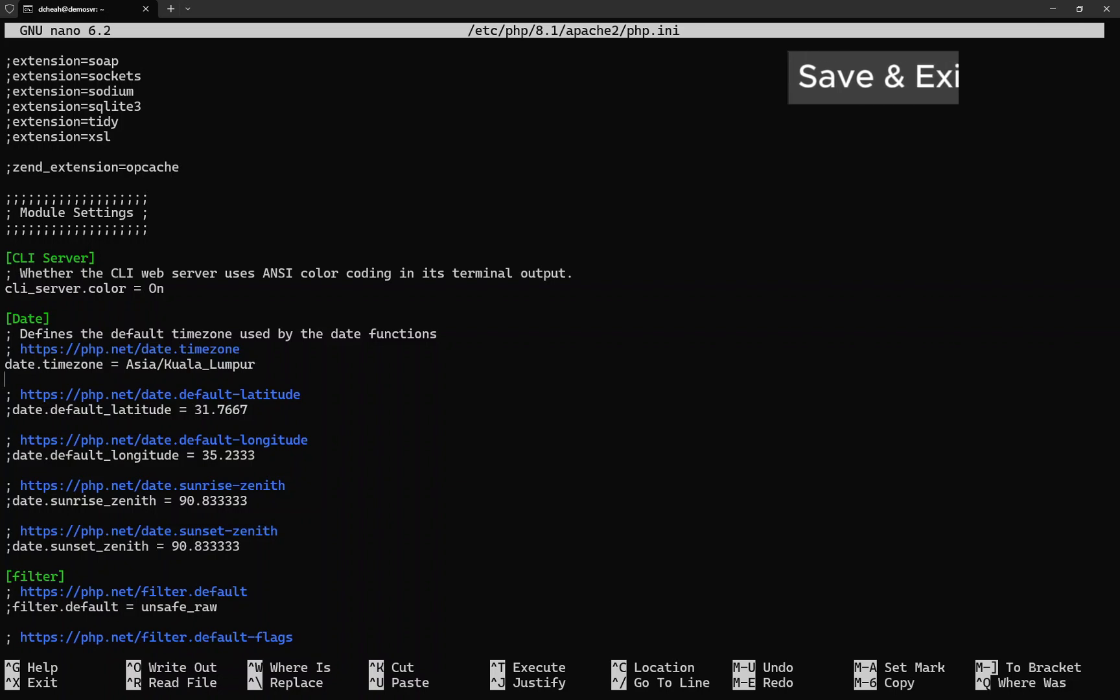
# Save the php.ini changes, exit nano and clear the terminal screen
pyautogui.press('ctrl+x')
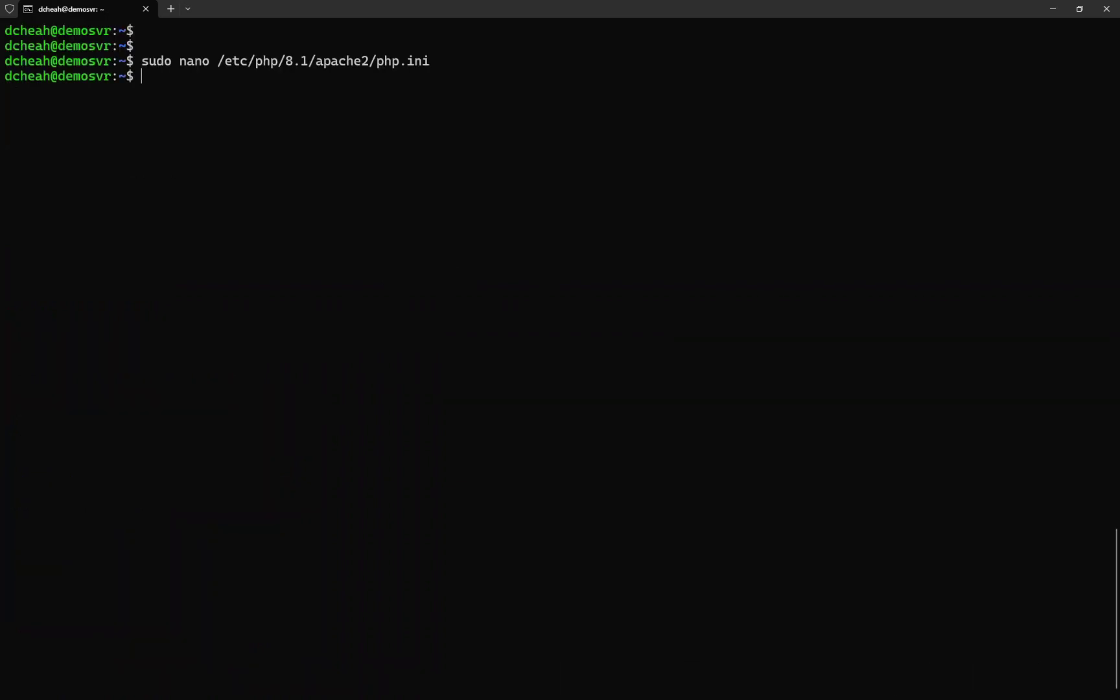
pyautogui.press('Return')
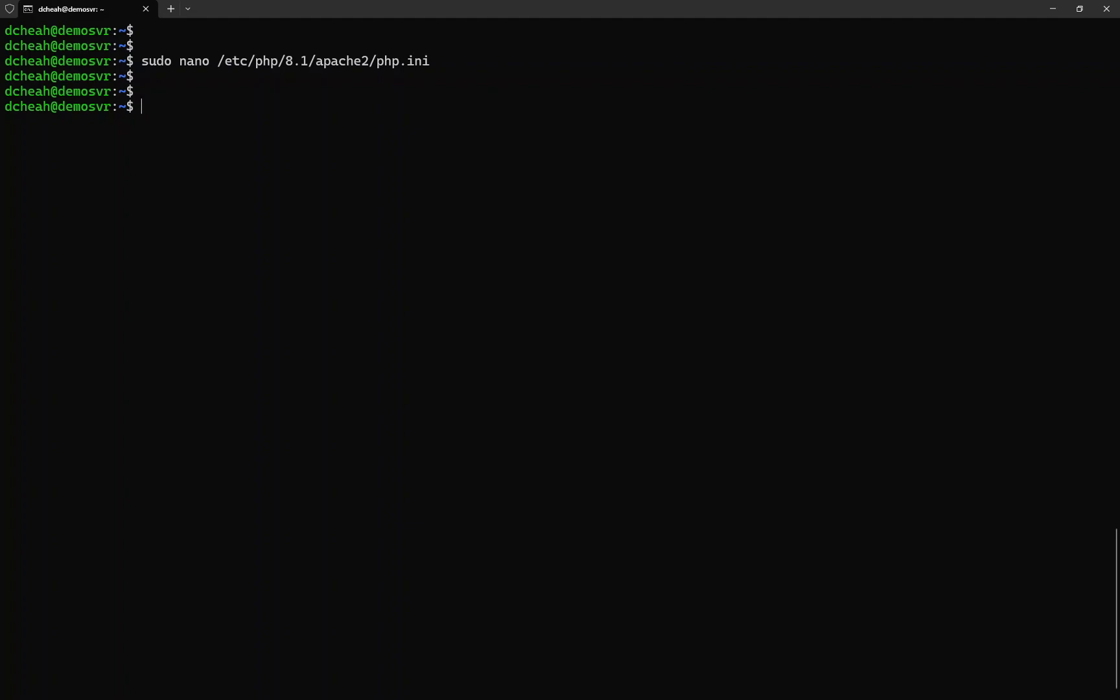
pyautogui.moveTo(443, 299)
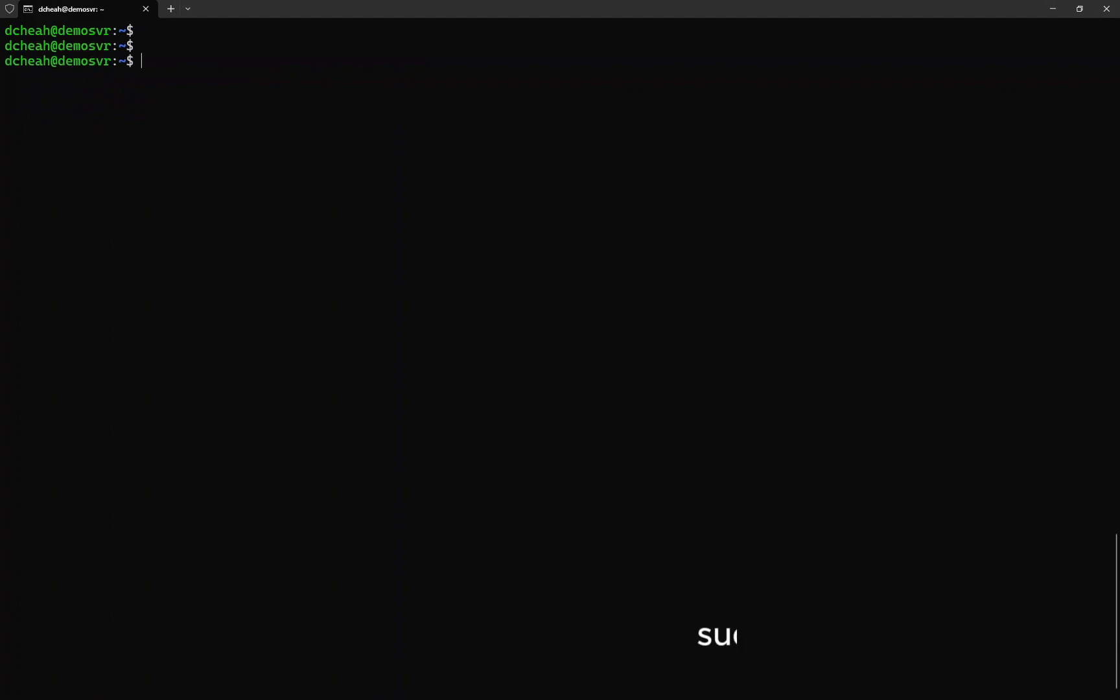
# Run 'sudo mysql -u root -p' to start a MariaDB root login
pyautogui.write('sudo m')
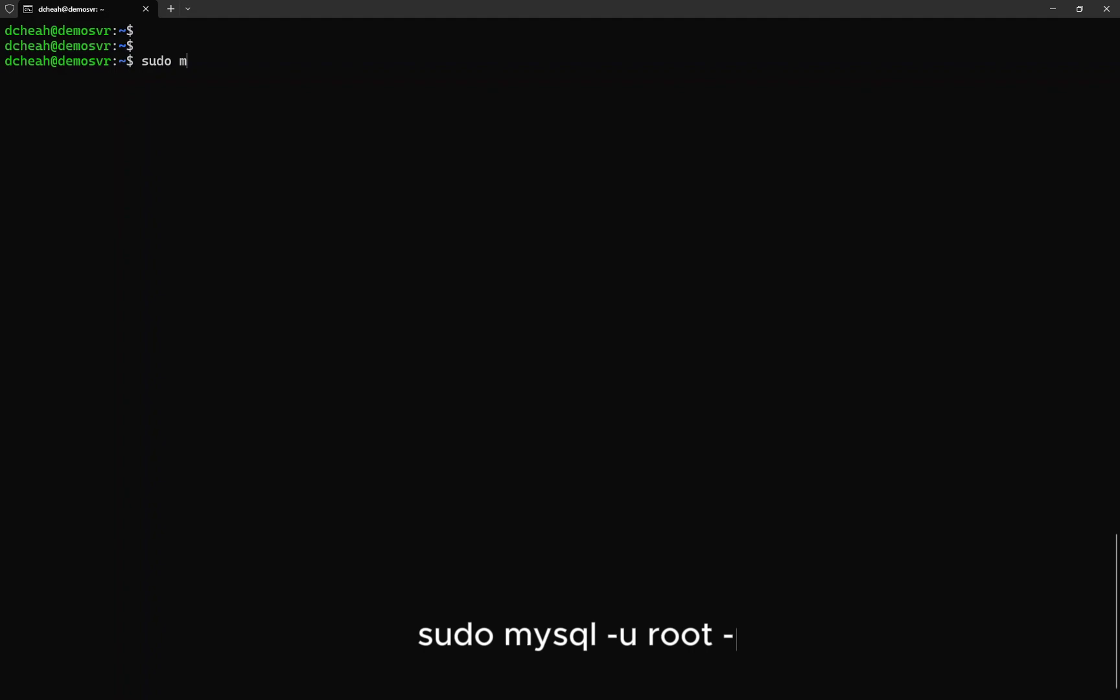
pyautogui.write('ysql -r')
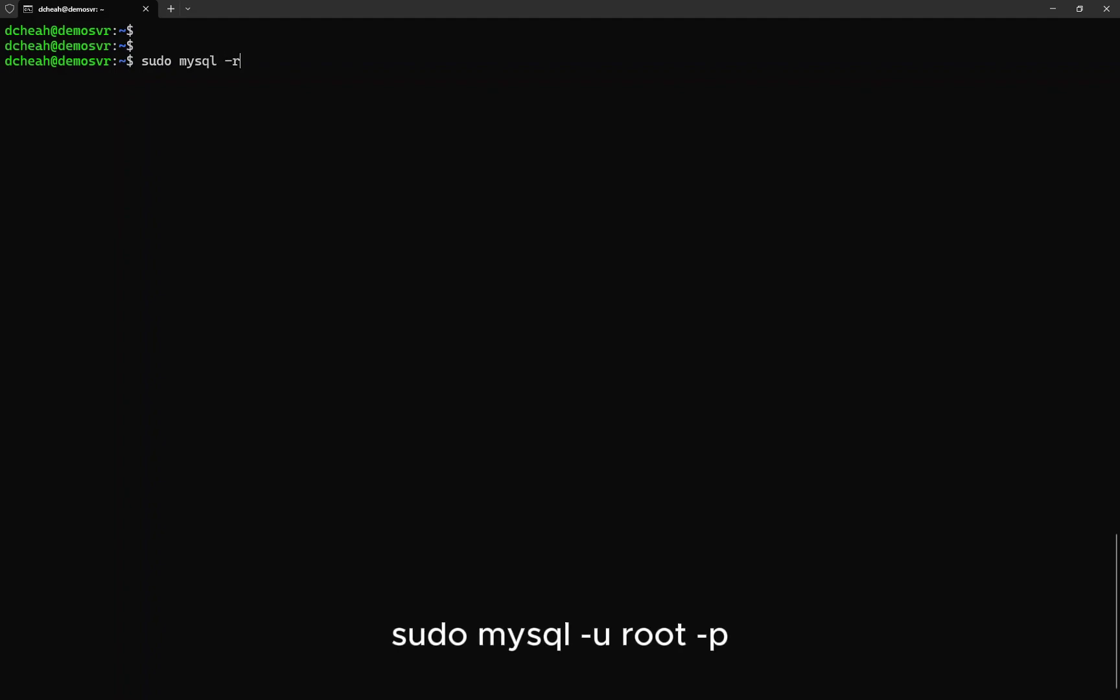
pyautogui.write('u root')
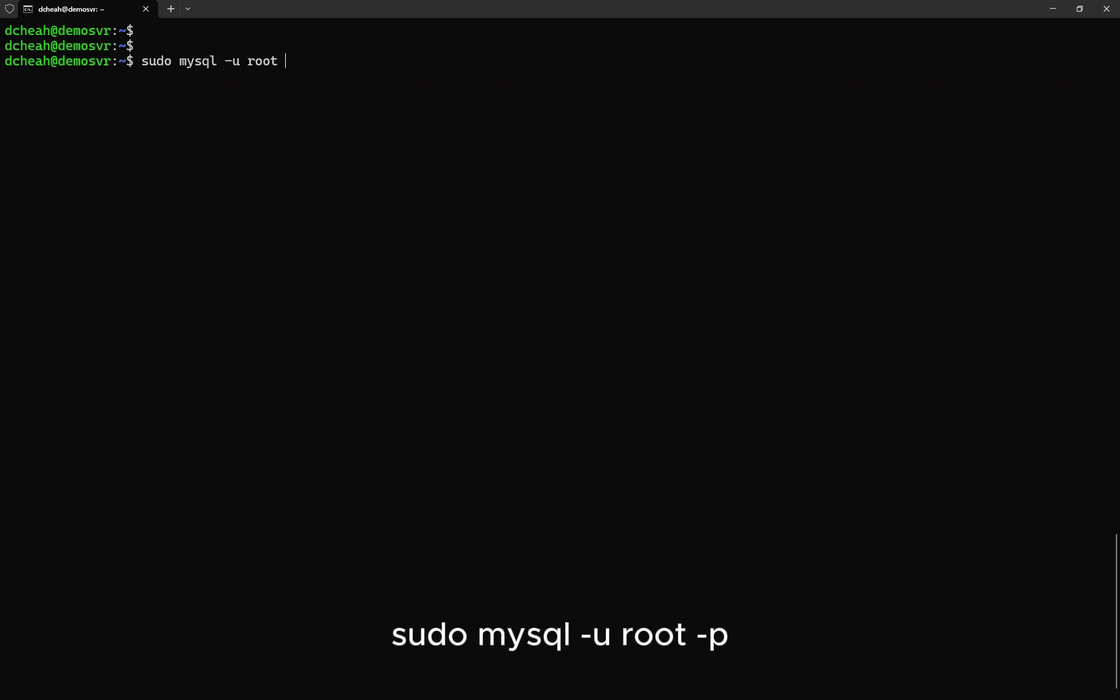
pyautogui.write('-')
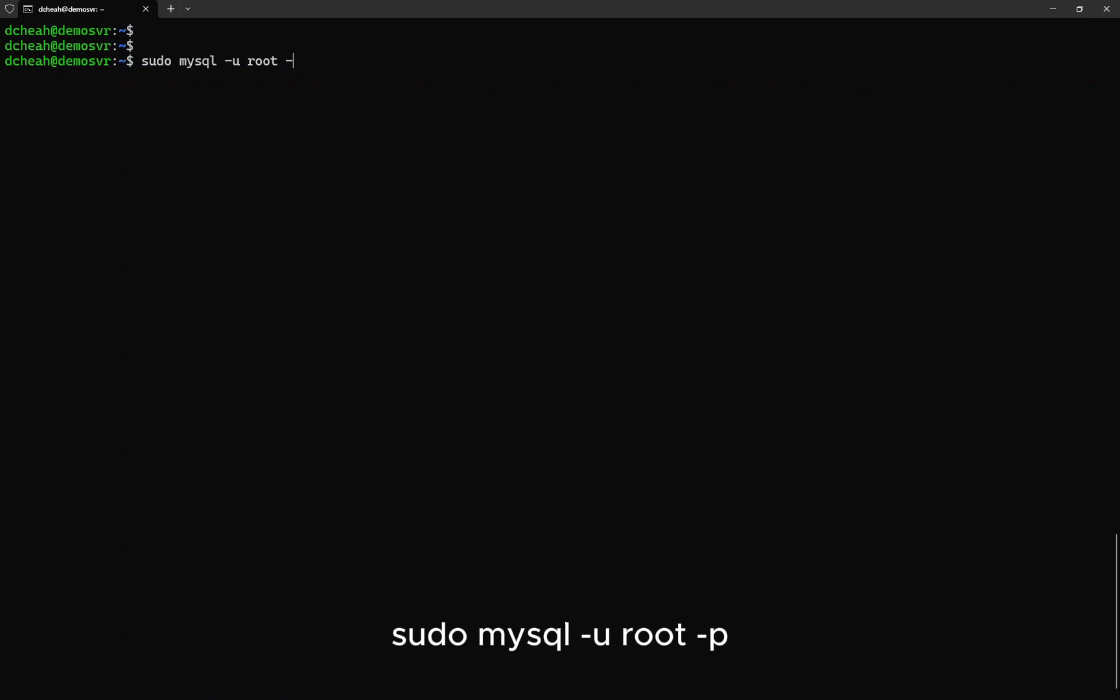
pyautogui.press('Return')
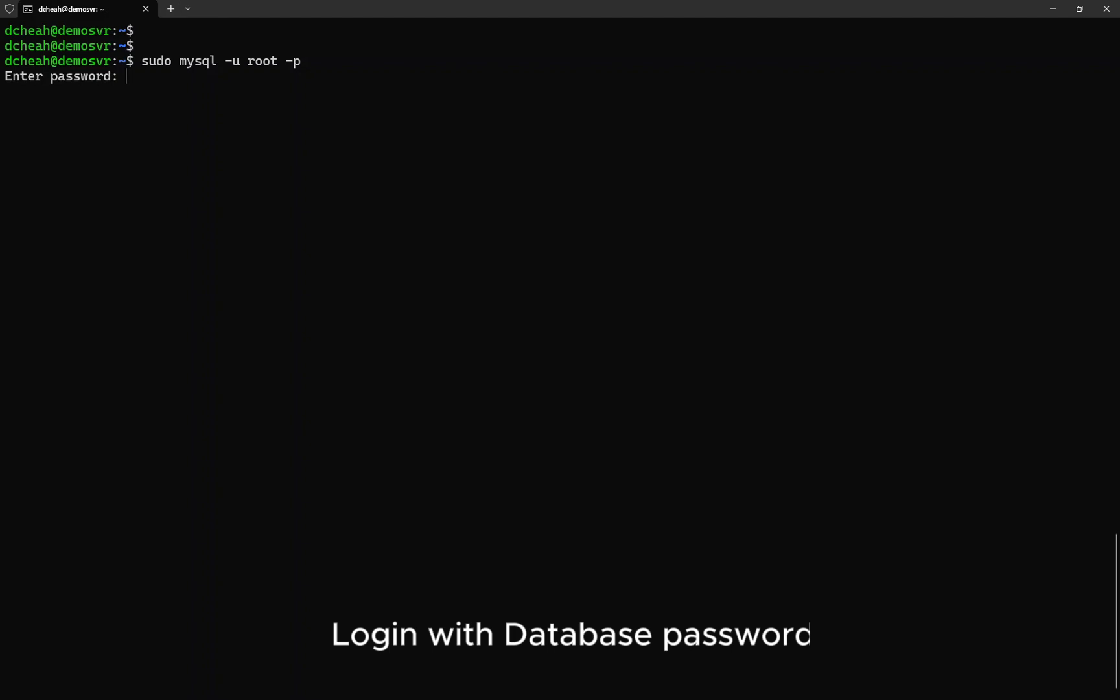
# Log into MariaDB as root and run CREATE DATABASE piwigo_db;
pyautogui.press('Return')
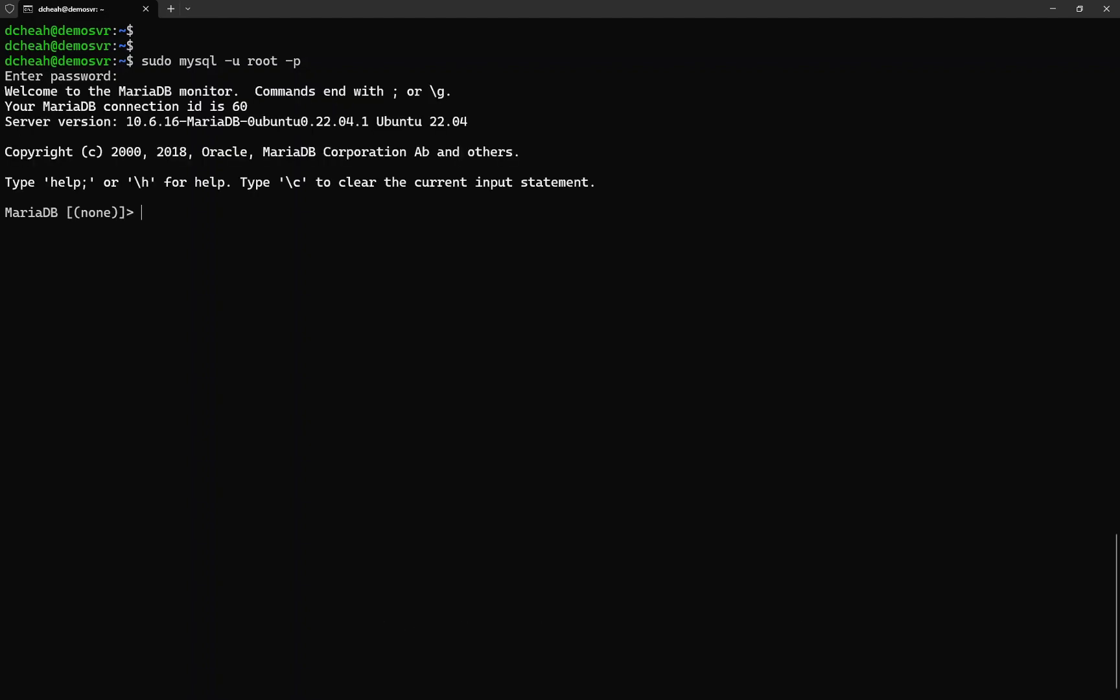
pyautogui.write('CREATE DA')
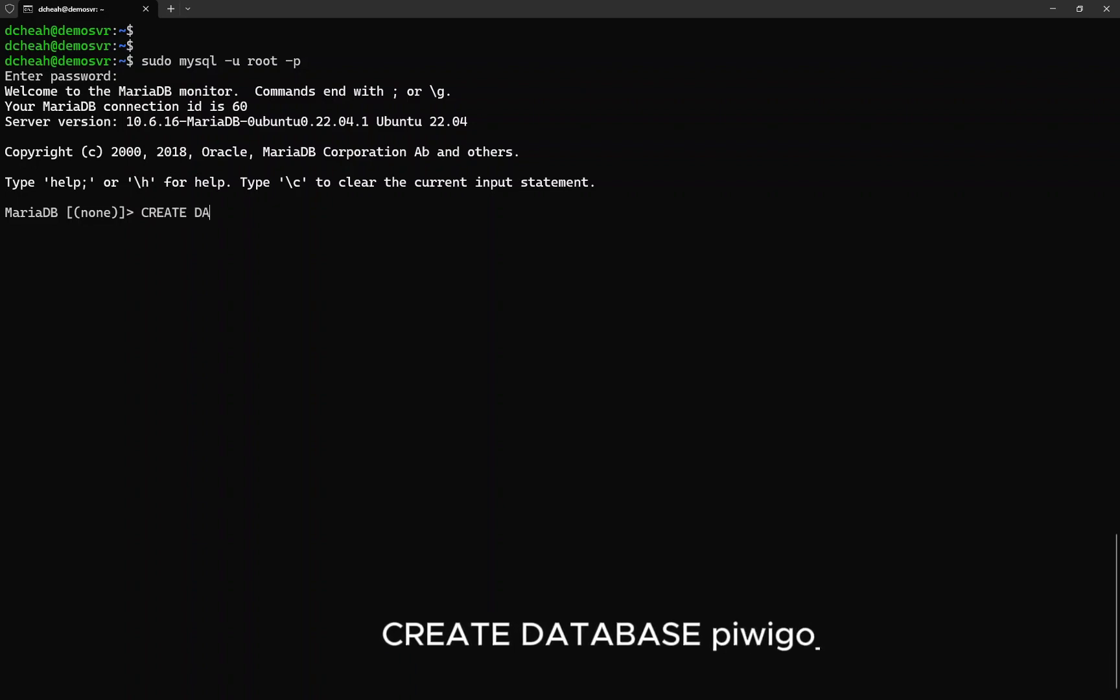
pyautogui.write('TABASE')
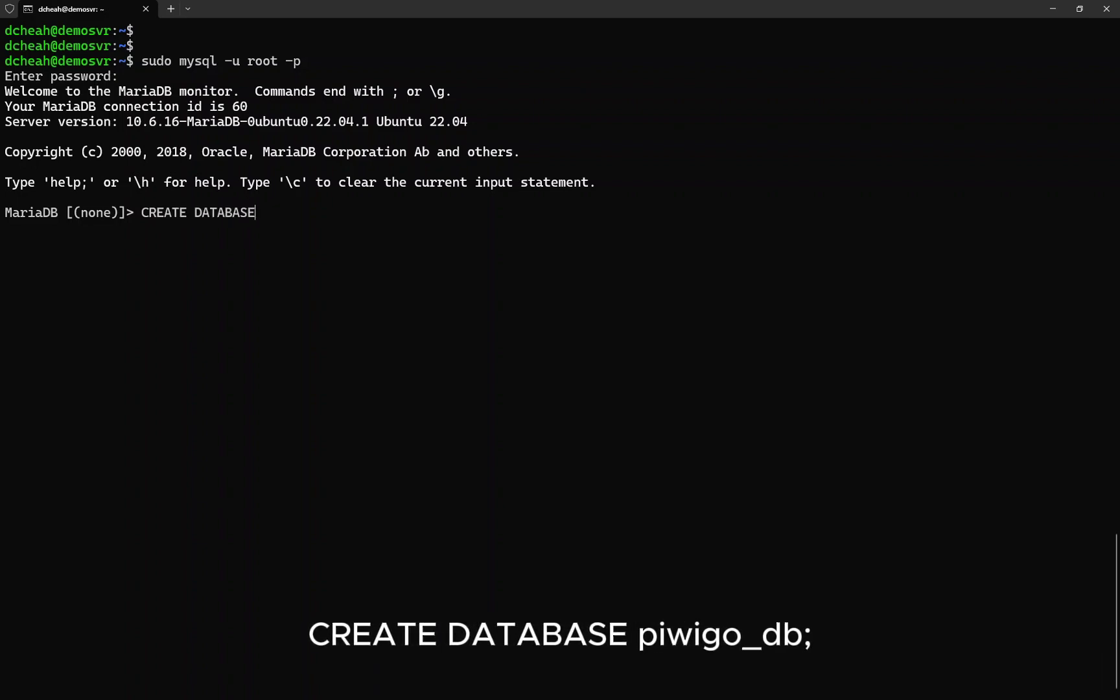
pyautogui.write('piwig')
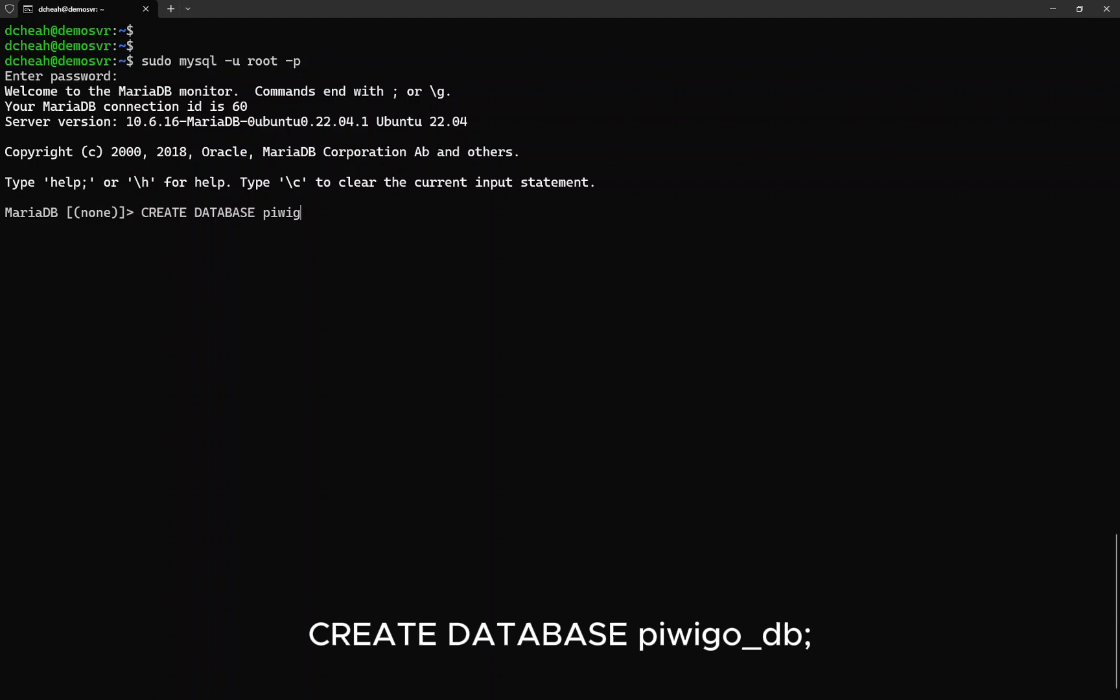
pyautogui.write('o_db')
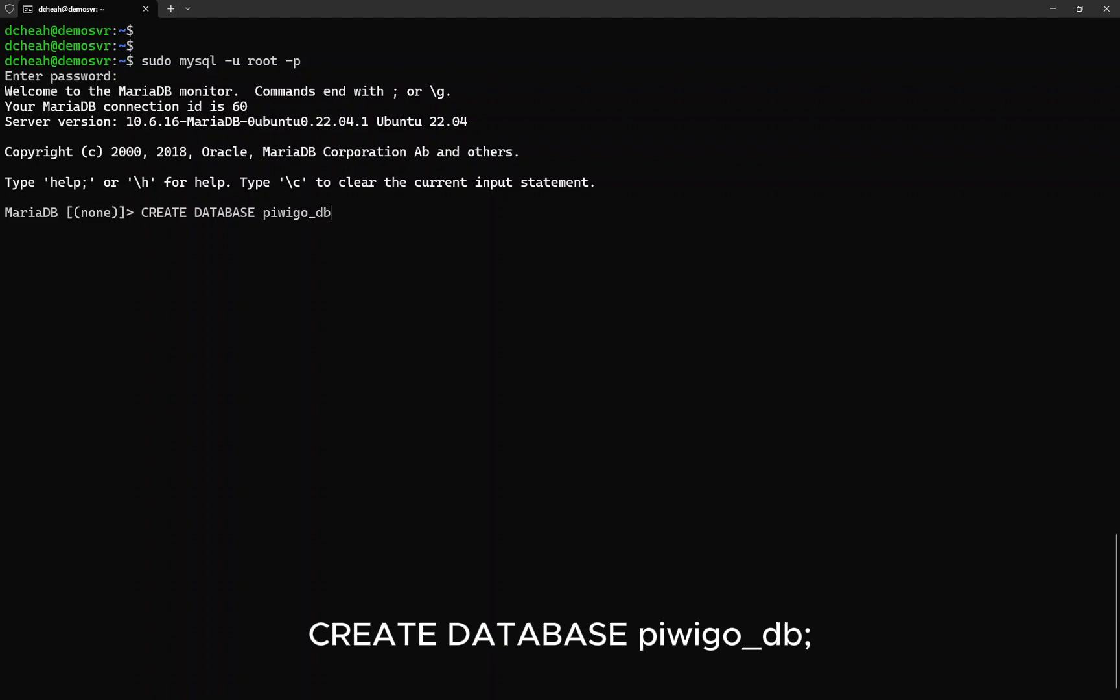
pyautogui.write(';')
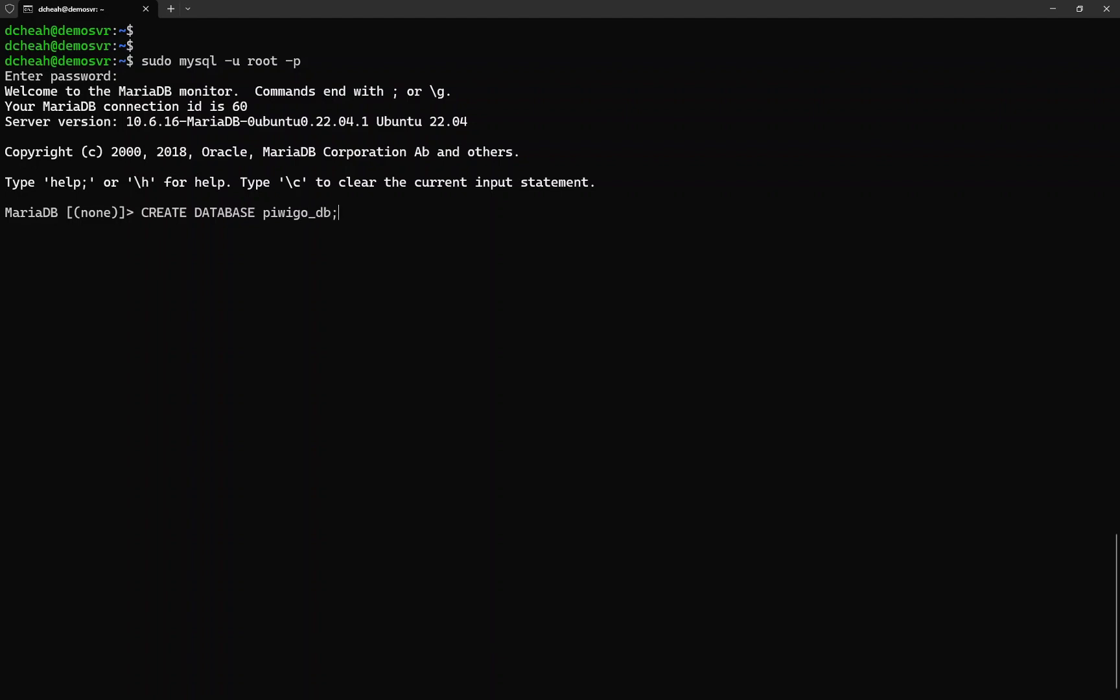
pyautogui.press('Return')
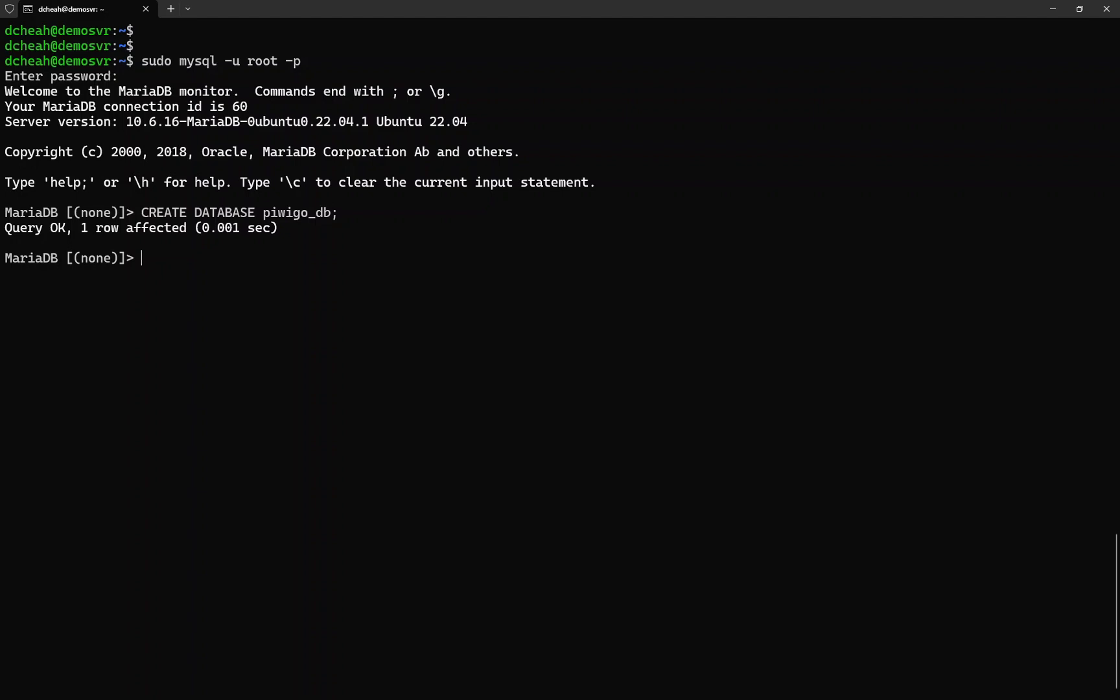
pyautogui.write('CRE')
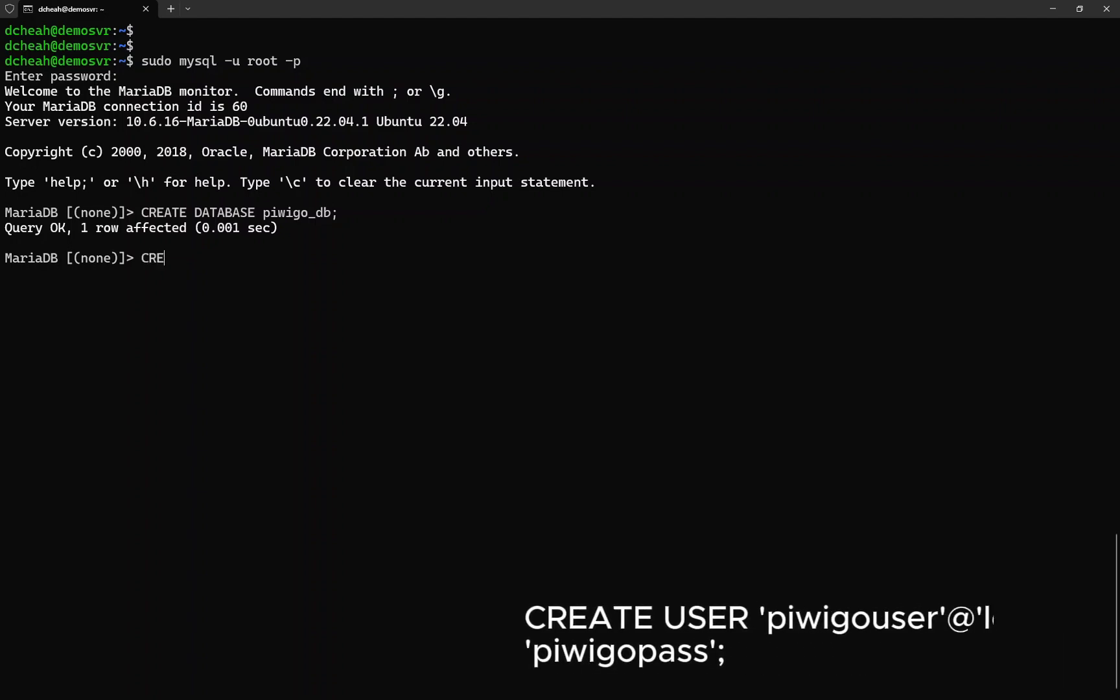
pyautogui.write('ATE USER')
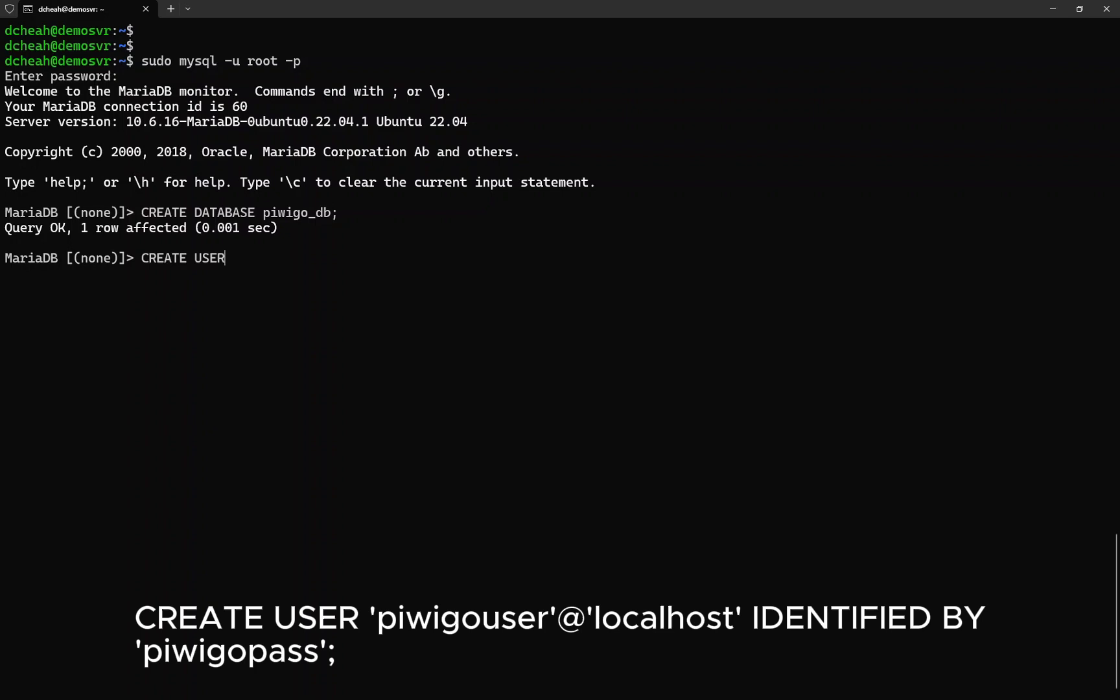
pyautogui.write("'piw")
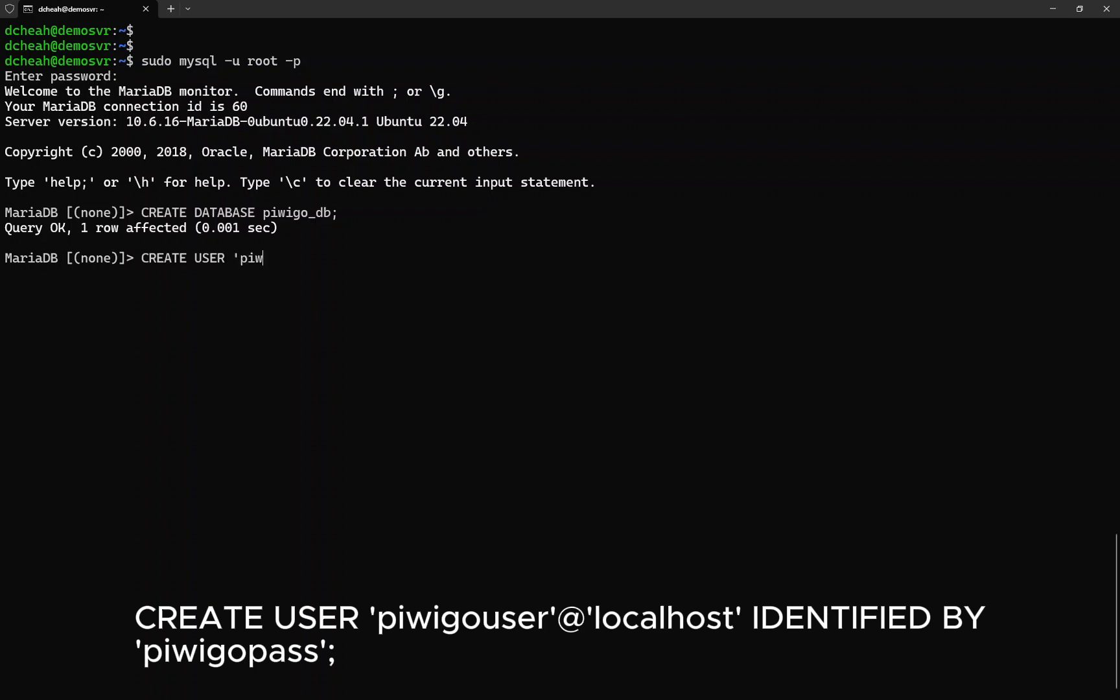
pyautogui.write('go')
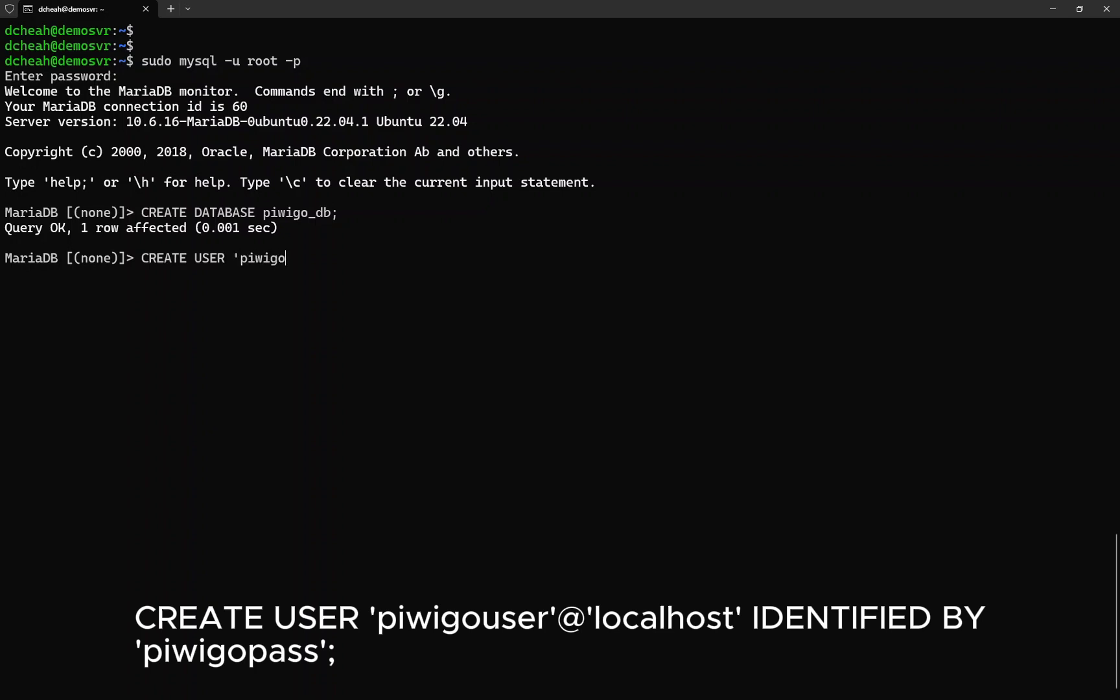
pyautogui.write("user'")
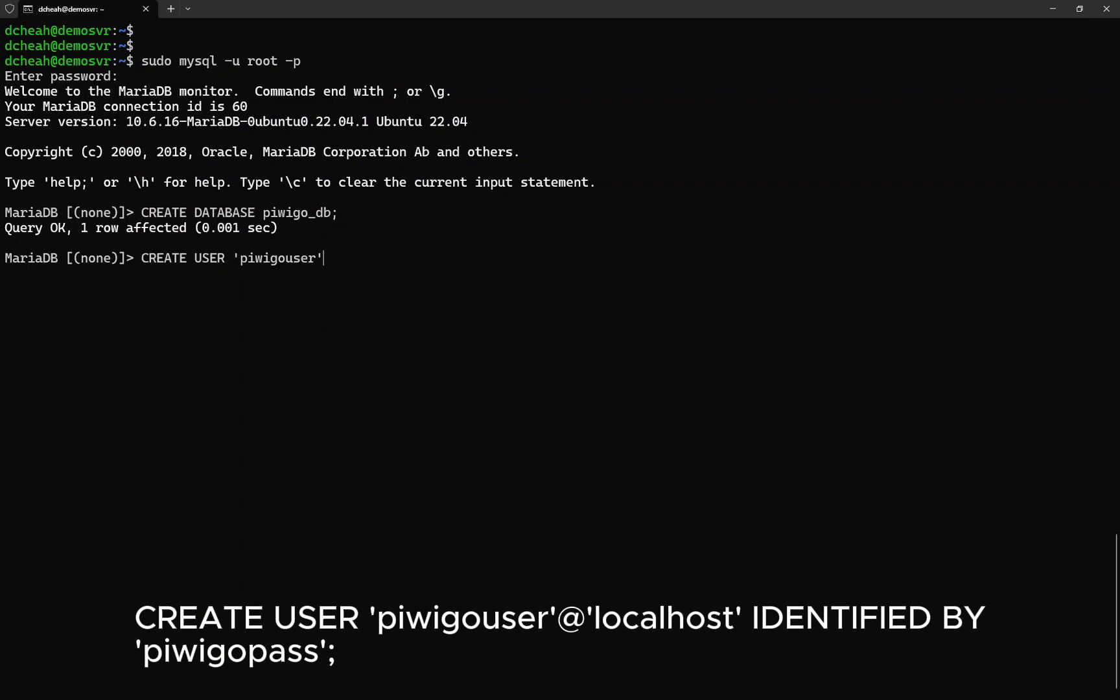
pyautogui.write("@'lo")
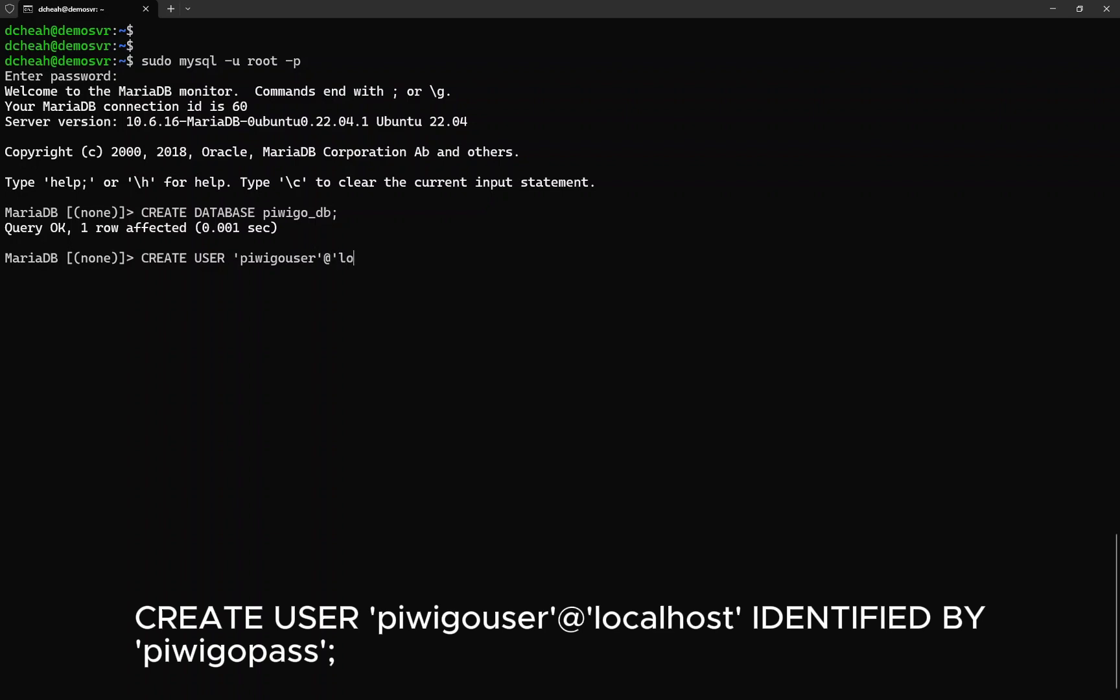
pyautogui.write("calhost' IN")
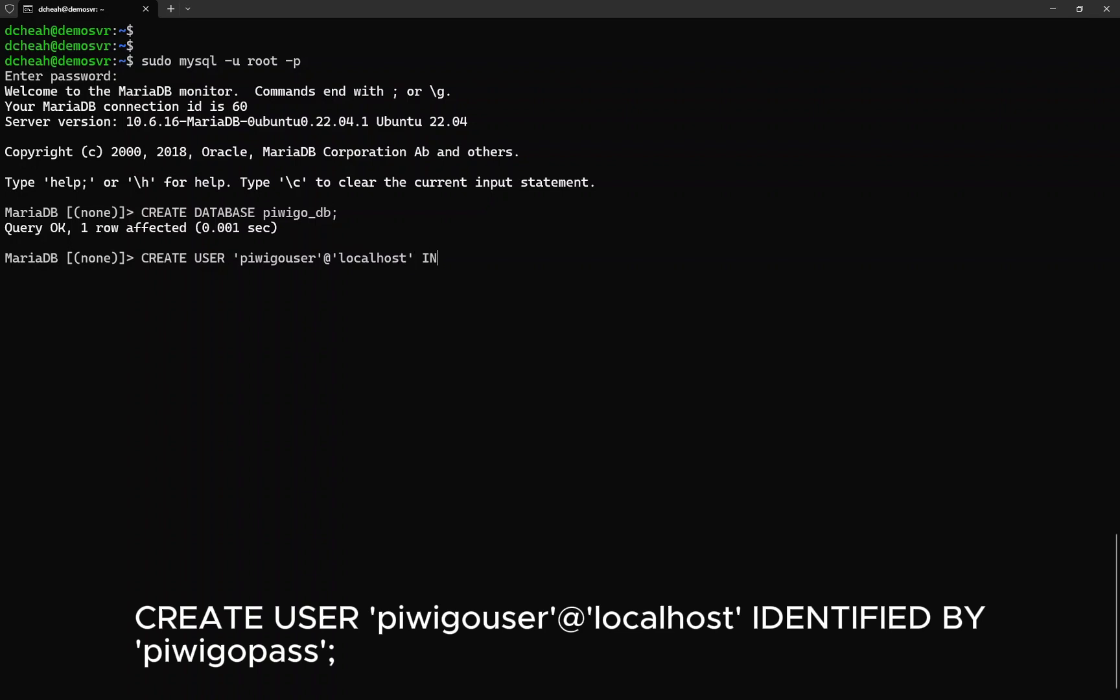
pyautogui.write('DE')
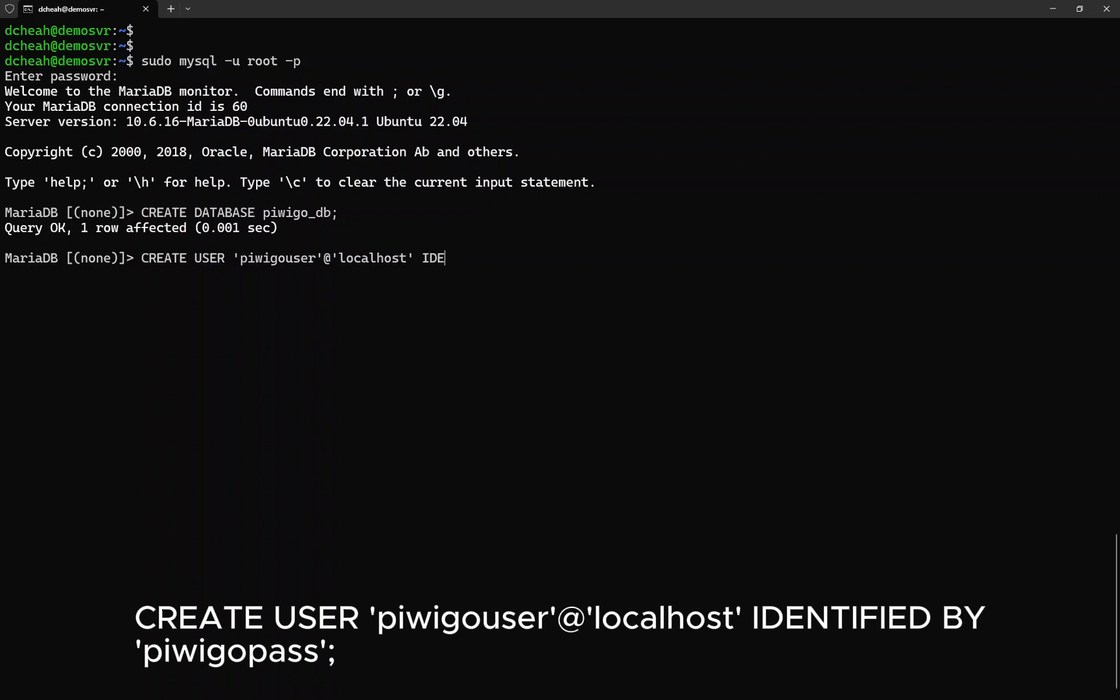
pyautogui.write('NTIFIED')
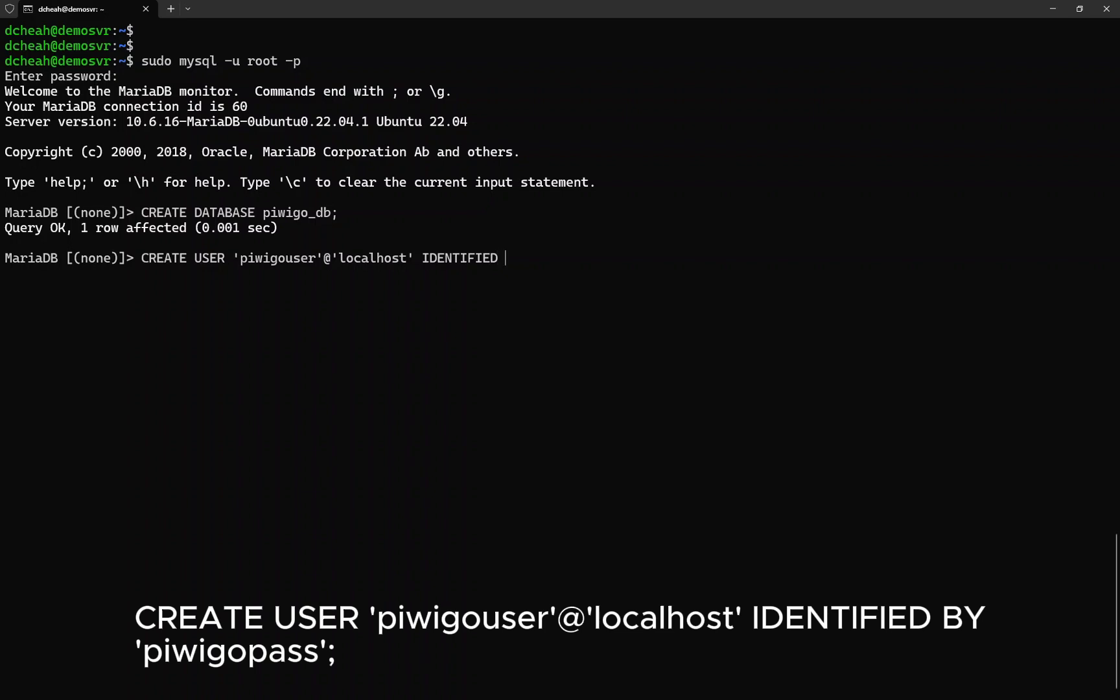
pyautogui.write("BY '")
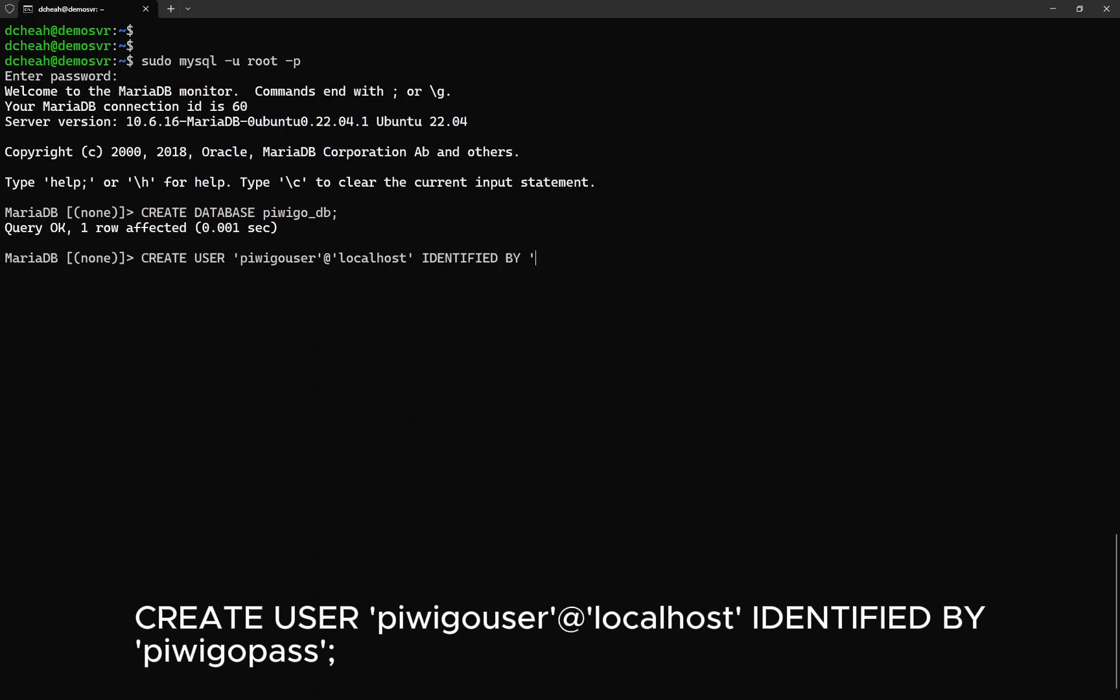
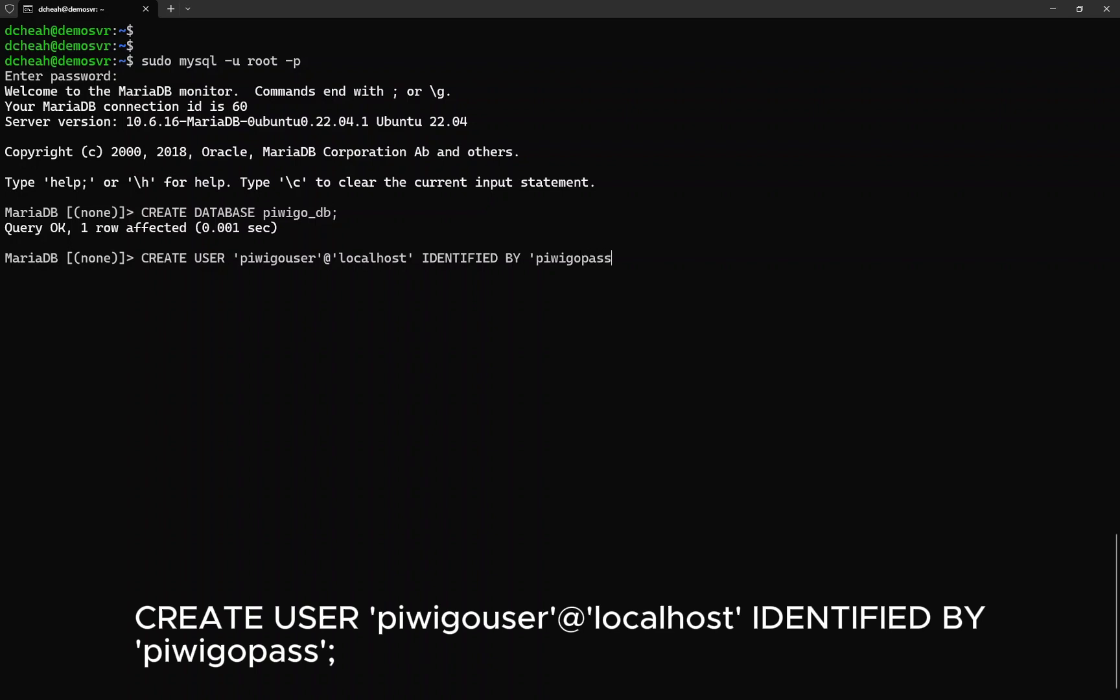
pyautogui.write(';')
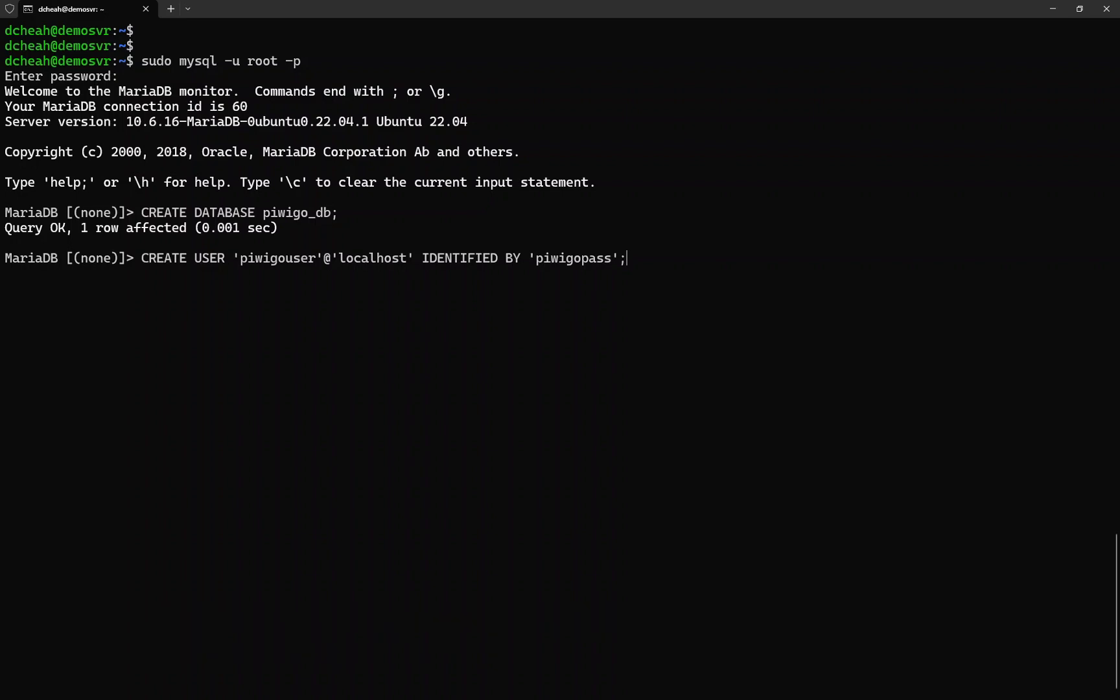
pyautogui.press('Return')
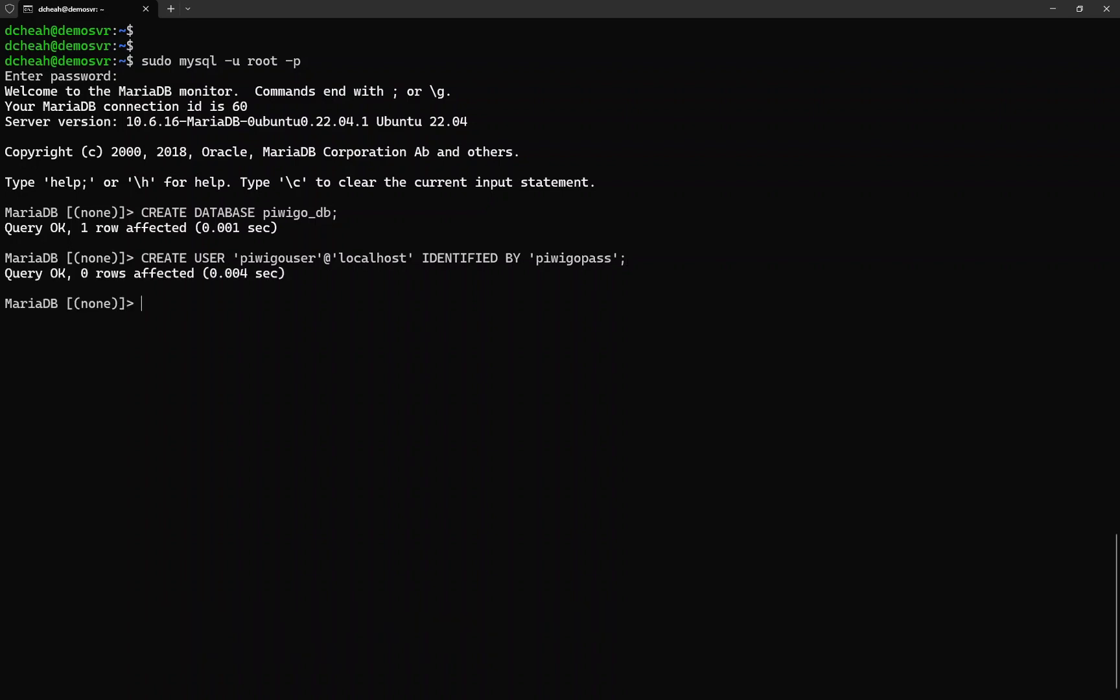
pyautogui.write('GRANT A')
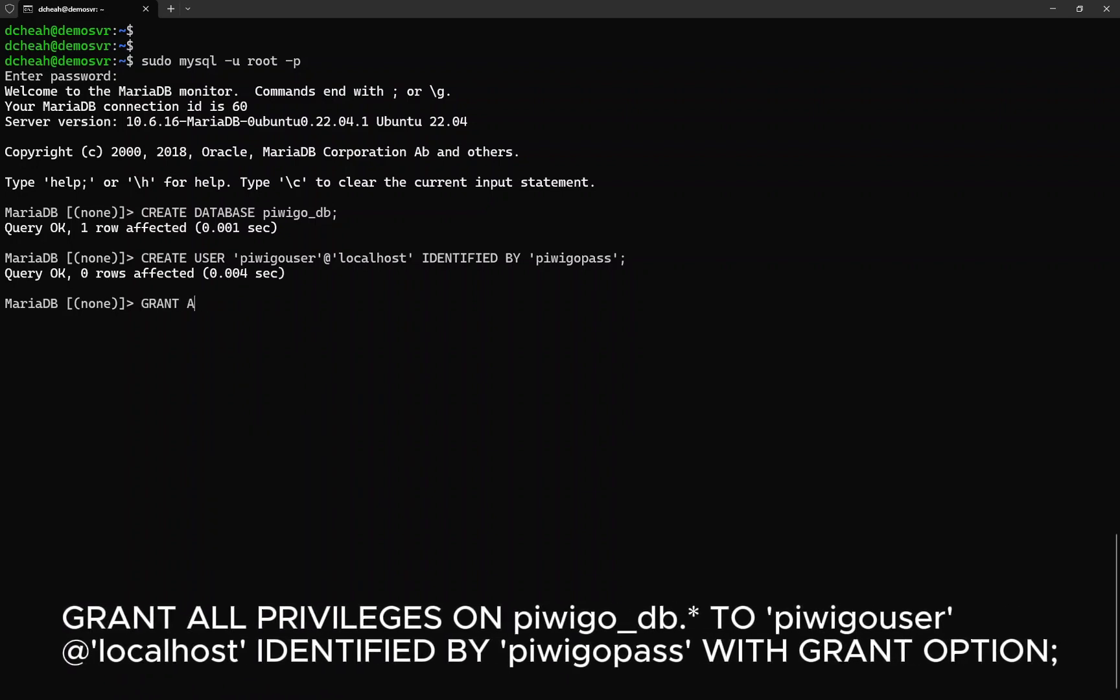
pyautogui.write('LL PRIVILEG')
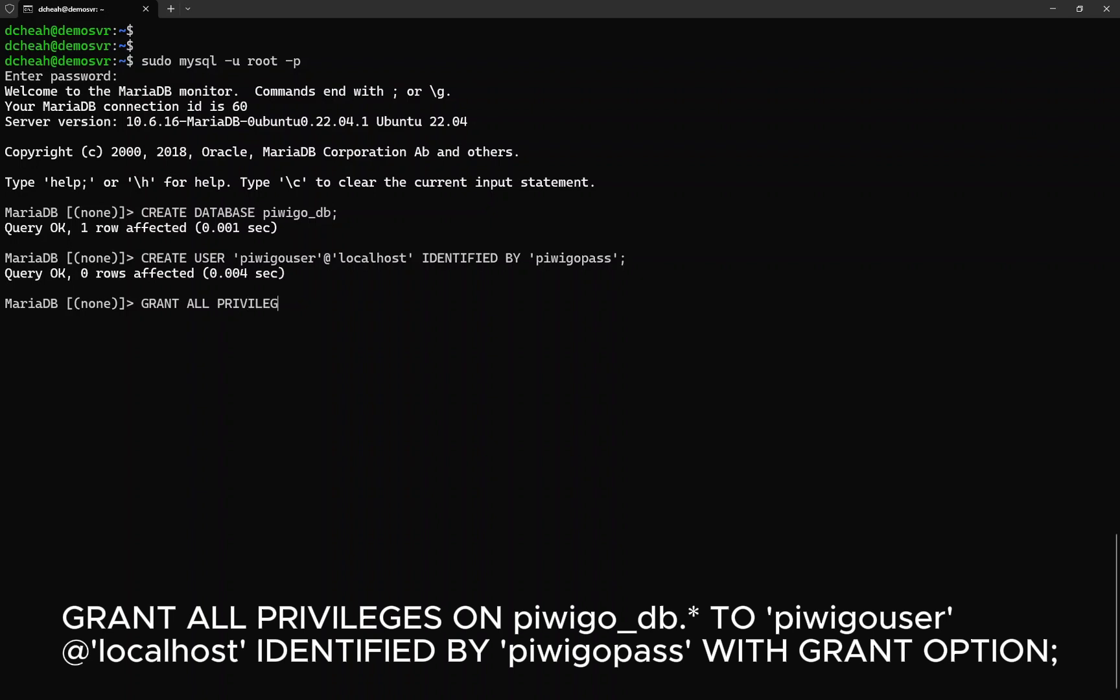
pyautogui.write('ES ON')
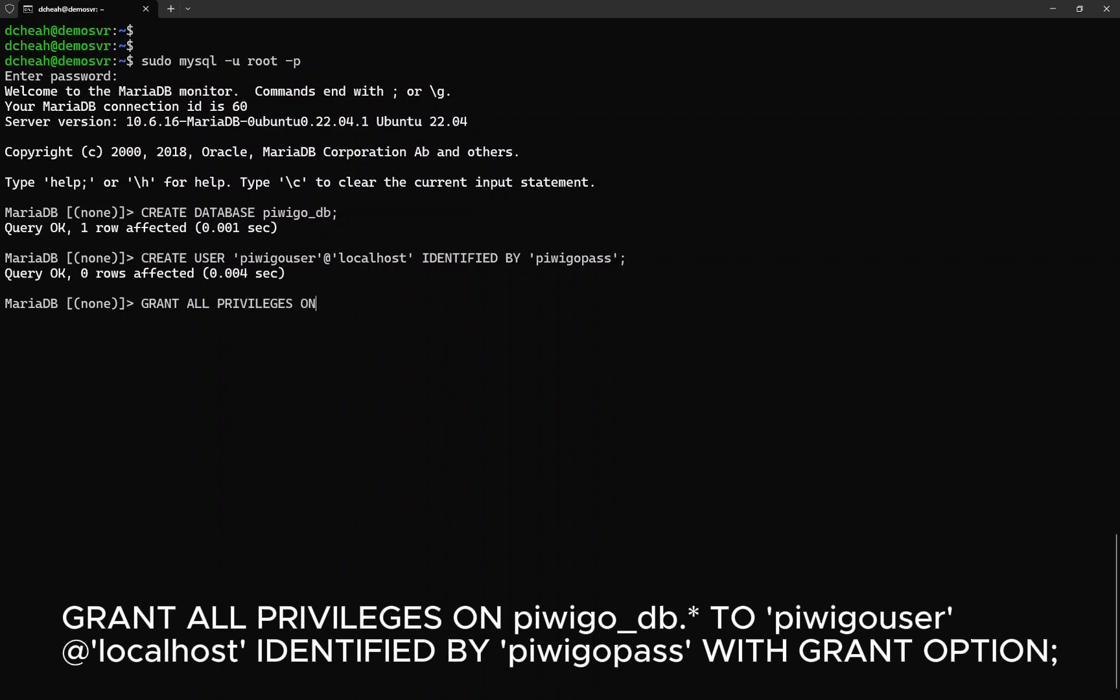
pyautogui.write('piwigo')
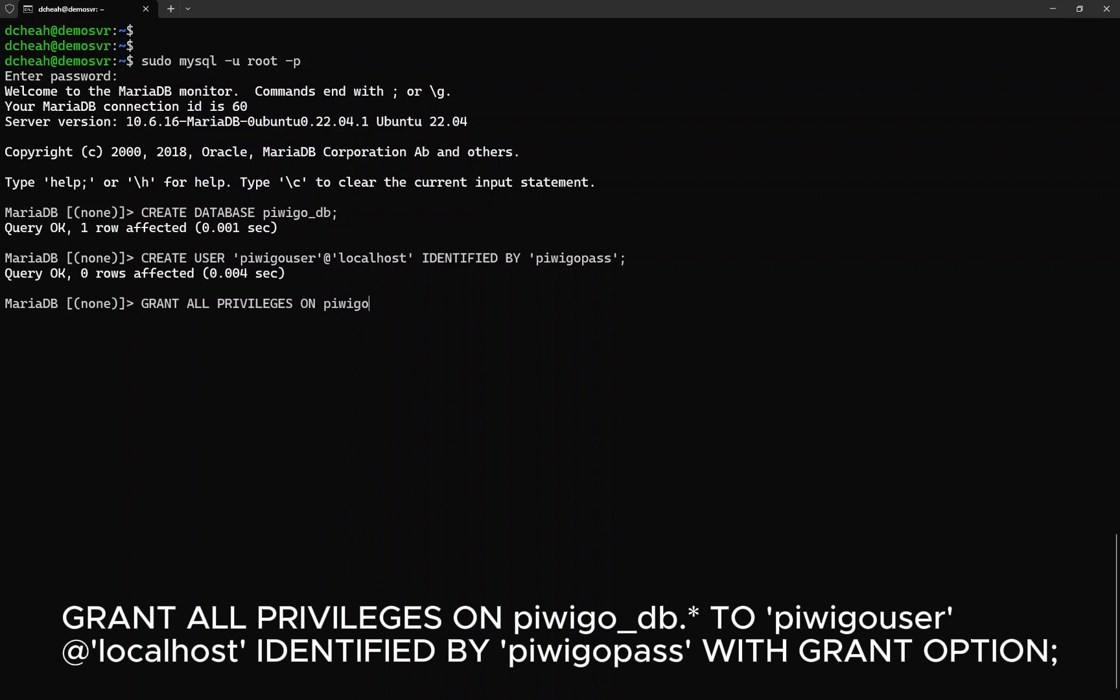
pyautogui.write('_db')
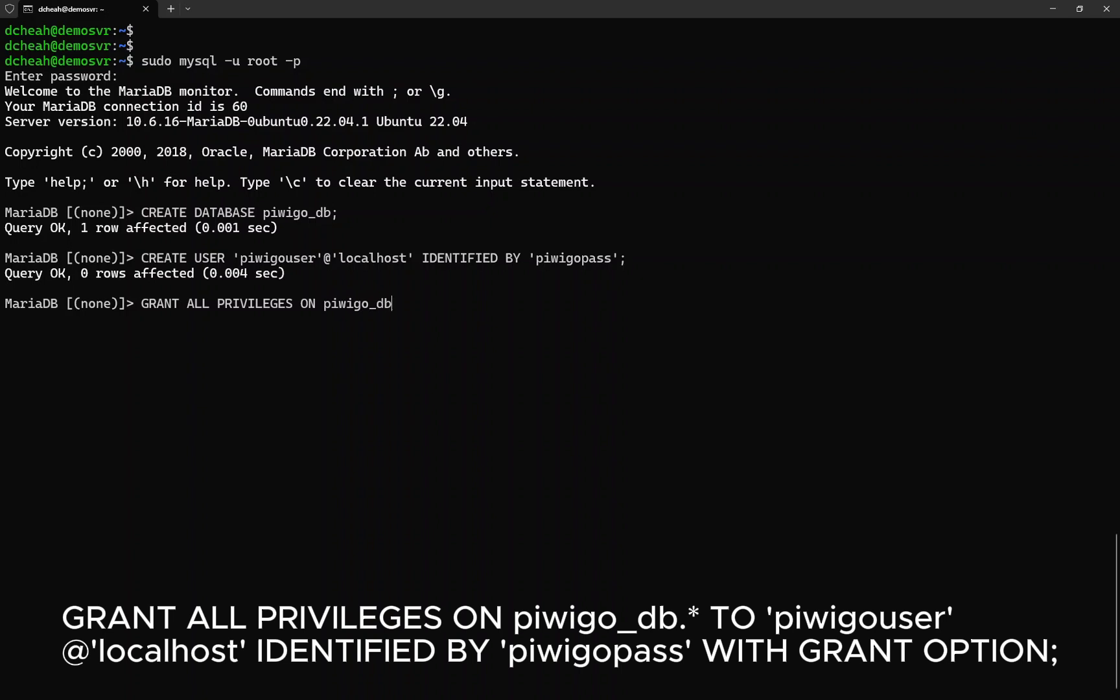
pyautogui.write('.')
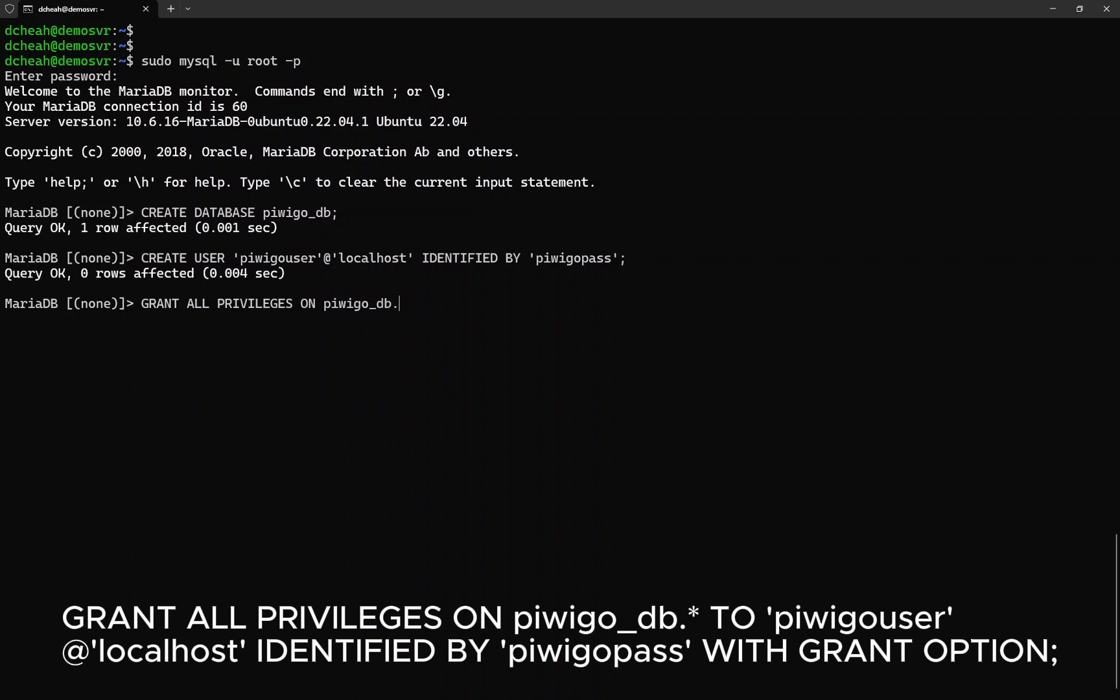
pyautogui.write('*')
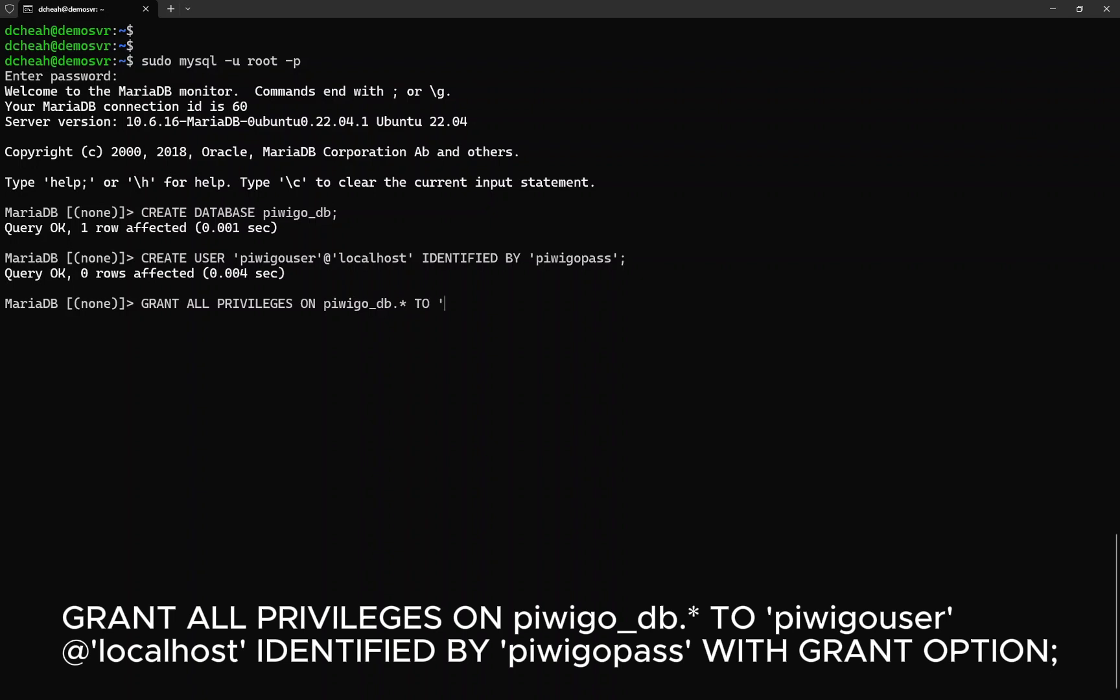
pyautogui.write('piwigo')
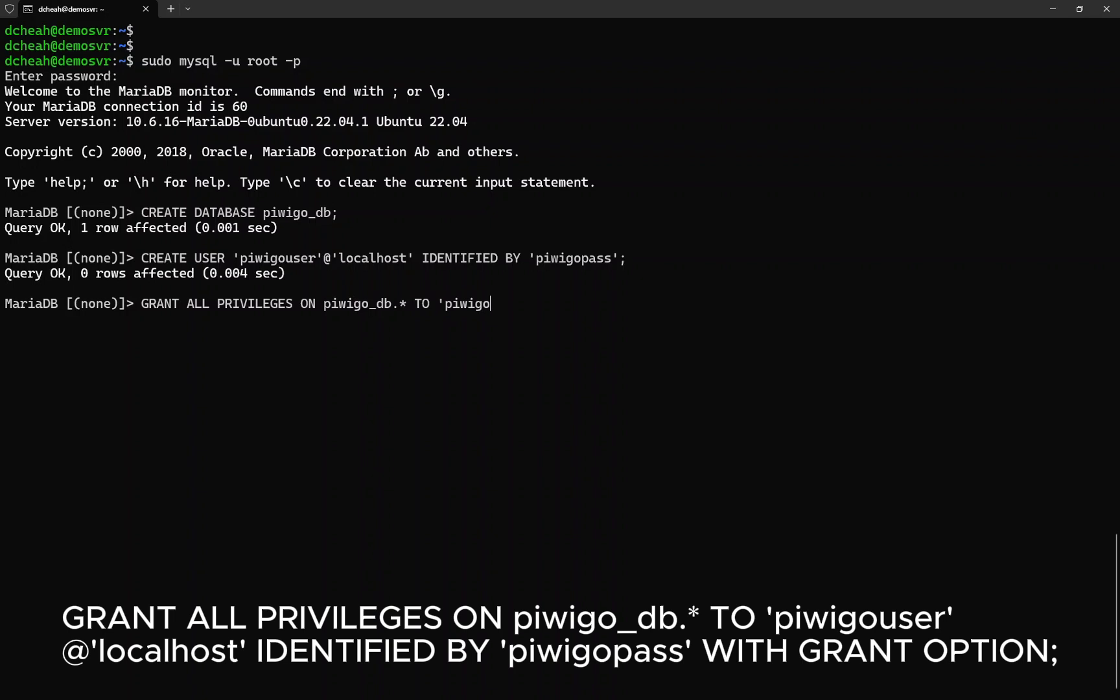
pyautogui.write('user')
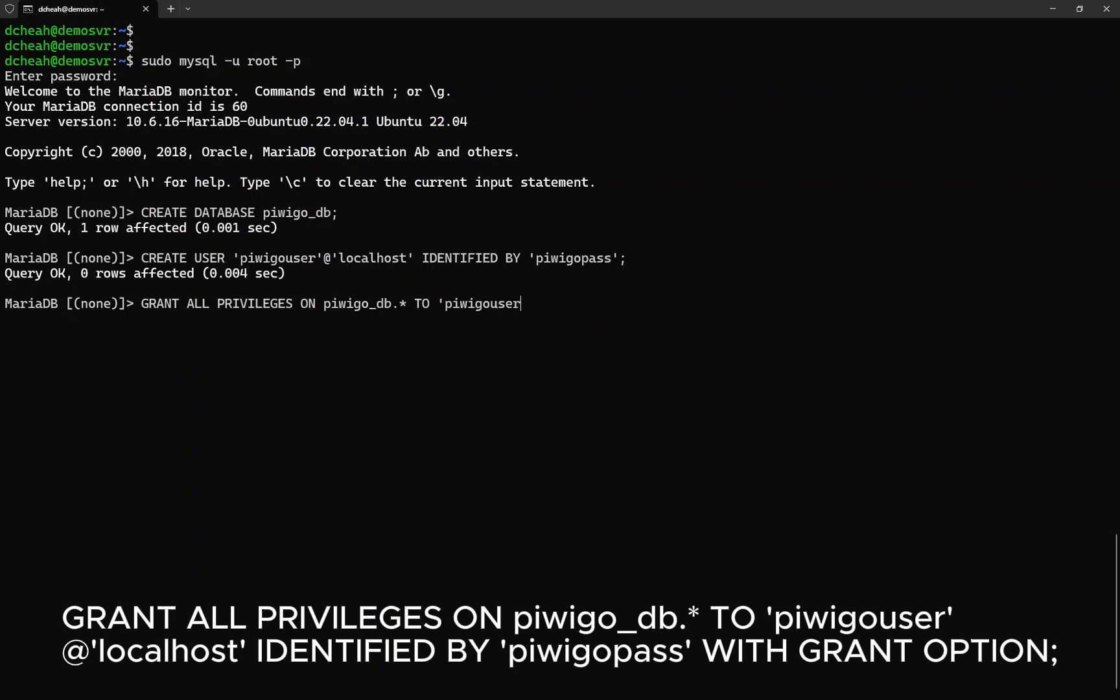
pyautogui.write("@'lo")
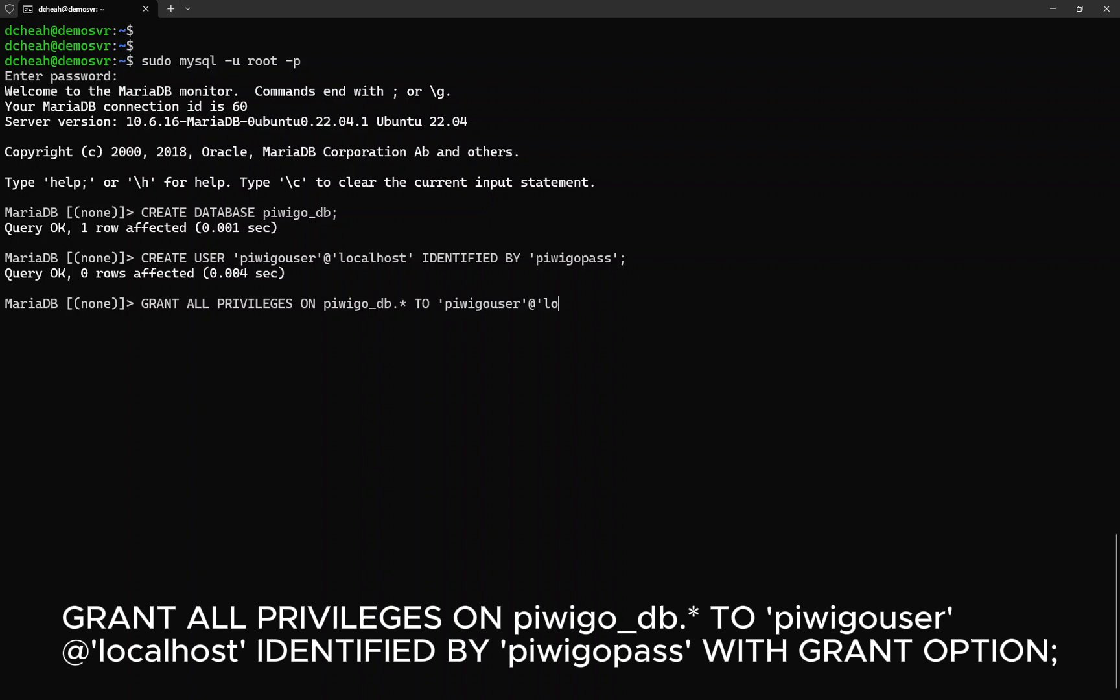
pyautogui.write("calhost' I")
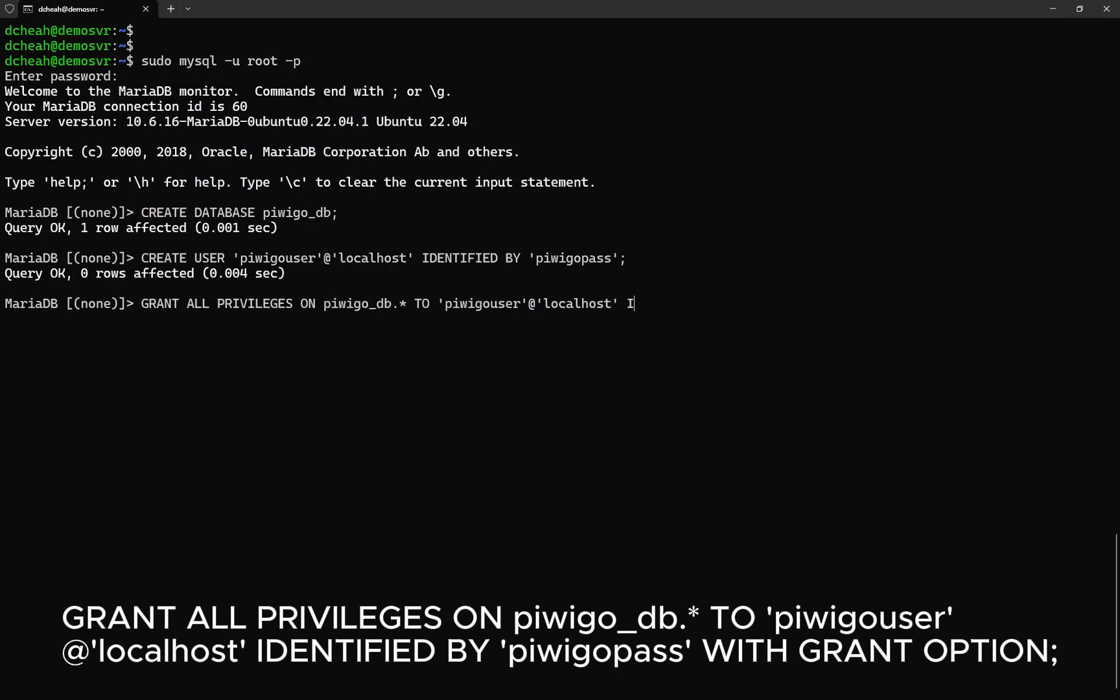
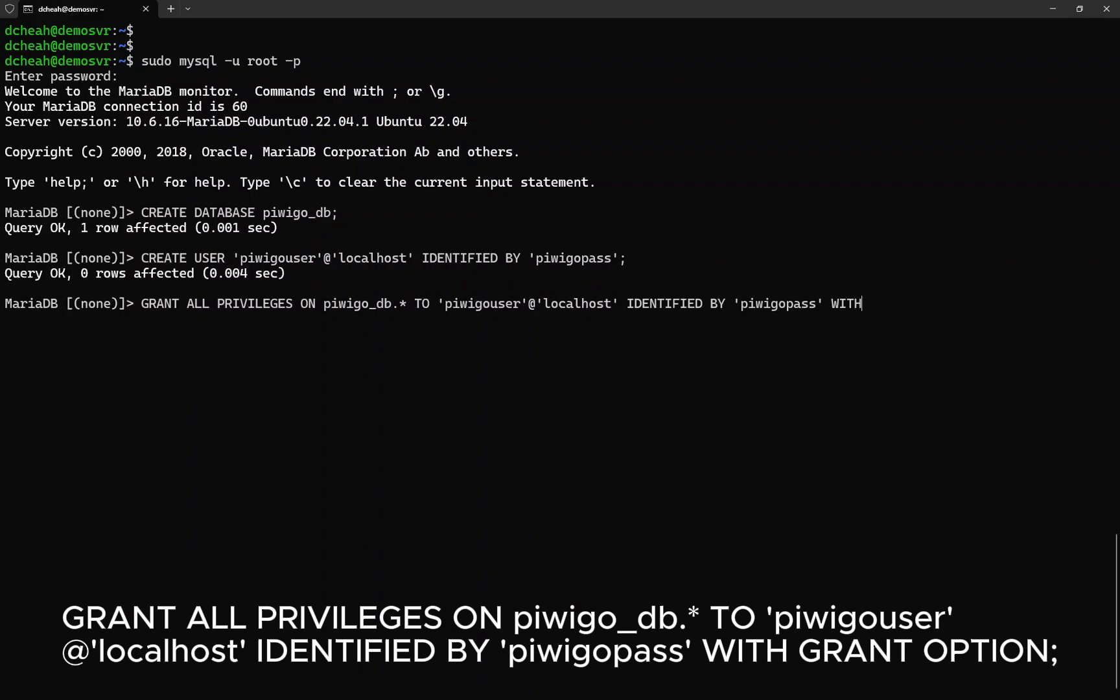
pyautogui.write('GRANT O')
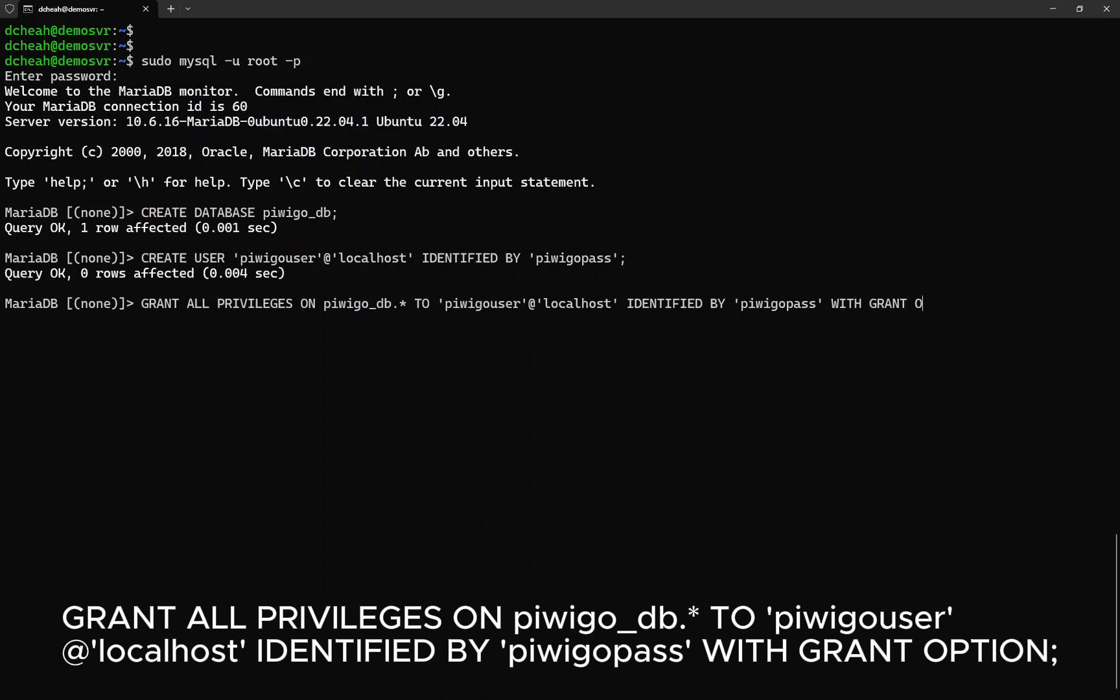
pyautogui.write('PTION;')
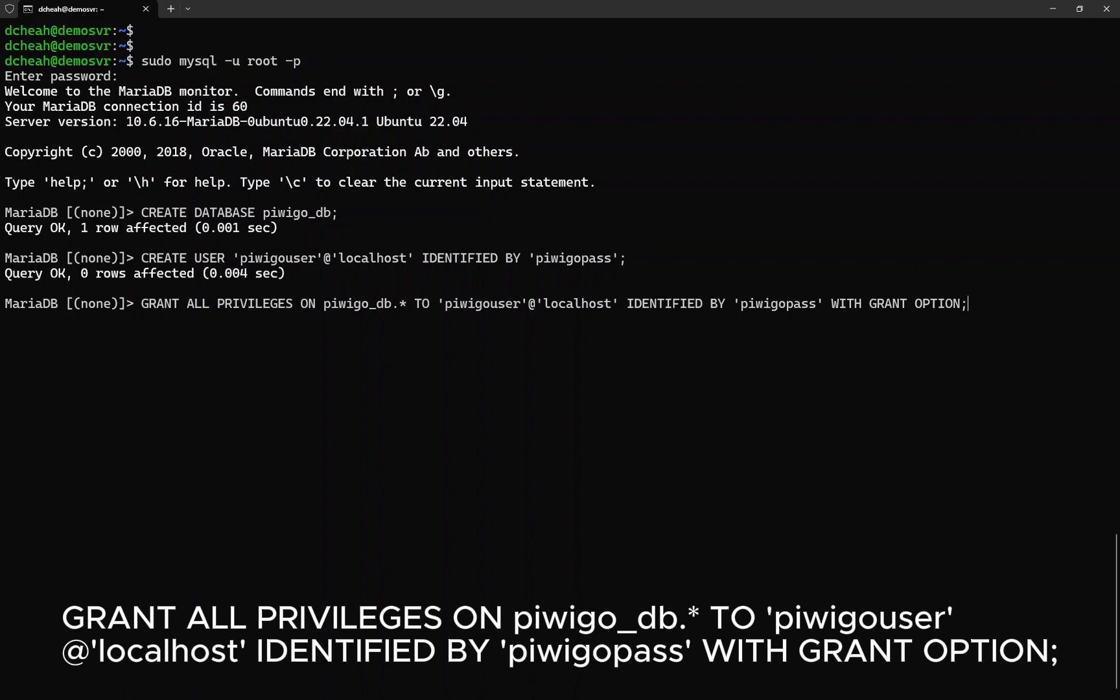
pyautogui.press('Return')
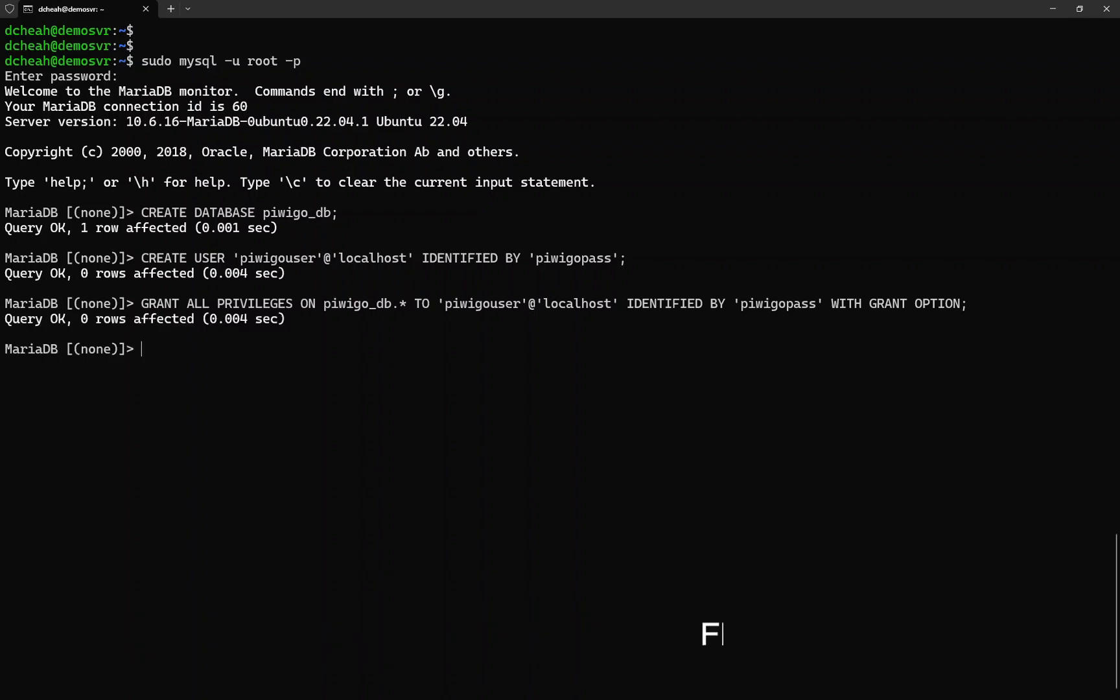
# Run FLUSH PRIVILEGES; then QUIT; to return to the server shell
pyautogui.write('FLUSH PRIVIL')
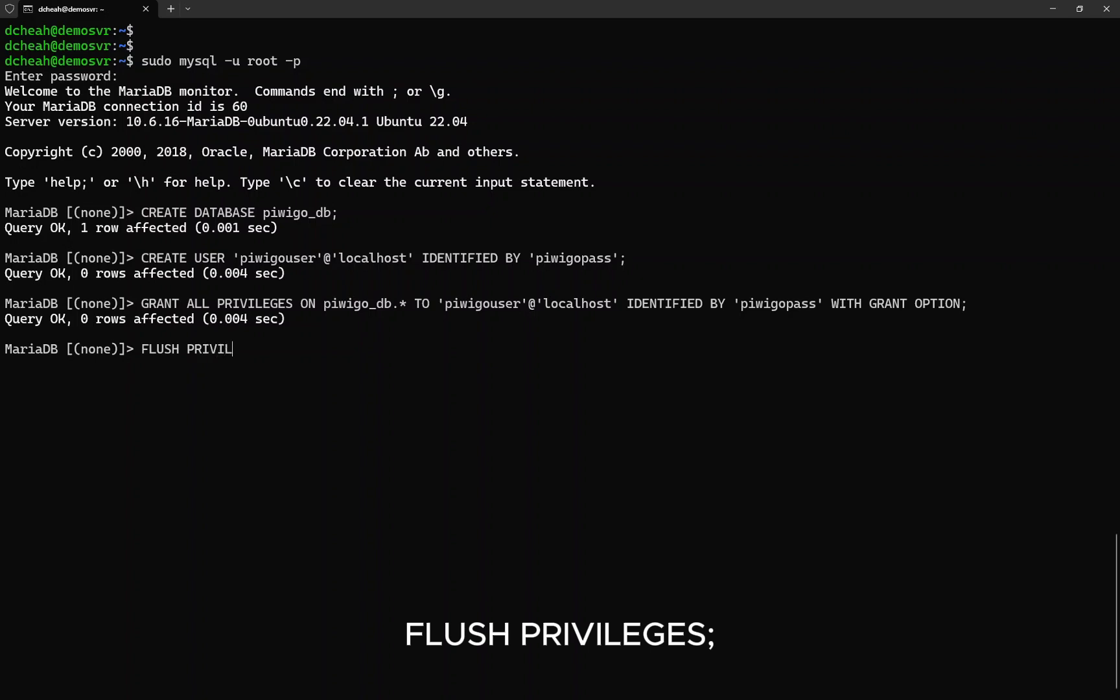
pyautogui.write('EGES;')
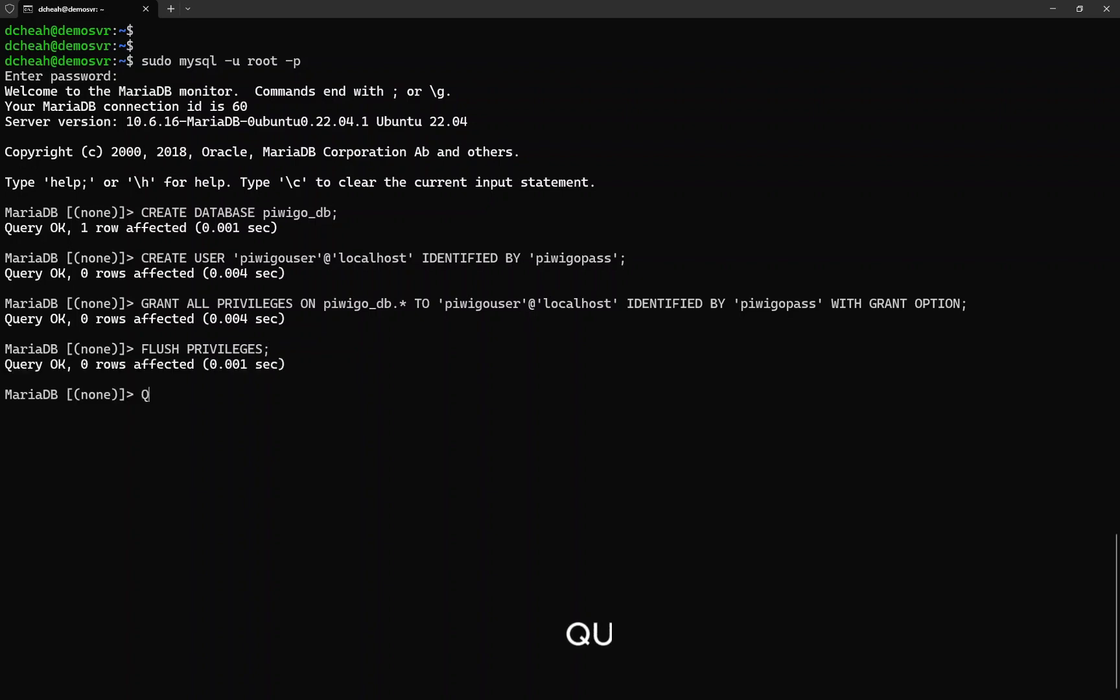
pyautogui.write('UIT;')
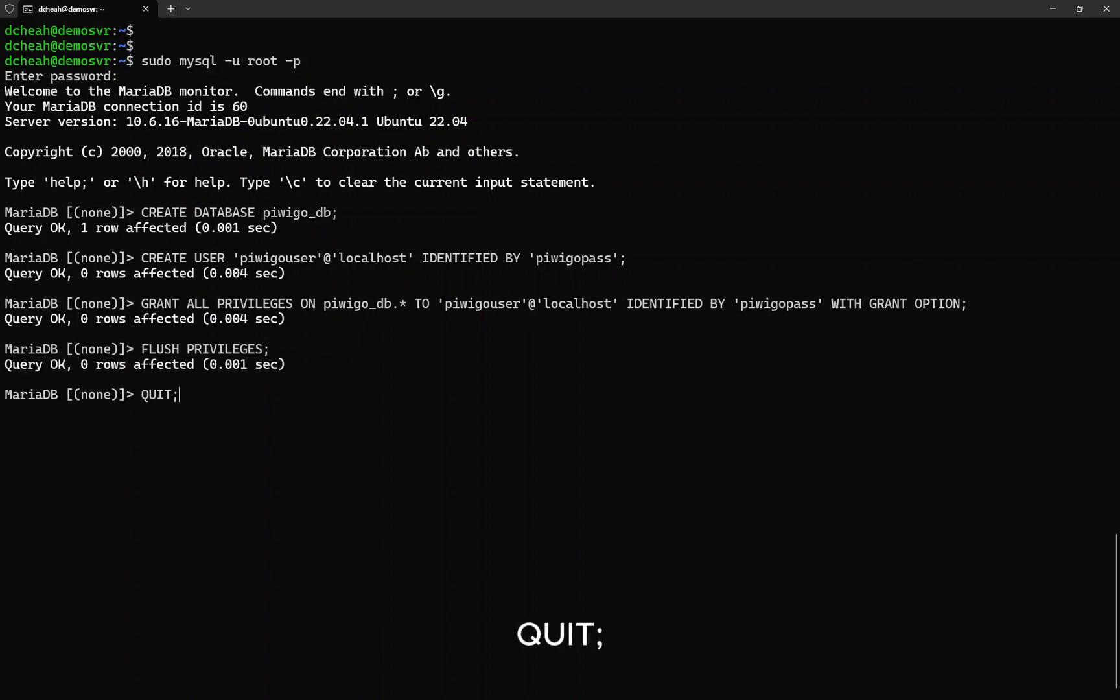
pyautogui.press('Return')
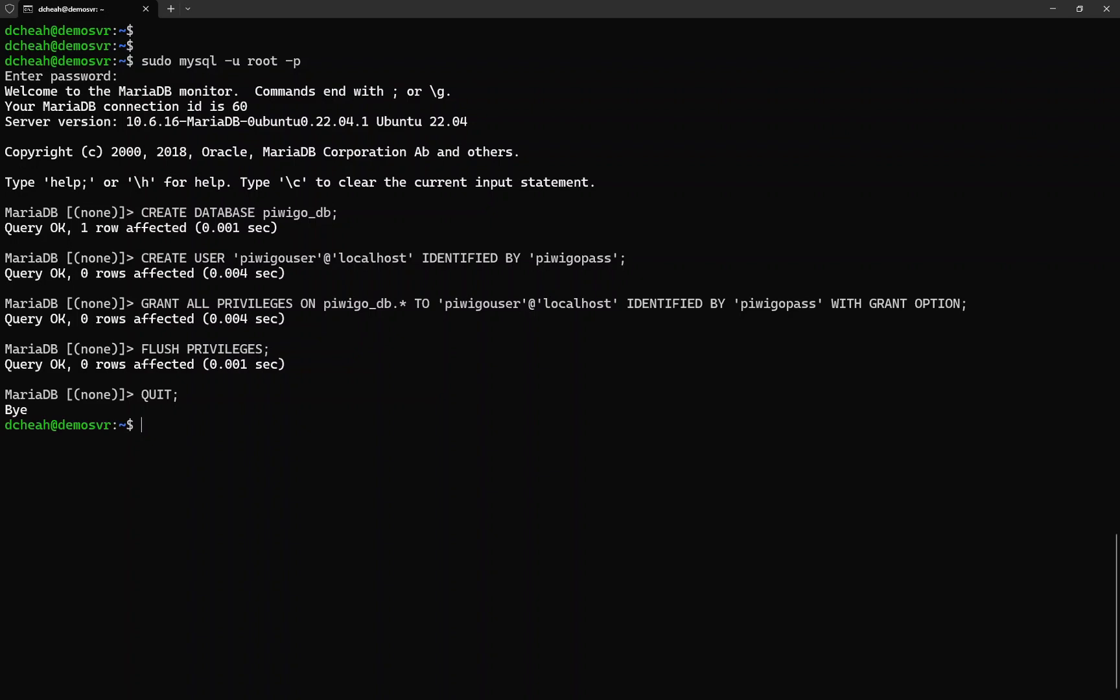
pyautogui.moveTo(457, 409)
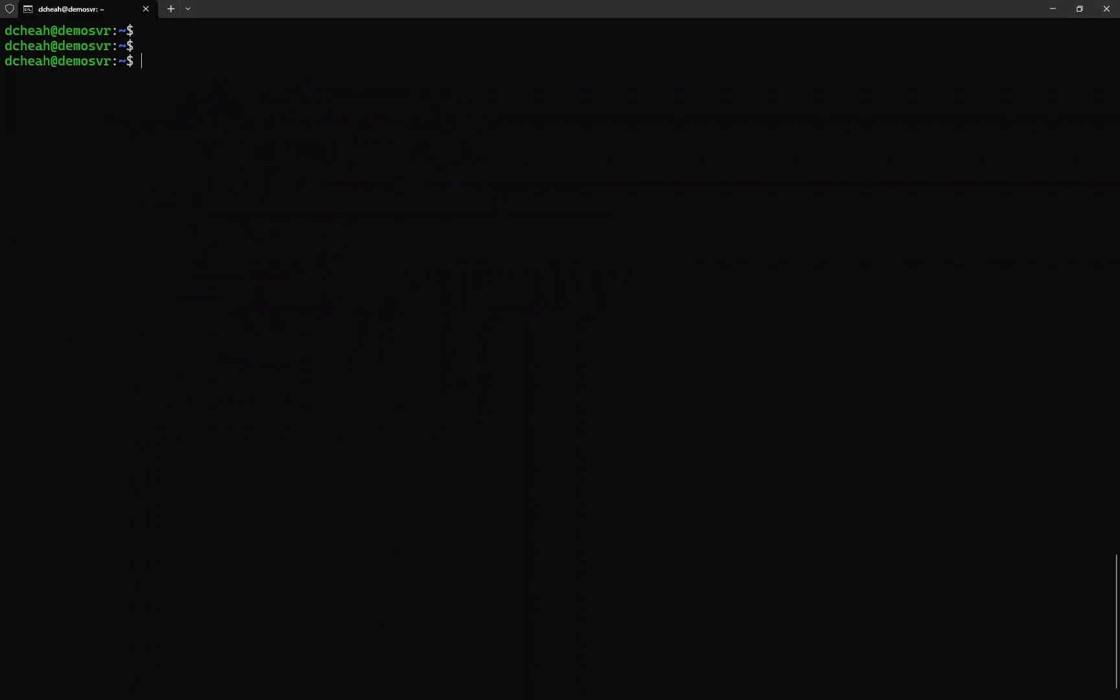
pyautogui.moveTo(552, 538)
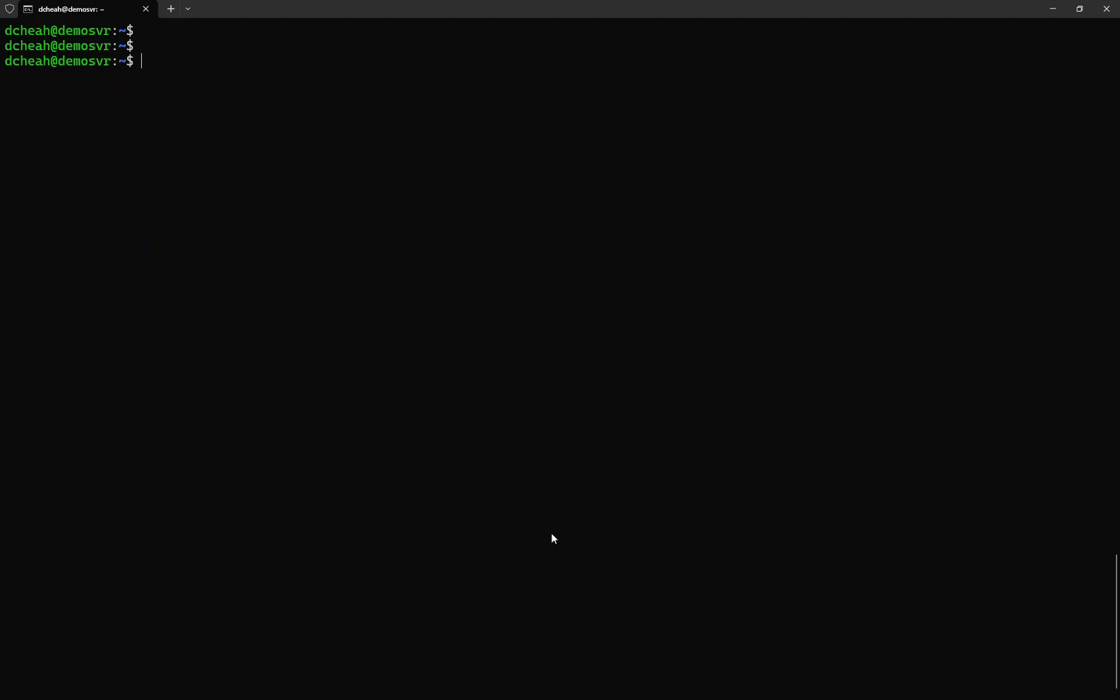
# Download the latest Piwigo release with curl as piwigo.zip and list the home folder to confirm it
pyautogui.write('sudo curl -o piwigo.zip https://piwigo.org/download/dlcounter.php?code=latest')
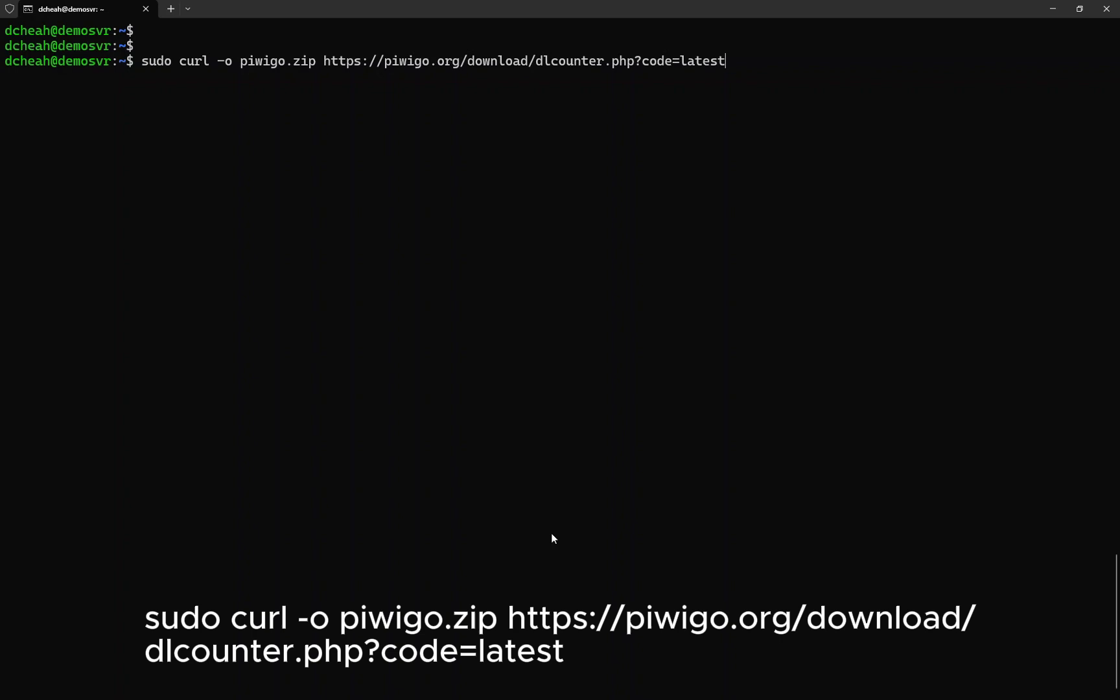
pyautogui.press('Return')
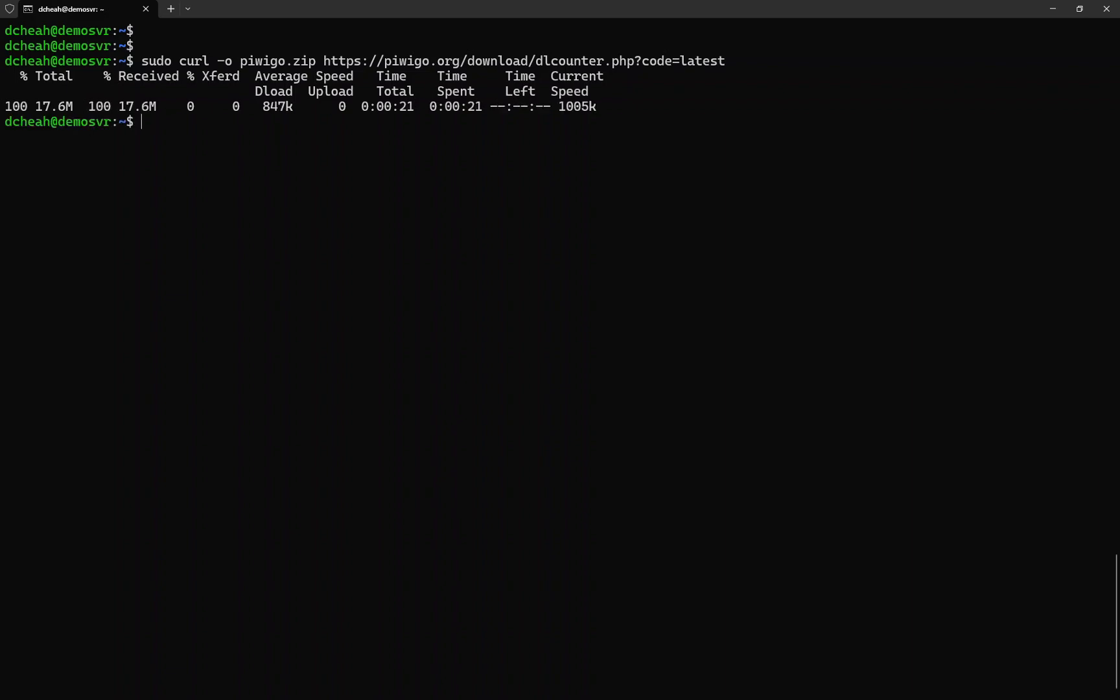
pyautogui.write('ls')
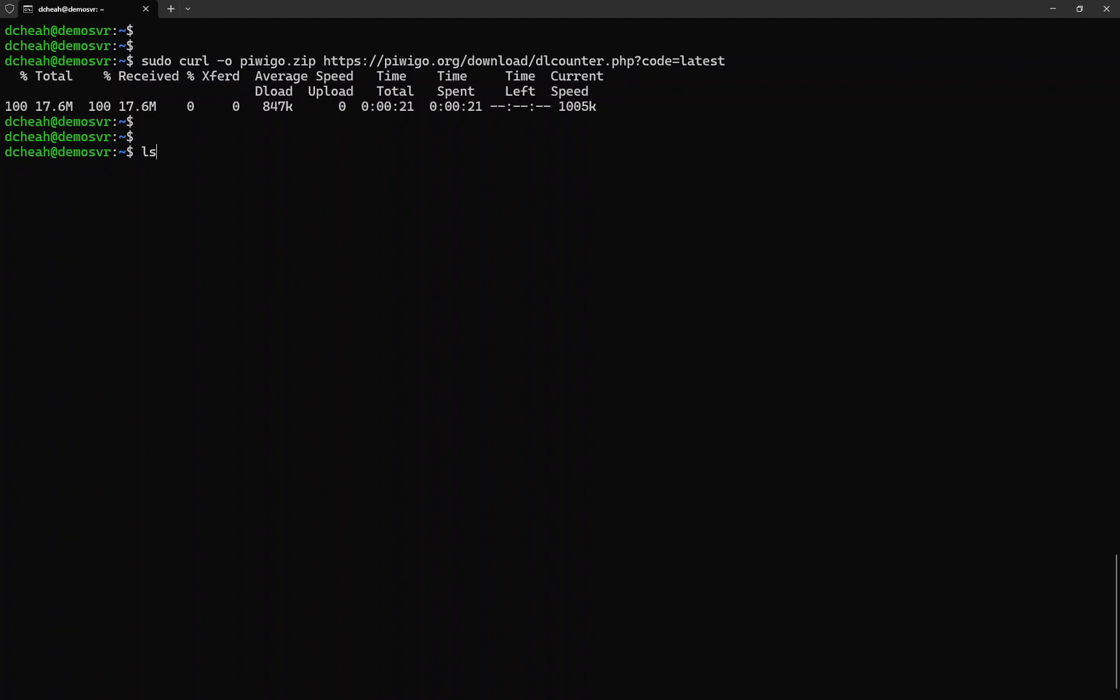
pyautogui.press('Return')
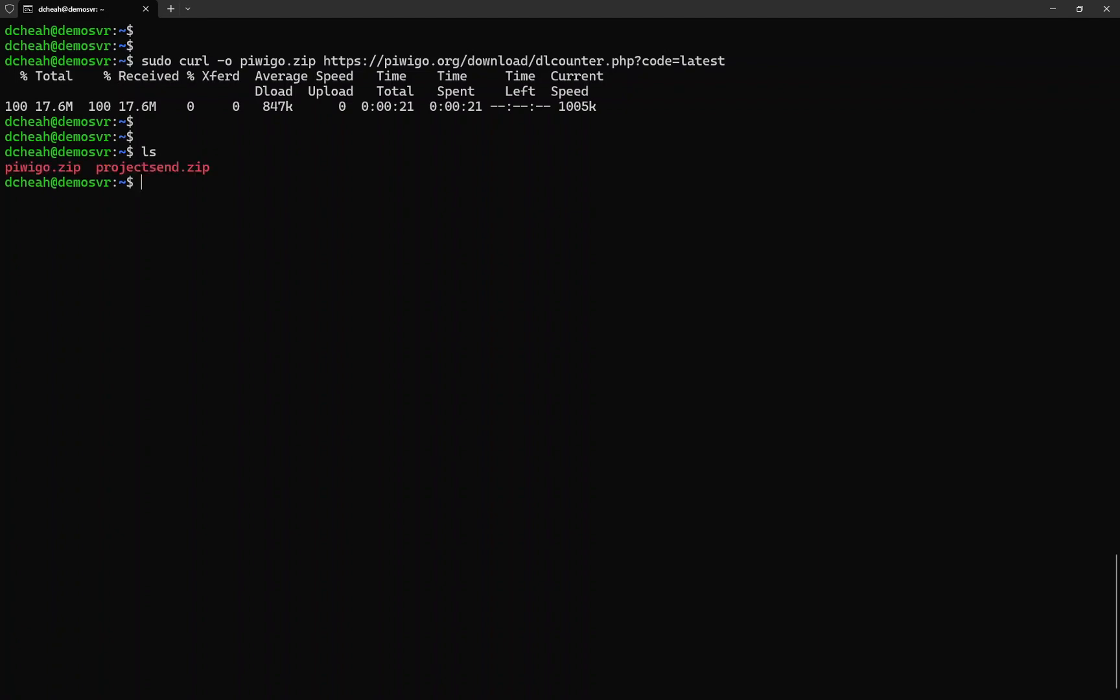
pyautogui.press('Return')
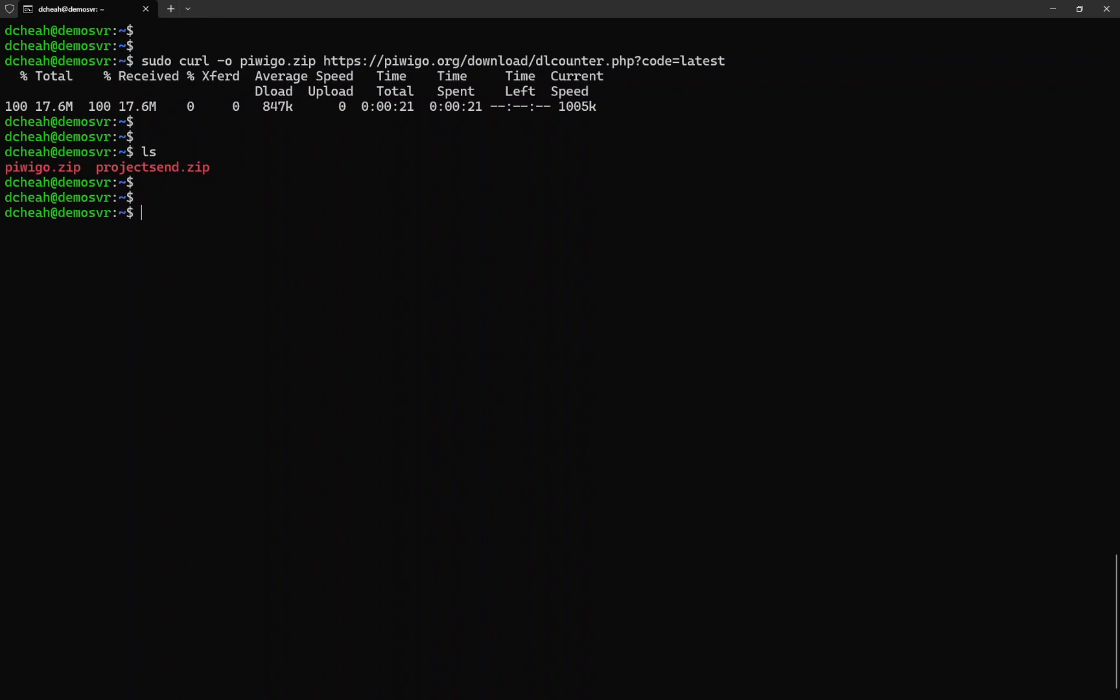
# Extract piwigo.zip with sudo unzip into /var/www/demo.com/photos
pyautogui.write('sudo unz')
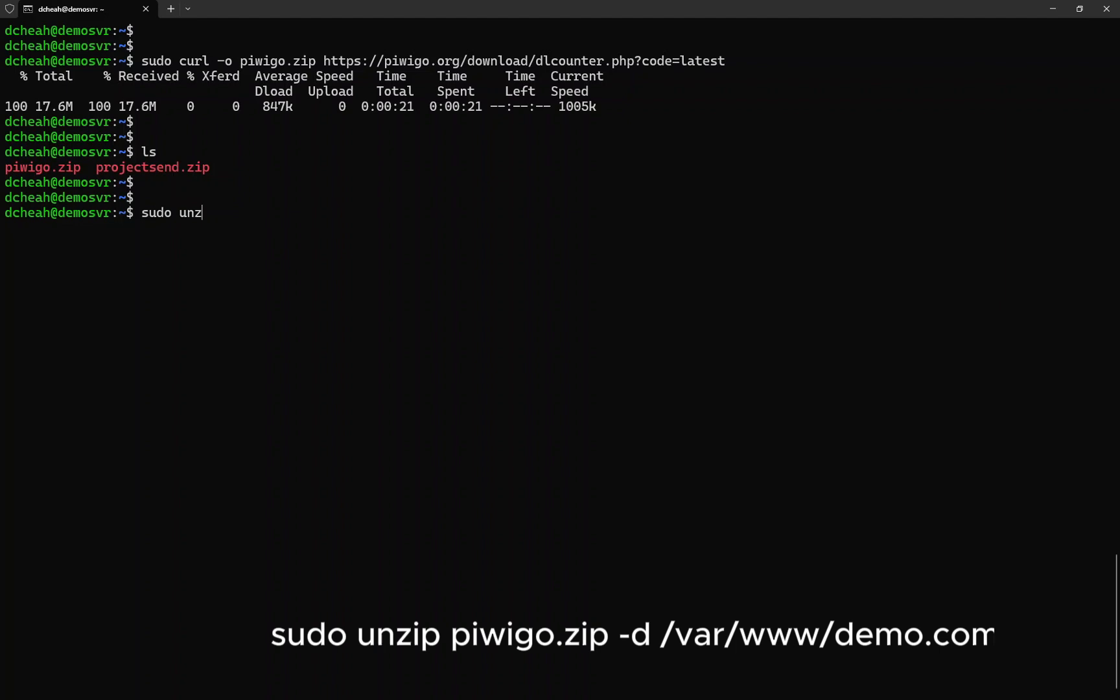
pyautogui.write('ip p')
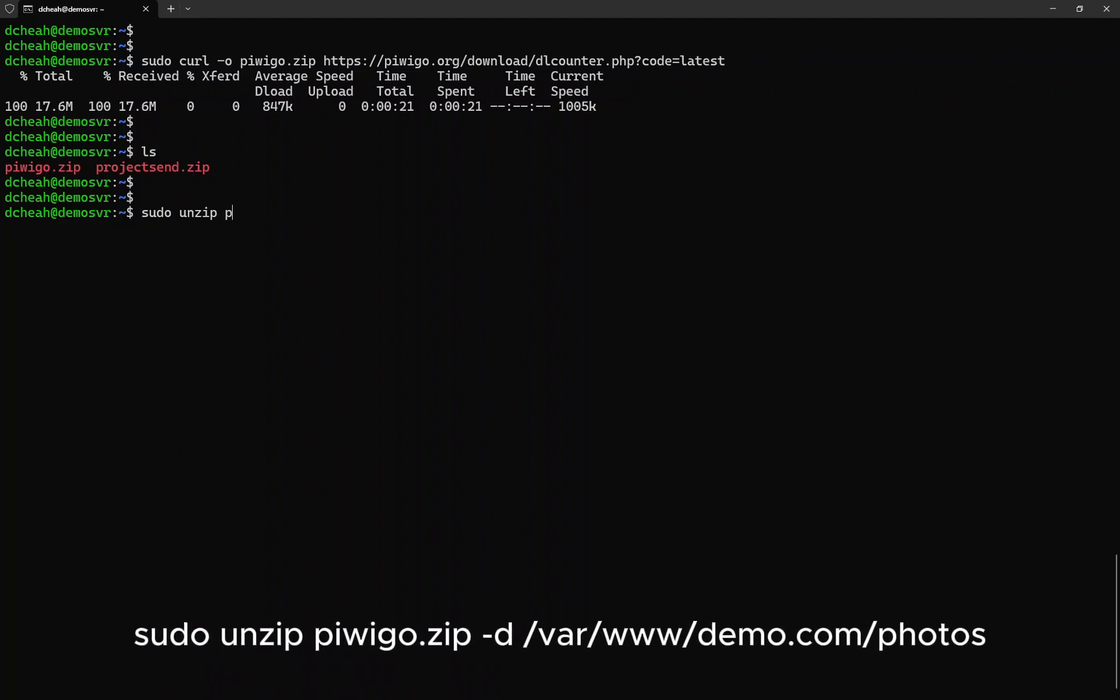
pyautogui.write('iwigo.zip -d')
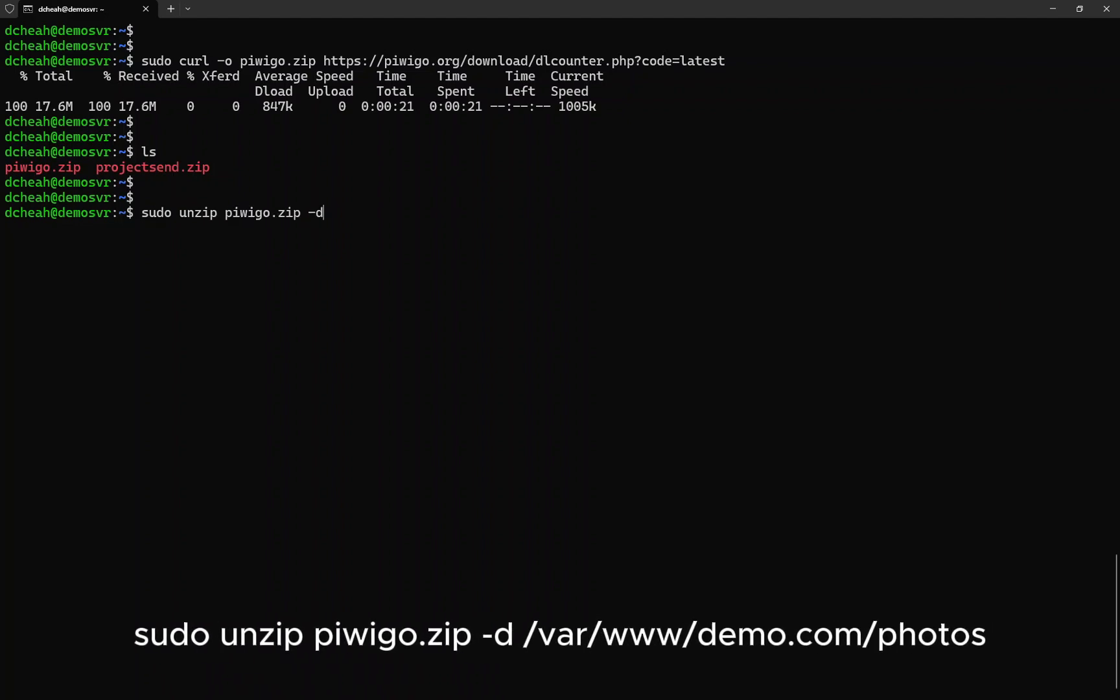
pyautogui.write('/var/w')
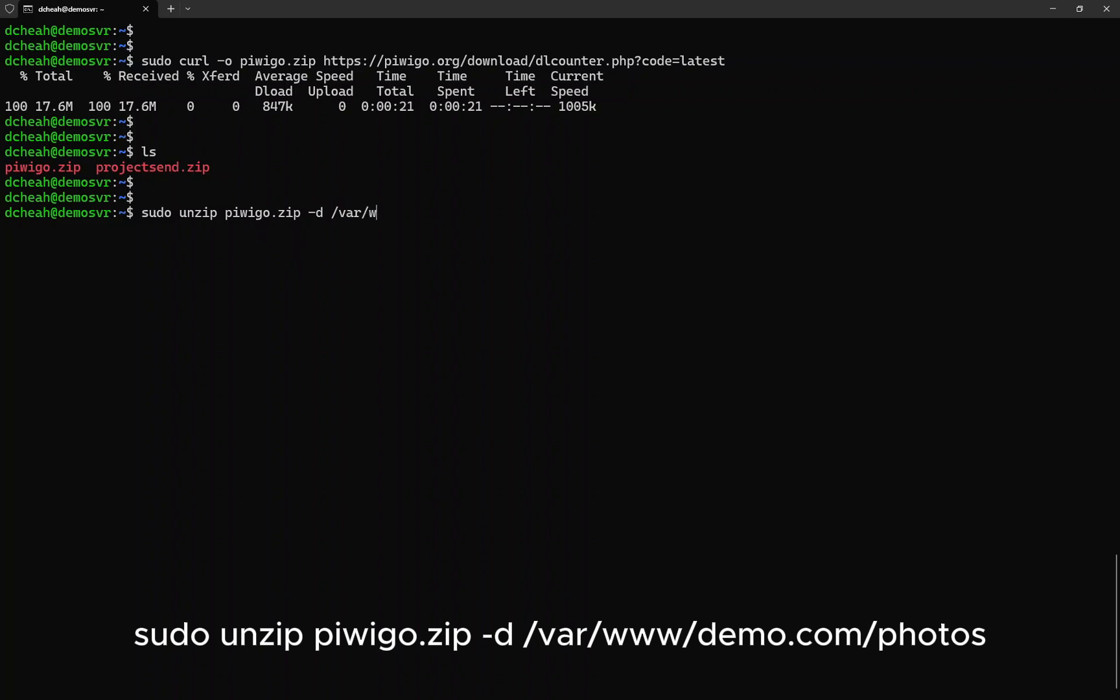
pyautogui.write('ww/de')
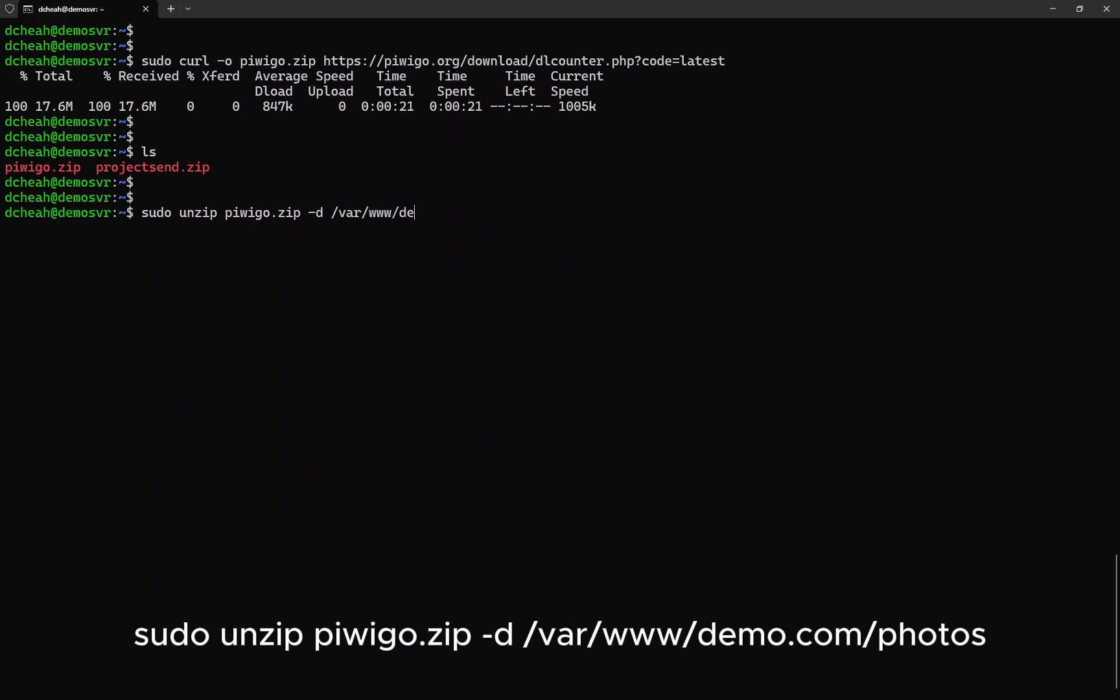
pyautogui.write('mo.com/')
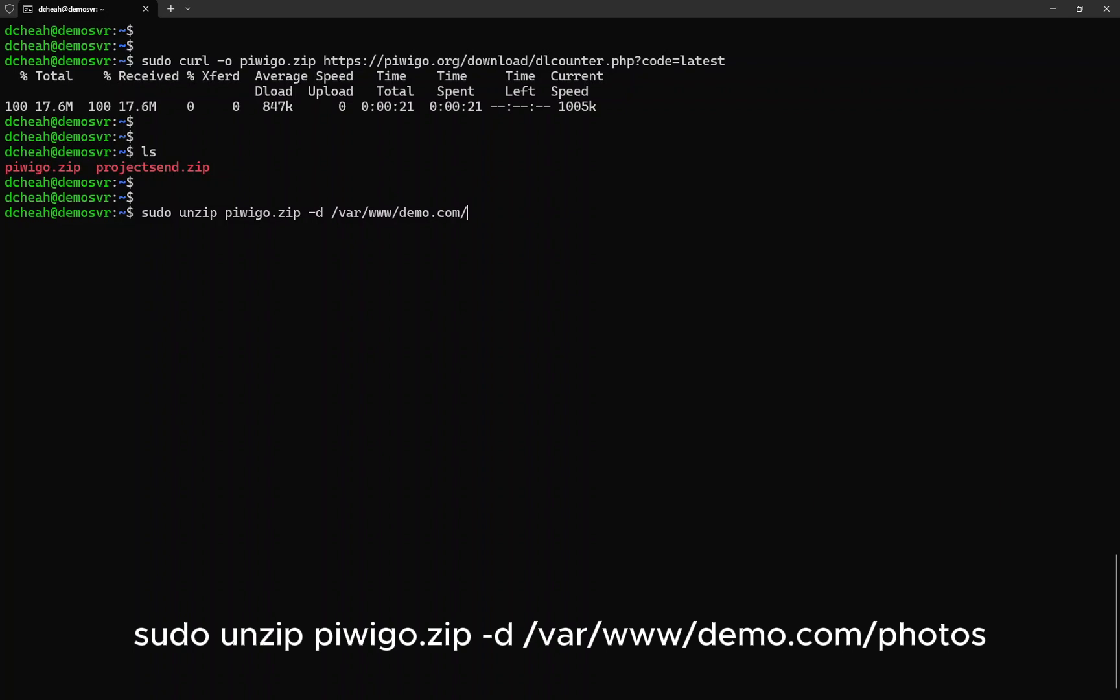
pyautogui.write('photos')
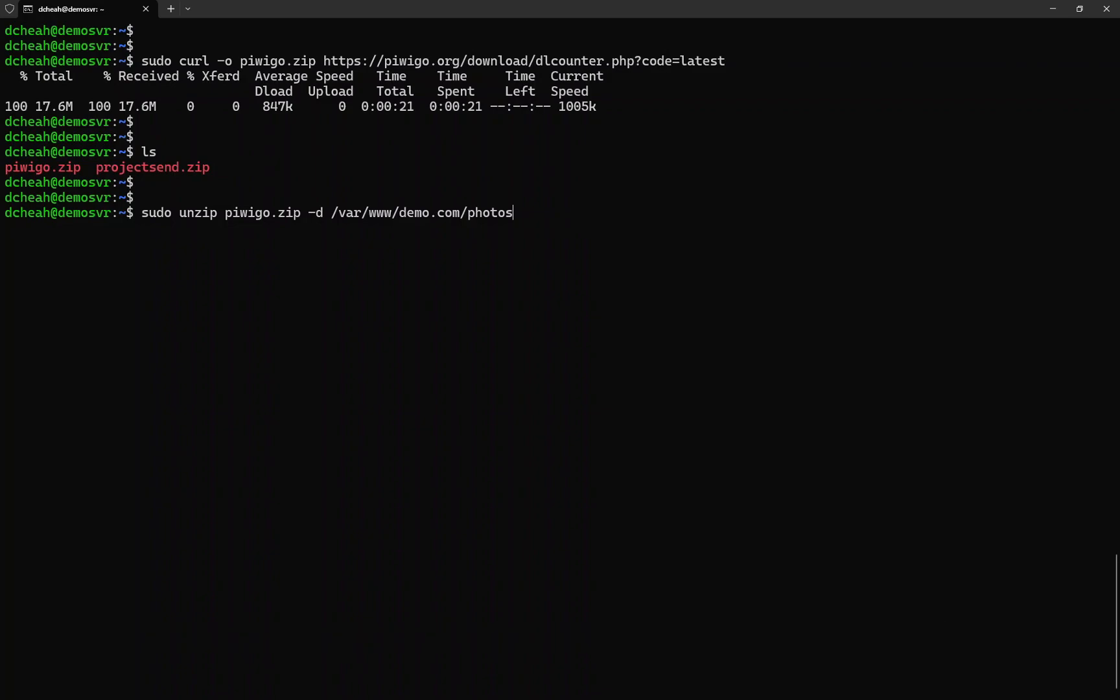
pyautogui.press('Return')
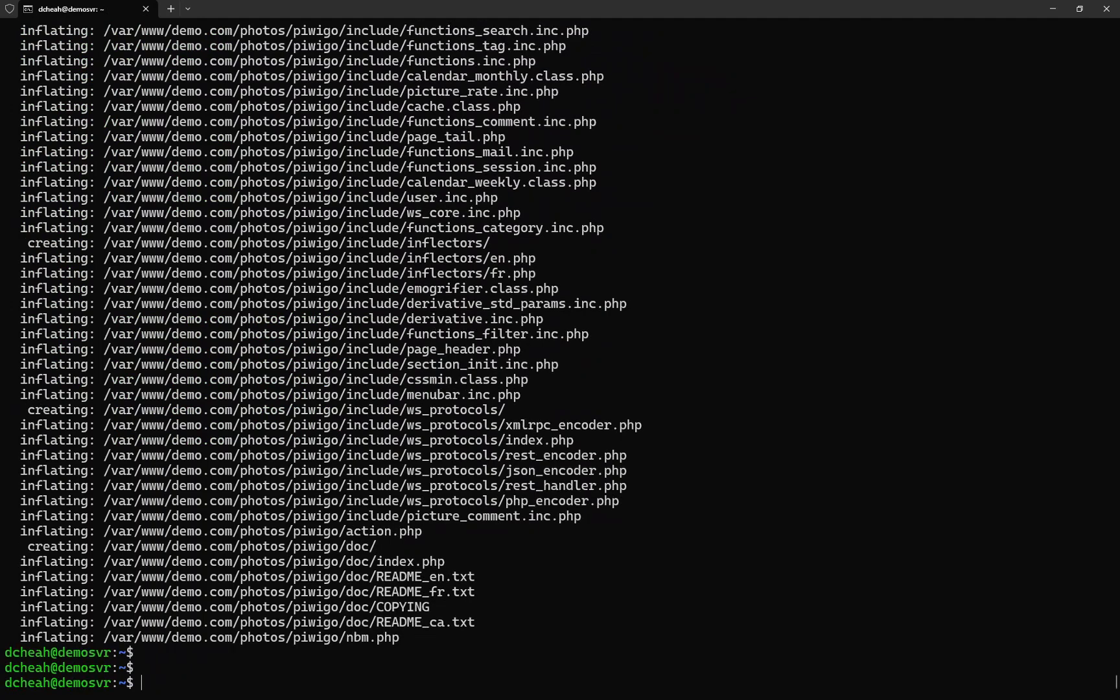
pyautogui.moveTo(634, 507)
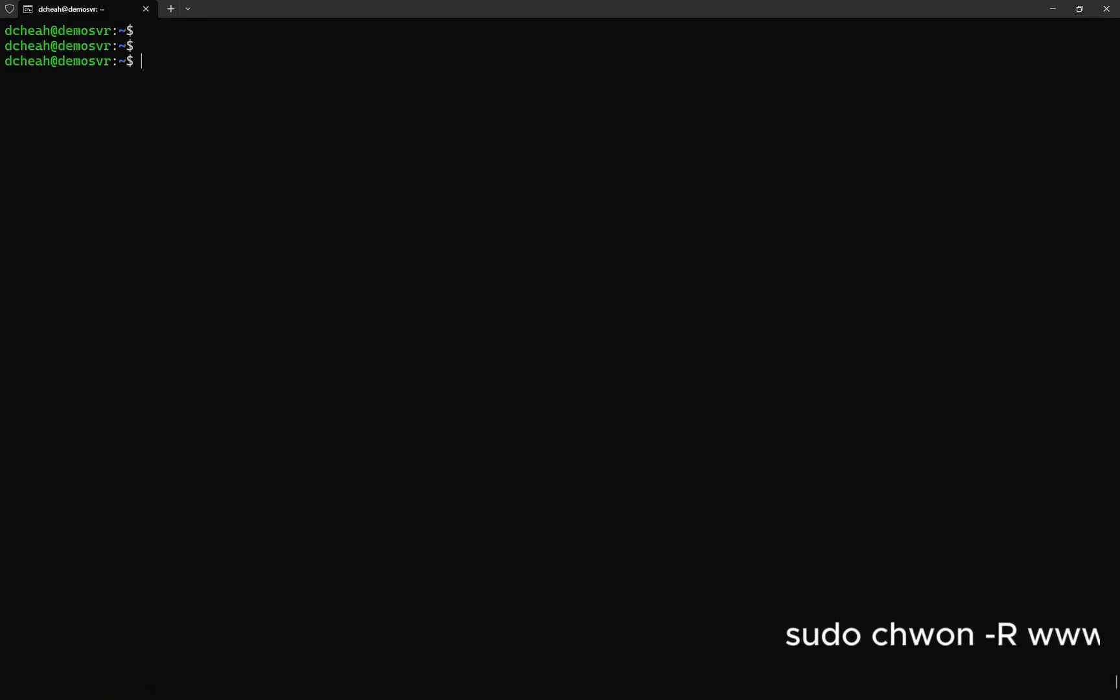
# Recursively chown /var/www/demo.com/photos/ to www-data:www-data
pyautogui.write('sudo chow')
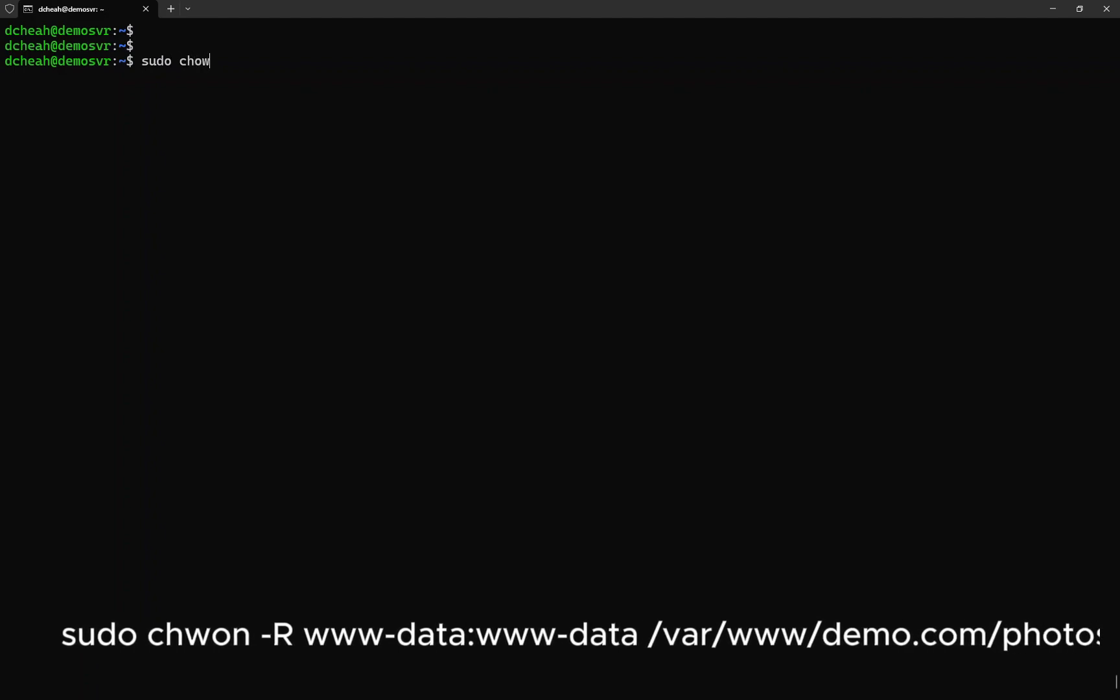
pyautogui.write('n -R')
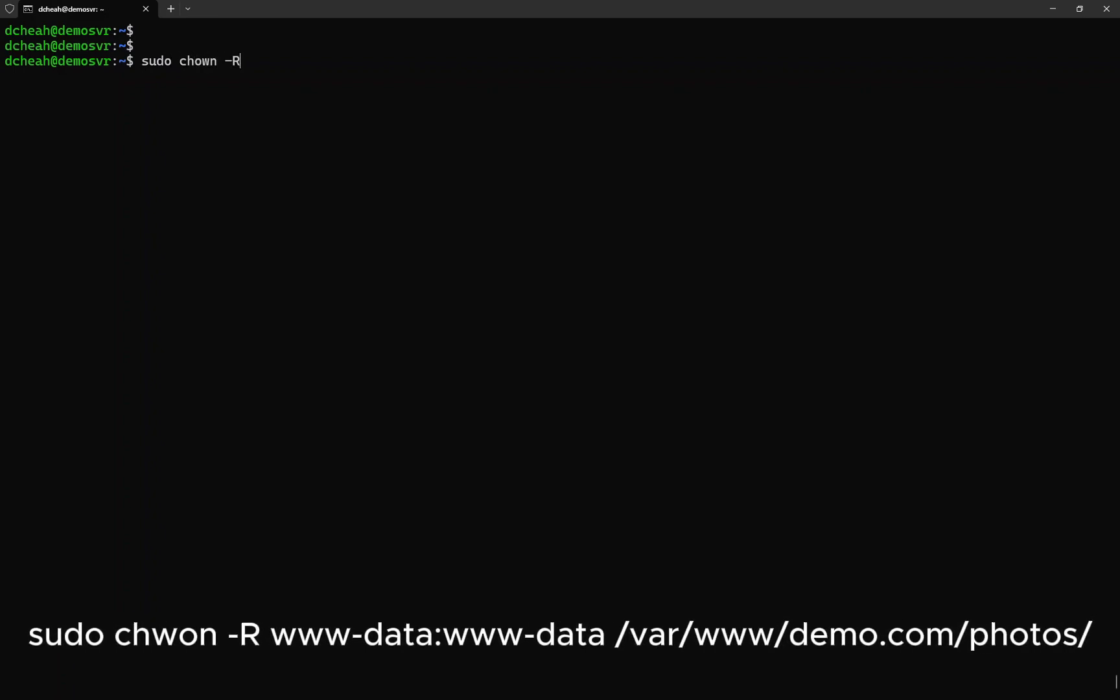
pyautogui.write('www-dat')
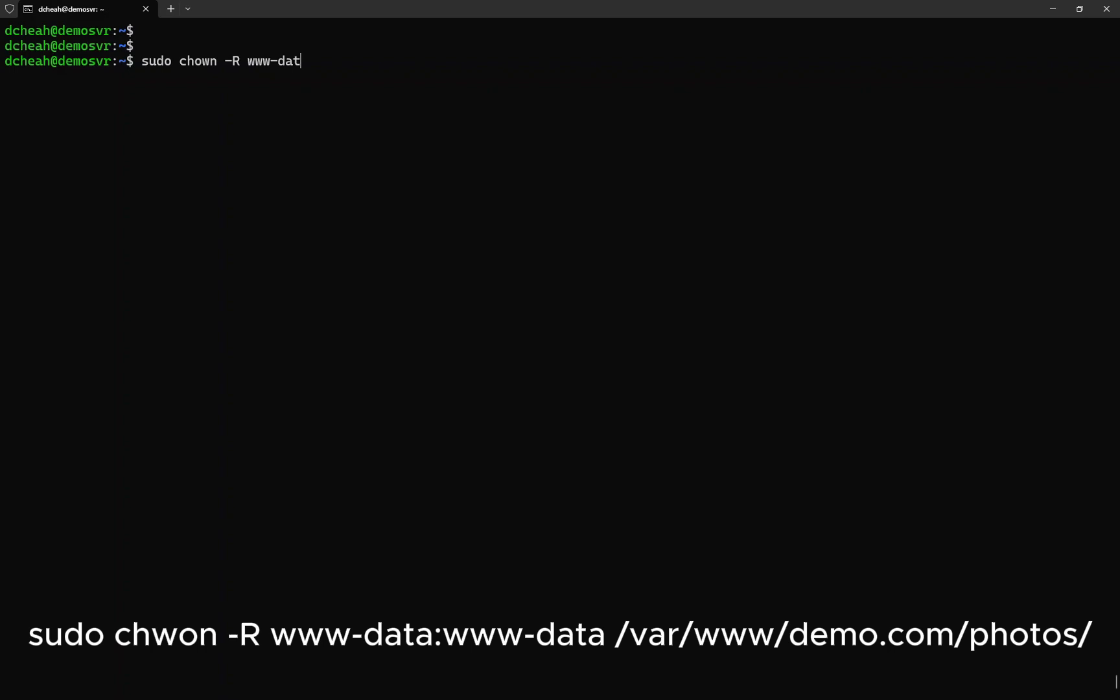
pyautogui.write('a:www-data /v')
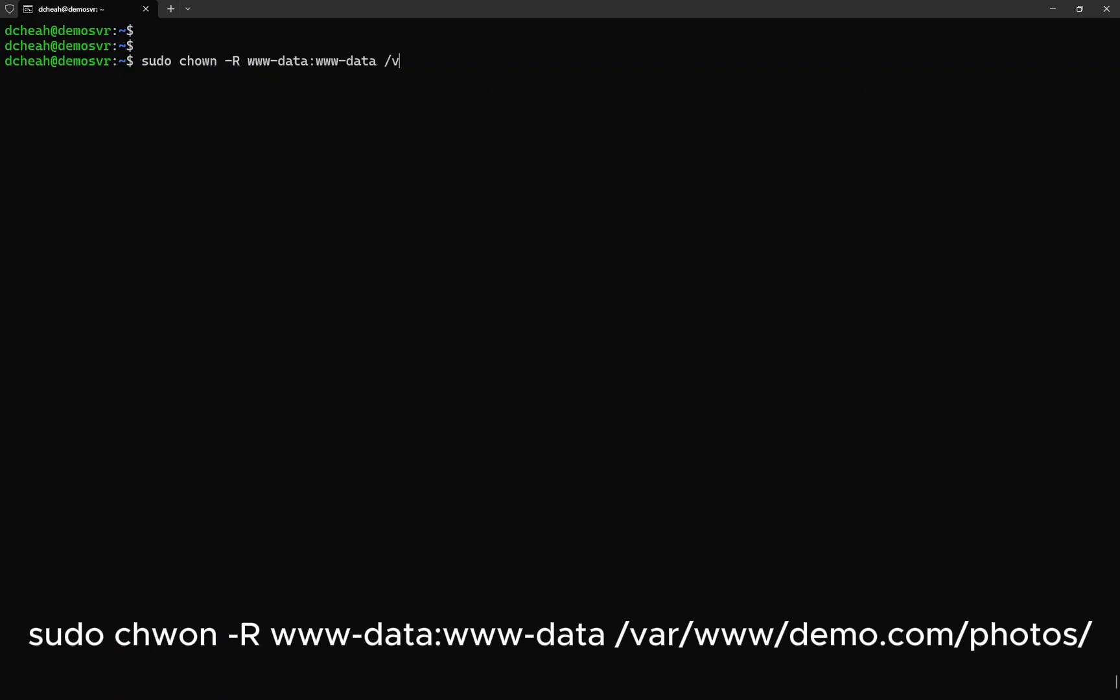
pyautogui.write('ar/w')
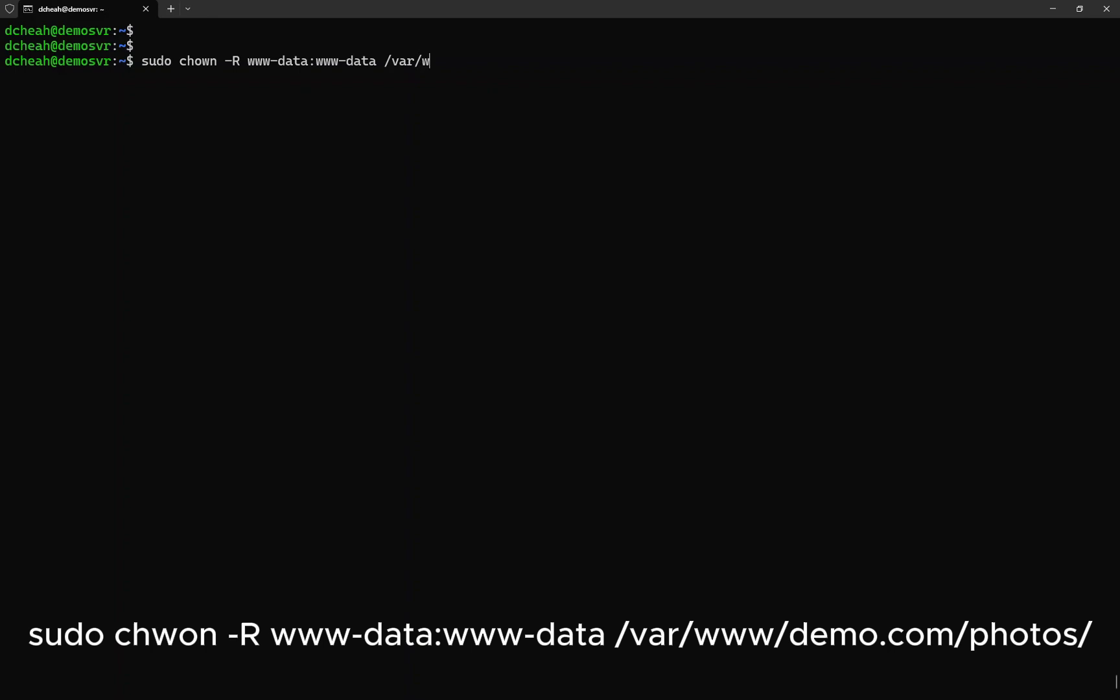
pyautogui.write('ww/demo.com/')
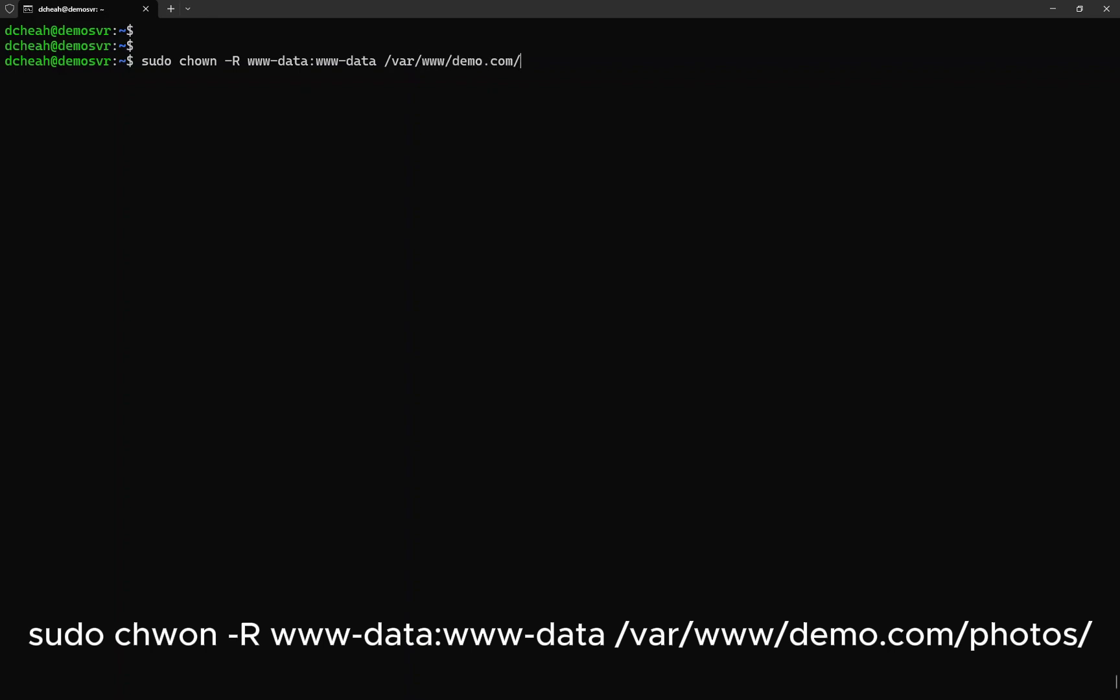
pyautogui.write('photos/')
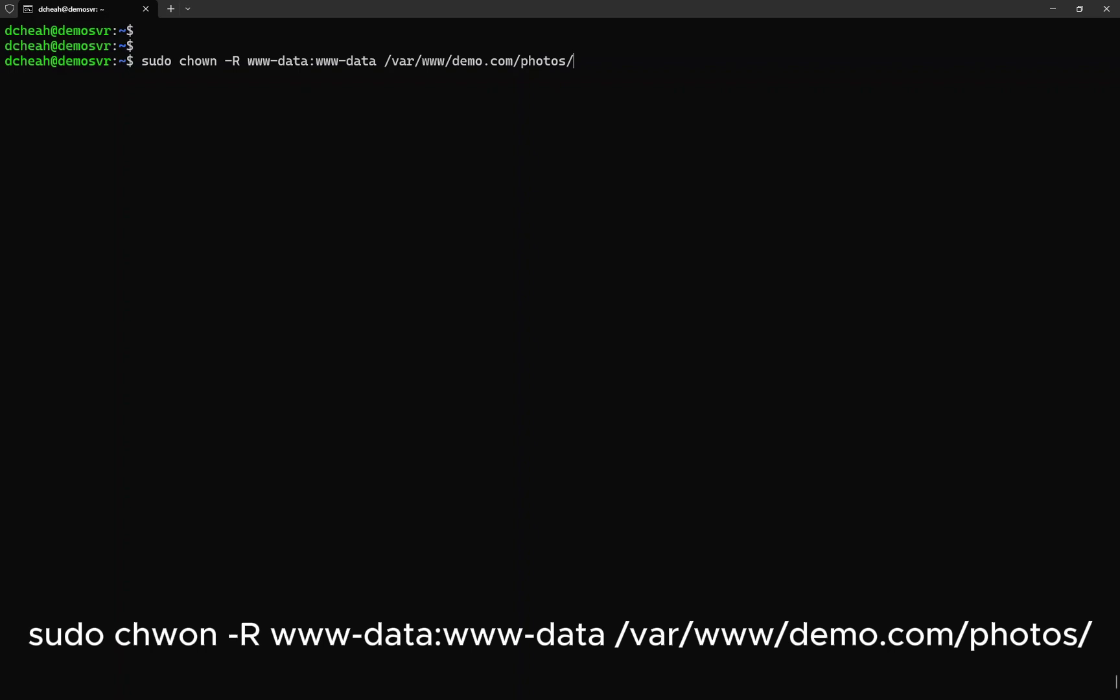
pyautogui.press('Return')
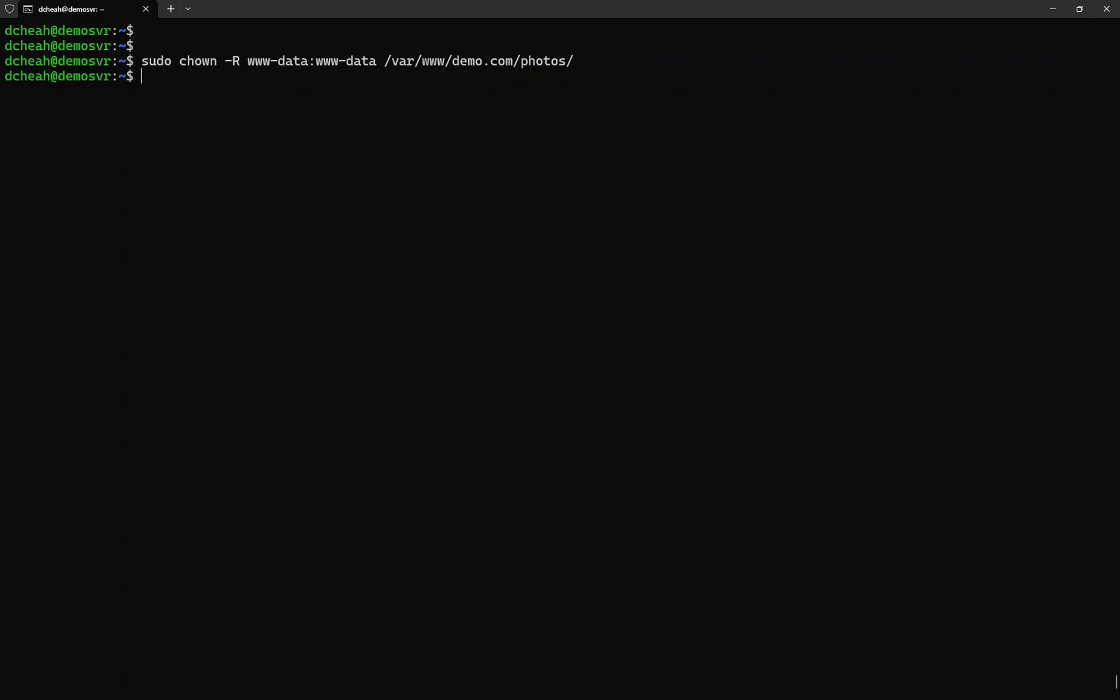
pyautogui.press('Return')
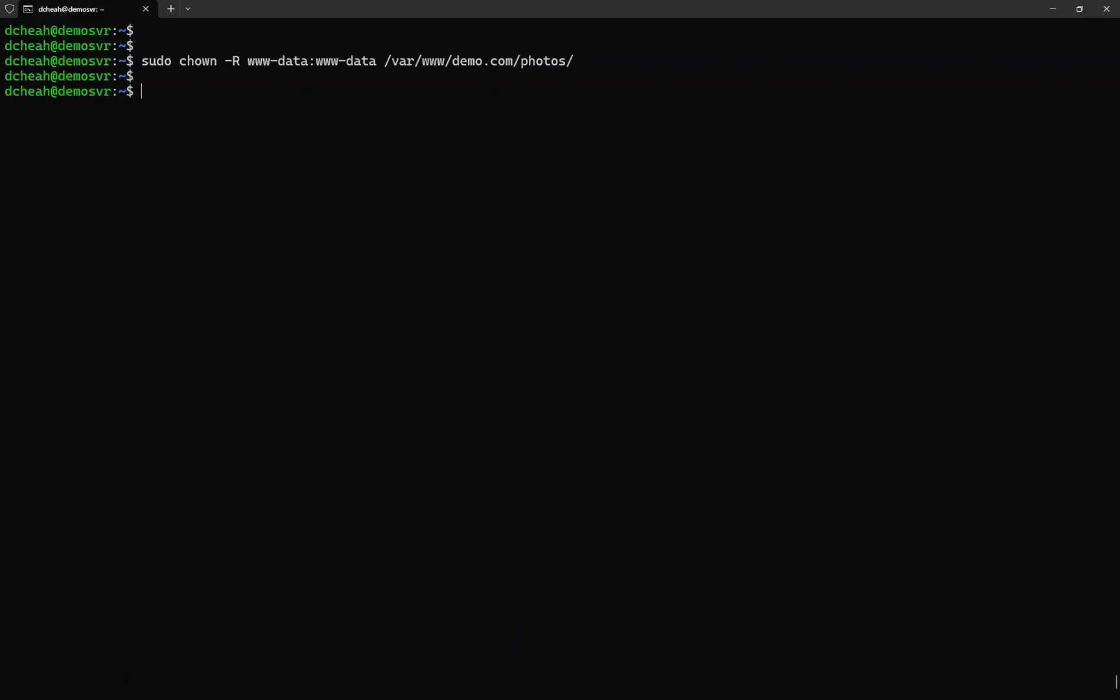
# Recursively chmod /var/www/demo.com/photos/ to 755
pyautogui.write('sudo mhmo')
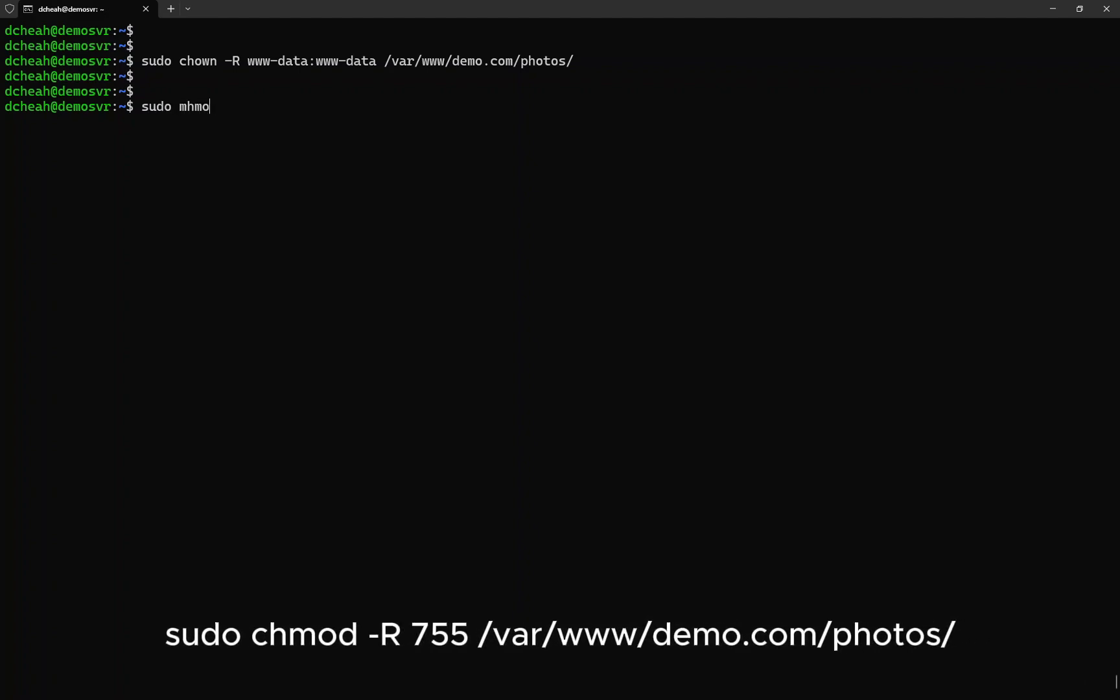
pyautogui.write('chmod')
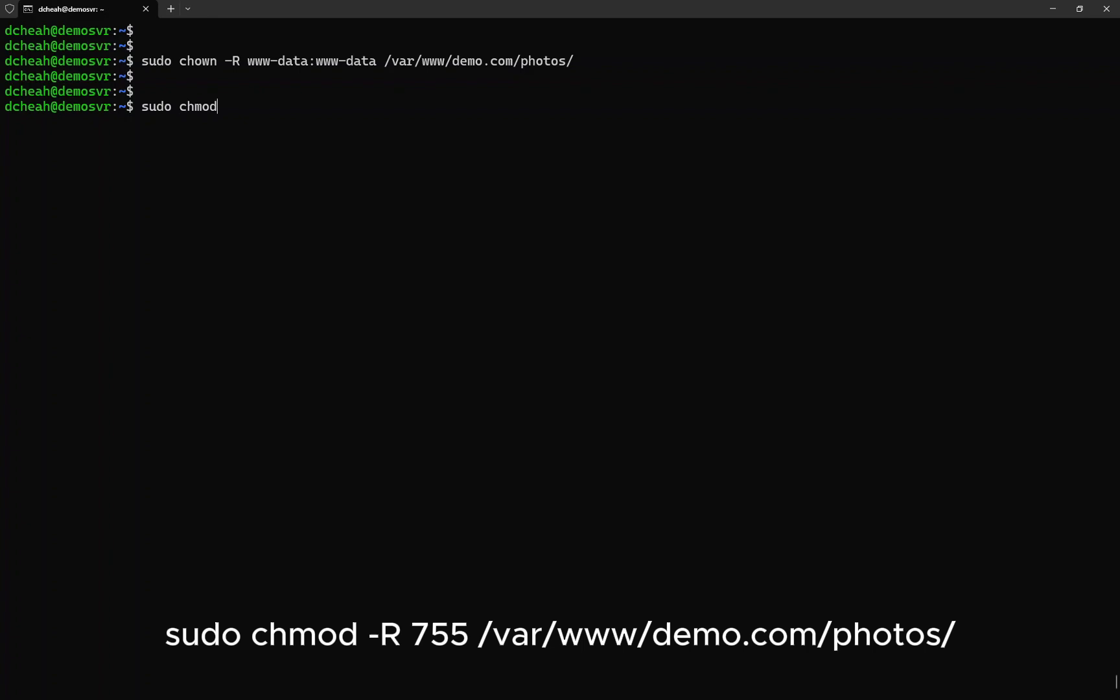
pyautogui.write('-R')
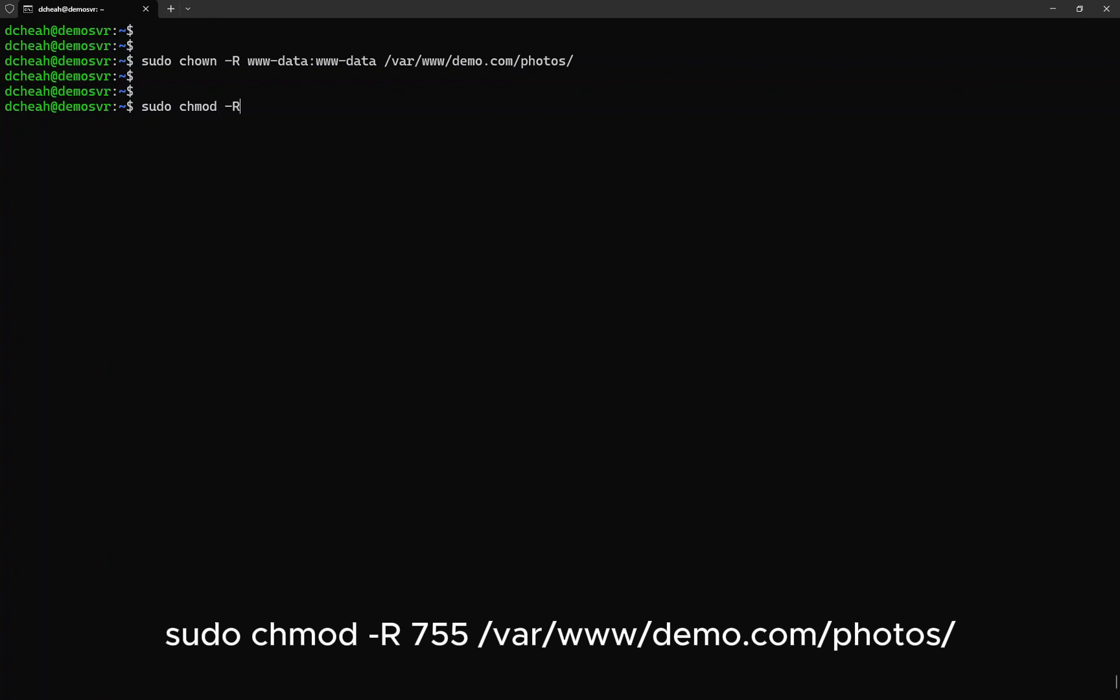
pyautogui.write('755')
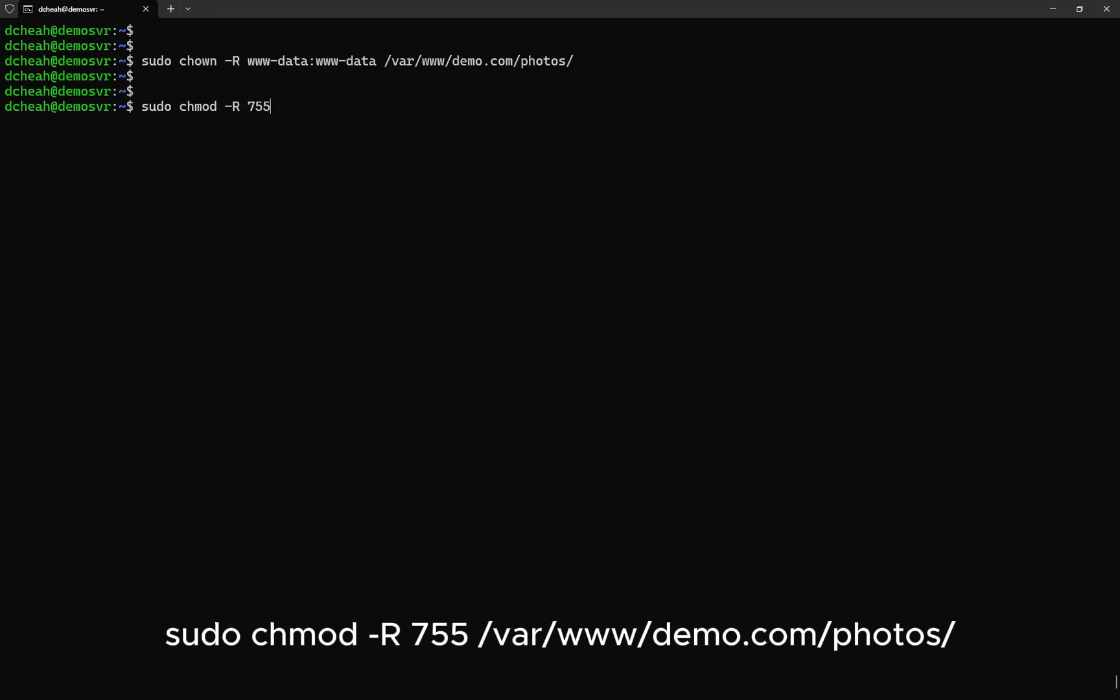
pyautogui.write('/var/')
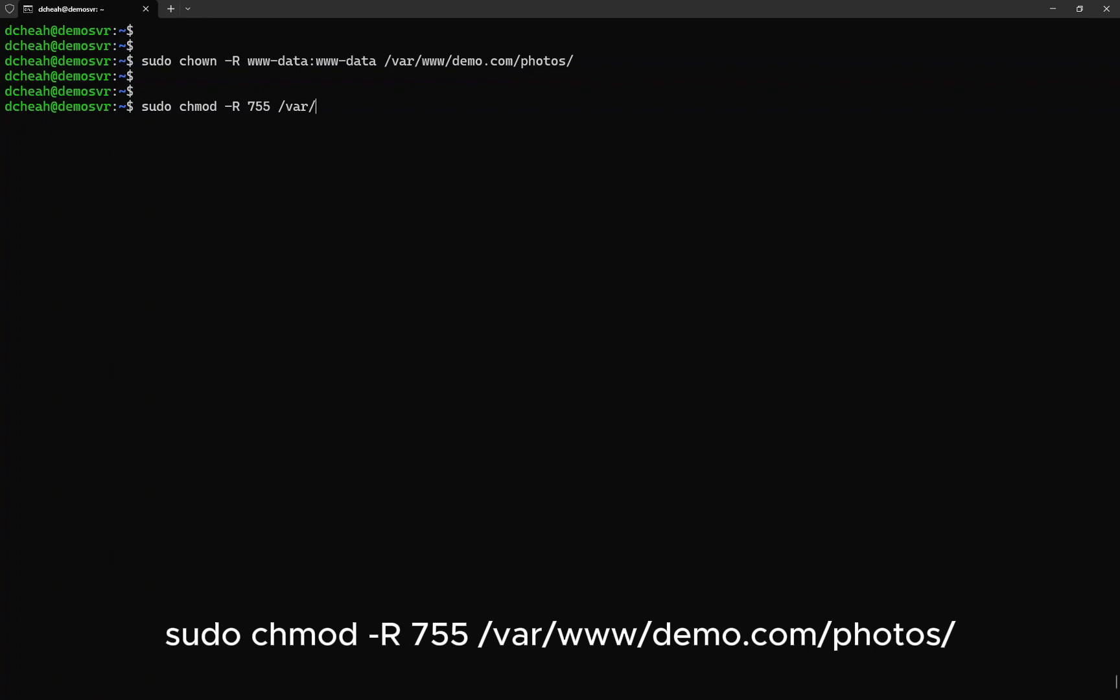
pyautogui.write('www/demo.com/')
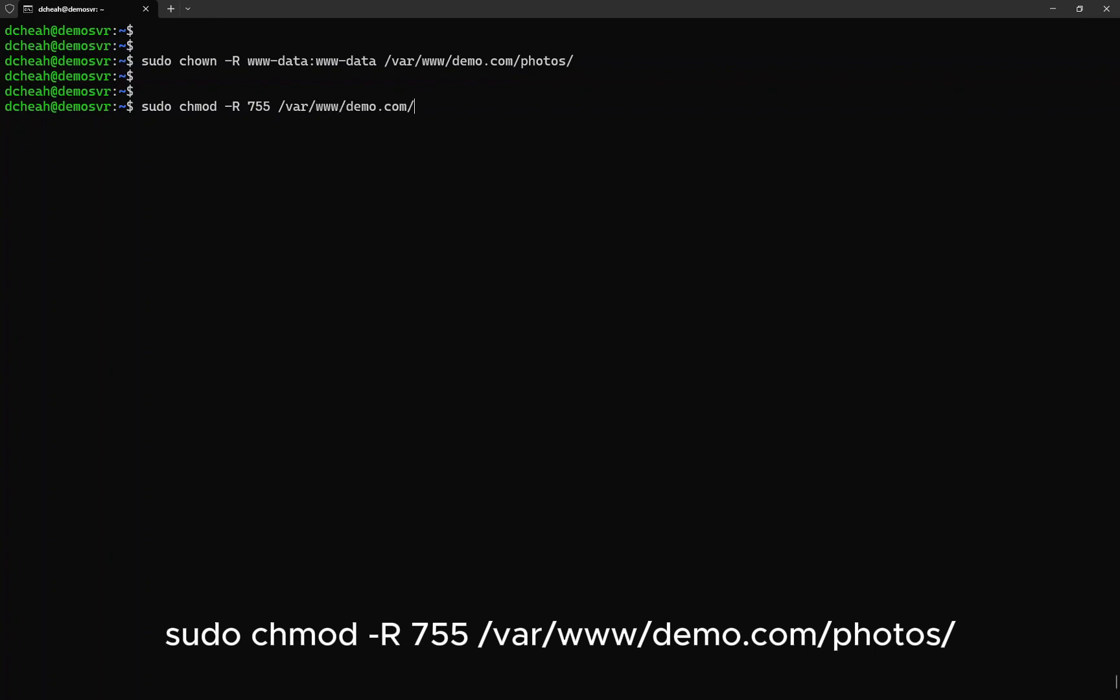
pyautogui.write('photos/')
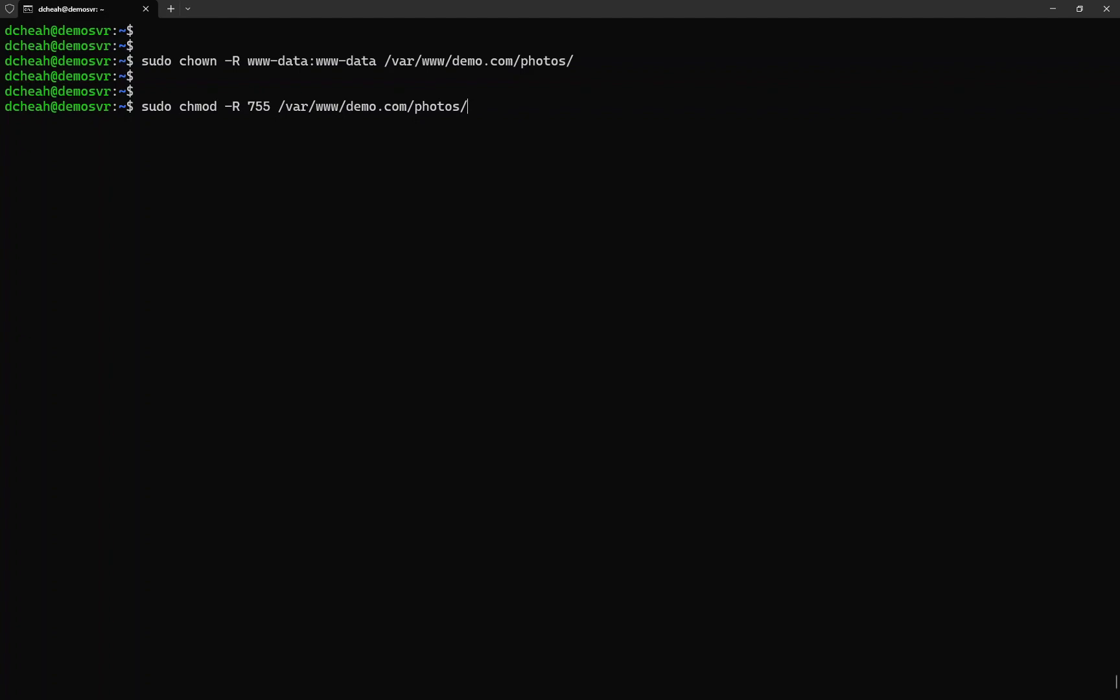
pyautogui.press('Return')
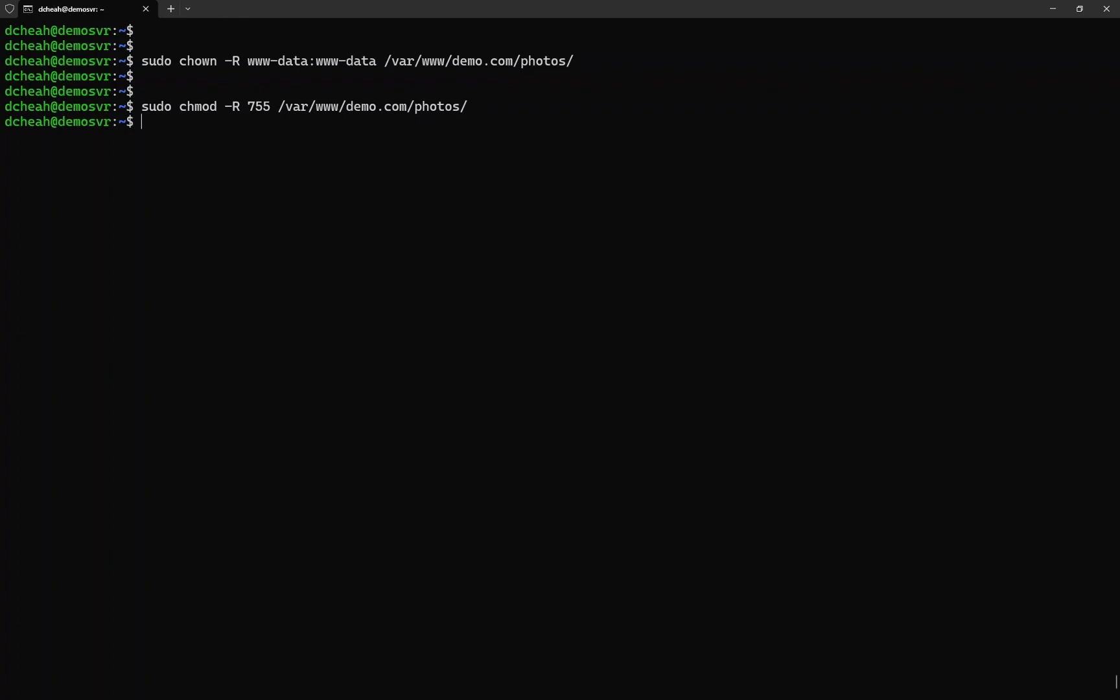
pyautogui.press('Return')
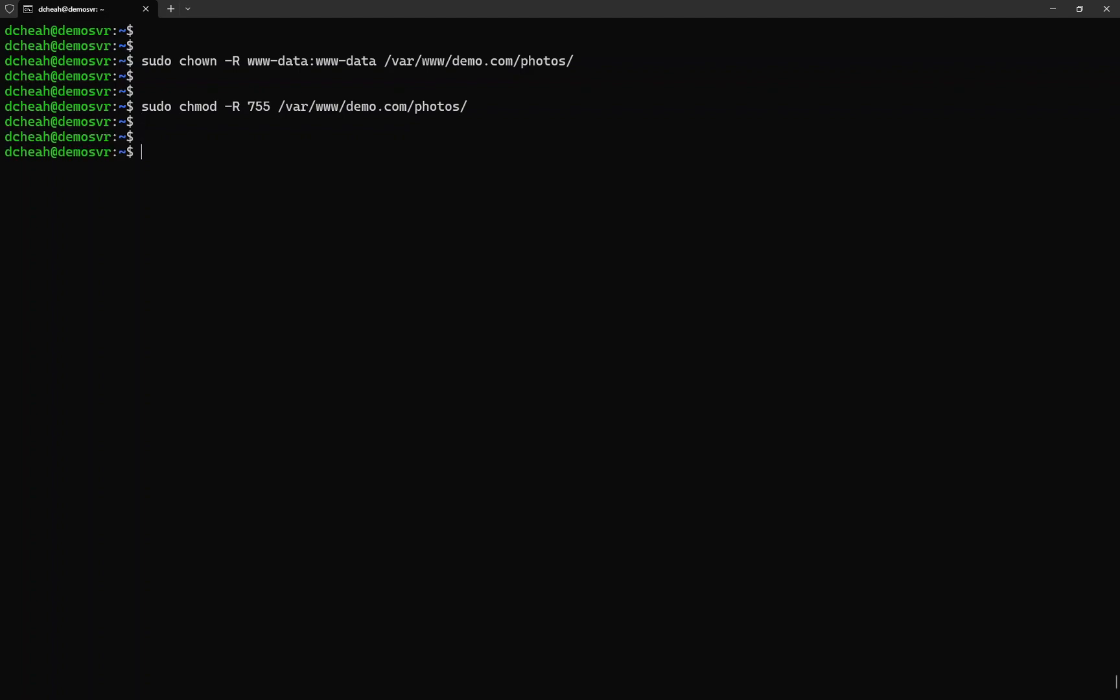
# Open /etc/apache2/sites-enabled/demo.com.conf in nano with sudo
pyautogui.write('su')
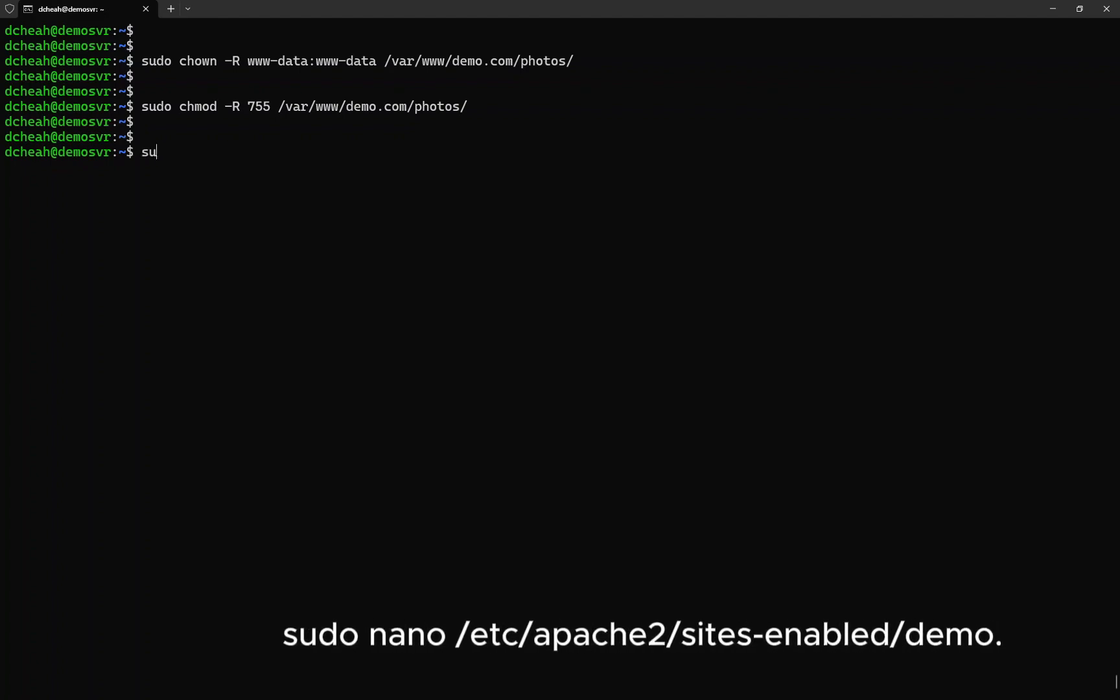
pyautogui.write('do nano /etc/')
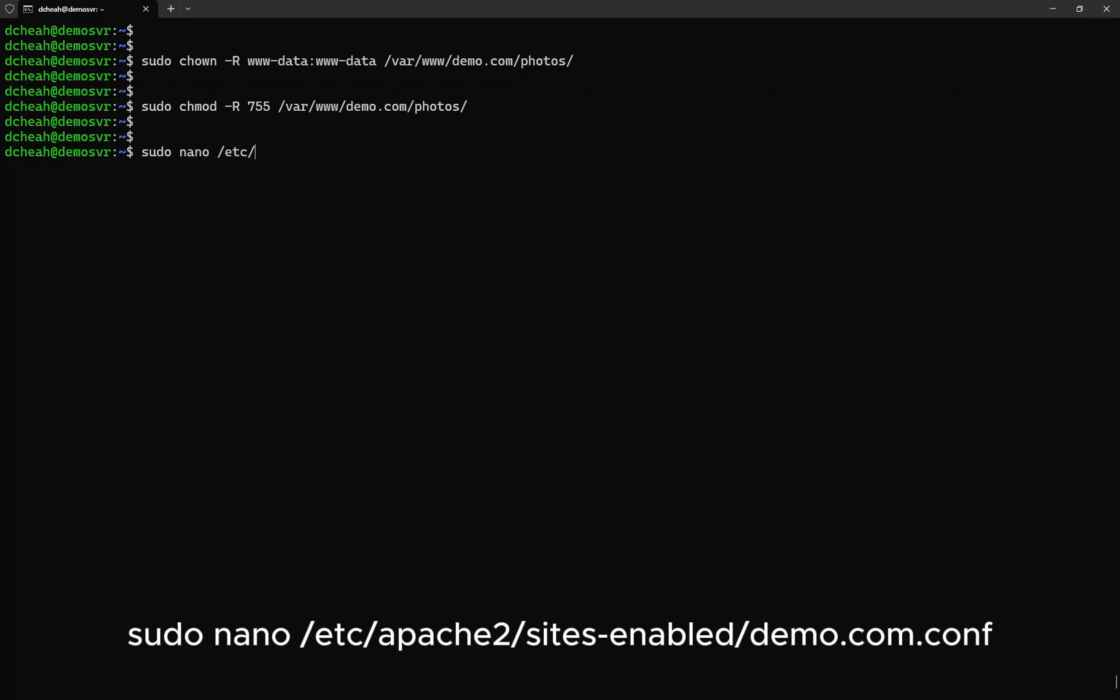
pyautogui.write('apache2/sites-')
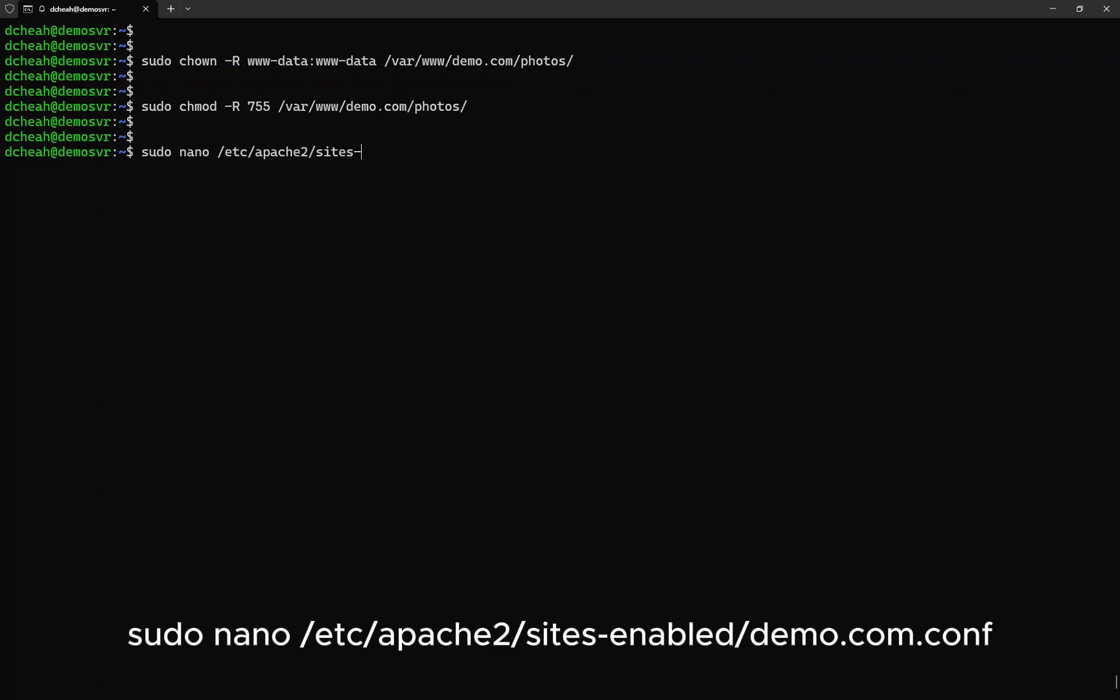
pyautogui.write('enabled/de')
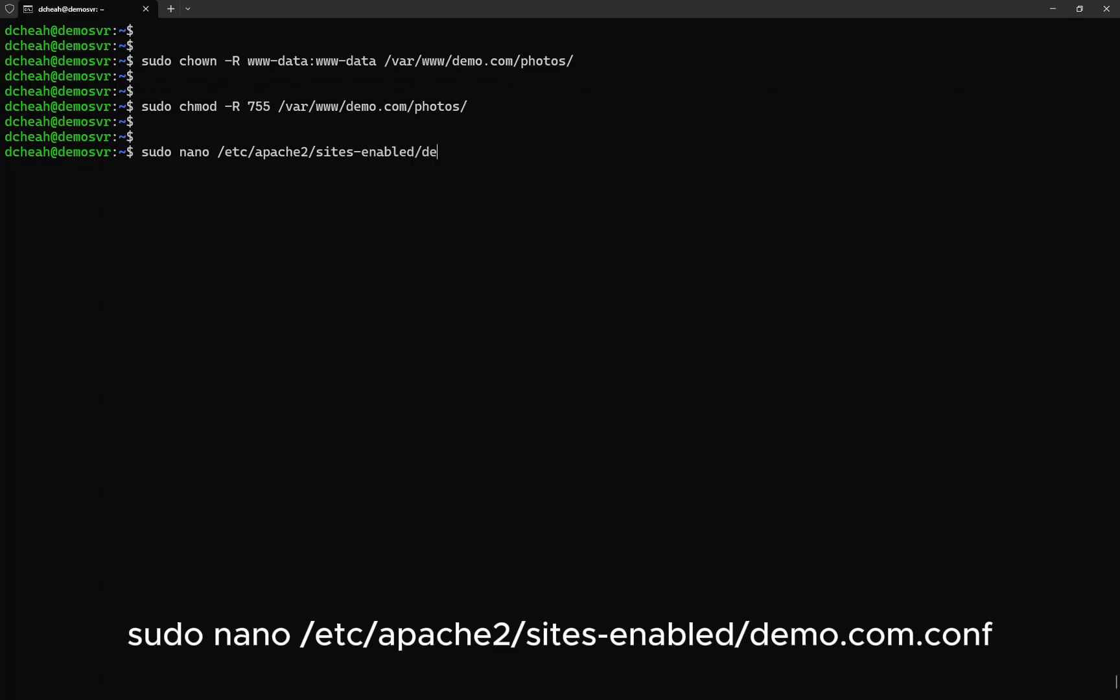
pyautogui.write('mo.com.conf')
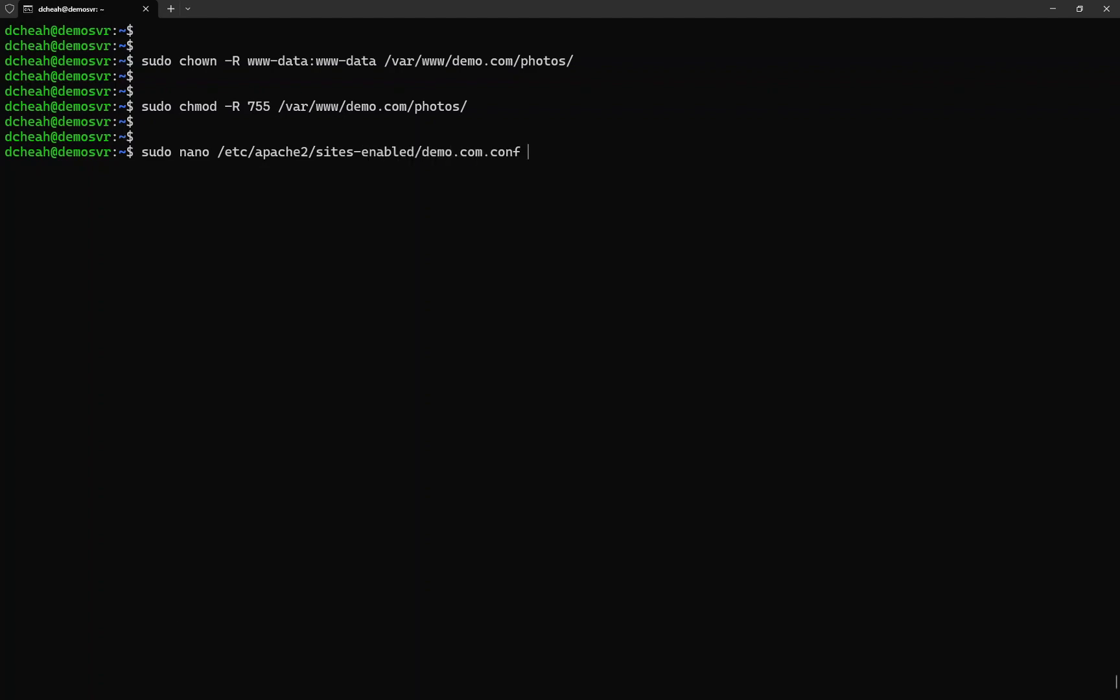
pyautogui.press('Return')
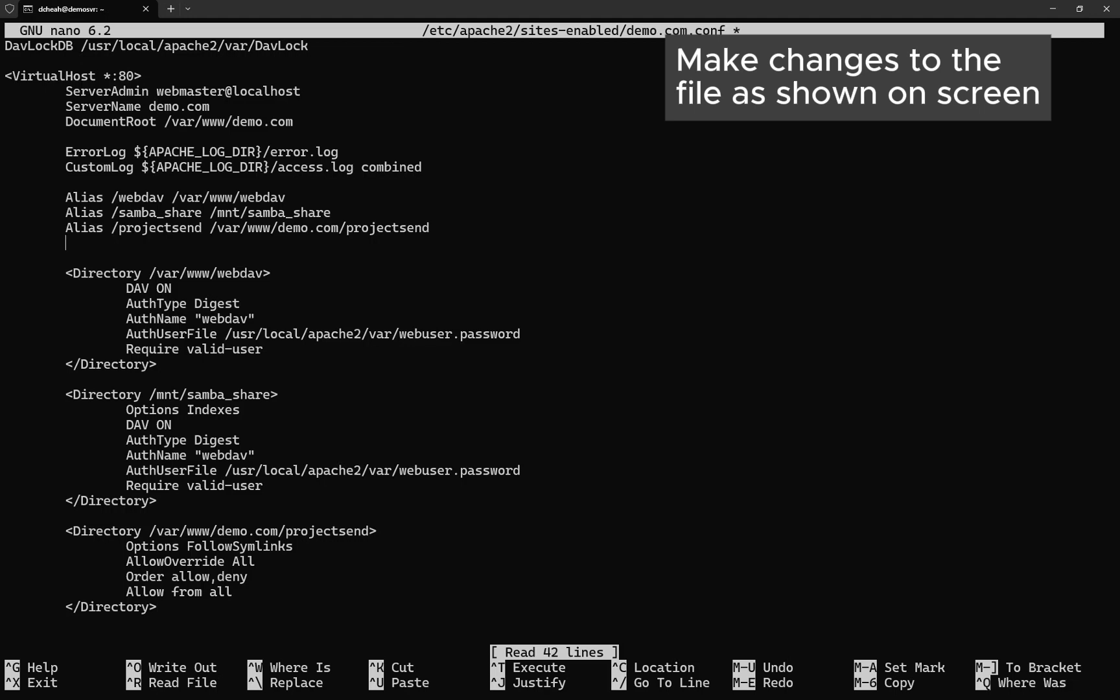
# Add the line 'Alias /photos /var/www/demo.com/photos' below the projectsend alias
pyautogui.write('Alias')
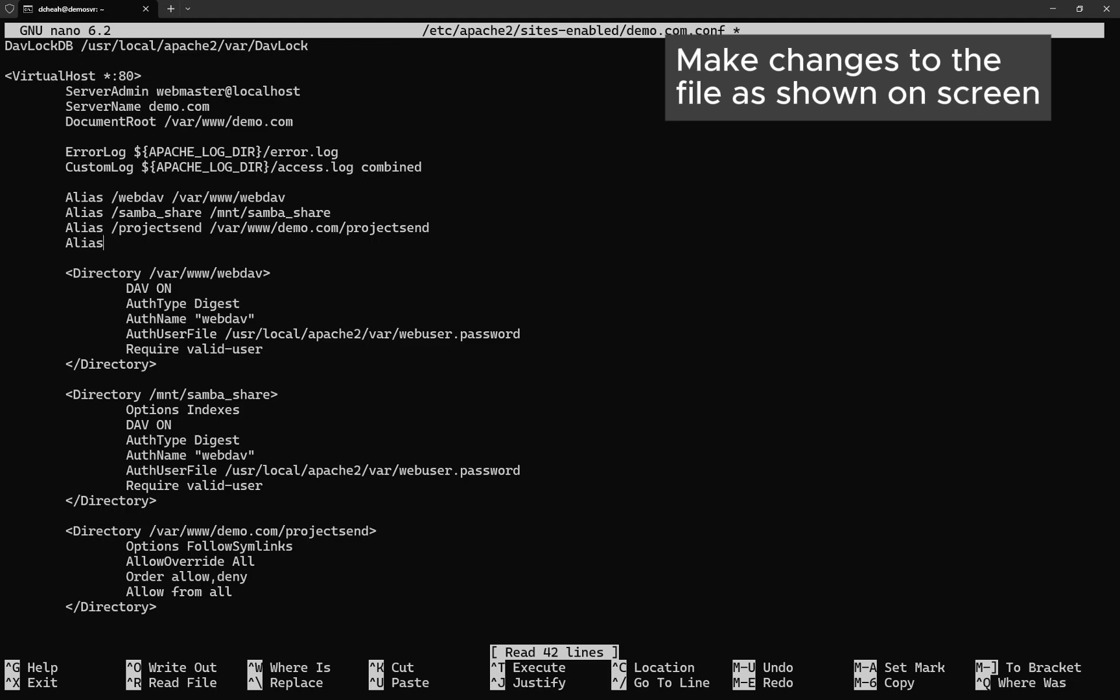
pyautogui.write('/photo')
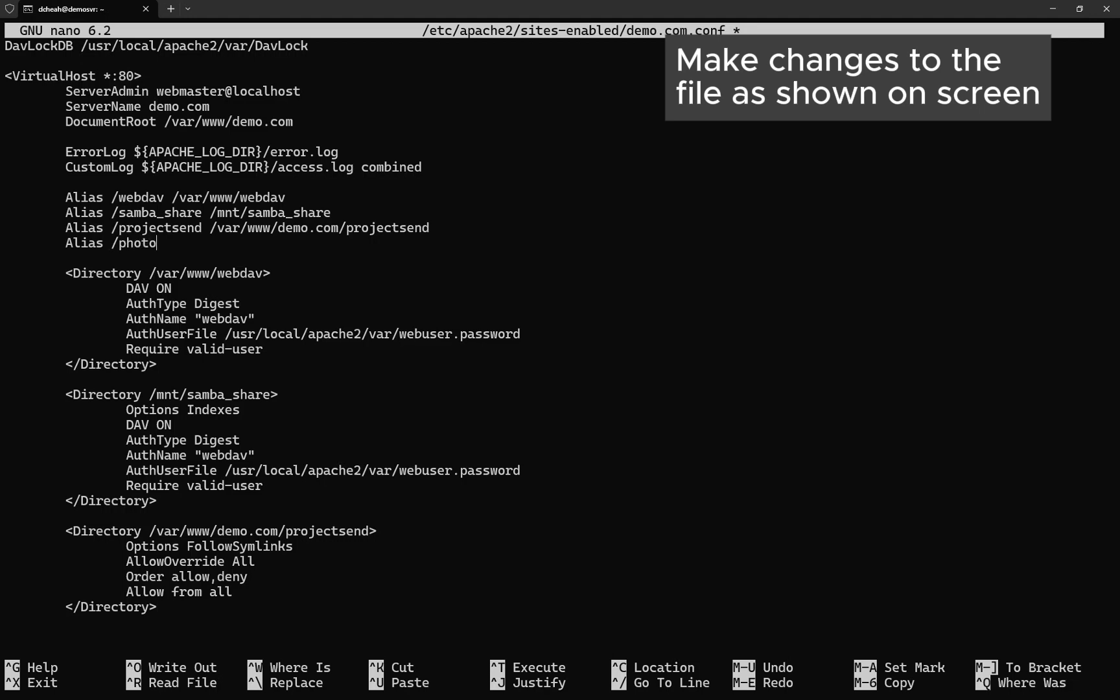
pyautogui.write('s')
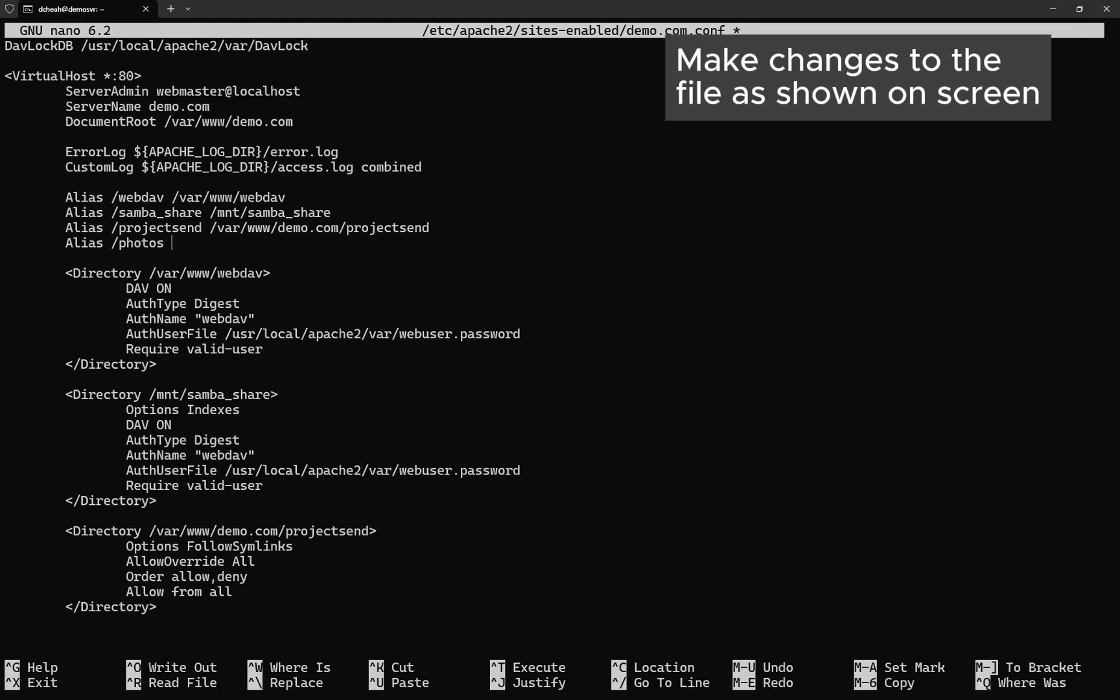
pyautogui.write('/var/www/demo.')
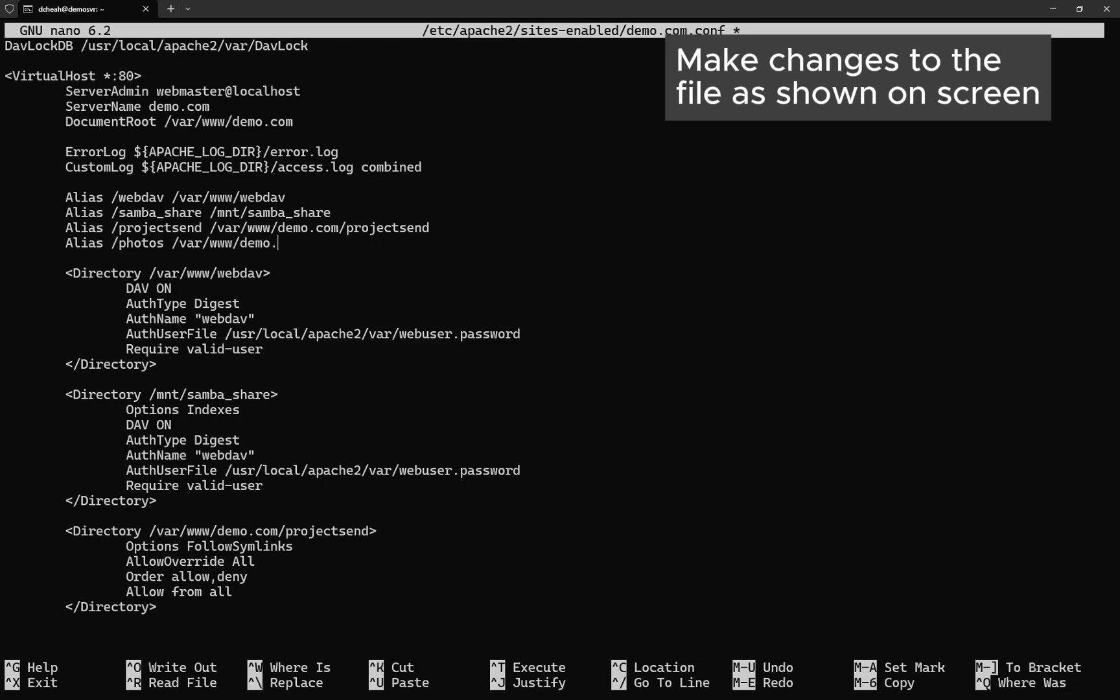
pyautogui.write('com/phot')
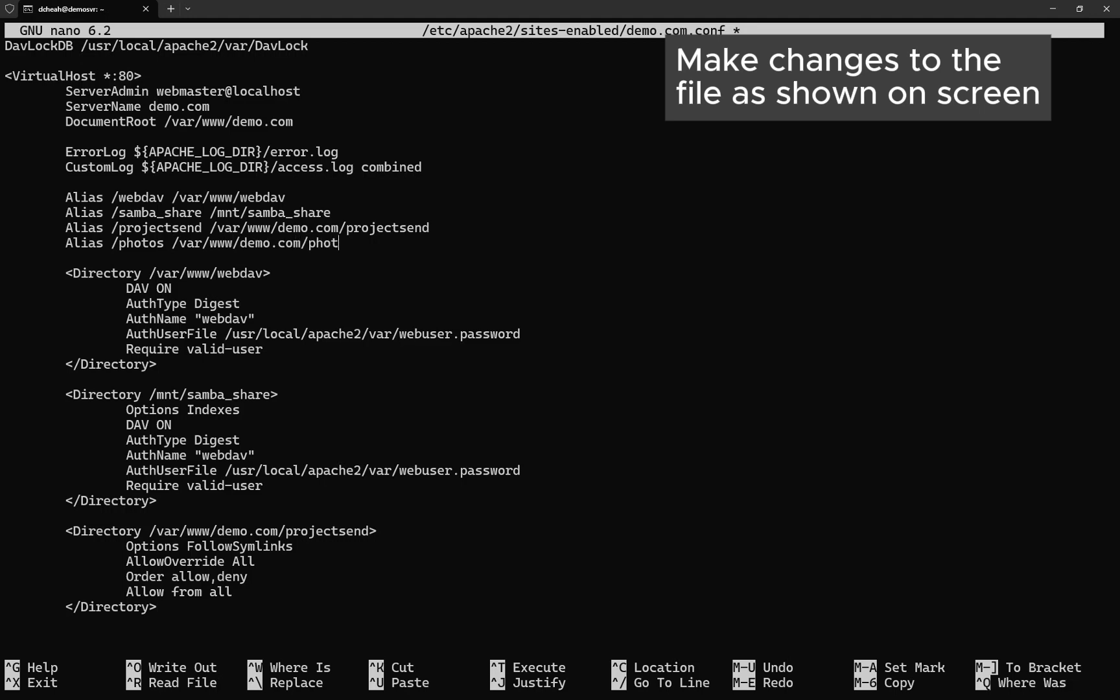
pyautogui.write('os')
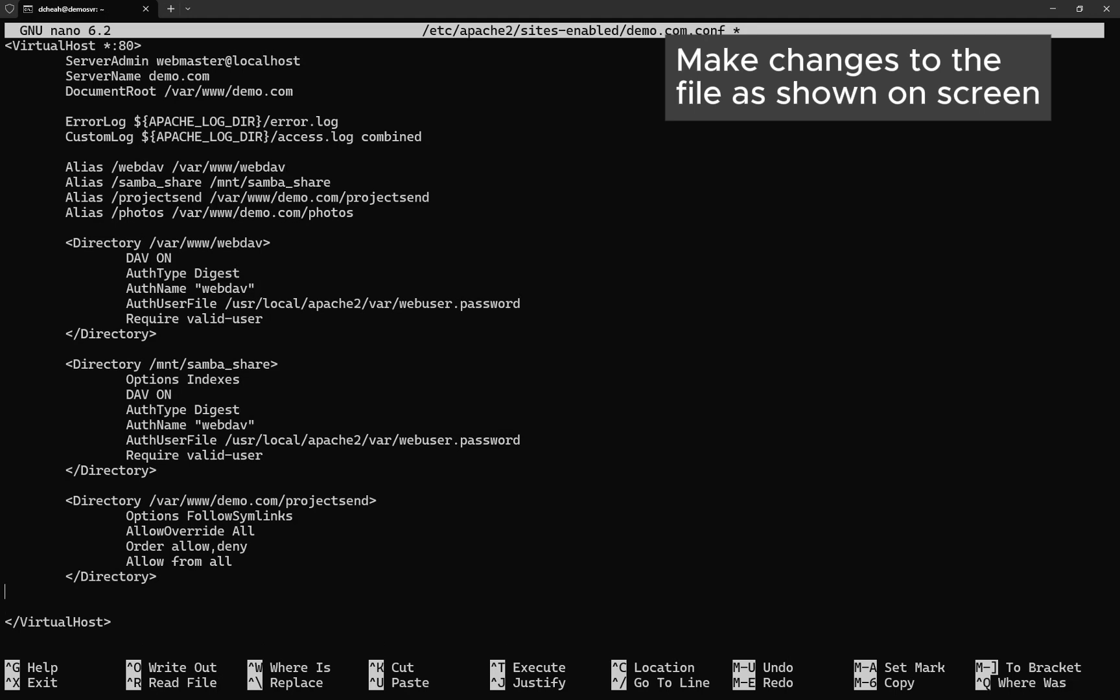
# Start a <Directory /var/www/demo.com/photos> block in demo.com.conf
pyautogui.write('<')
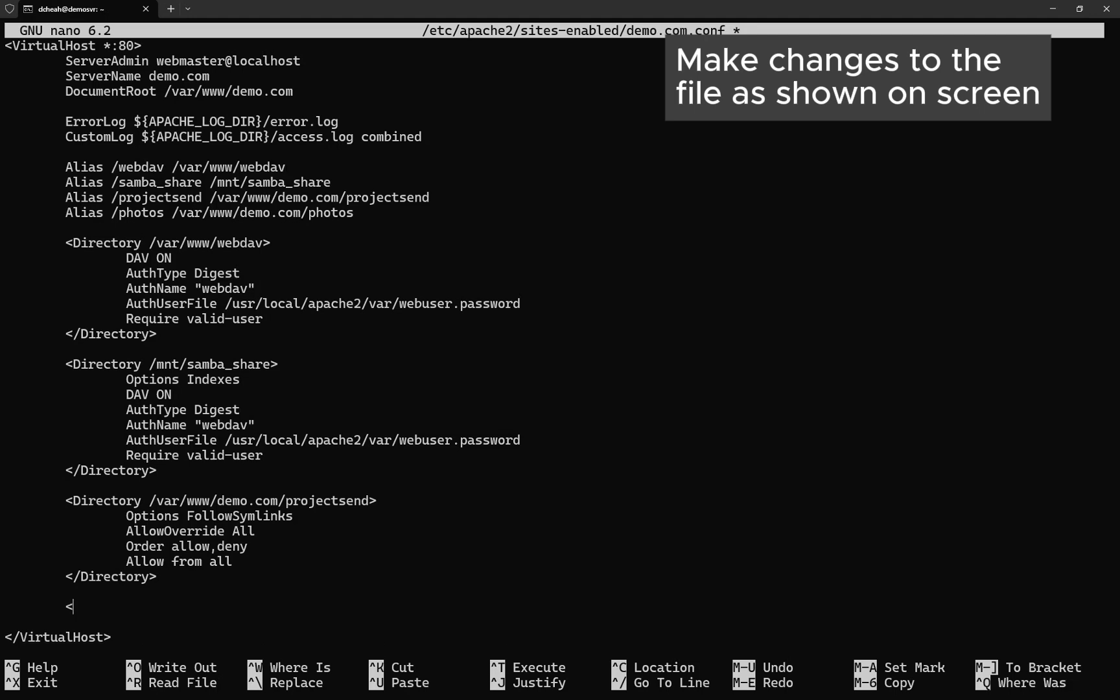
pyautogui.write('Direc')
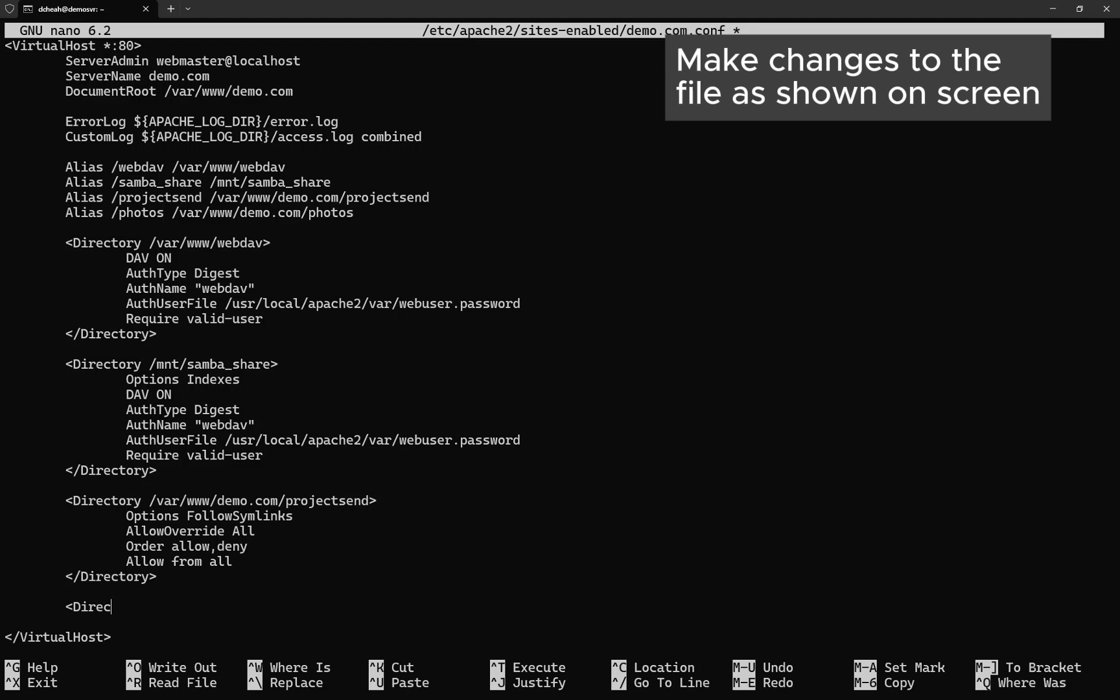
pyautogui.write('tory')
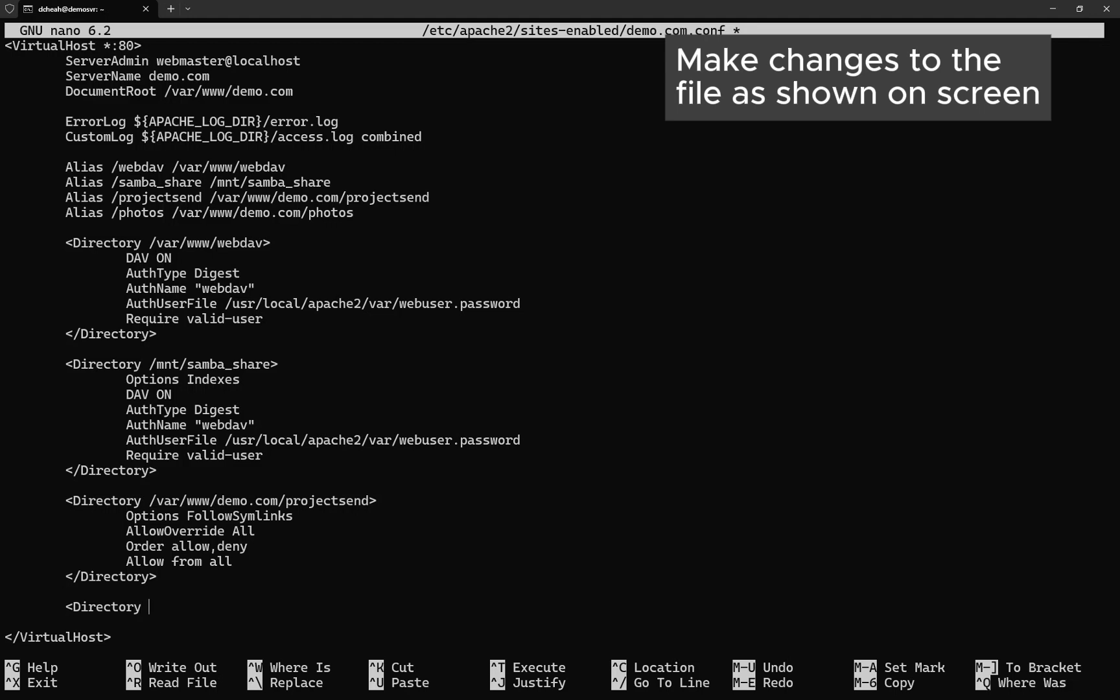
pyautogui.write('/var/www')
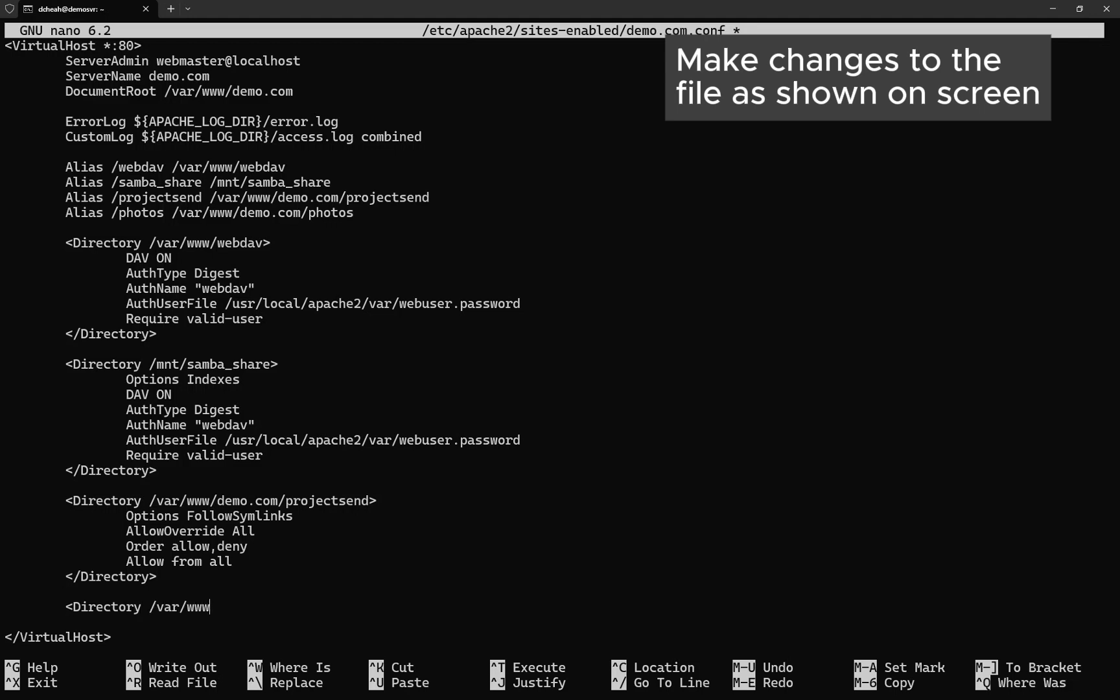
pyautogui.write('/demo.com')
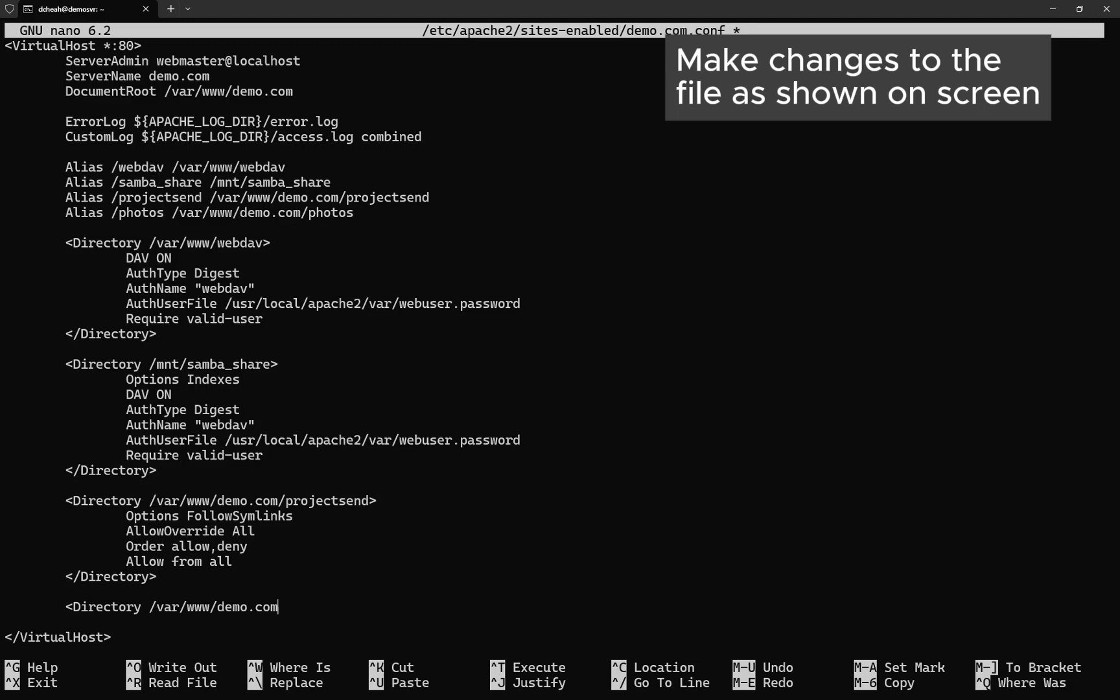
pyautogui.write('/photo')
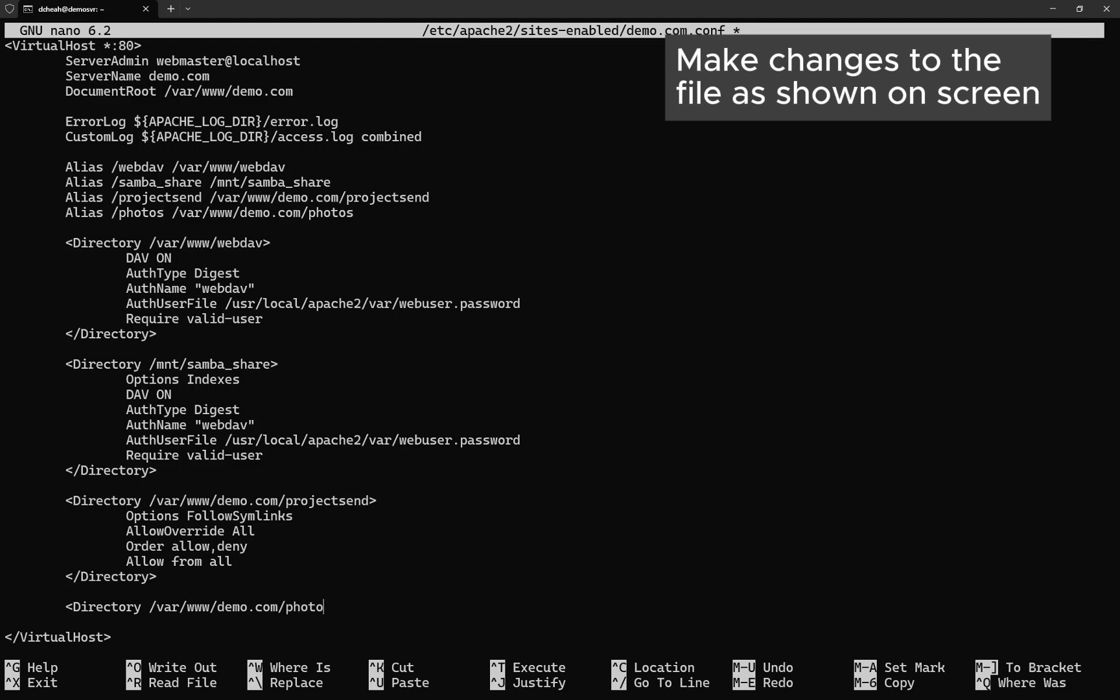
pyautogui.write('s>')
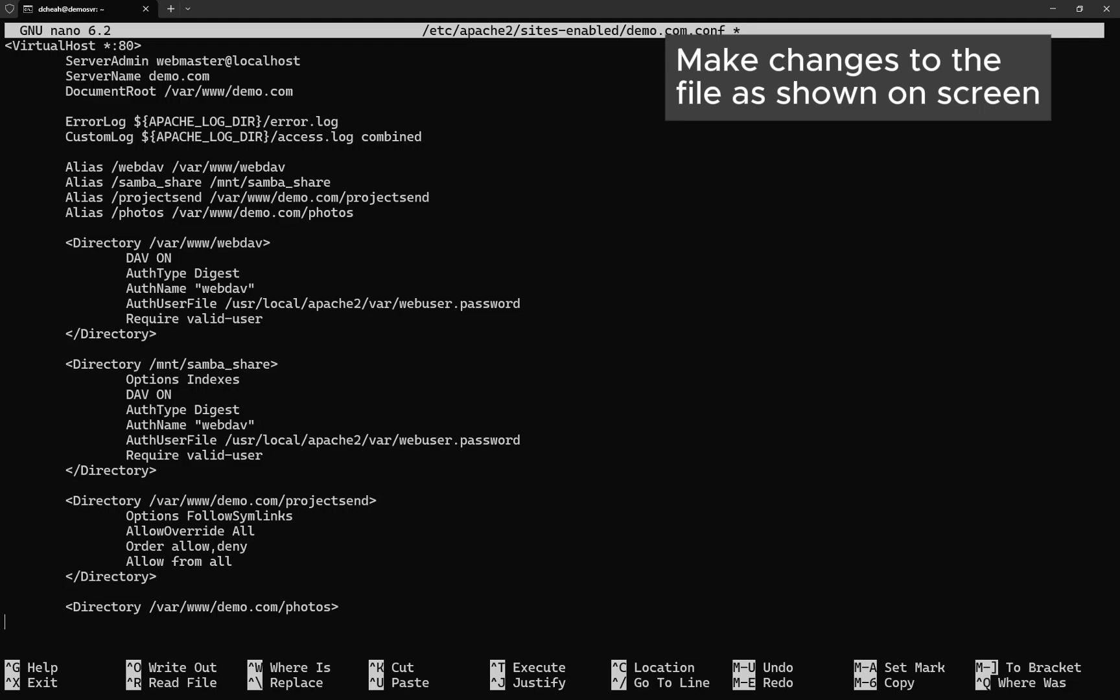
# Add Options FollowSymlinks, AllowOverride All and Require all granted inside the block
pyautogui.write('Opt')
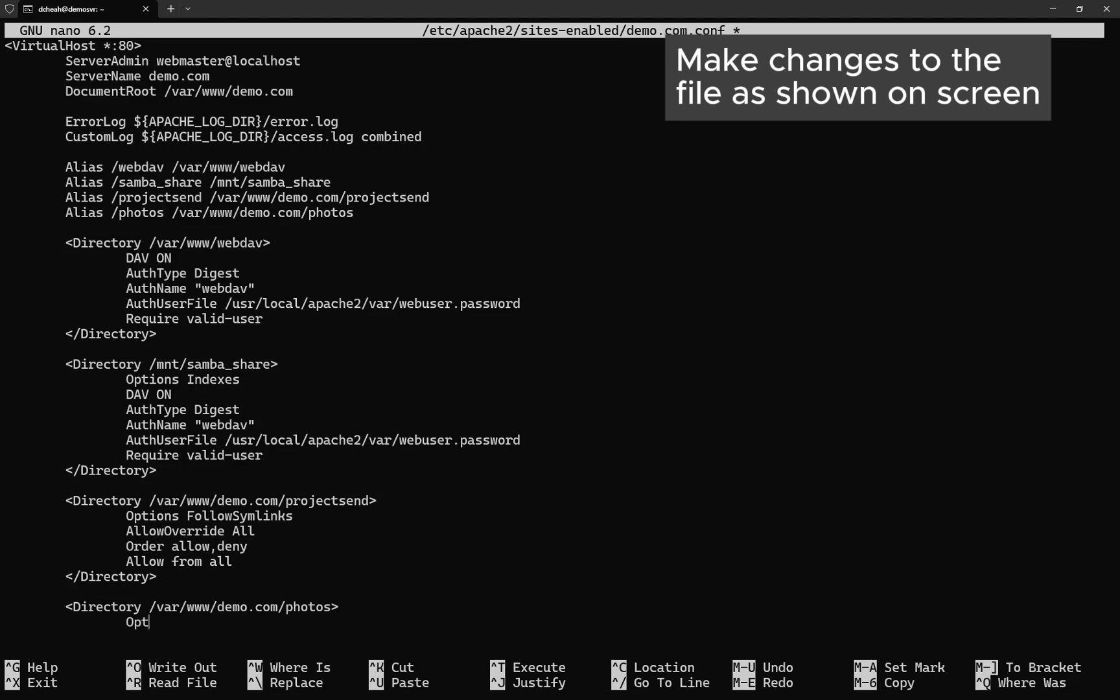
pyautogui.write('ions Fo')
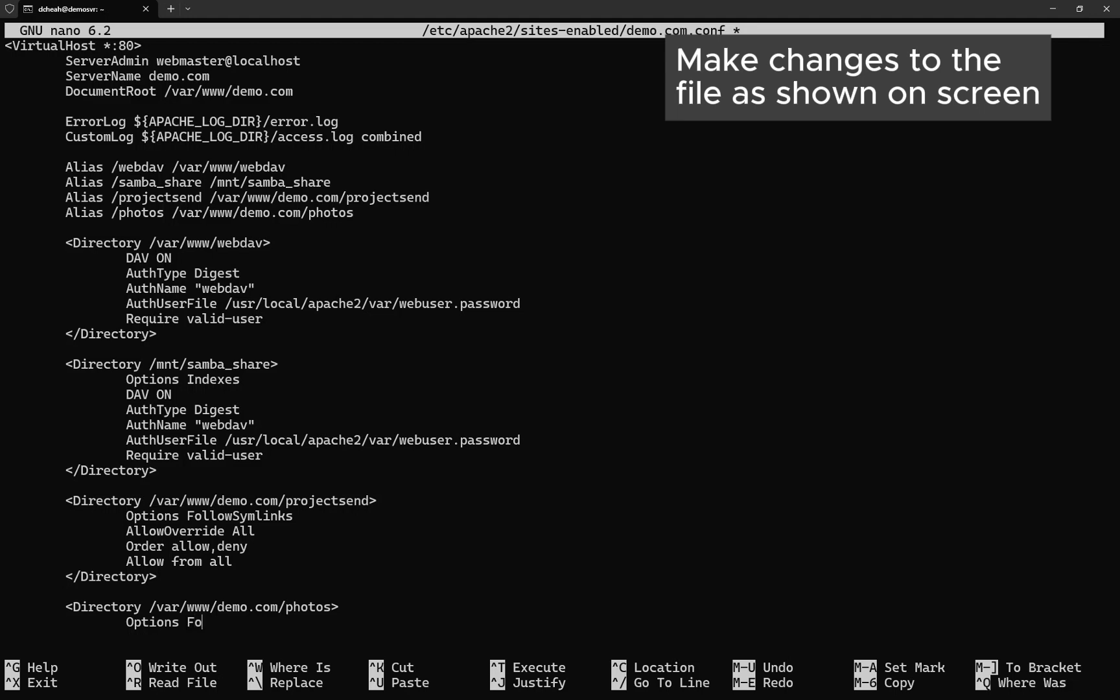
pyautogui.write('llowSy')
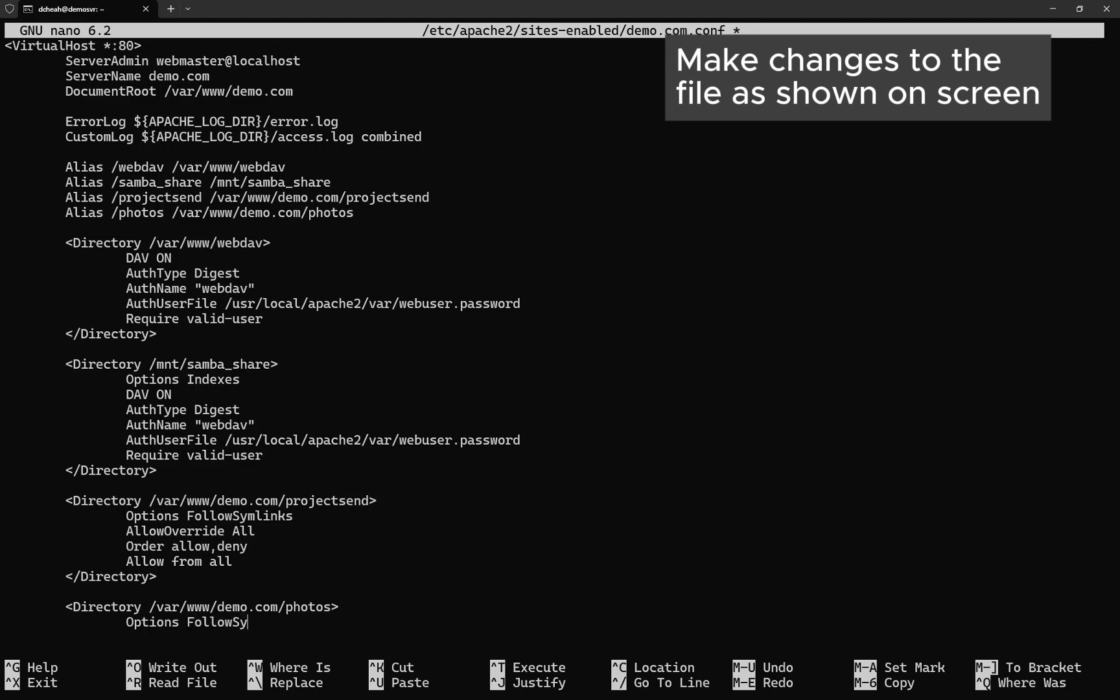
pyautogui.write('mlinks')
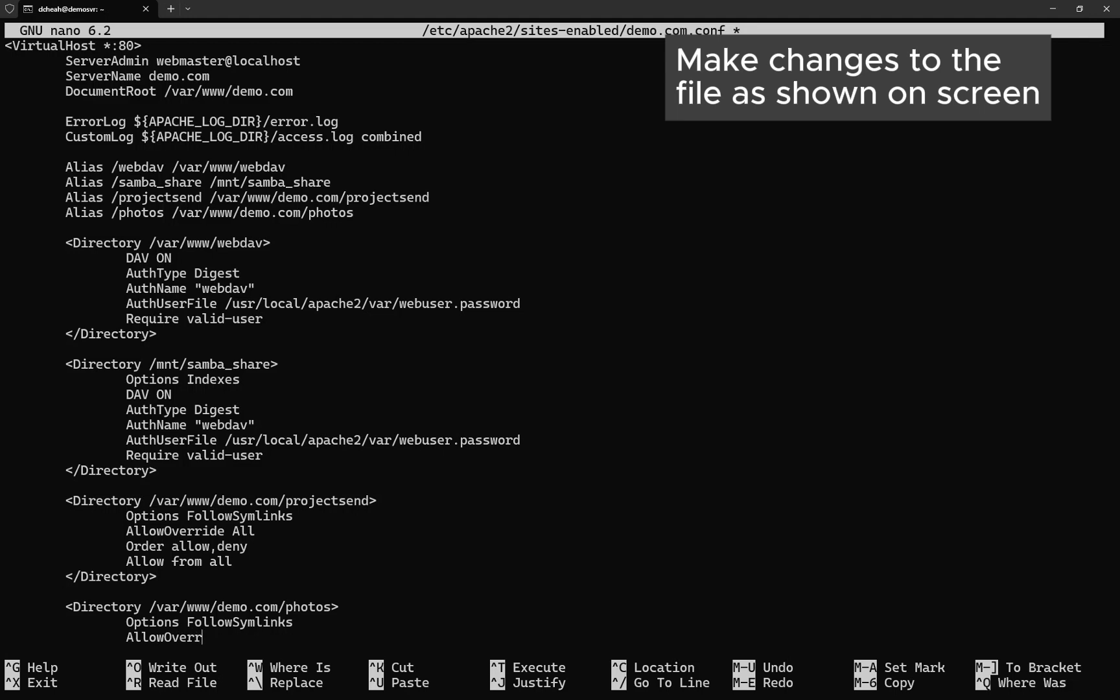
pyautogui.write('ide All')
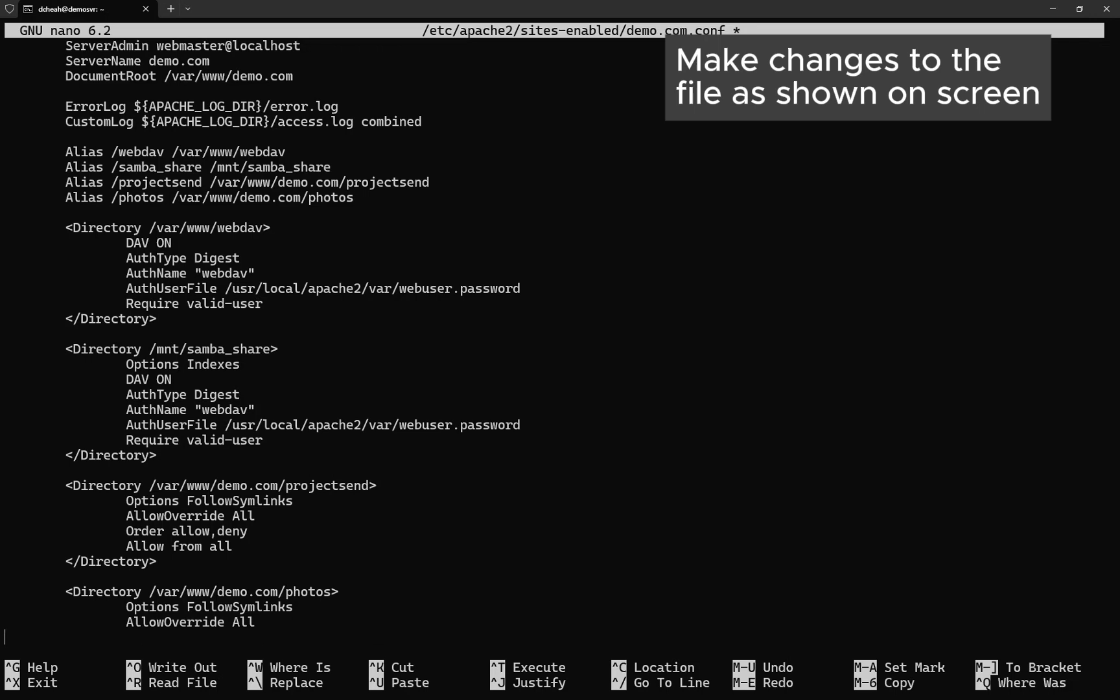
pyautogui.write('Req')
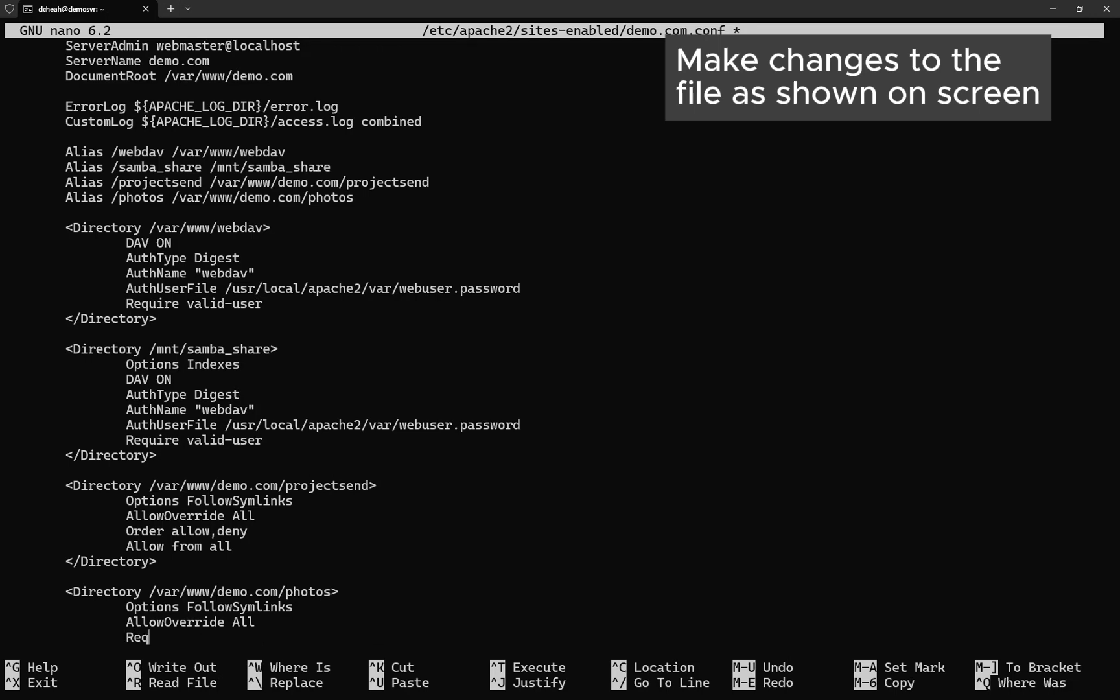
pyautogui.write('uire')
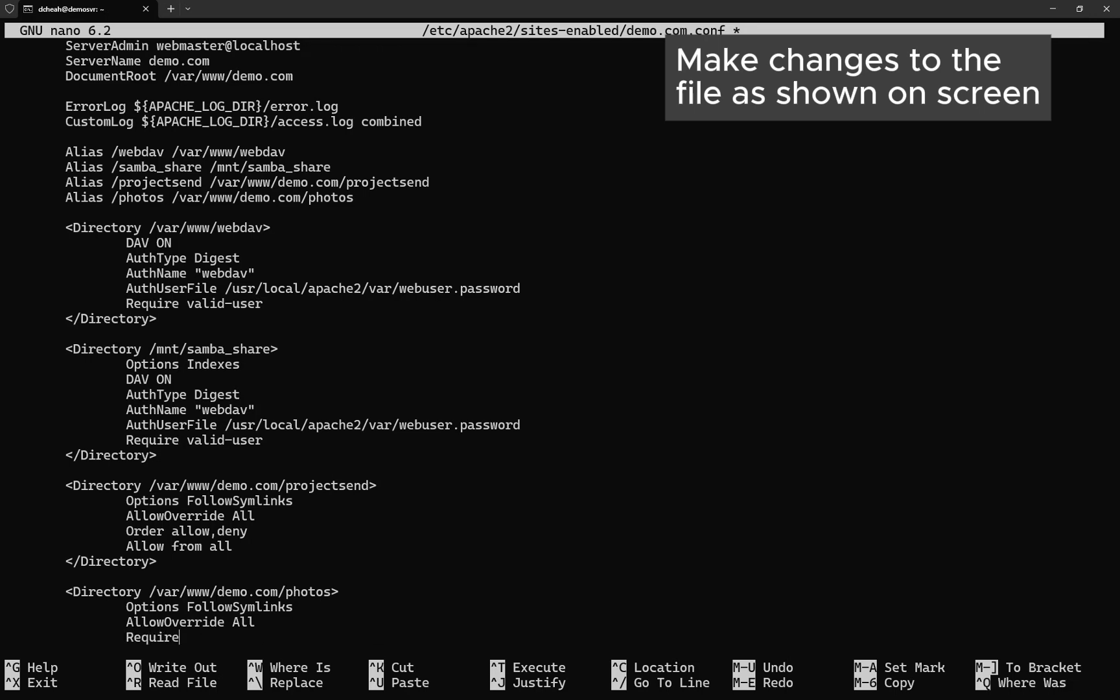
pyautogui.write('all grant')
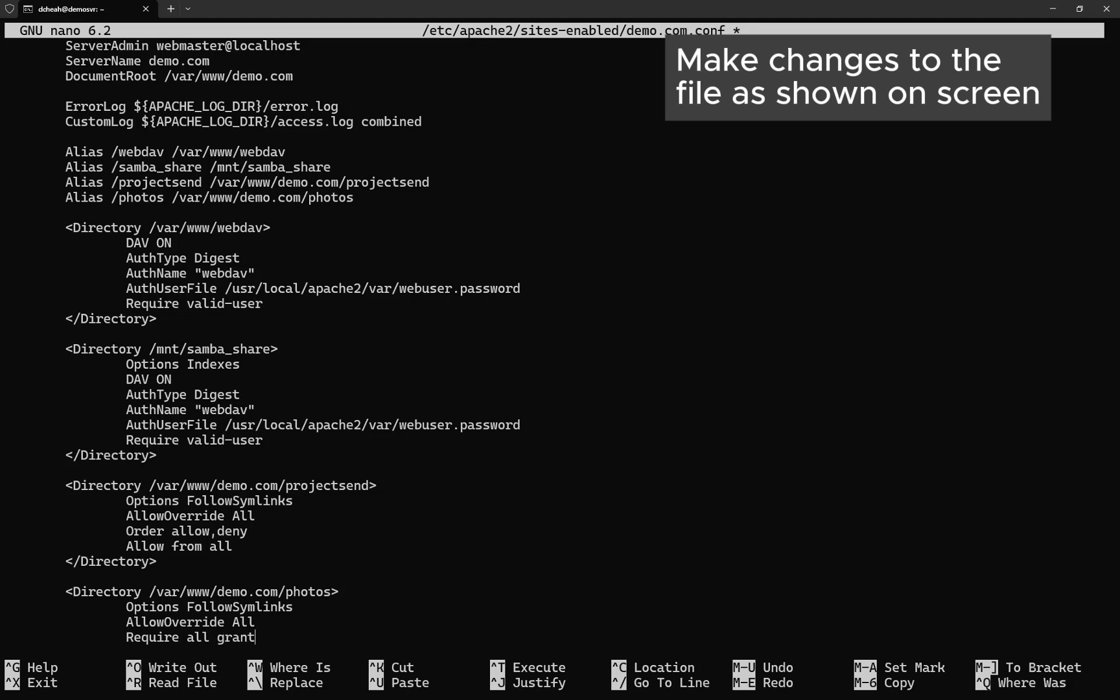
pyautogui.write('ed')
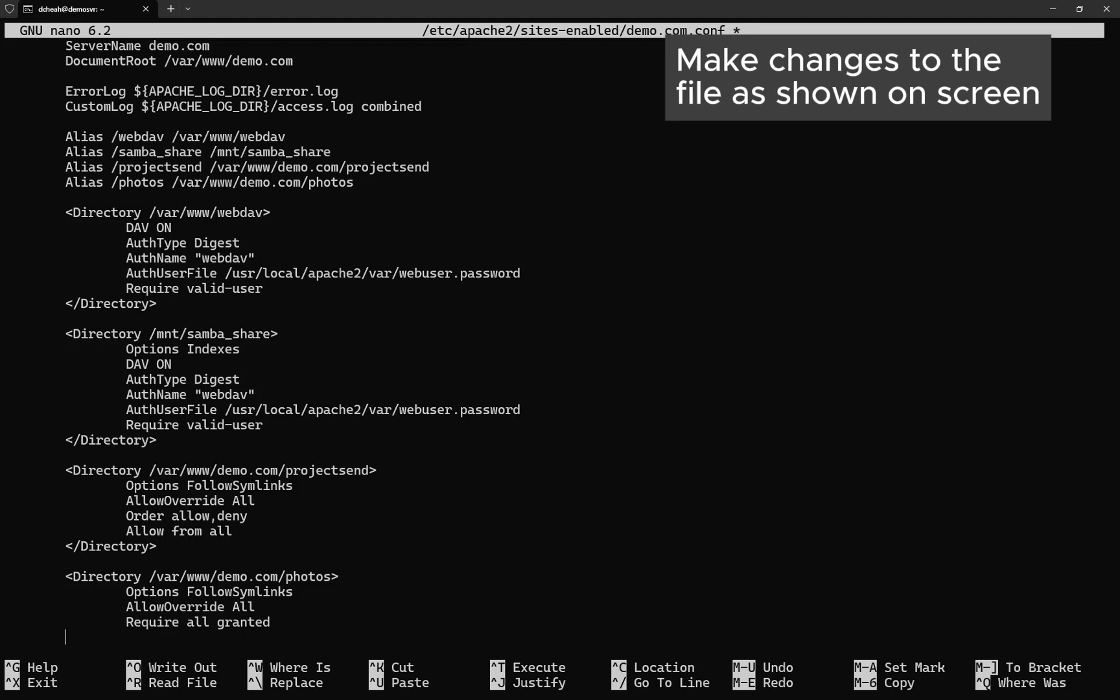
# Close the Directory block and save the modified configuration on exit from nano
pyautogui.write('</Direc')
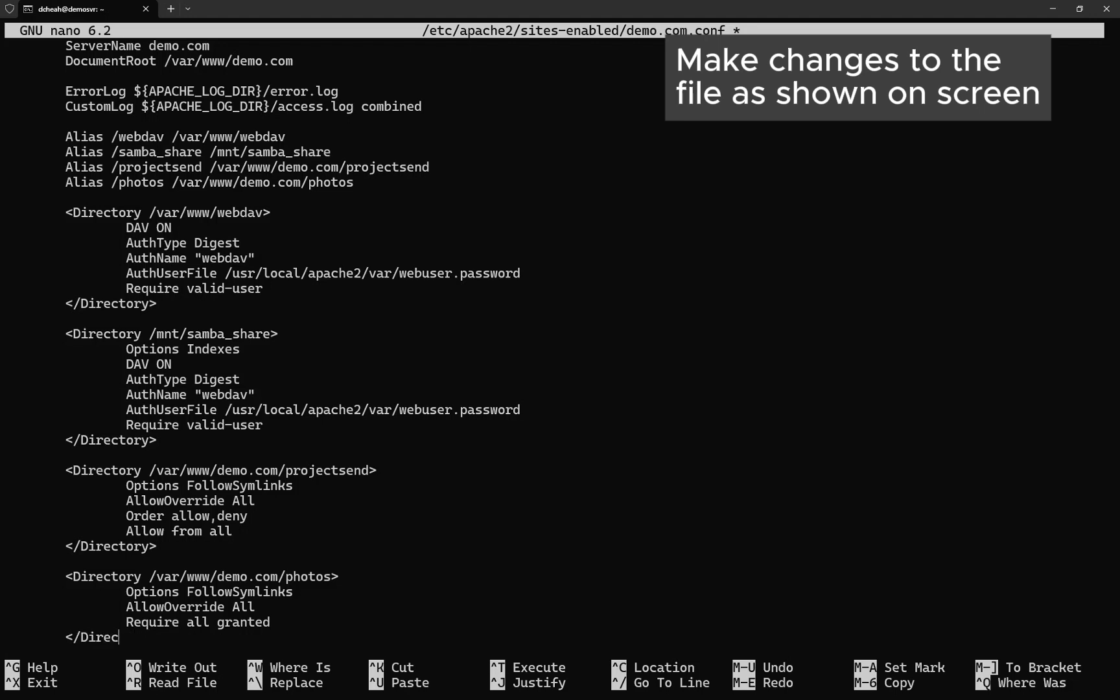
pyautogui.write('tory>')
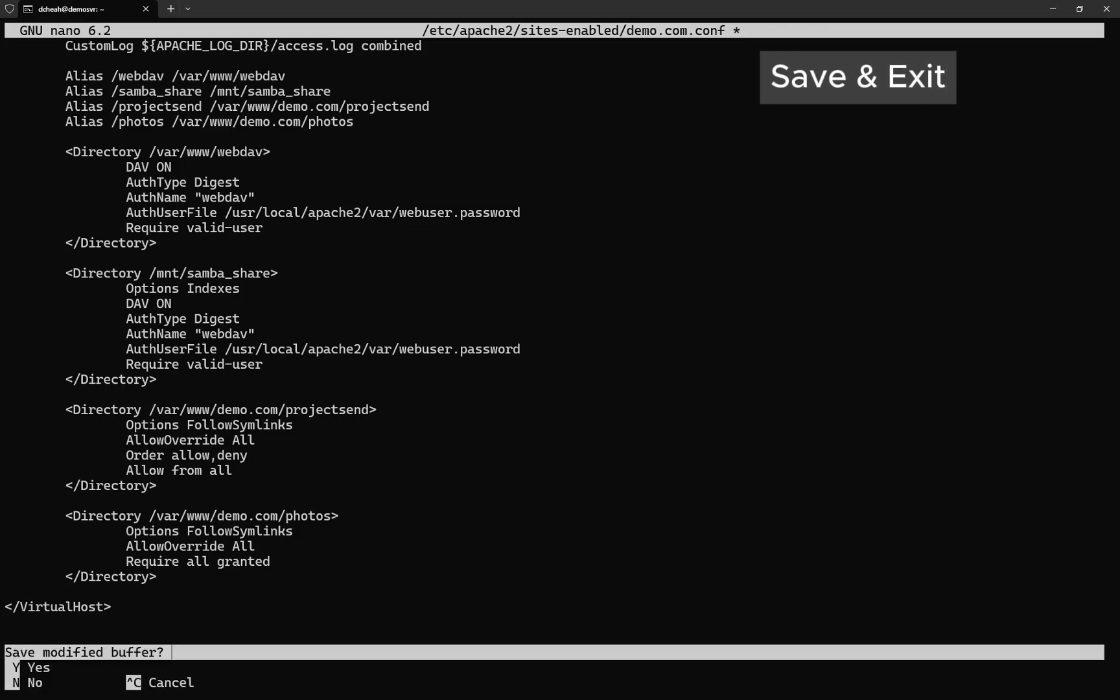
pyautogui.press('y')
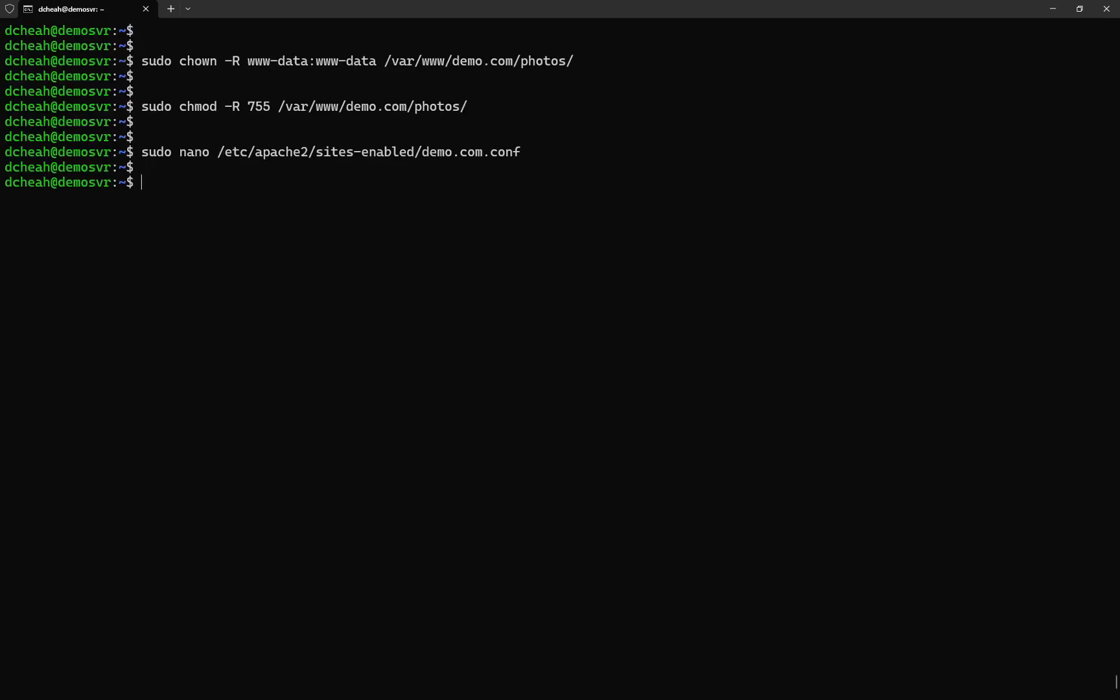
# Run sudo apache2ctl configtest to verify the Apache configuration syntax
pyautogui.press('Return')
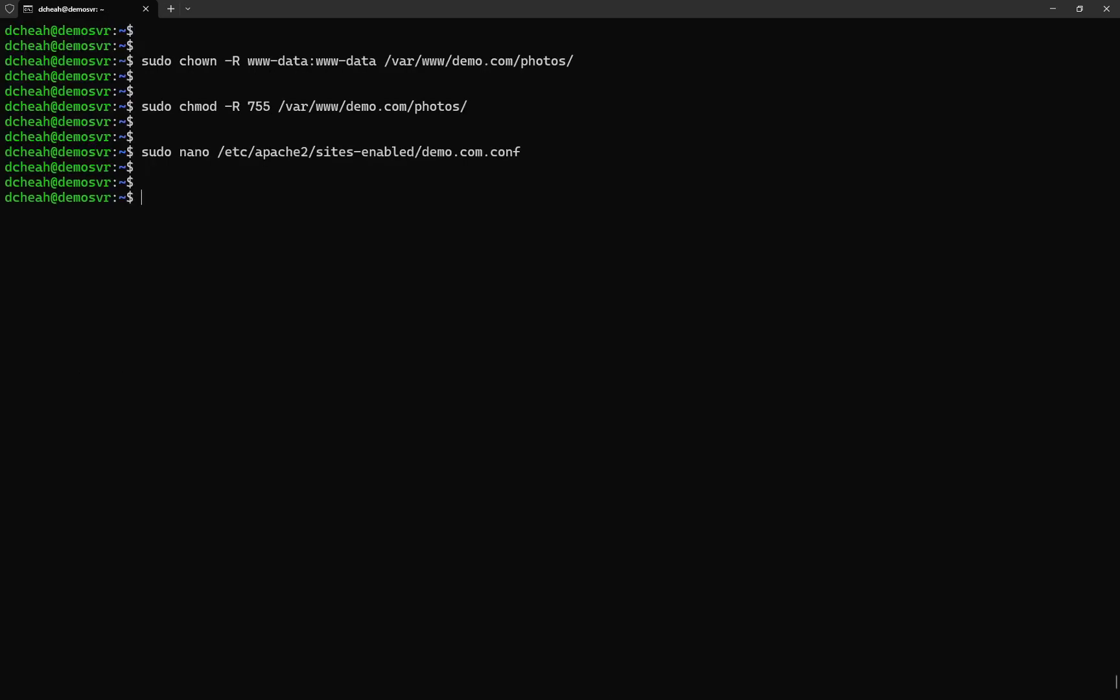
pyautogui.write('sudo')
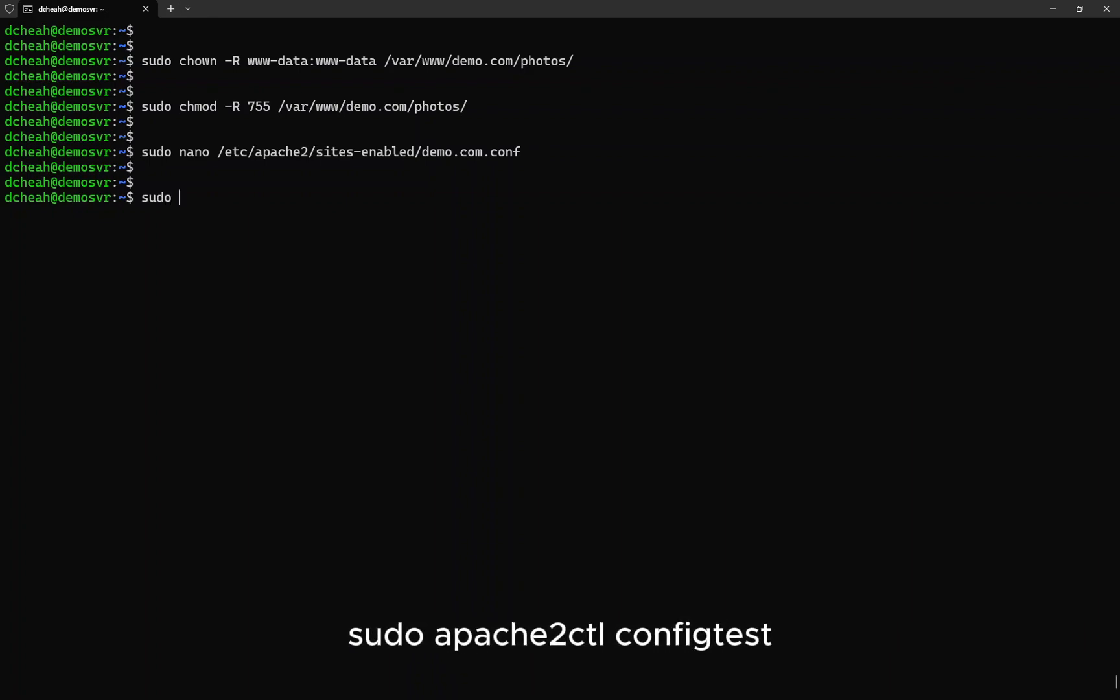
pyautogui.write('apache2c')
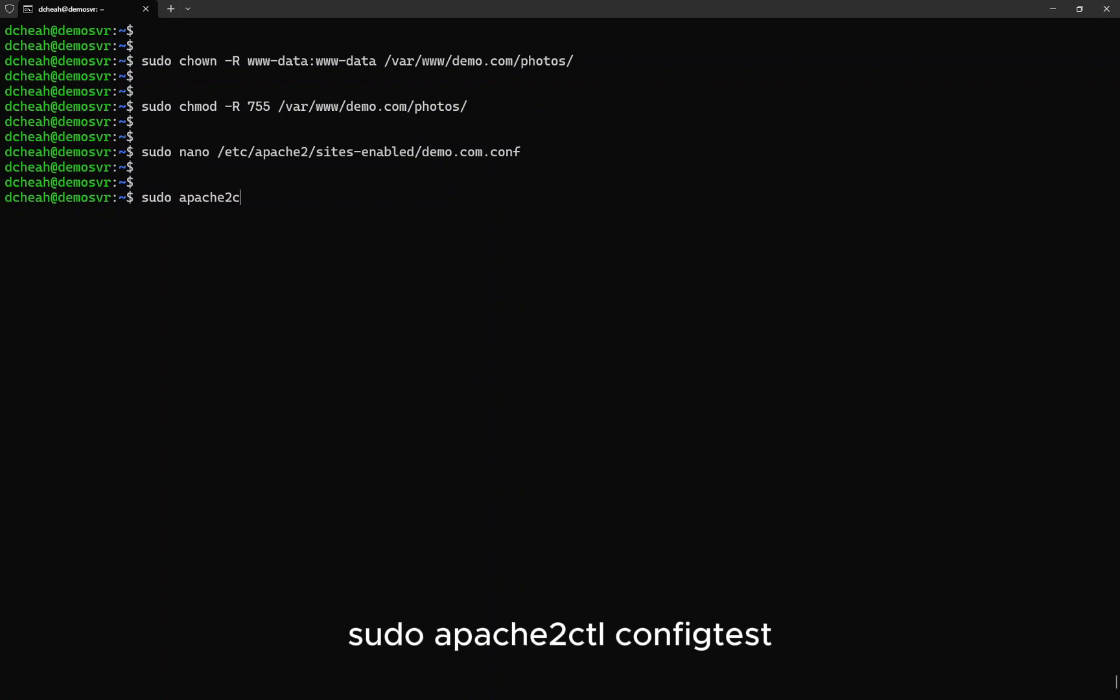
pyautogui.write('tl config')
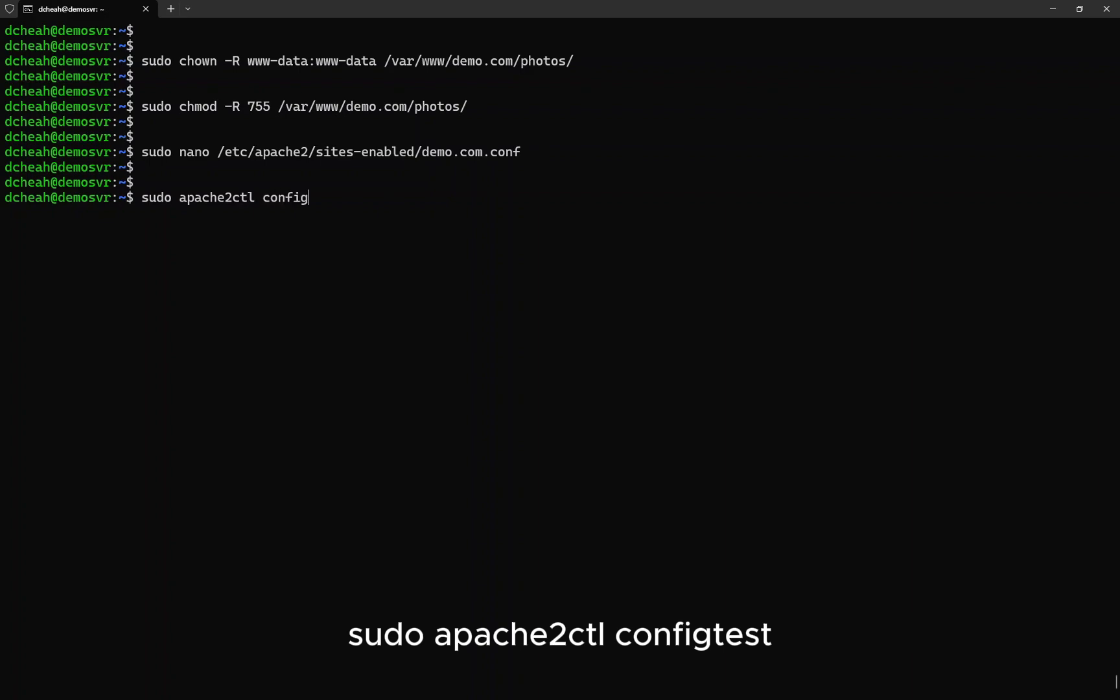
pyautogui.press('Return')
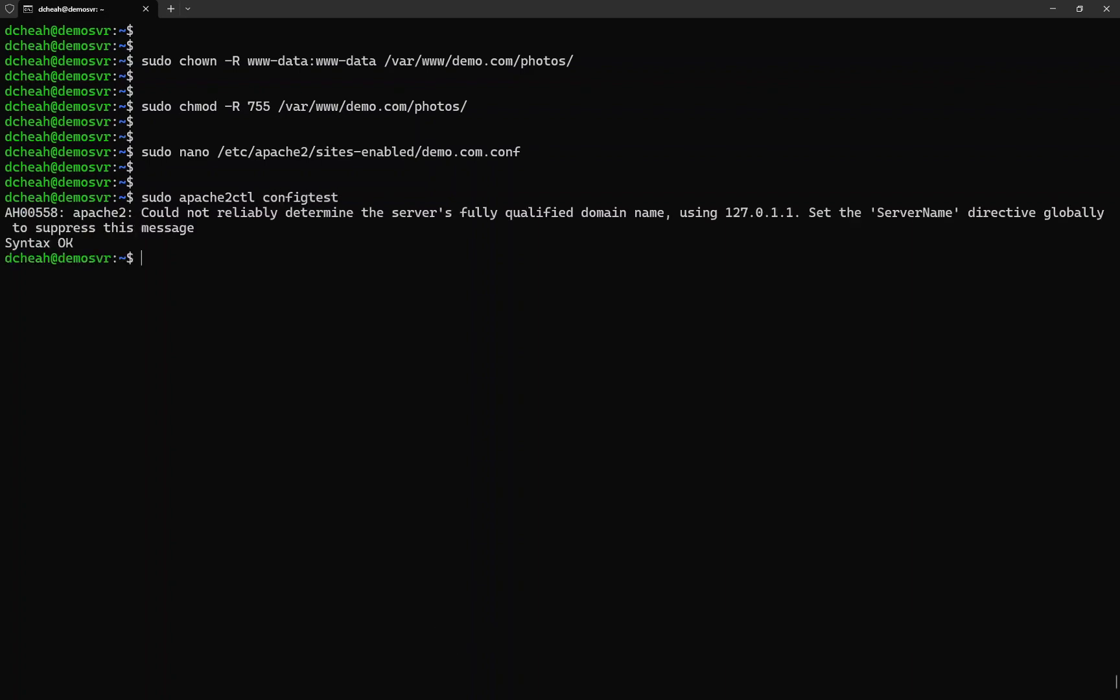
pyautogui.press('Return')
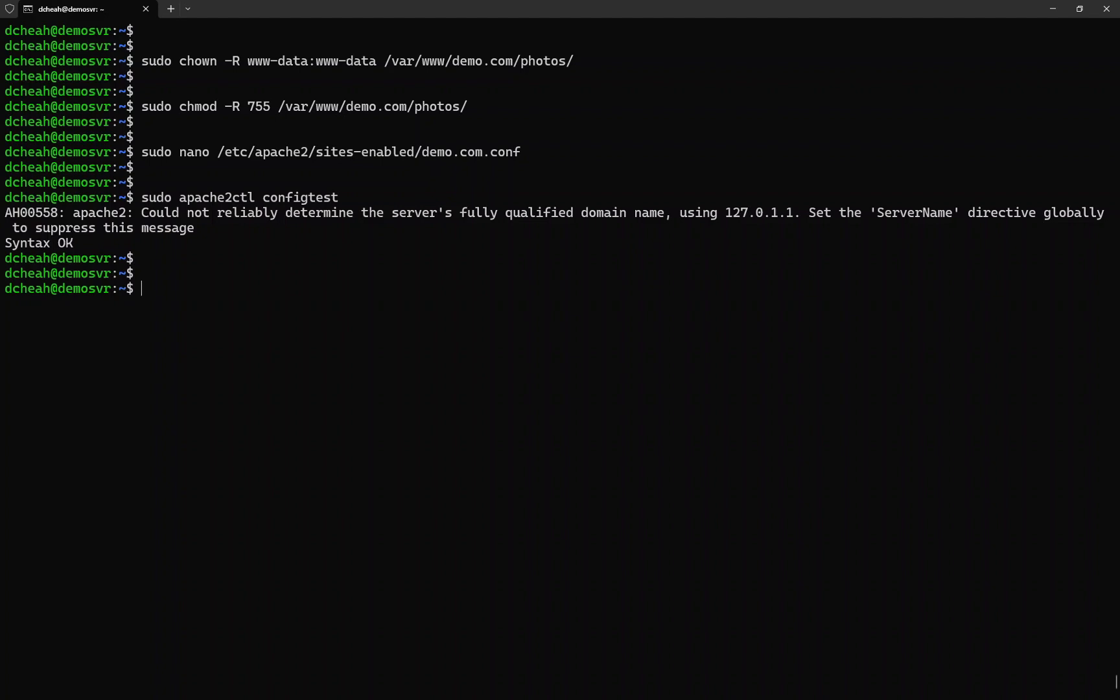
# Enable the Apache rewrite module with sudo a2enmod
pyautogui.write('sudo')
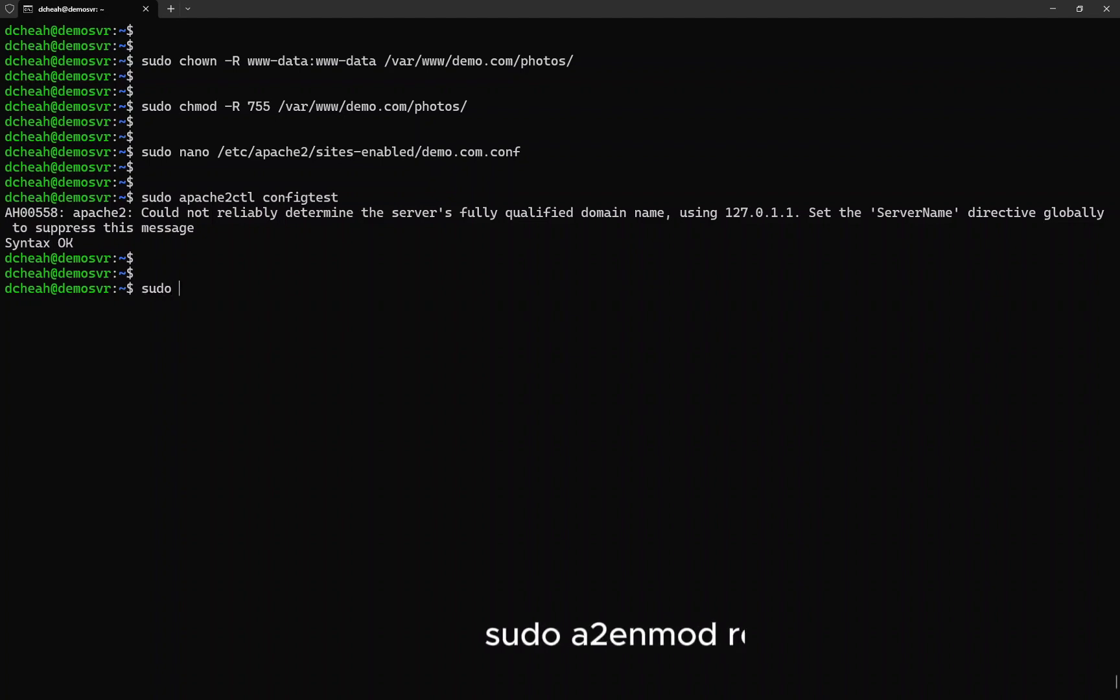
pyautogui.write('a2enmod rewr')
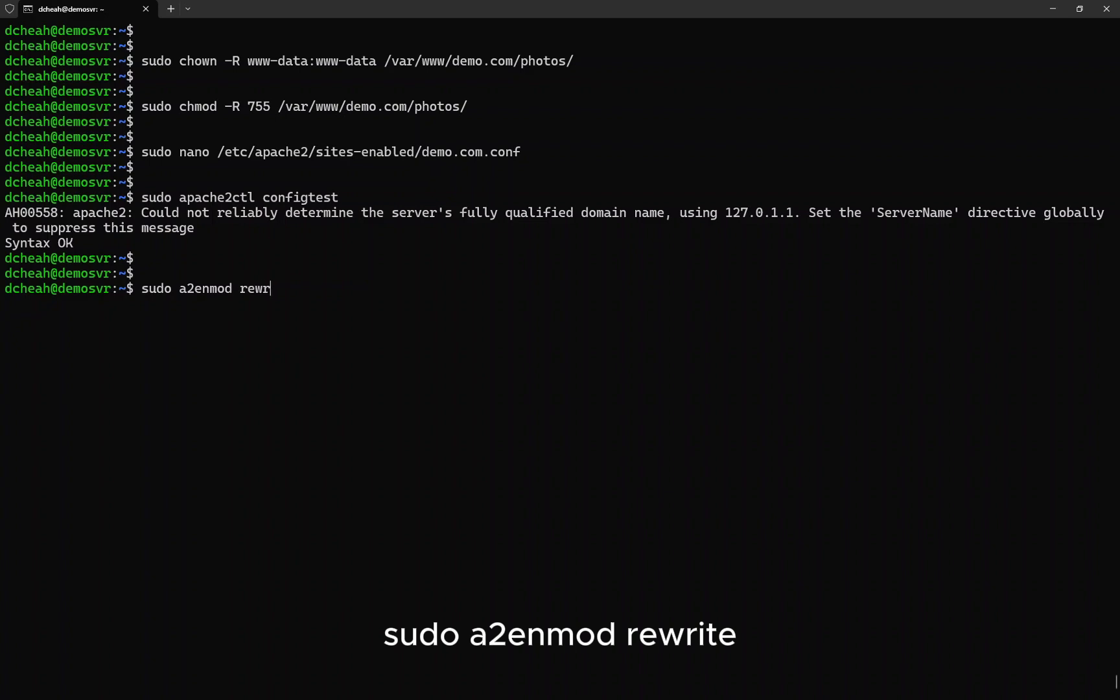
pyautogui.press('Return')
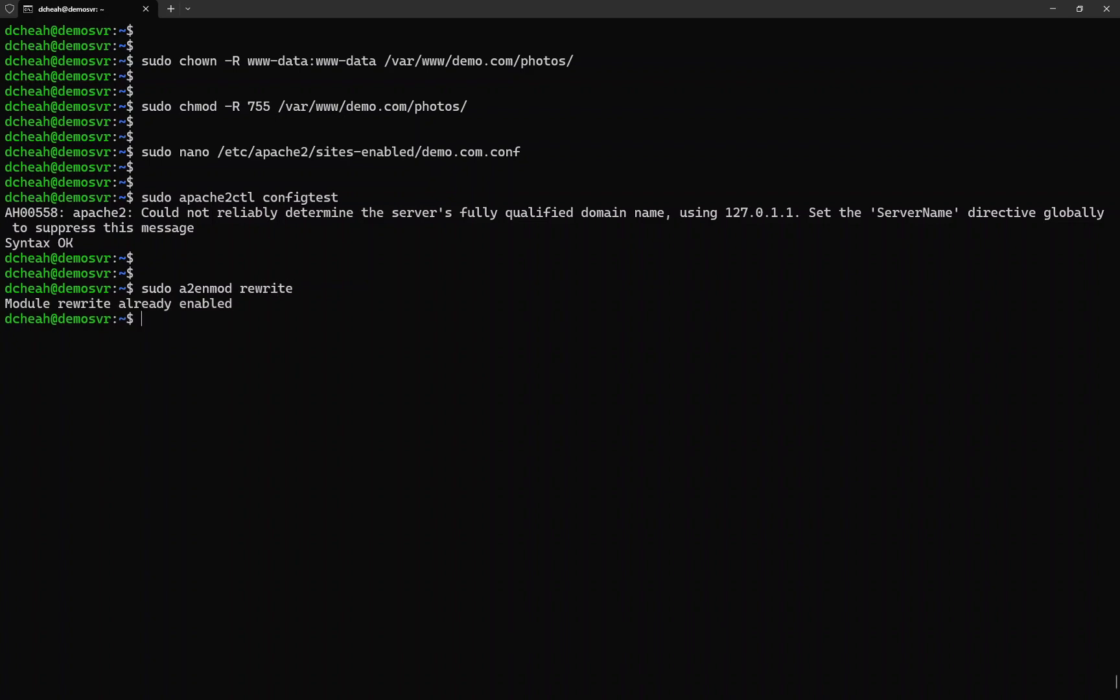
pyautogui.press('Return')
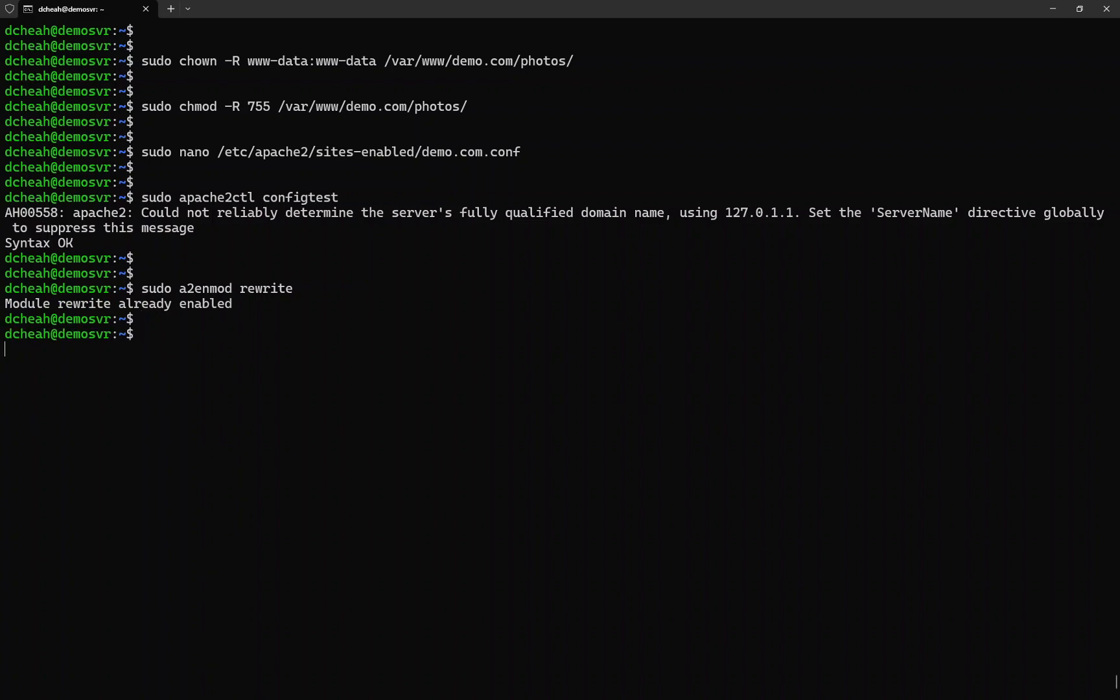
pyautogui.press('Return')
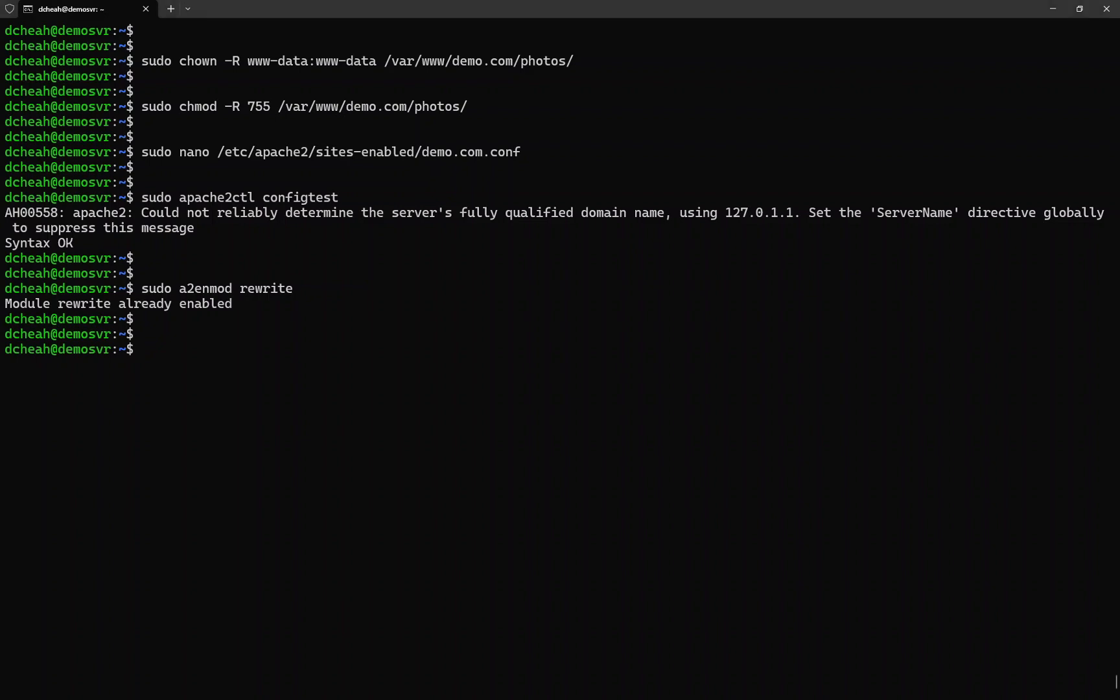
# Restart Apache with sudo systemctl restart apache2
pyautogui.write('sudo syste')
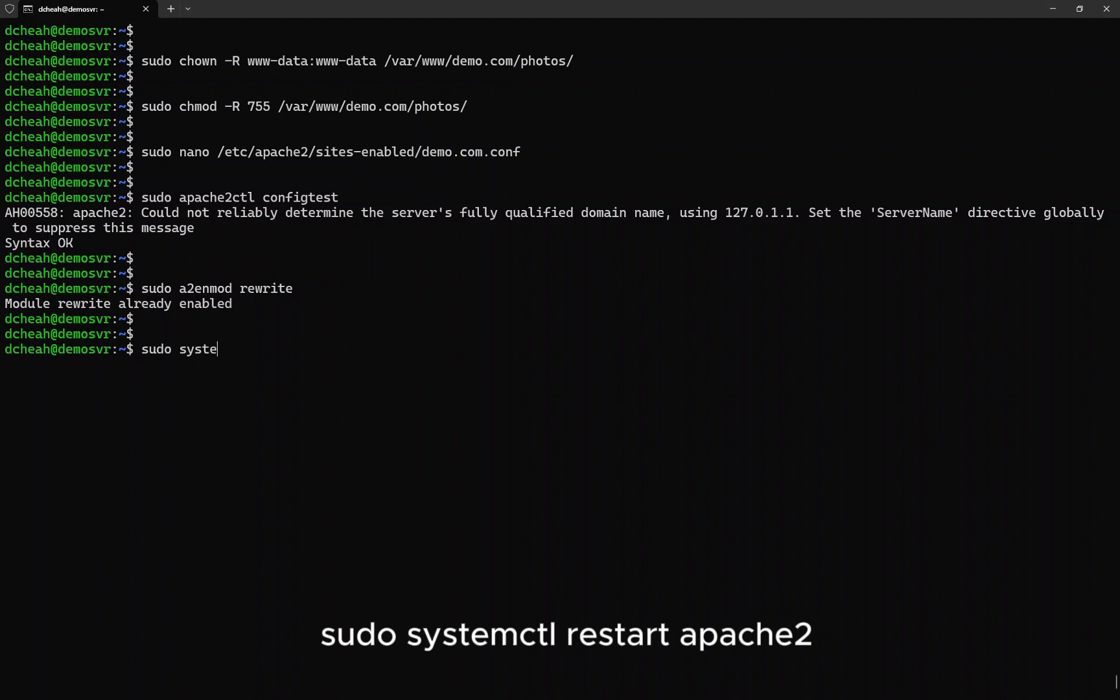
pyautogui.write('mctl res')
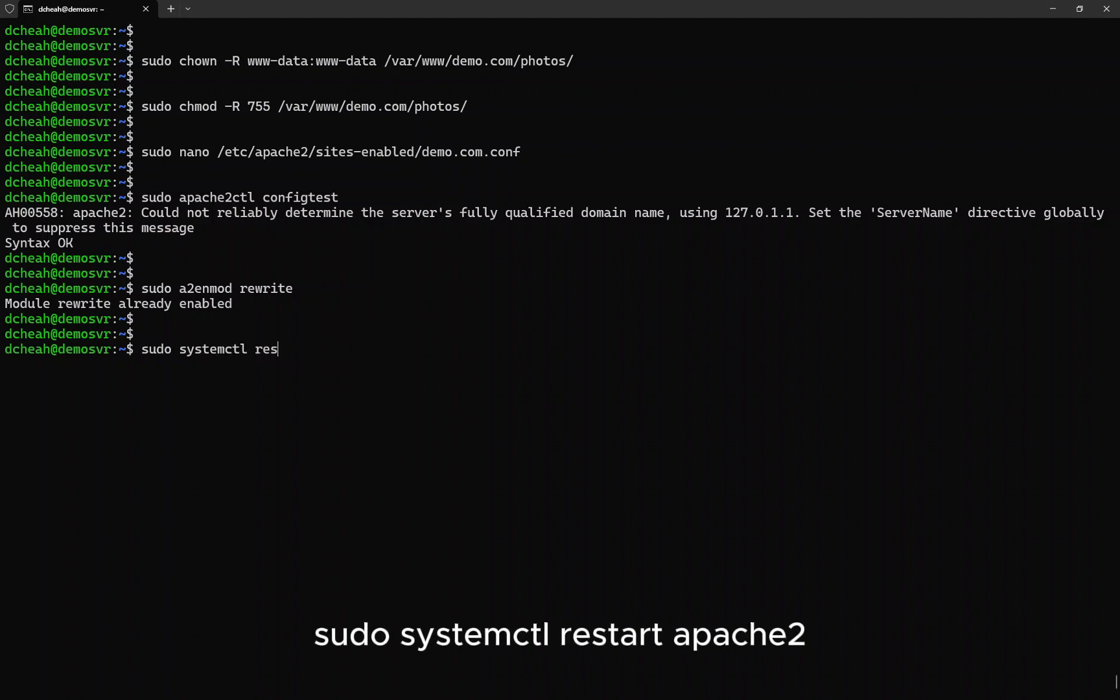
pyautogui.write('tart apache')
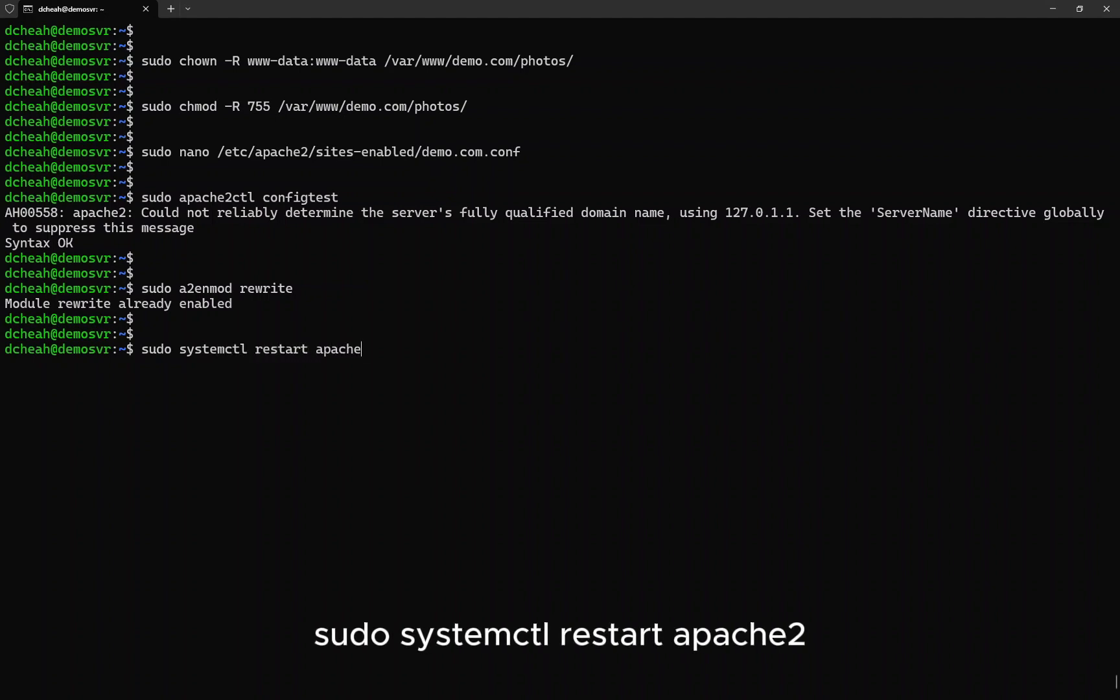
pyautogui.press('Return')
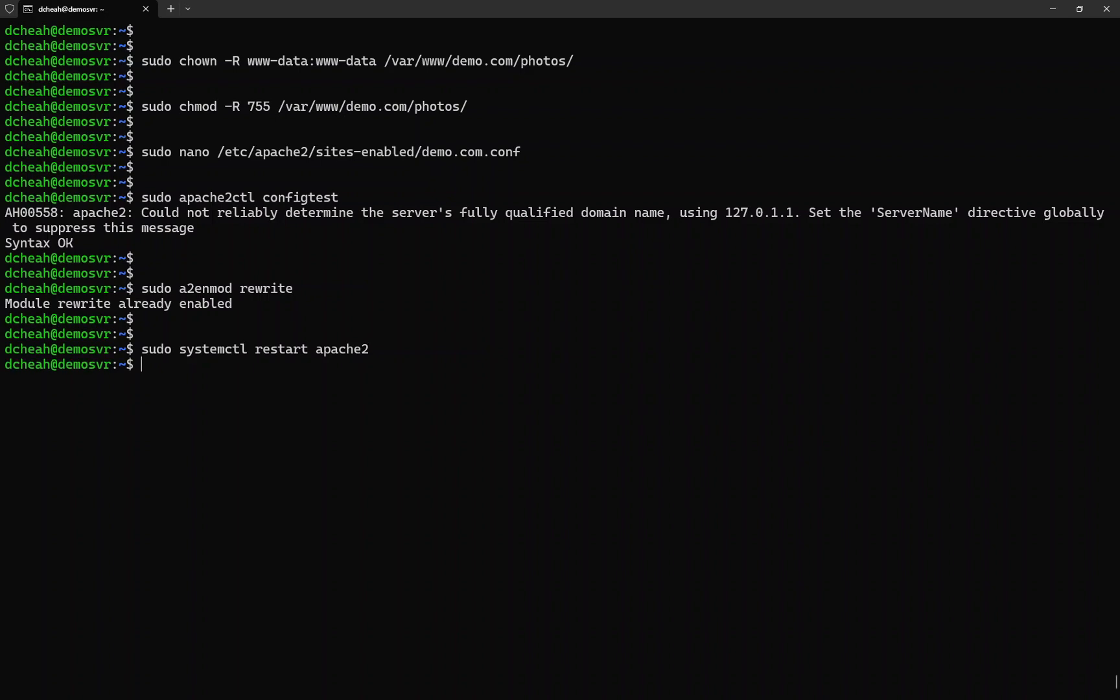
pyautogui.press('Return')
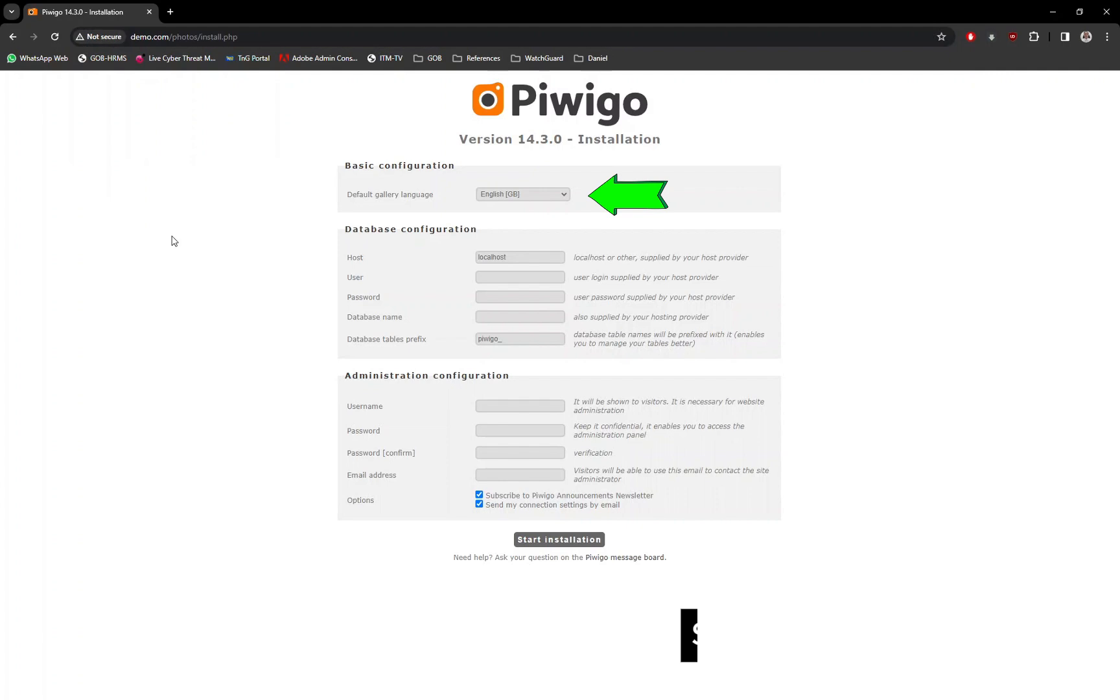
pyautogui.moveTo(561, 218)
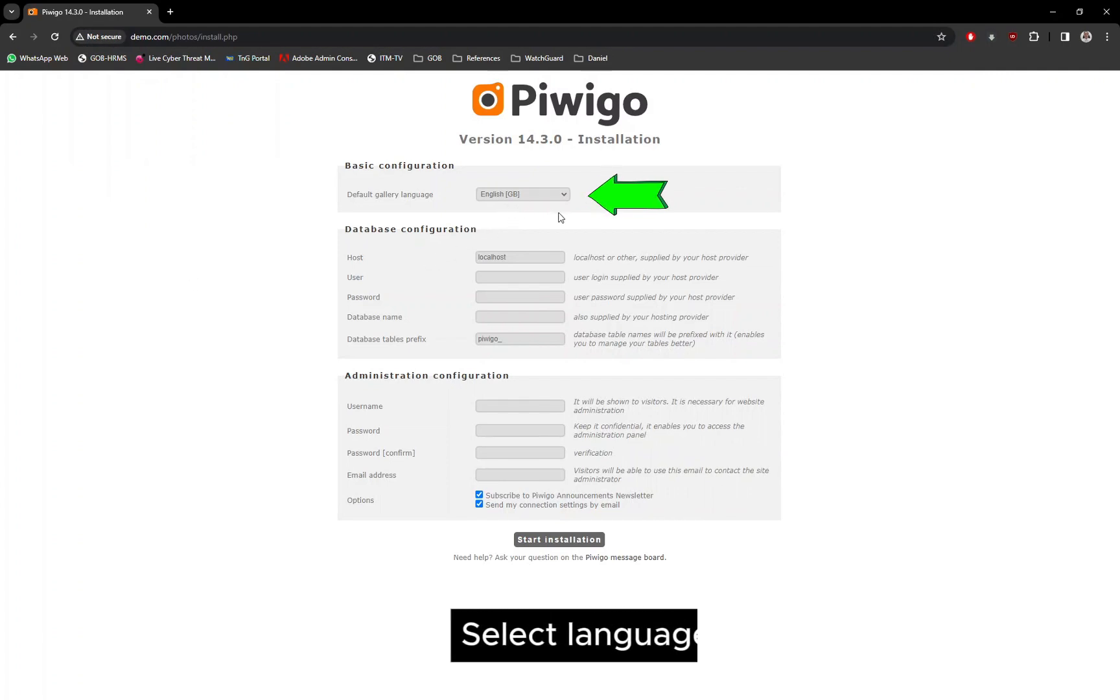
# Set the Piwigo gallery language to English [US]
pyautogui.click(522, 193)
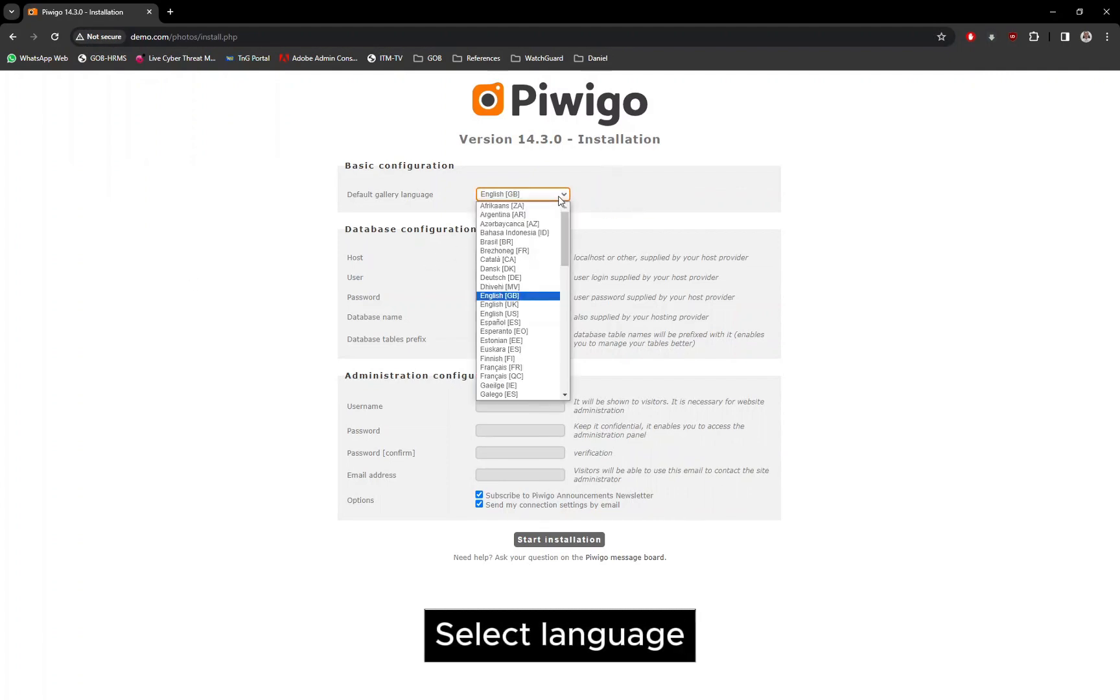
pyautogui.moveTo(518, 313)
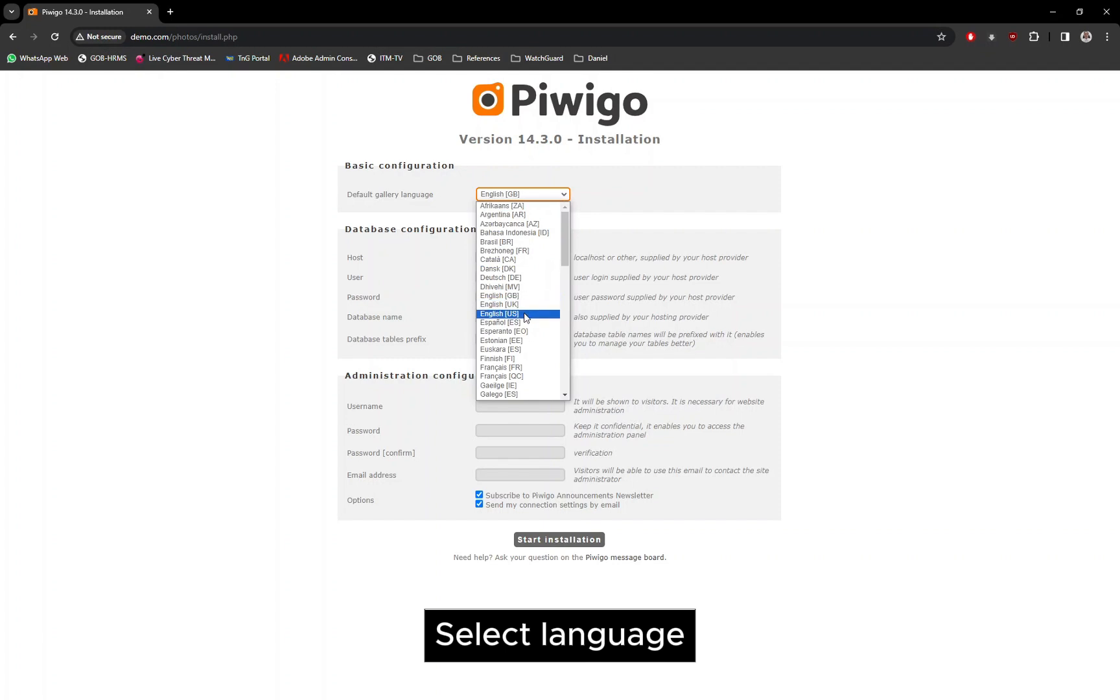
pyautogui.click(500, 314)
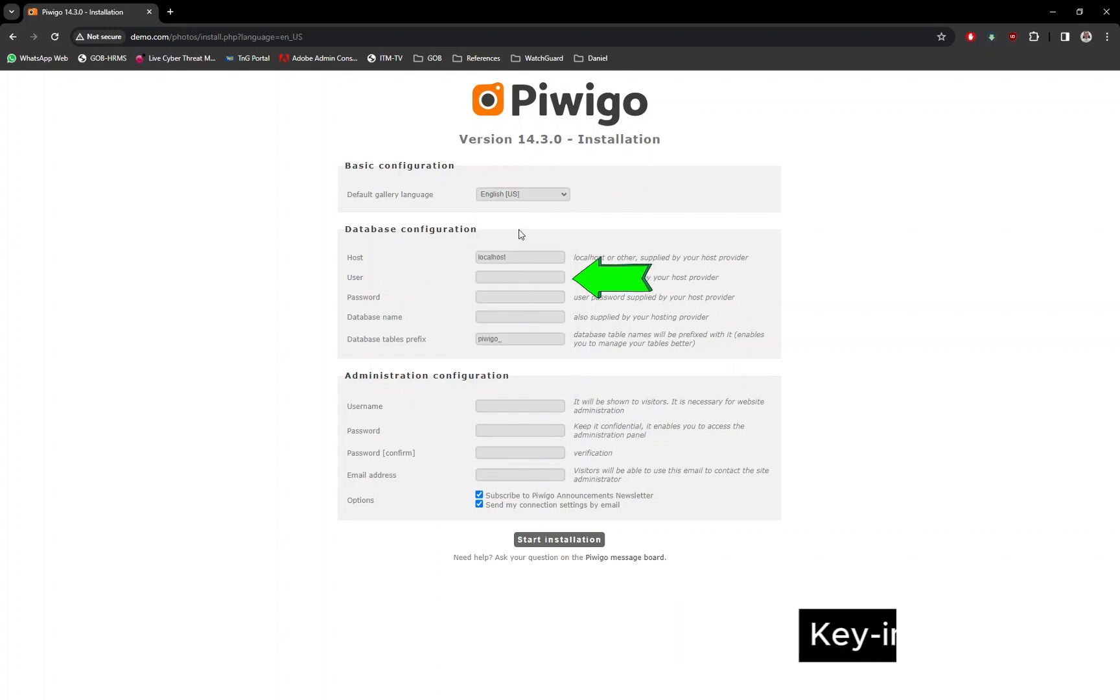
# Fill the database settings: user piwigouser, its password and database name piwigo_db
pyautogui.click(520, 277)
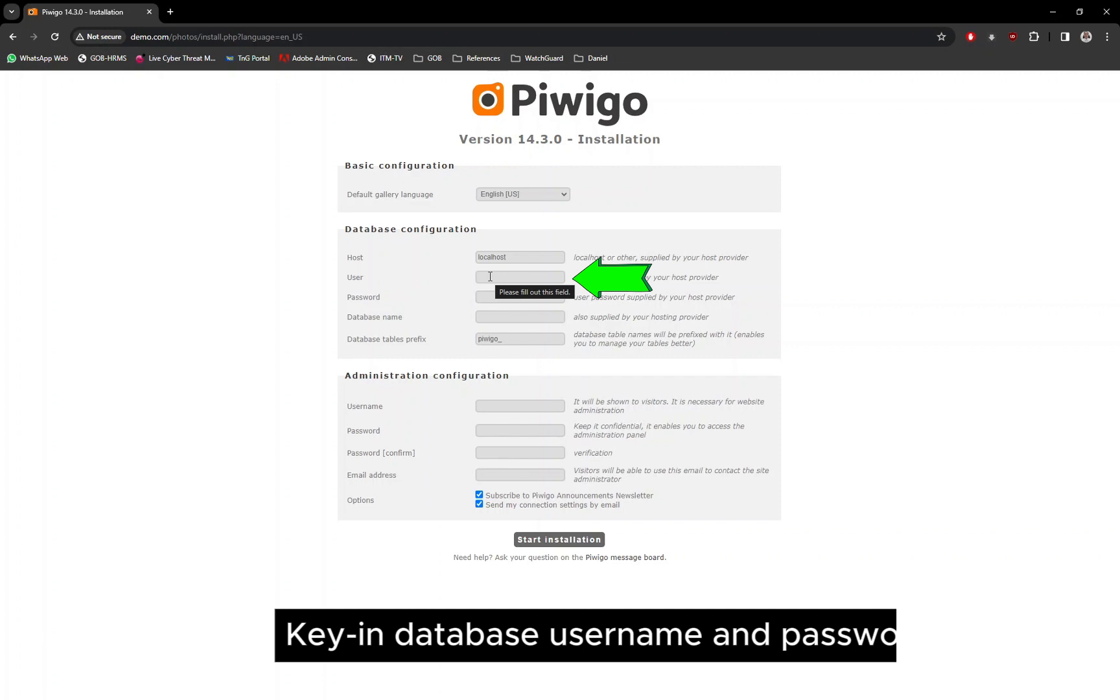
pyautogui.click(520, 278)
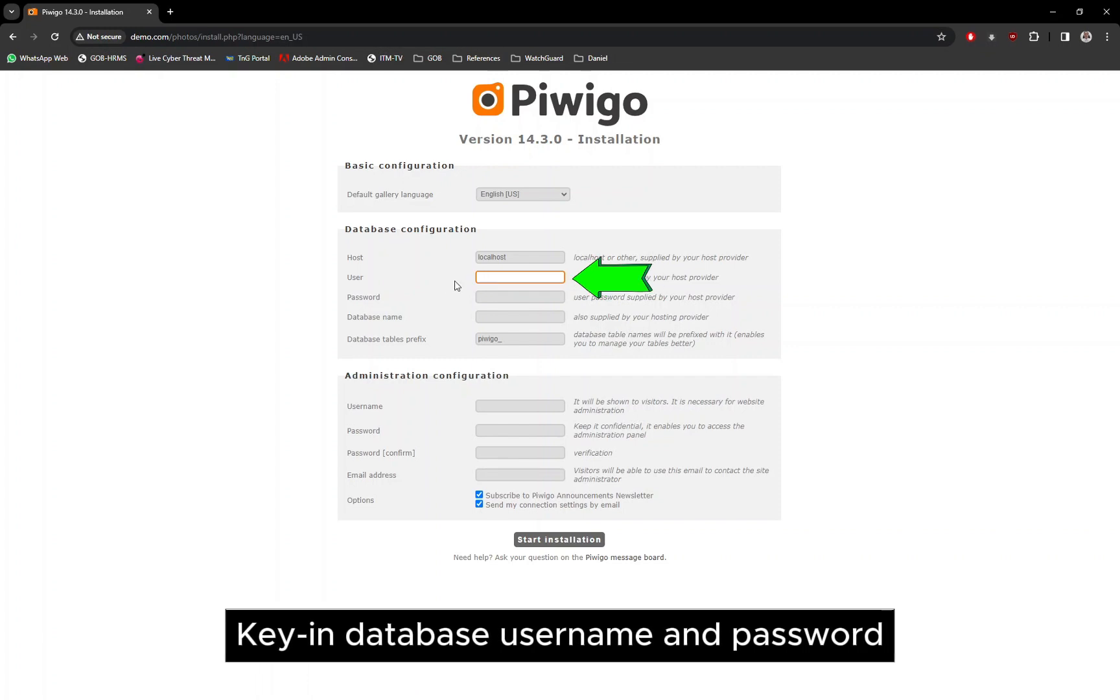
pyautogui.write('piwigouser')
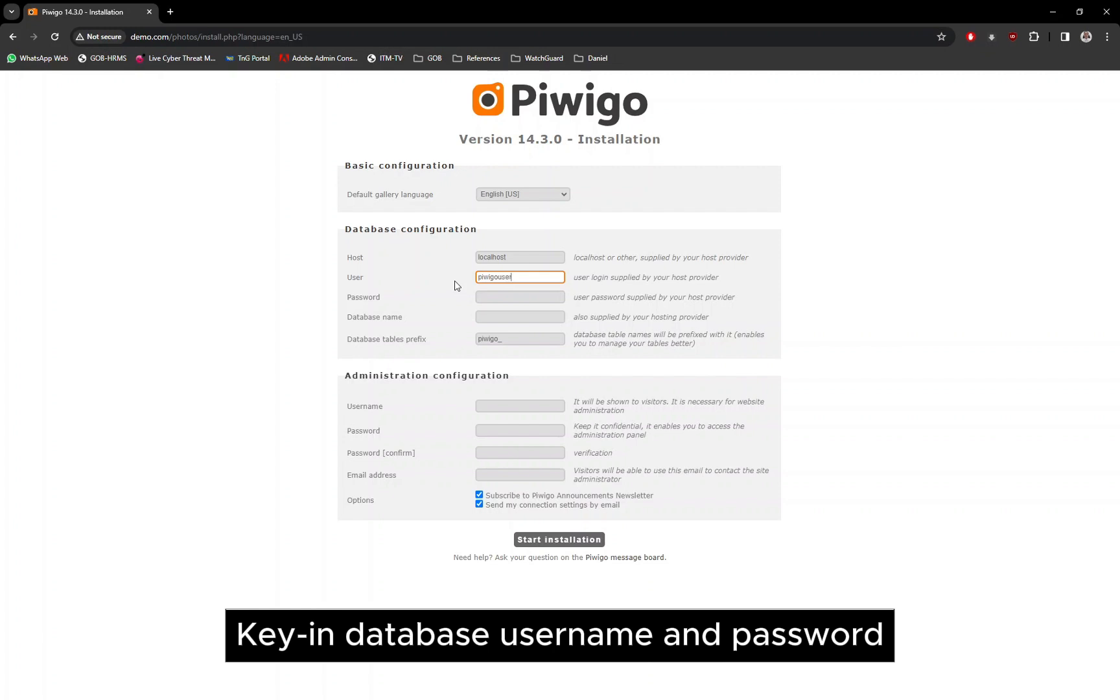
pyautogui.click(520, 297)
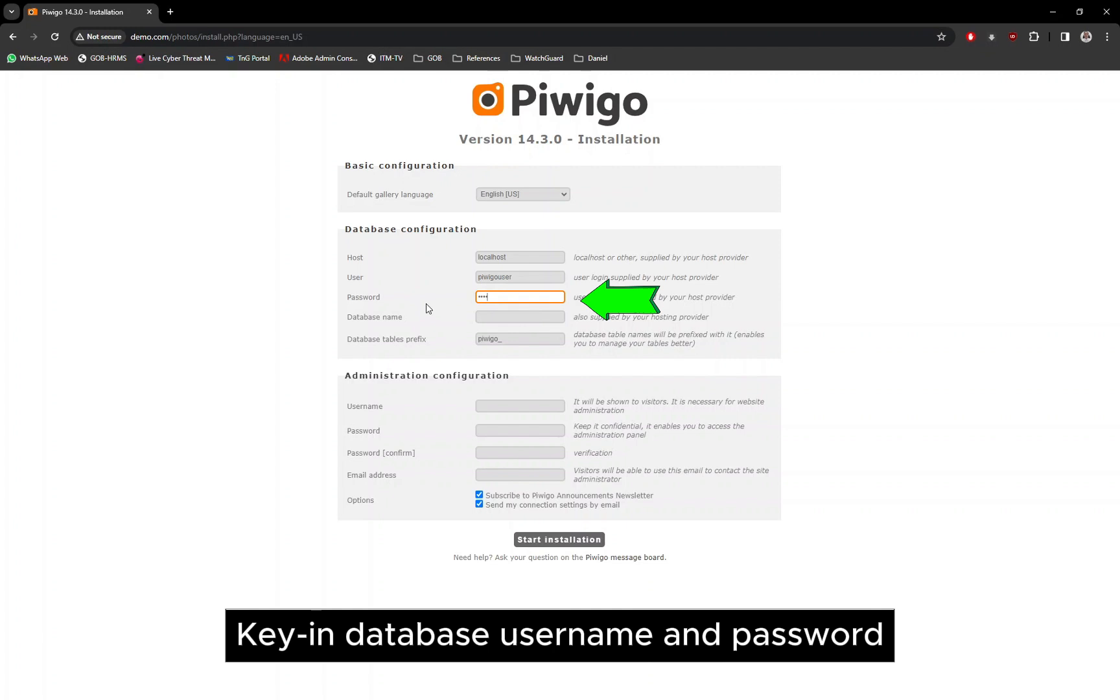
pyautogui.write('password')
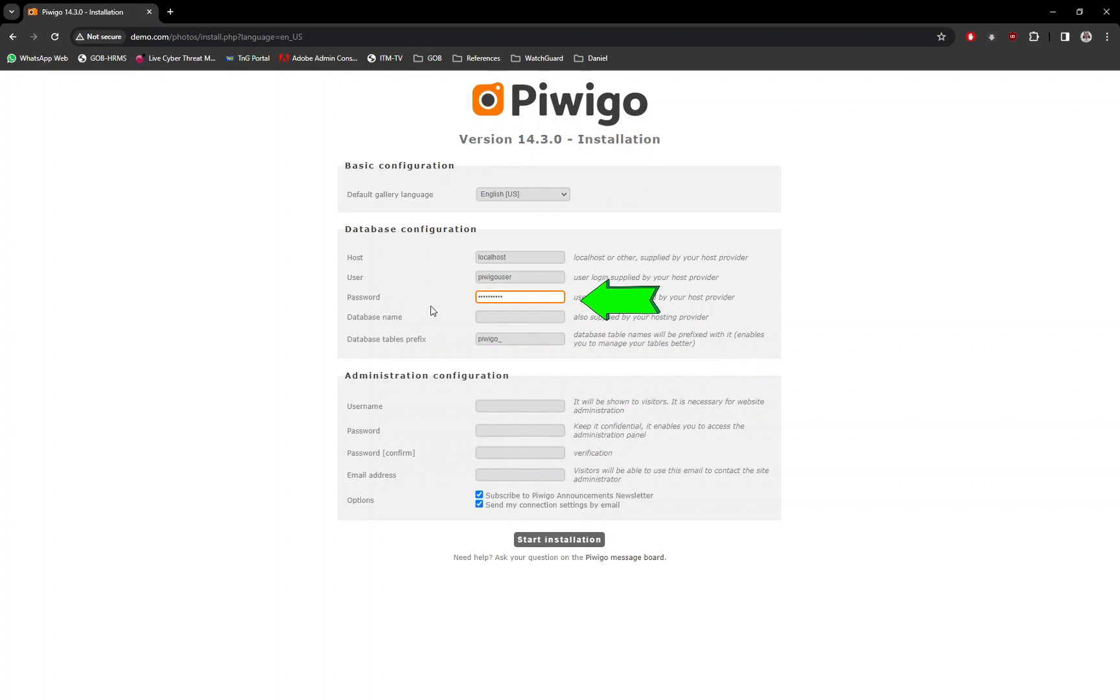
pyautogui.click(519, 316)
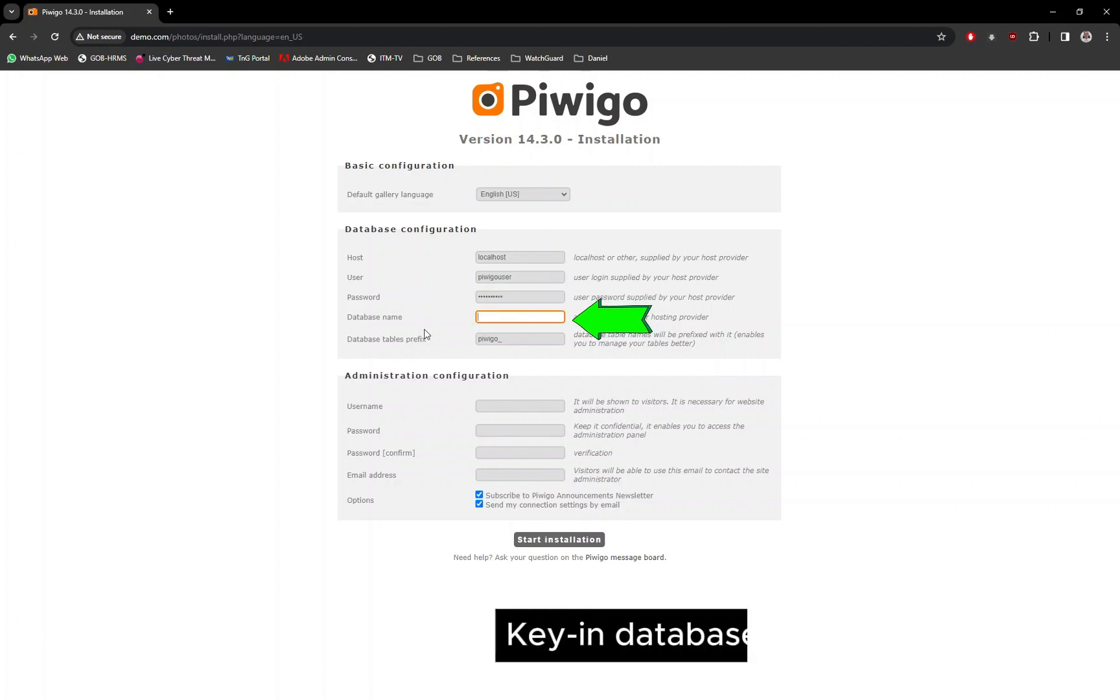
pyautogui.write('piwigo')
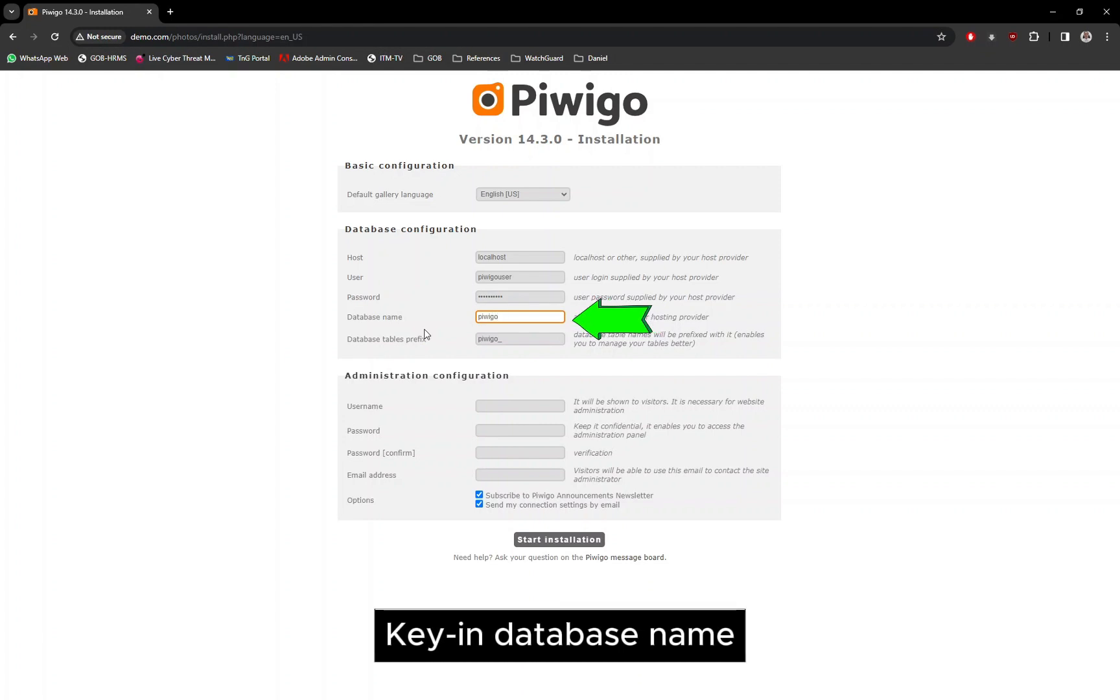
pyautogui.write('_db')
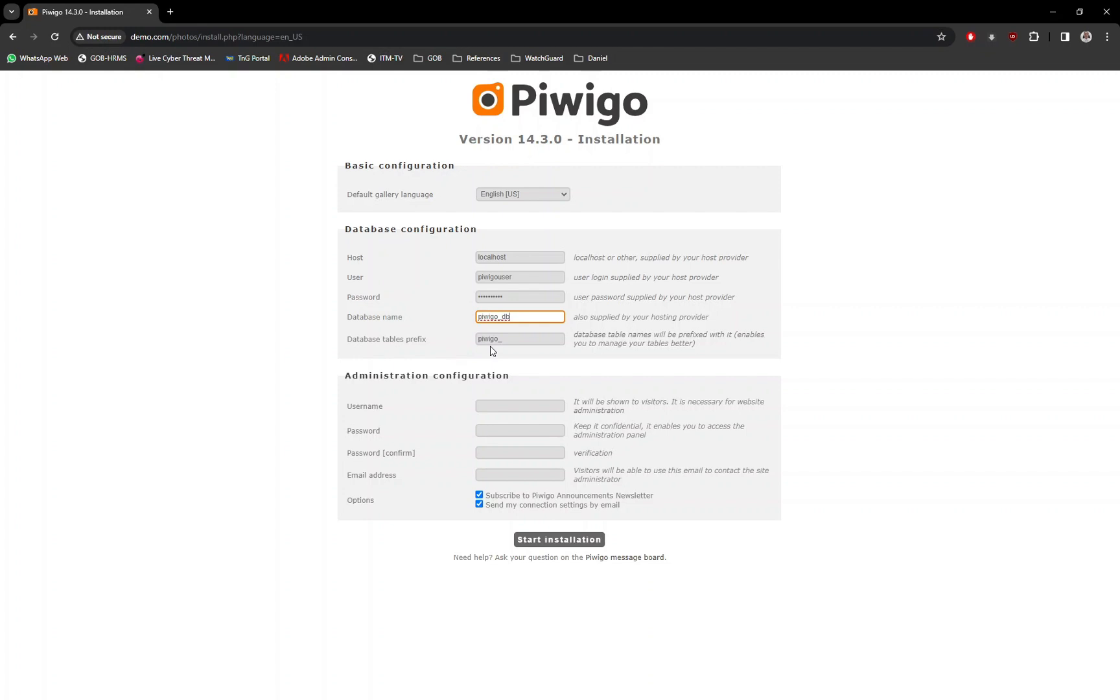
pyautogui.click(520, 339)
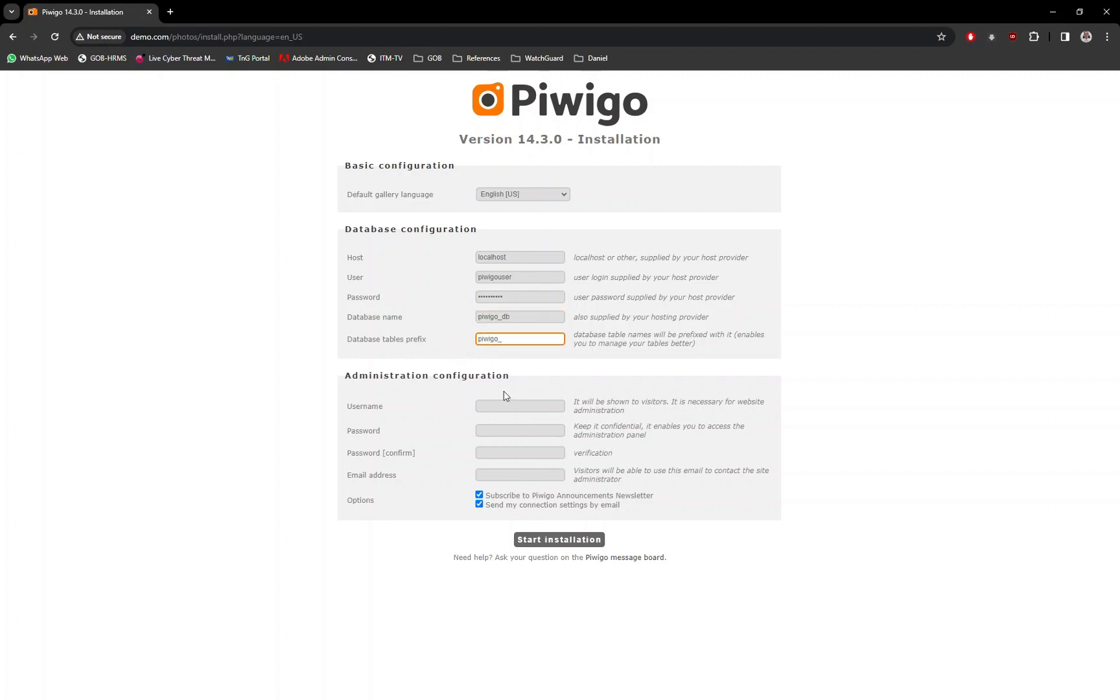
pyautogui.click(520, 406)
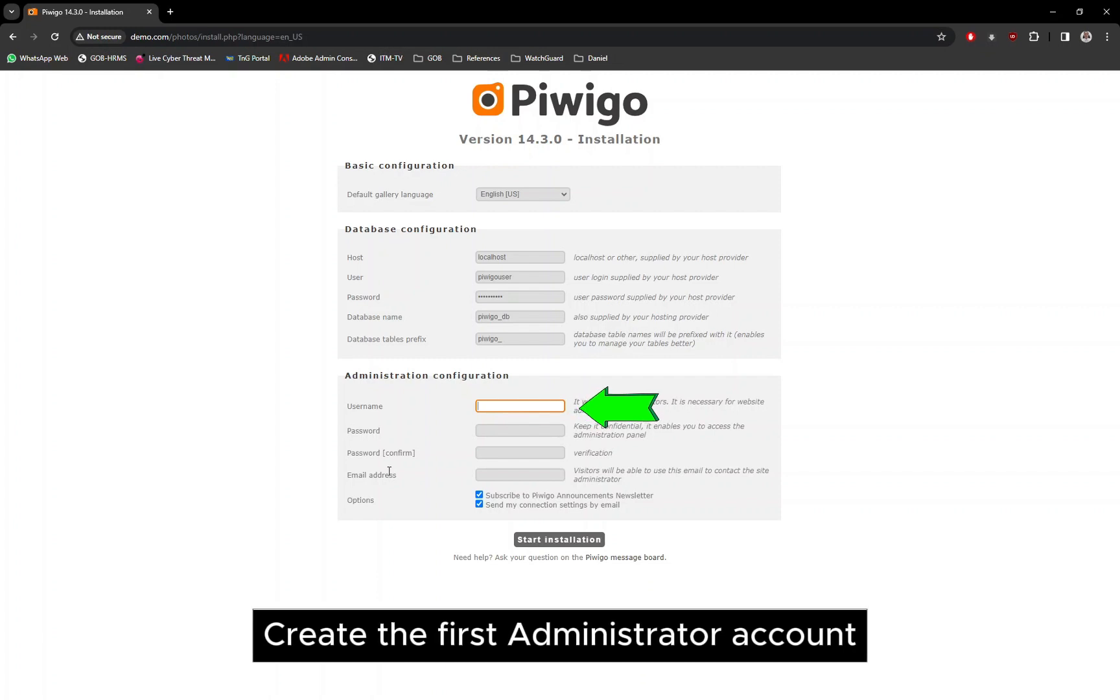
# Enter the administrator username admin, password with confirmation and the webmaster email address
pyautogui.write('admin')
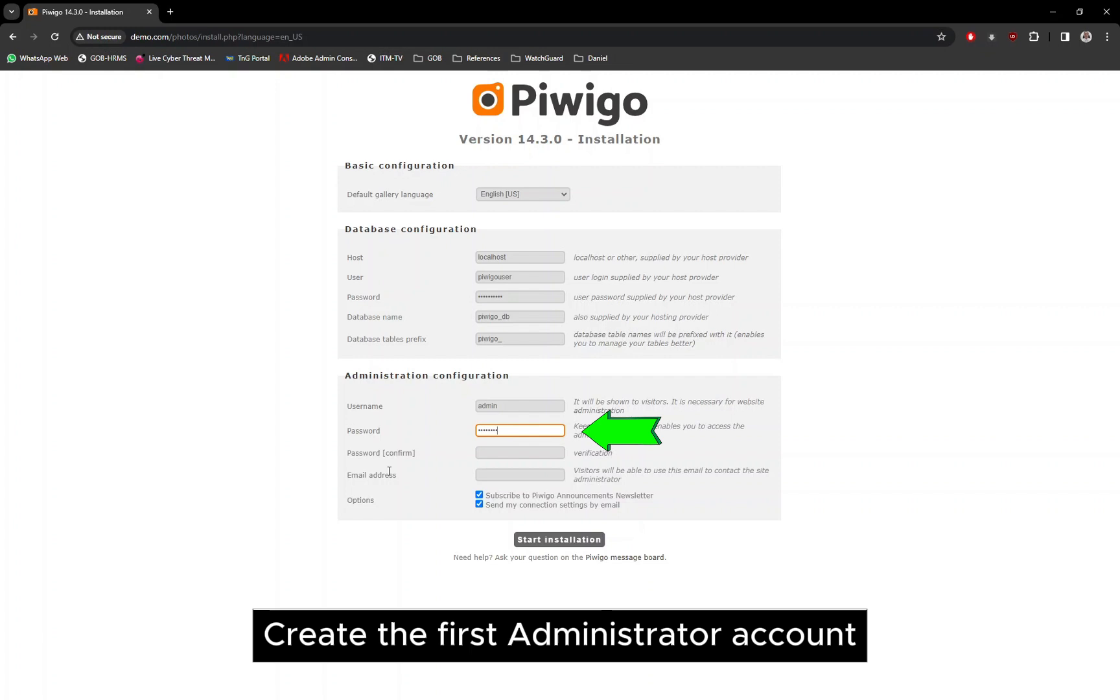
pyautogui.click(520, 452)
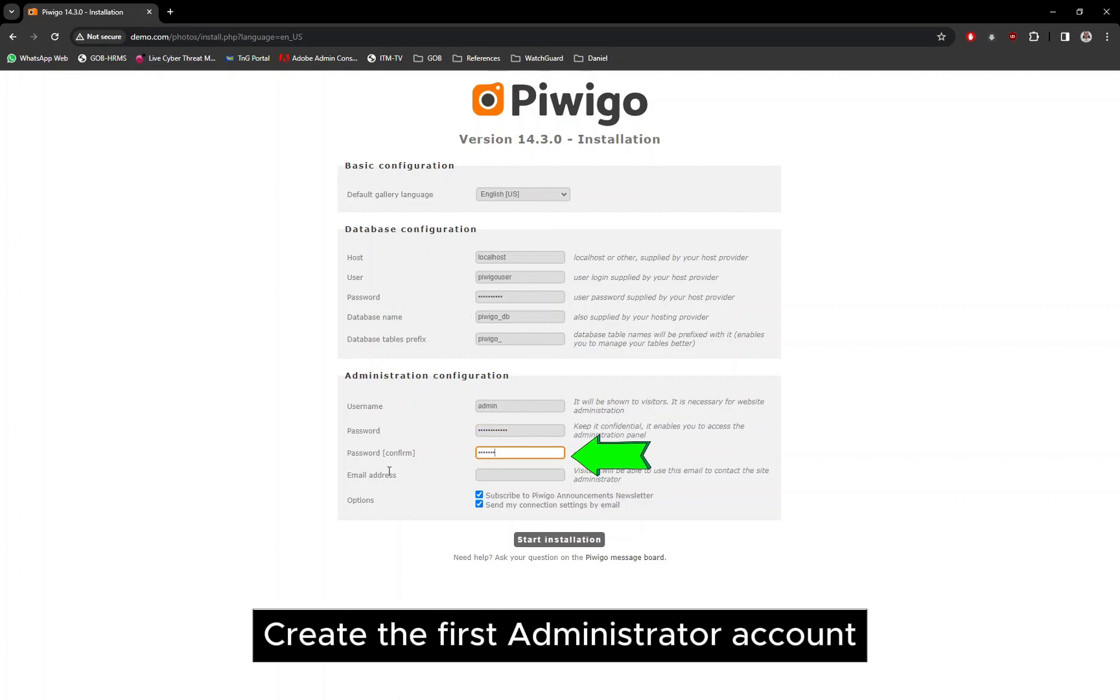
pyautogui.click(519, 475)
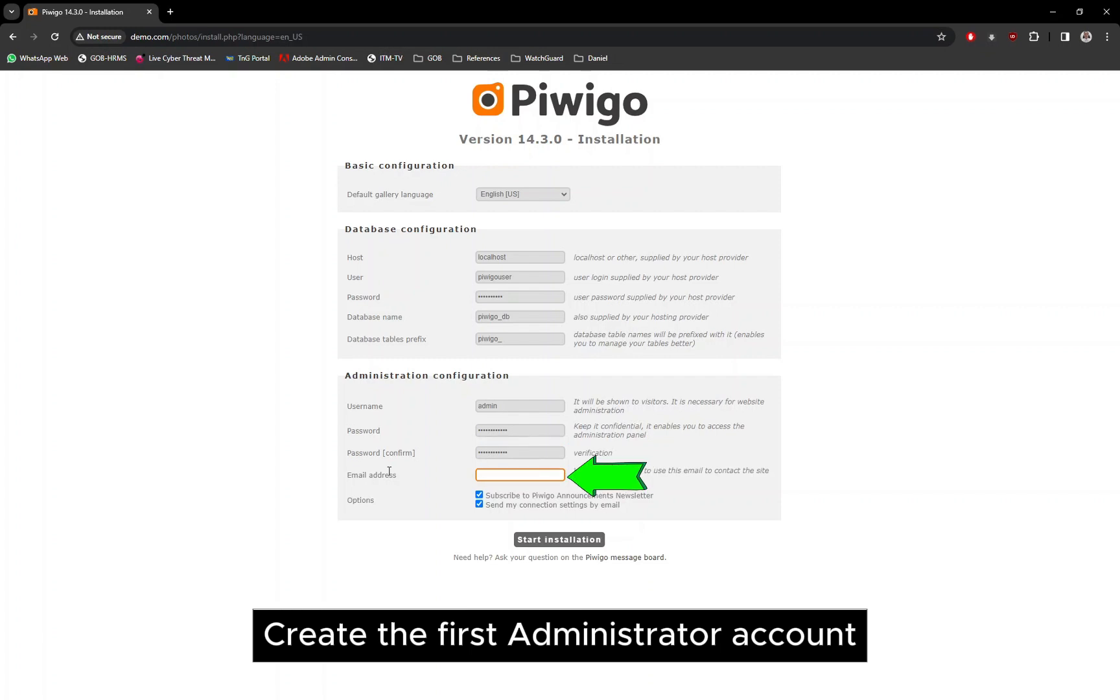
pyautogui.write('webmaster@localhost.com')
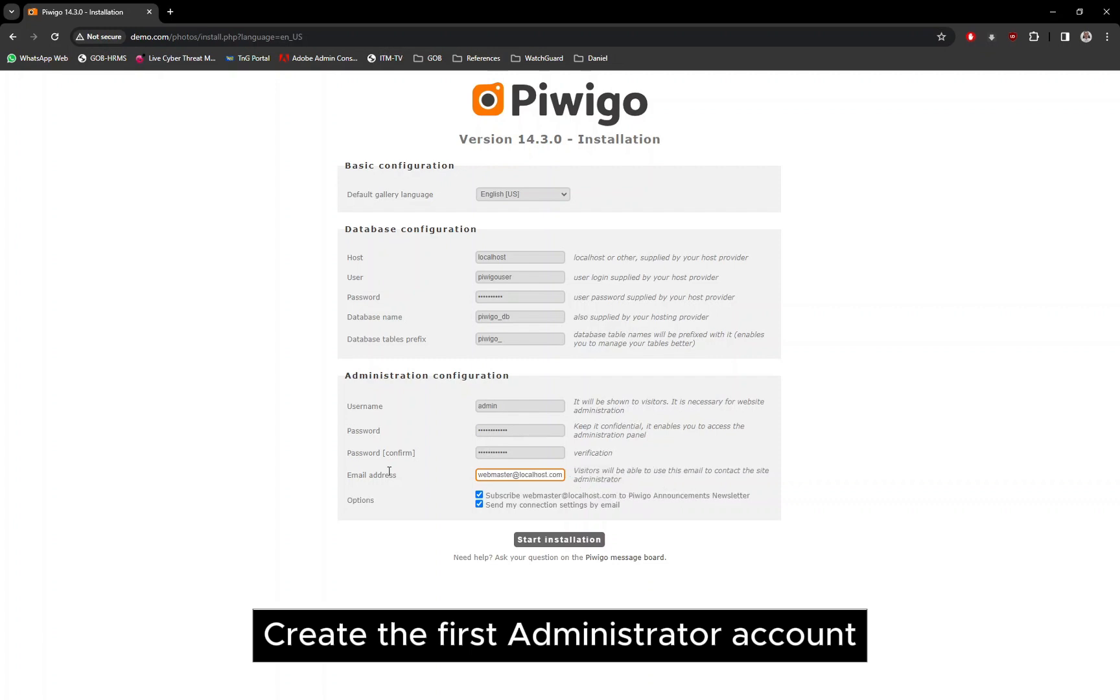
# Uncheck both email options and start the Piwigo installation
pyautogui.click(480, 495)
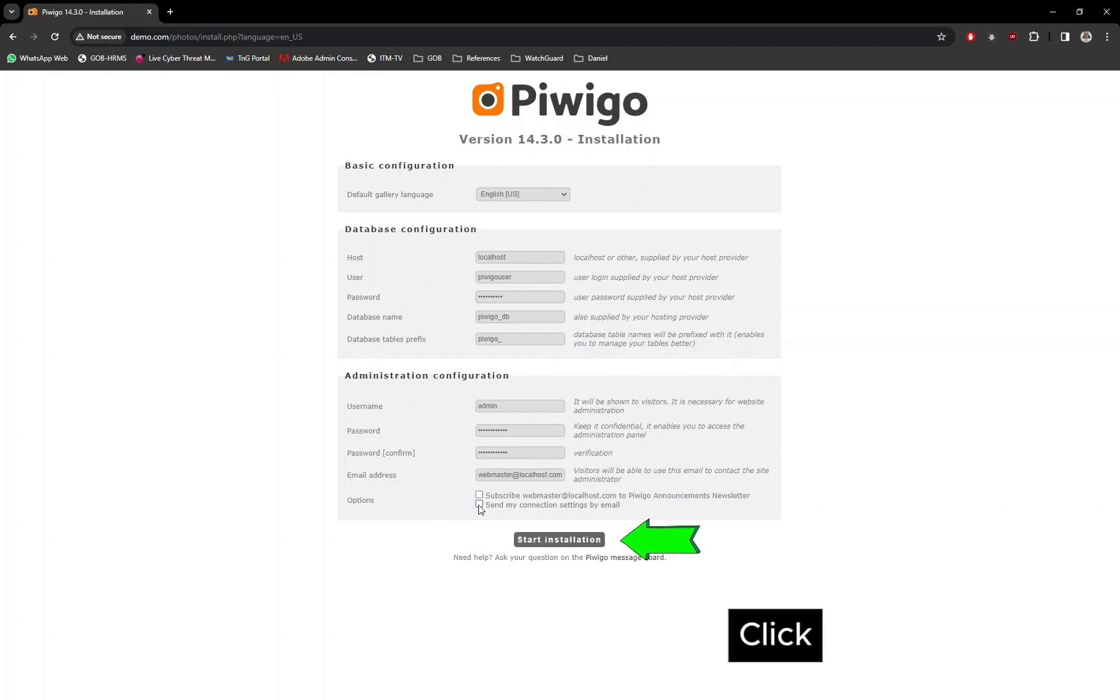
pyautogui.click(559, 539)
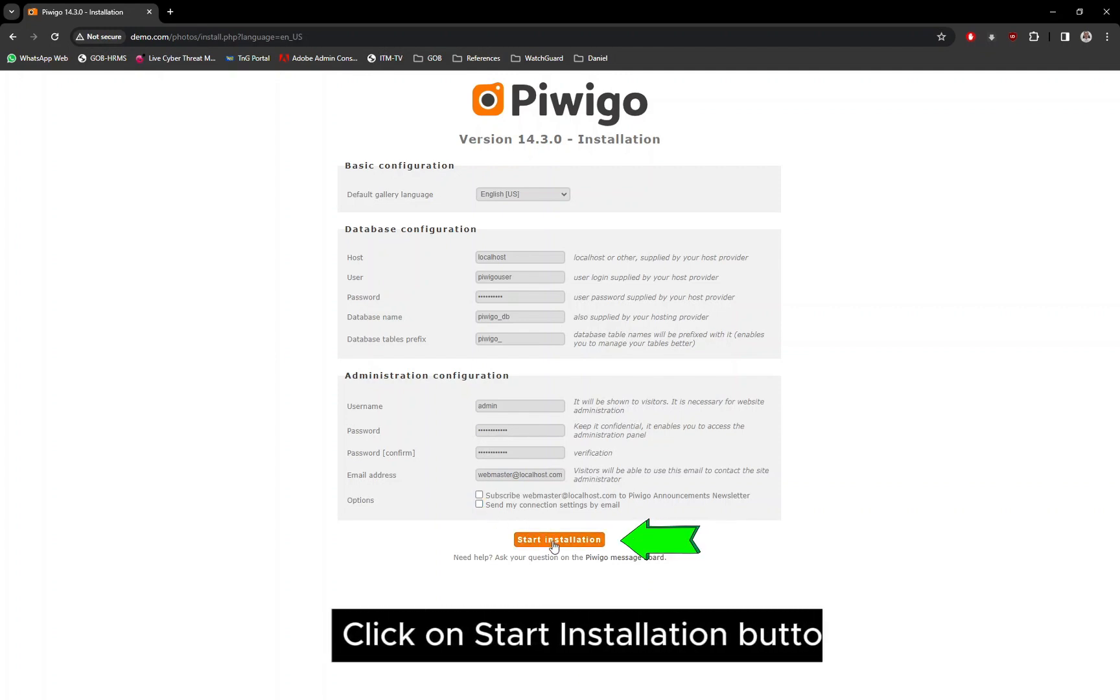
pyautogui.click(559, 539)
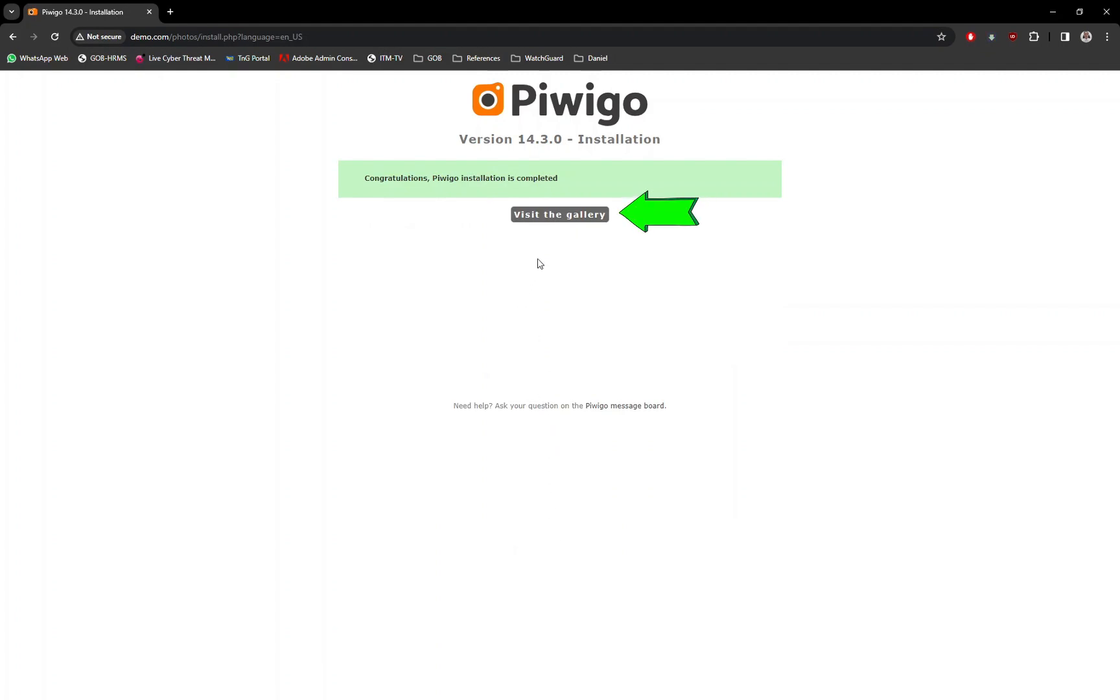
# Visit the new gallery, enter the admin photo upload area, then log out to the login screen
pyautogui.click(558, 214)
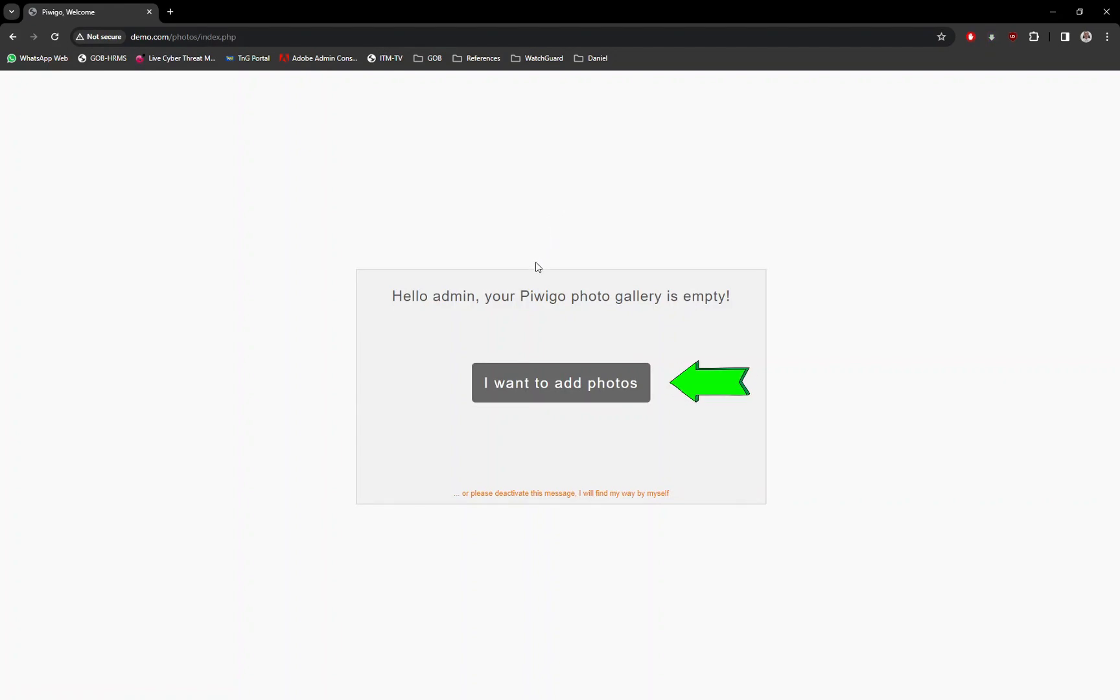
pyautogui.click(561, 383)
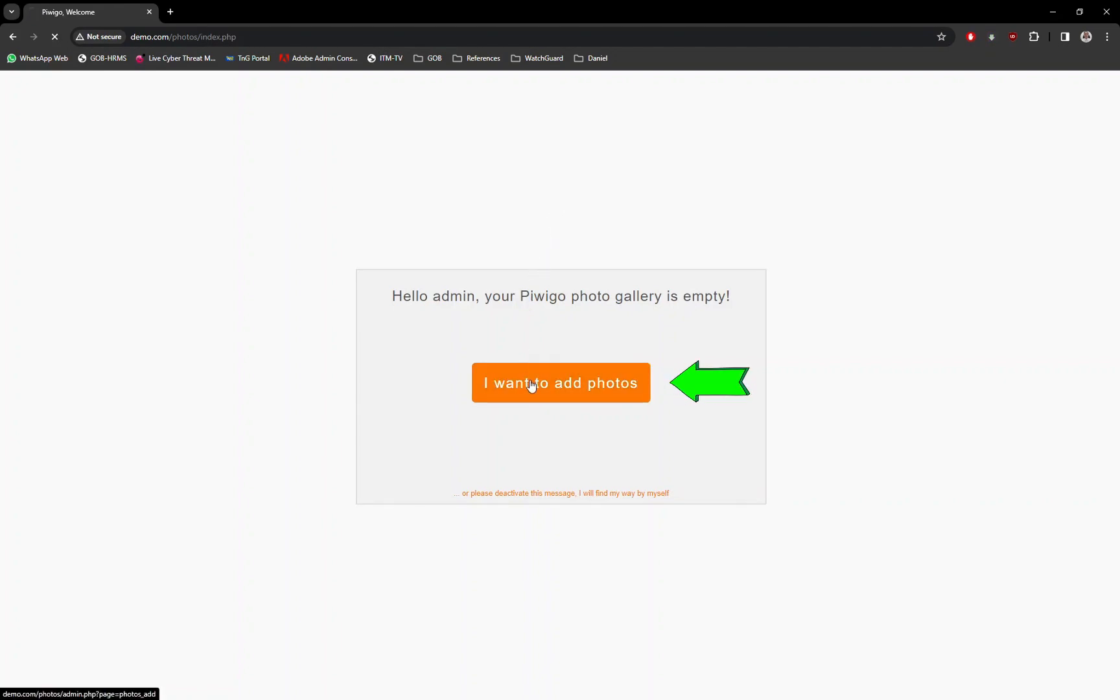
pyautogui.click(560, 382)
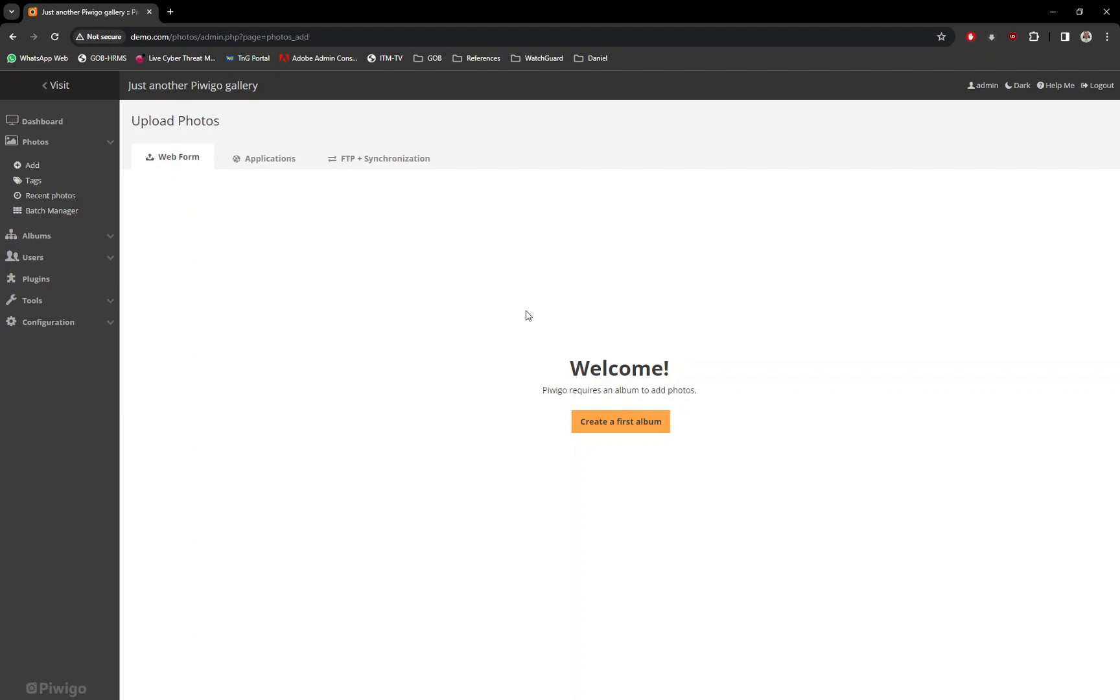
pyautogui.moveTo(832, 479)
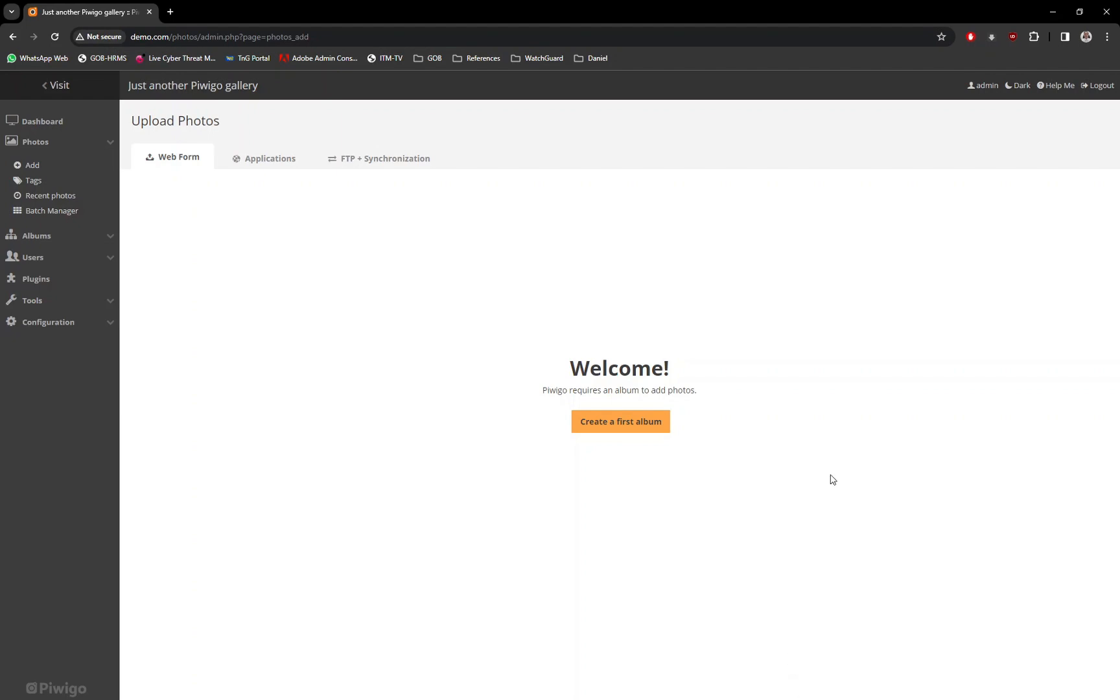
pyautogui.click(1101, 85)
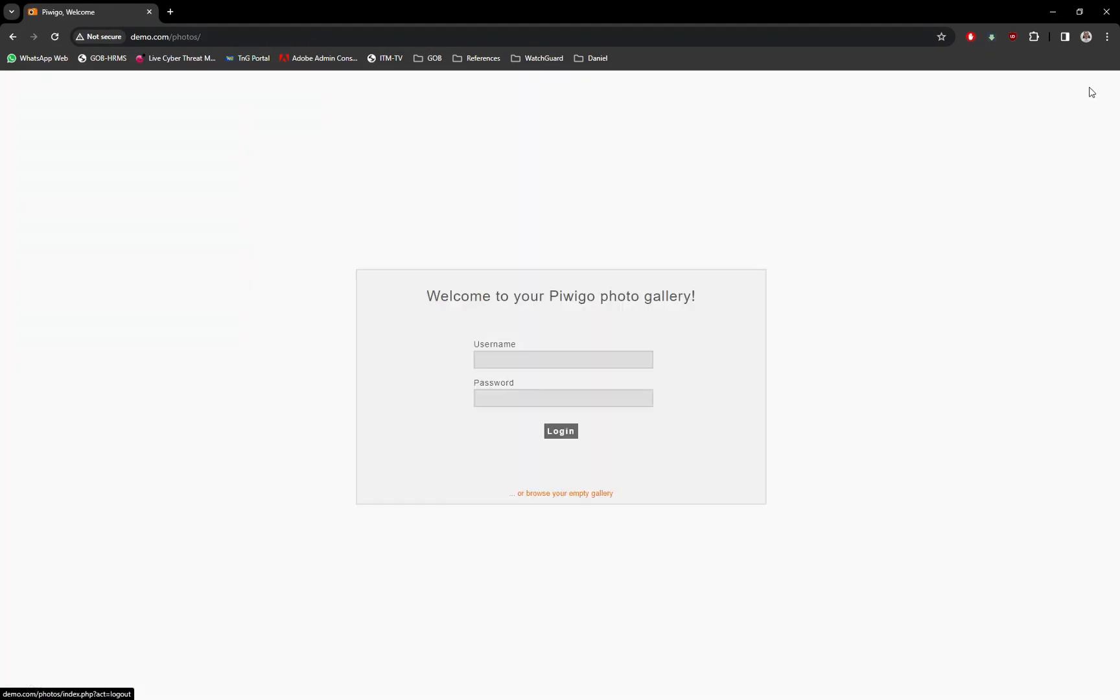